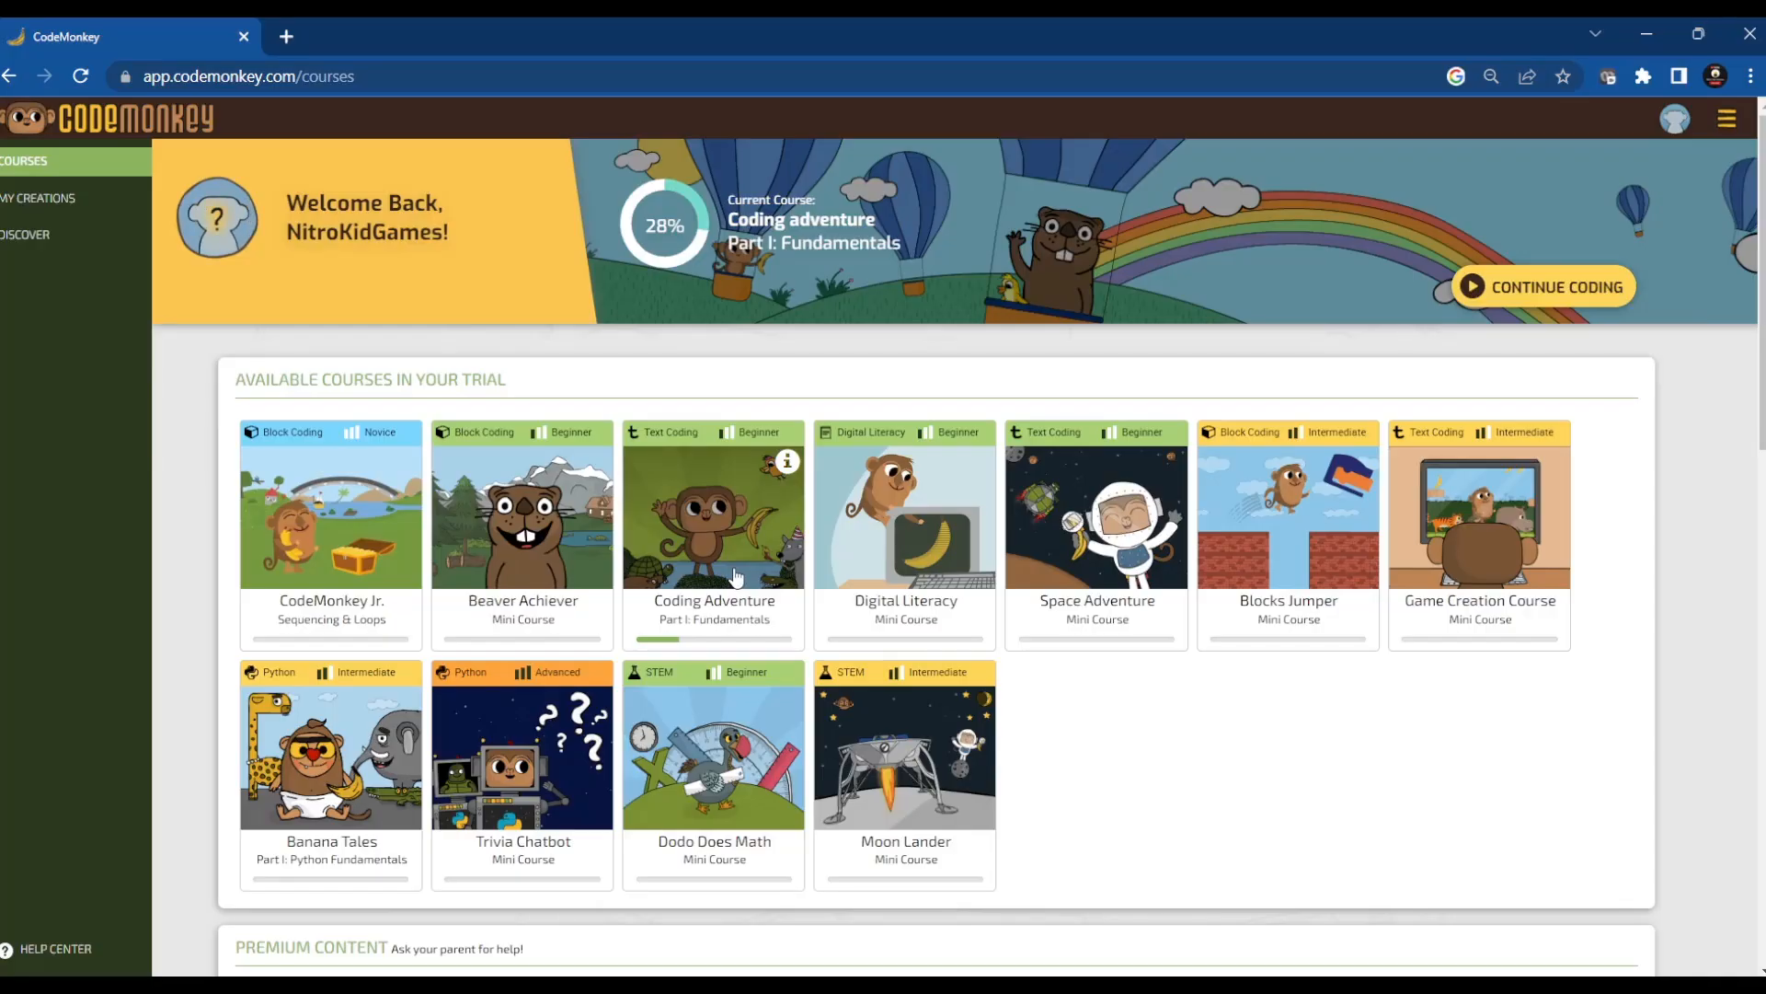
{"action": "mouse_move", "coordinate": [707, 541]}
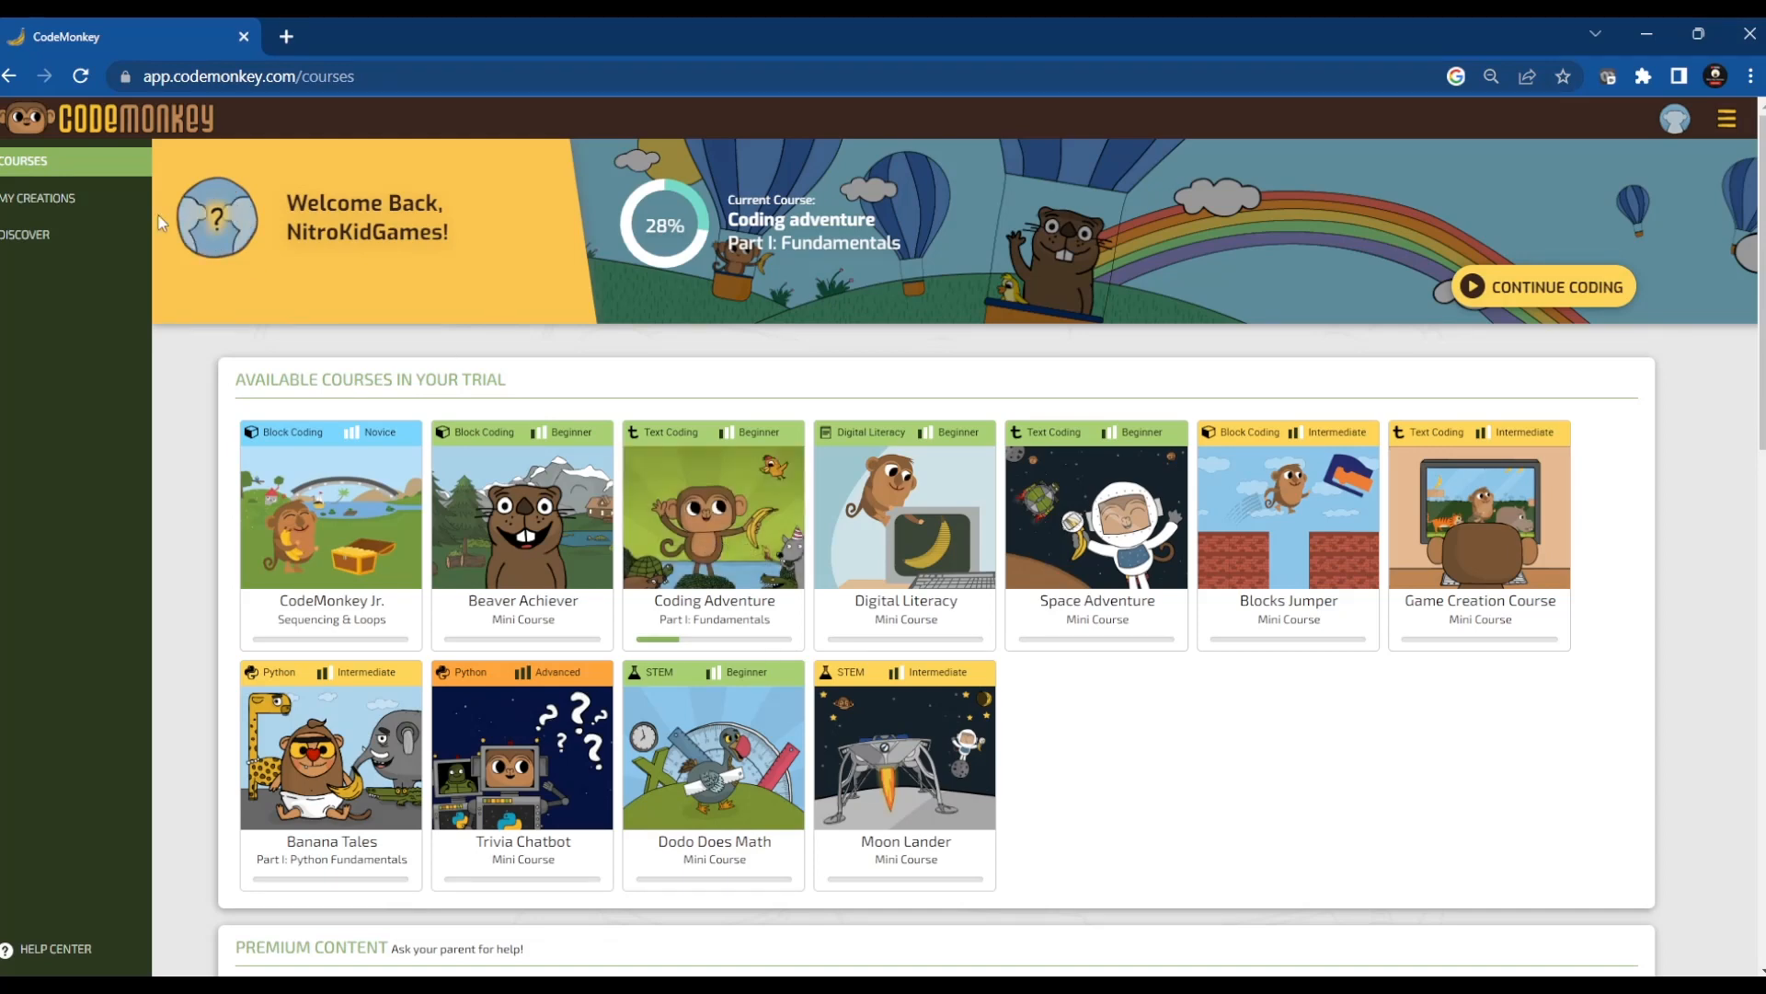
{"action": "mouse_move", "coordinate": [726, 382]}
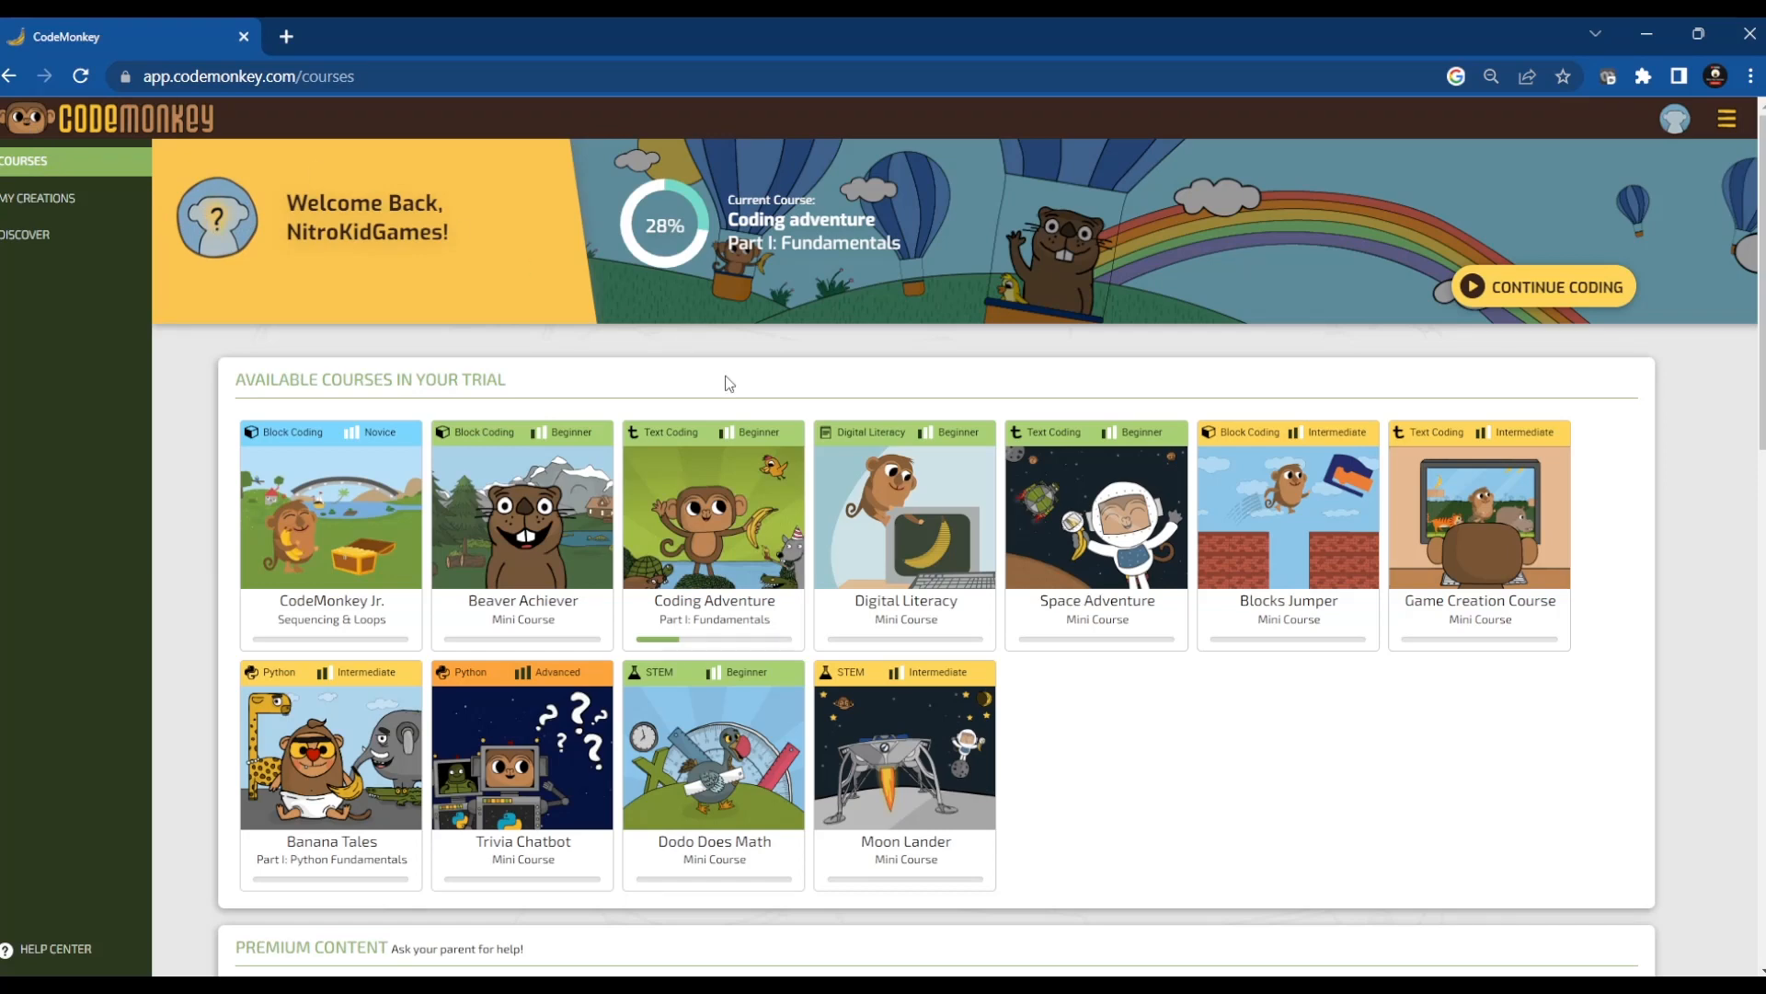
{"action": "mouse_move", "coordinate": [736, 551]}
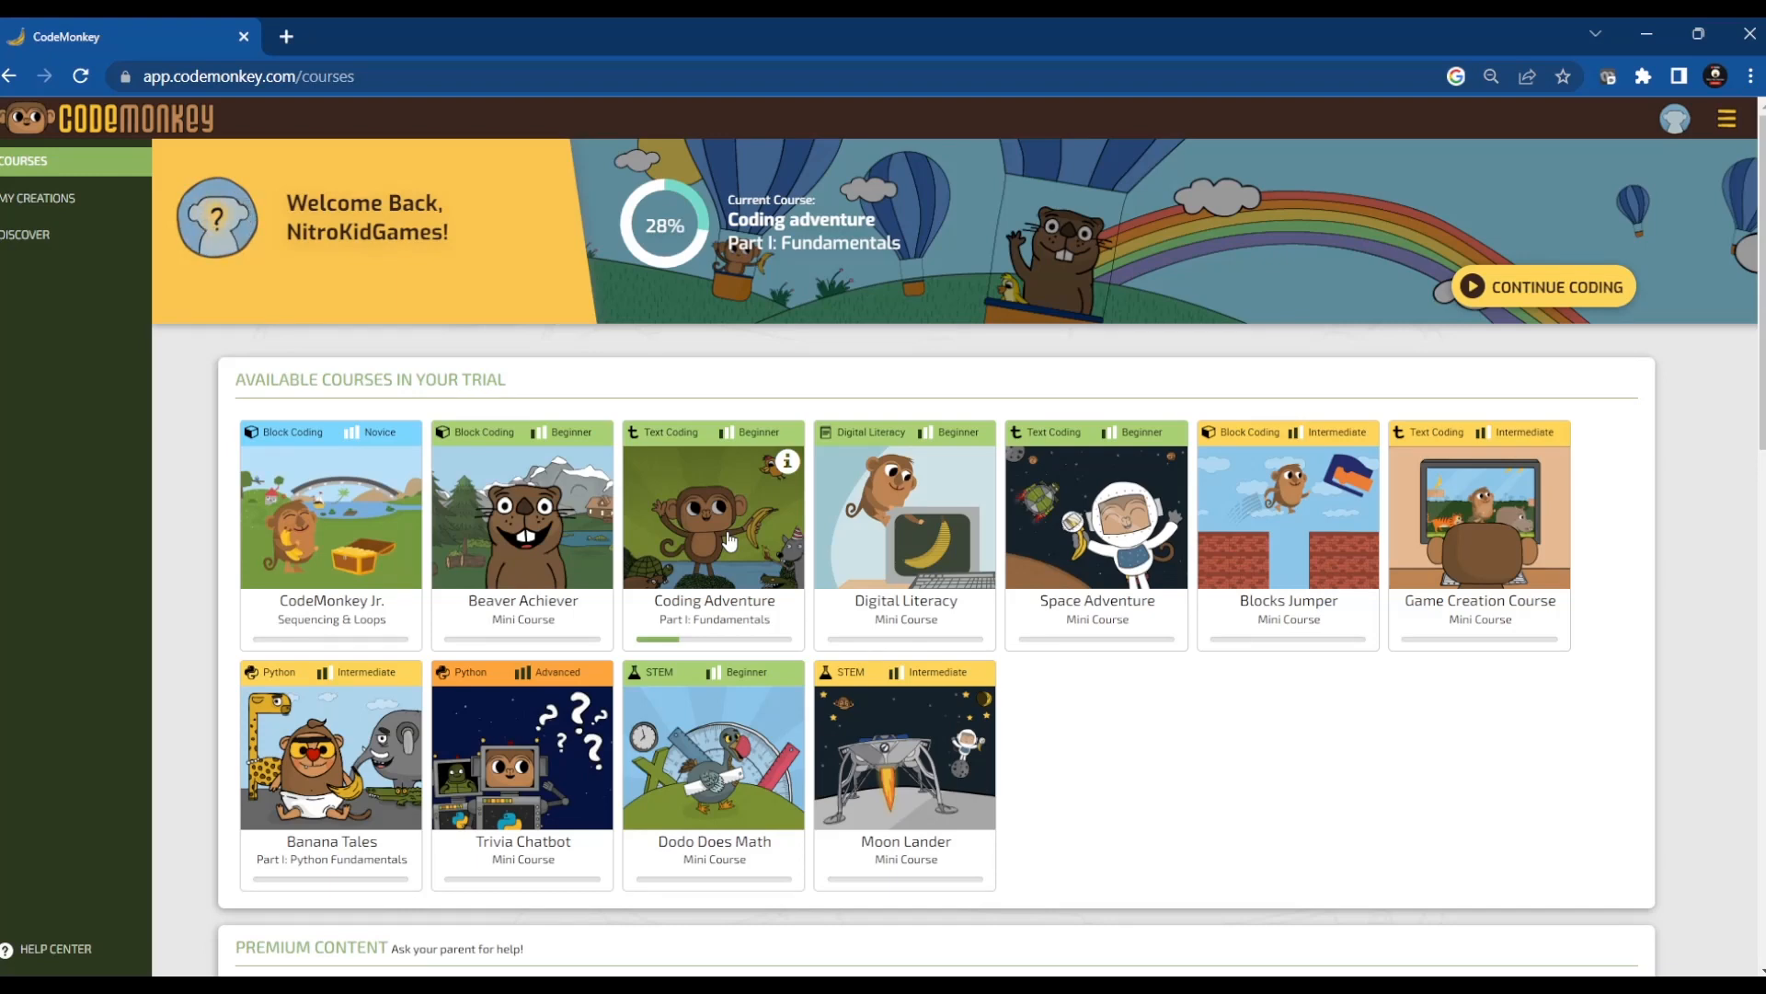
{"action": "mouse_move", "coordinate": [739, 552]}
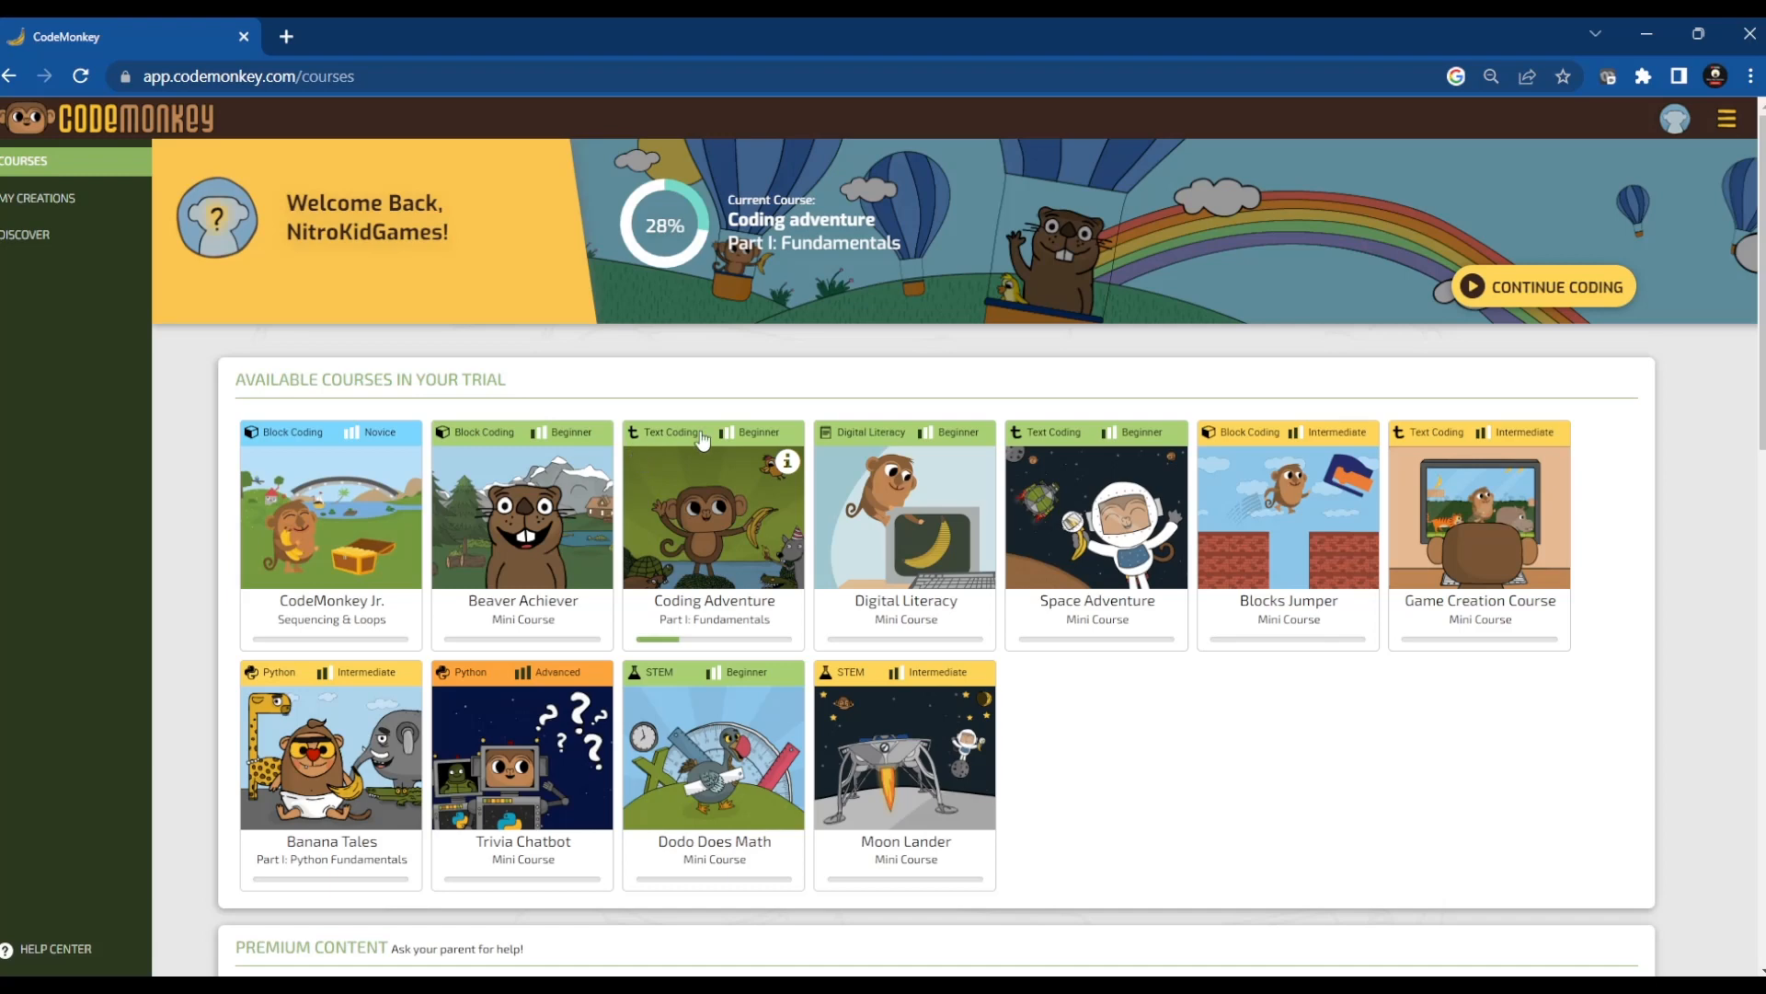
- Resume the Coding Adventure course at challenge 21 via Continue Coding
{"action": "left_click", "coordinate": [714, 511]}
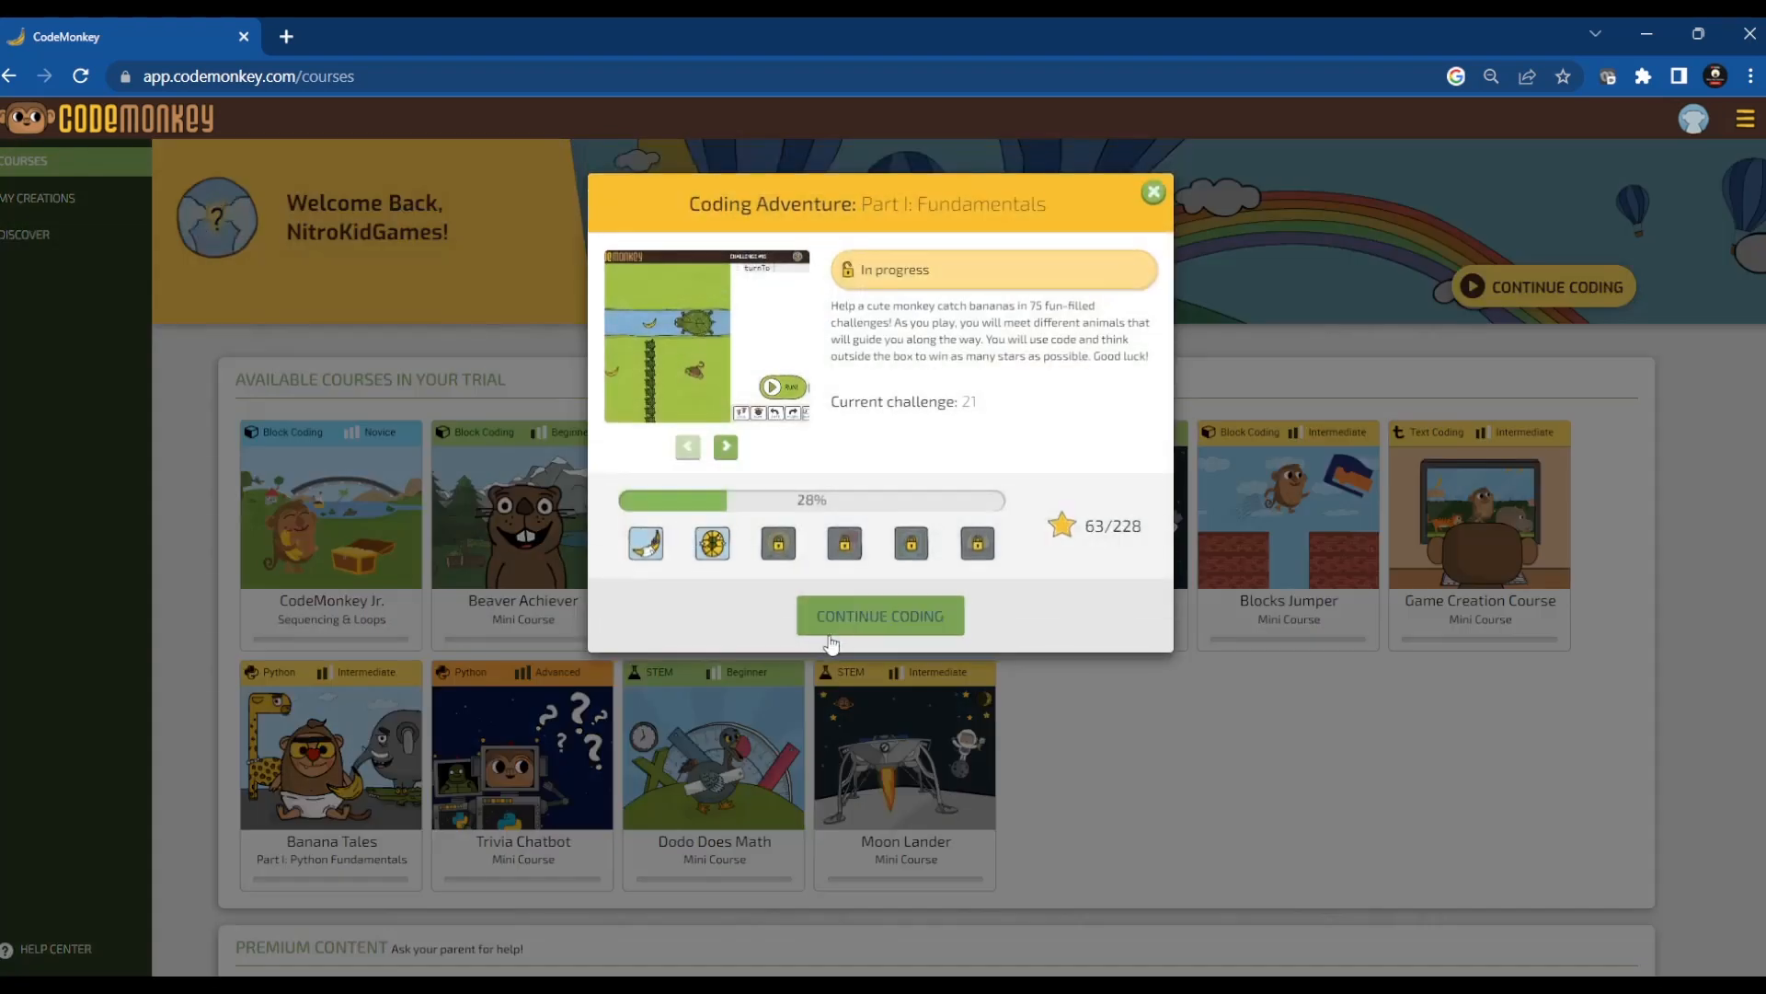
{"action": "left_click", "coordinate": [879, 615]}
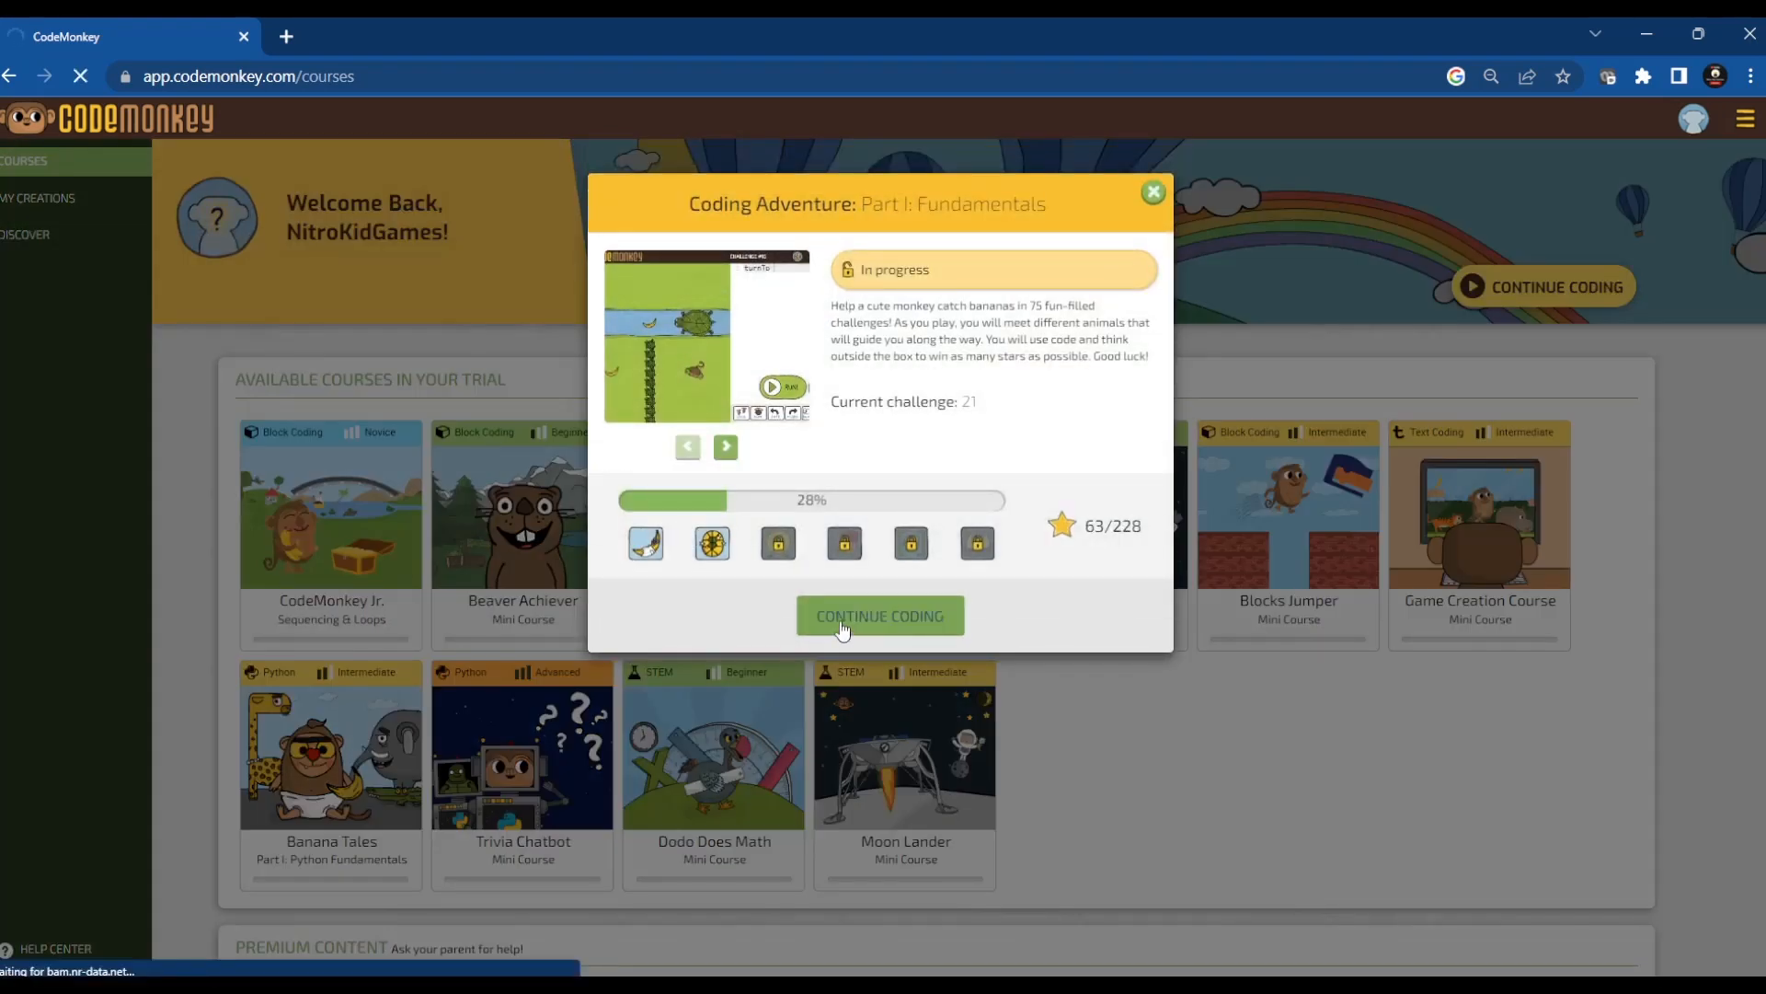
{"action": "left_click", "coordinate": [880, 615]}
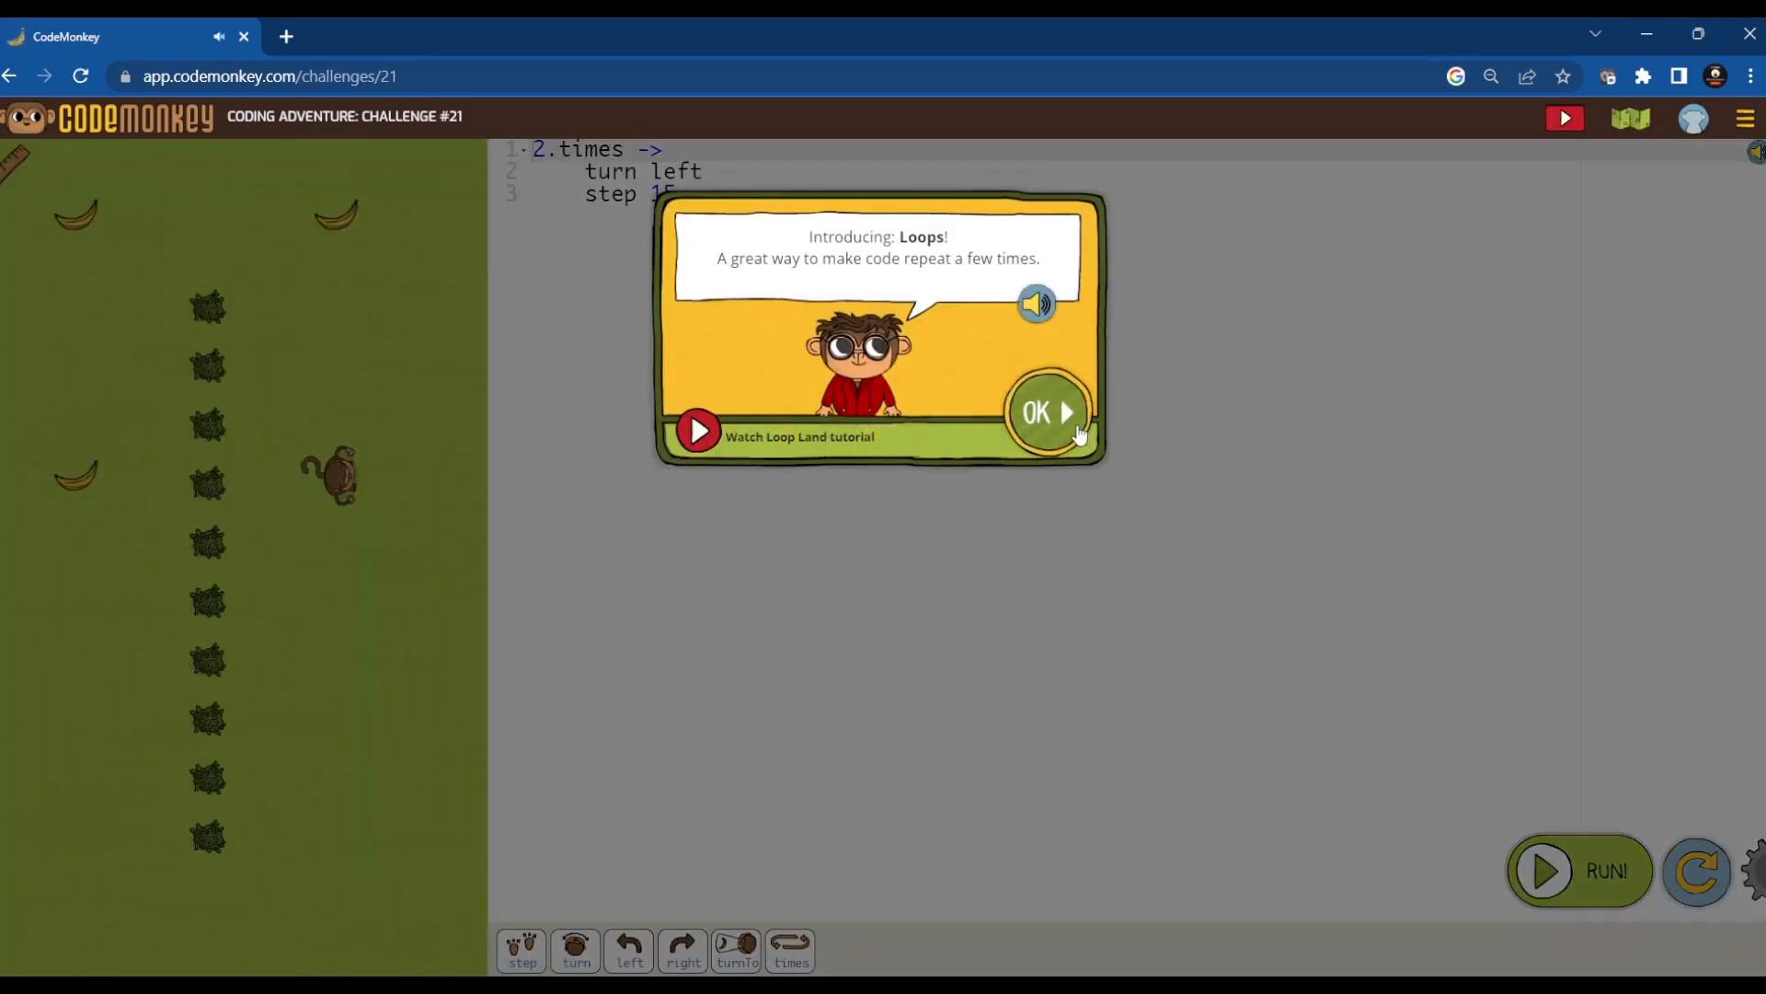
- Change the loop from 2.times to 3.times and run it for three stars on challenge 21
{"action": "left_click", "coordinate": [1040, 412]}
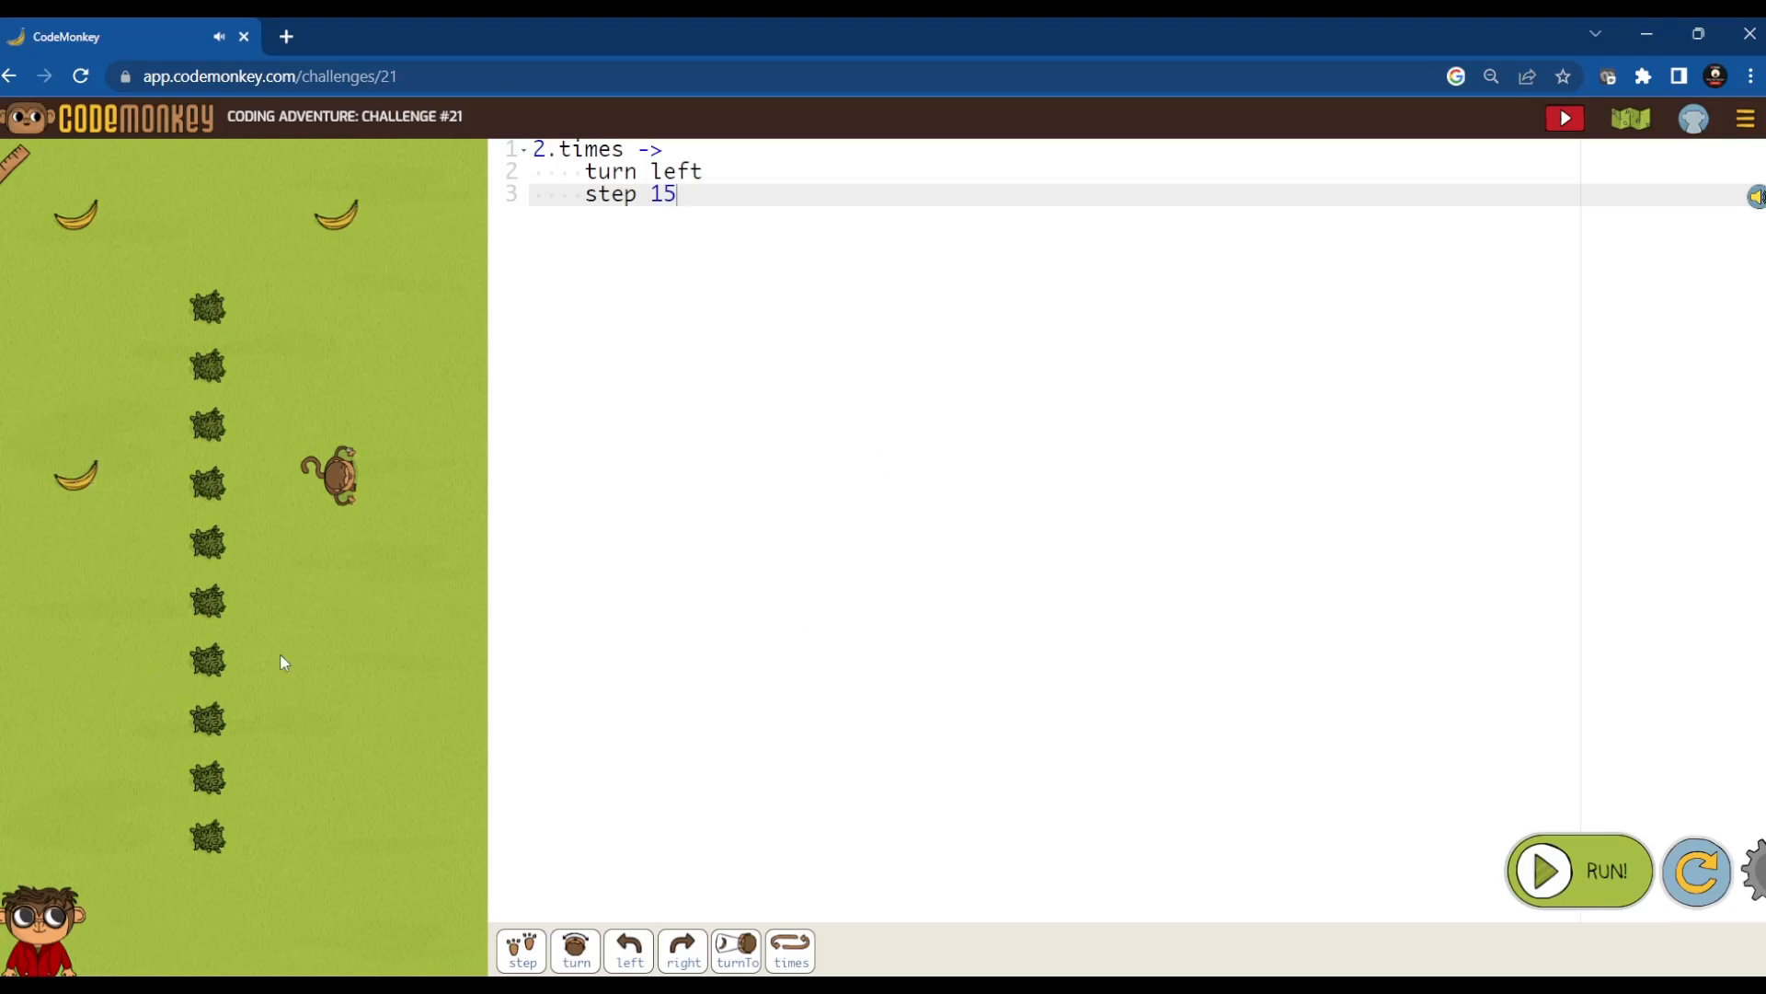
{"action": "mouse_move", "coordinate": [858, 721]}
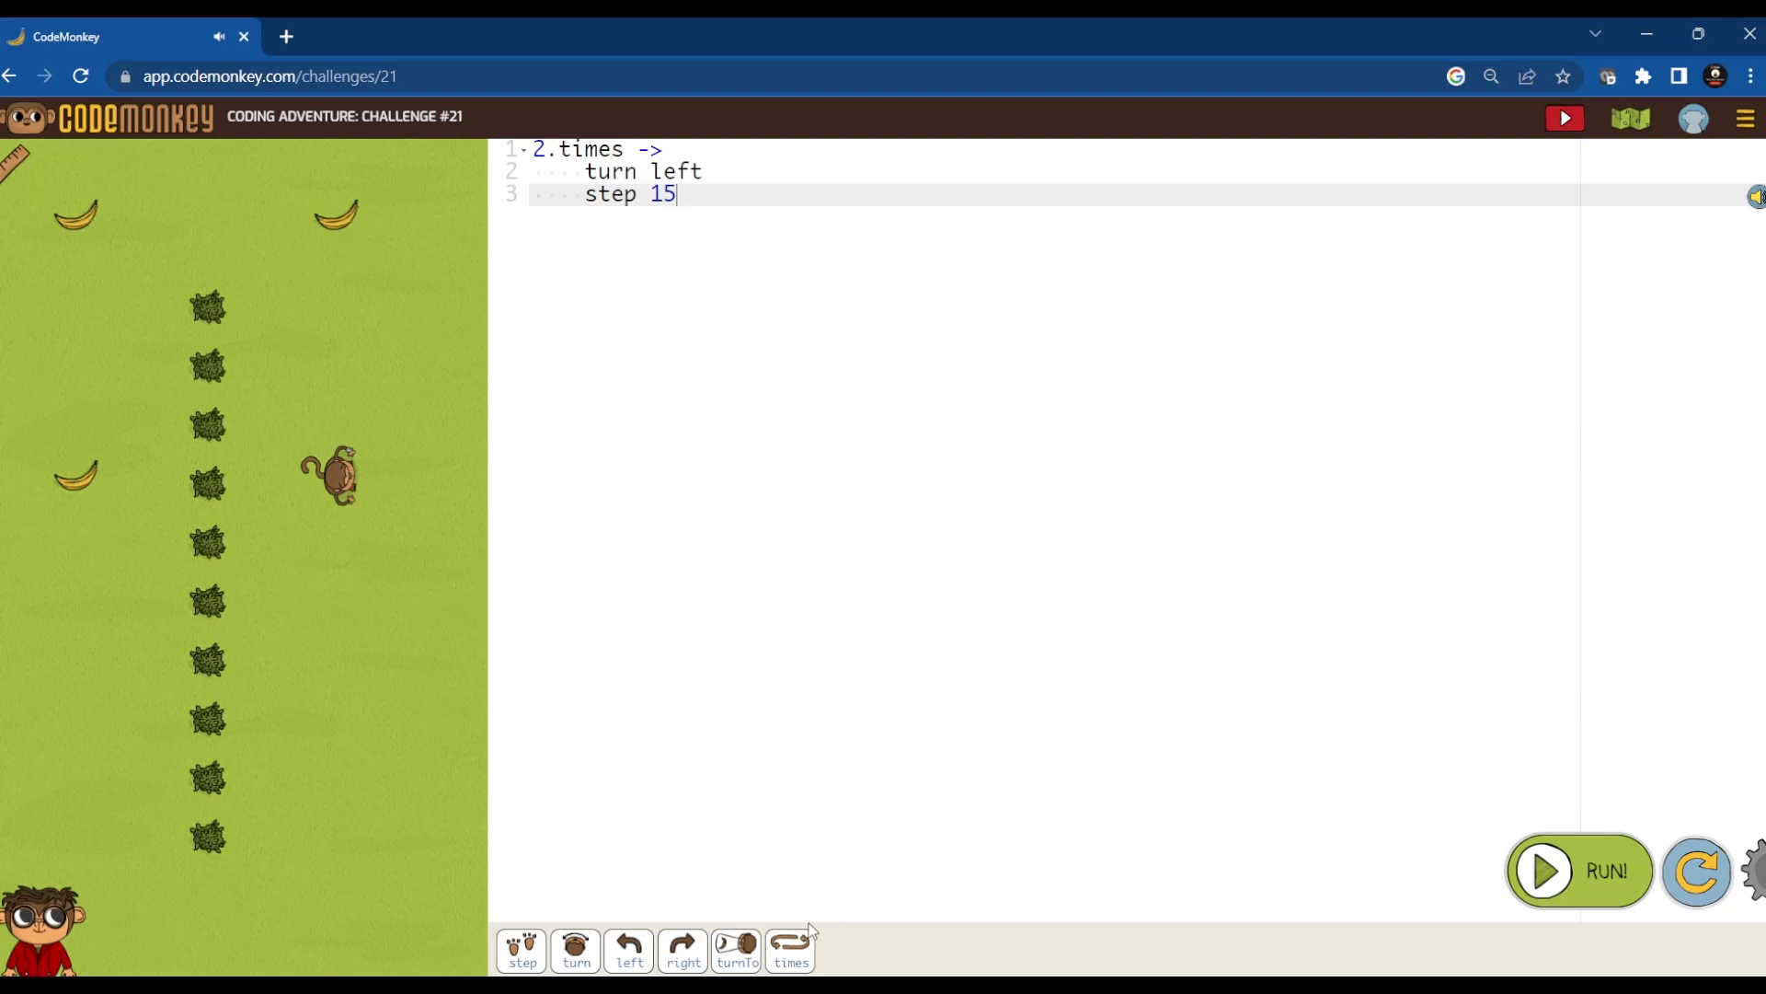
{"action": "mouse_move", "coordinate": [1544, 885]}
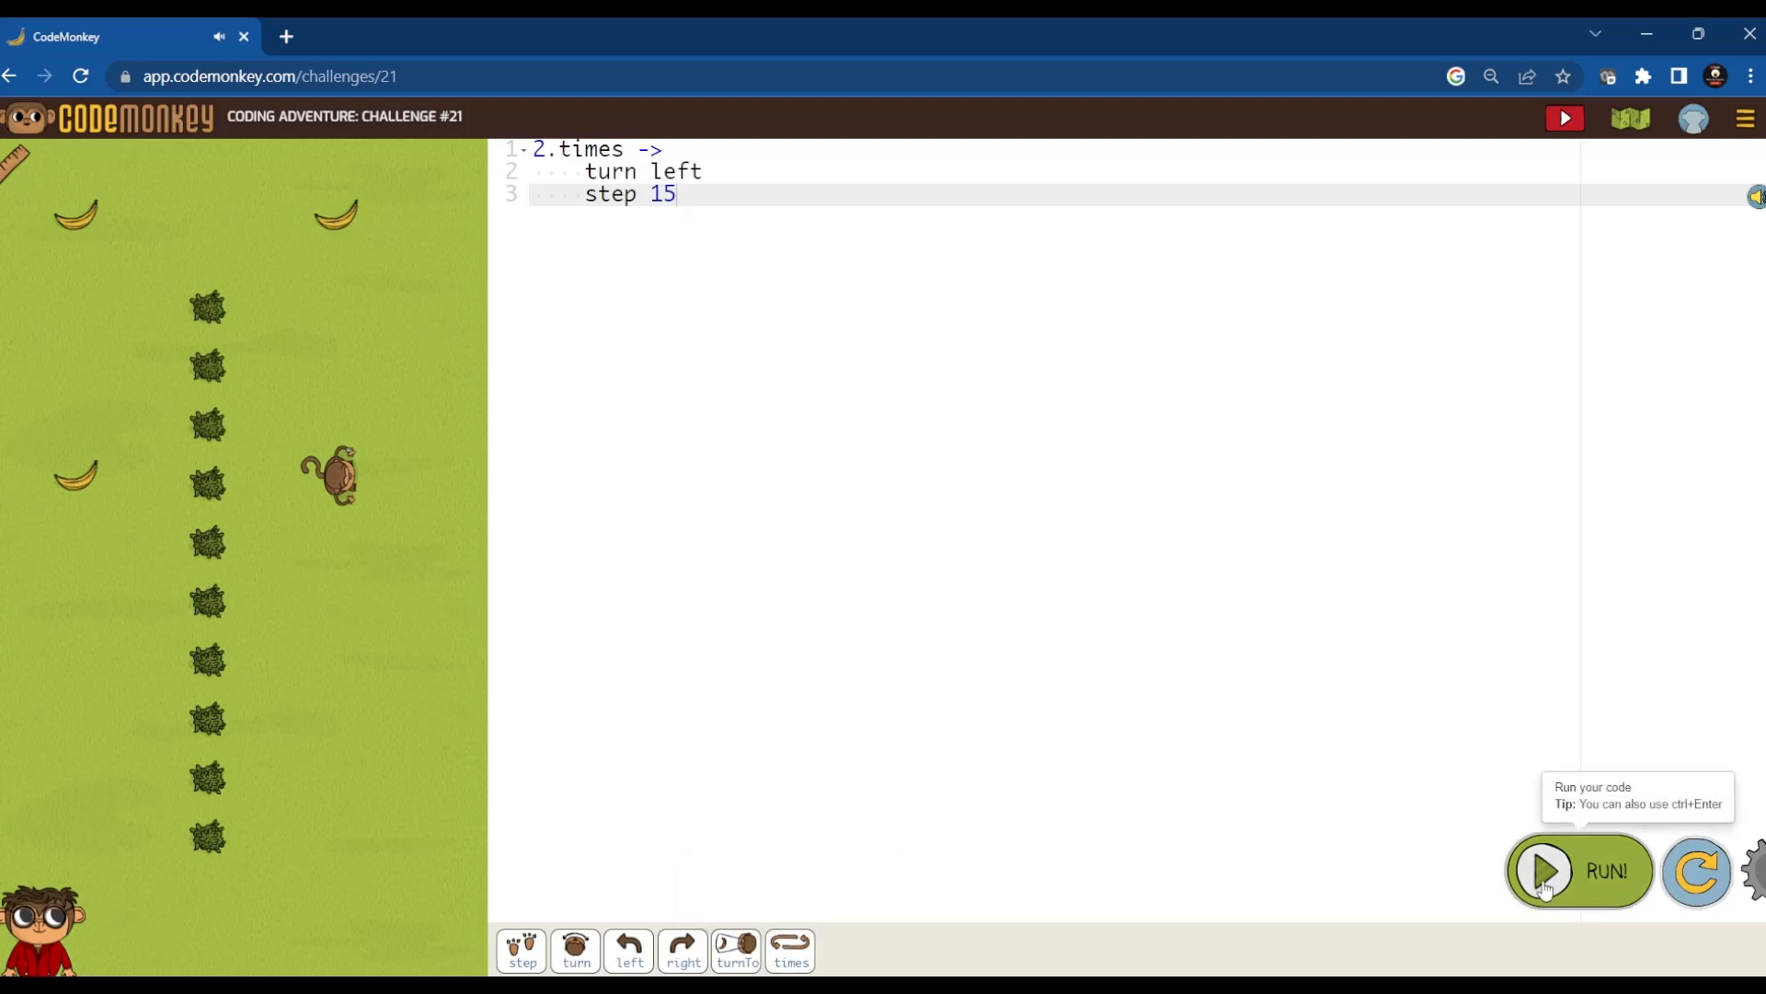
{"action": "left_click", "coordinate": [1544, 872]}
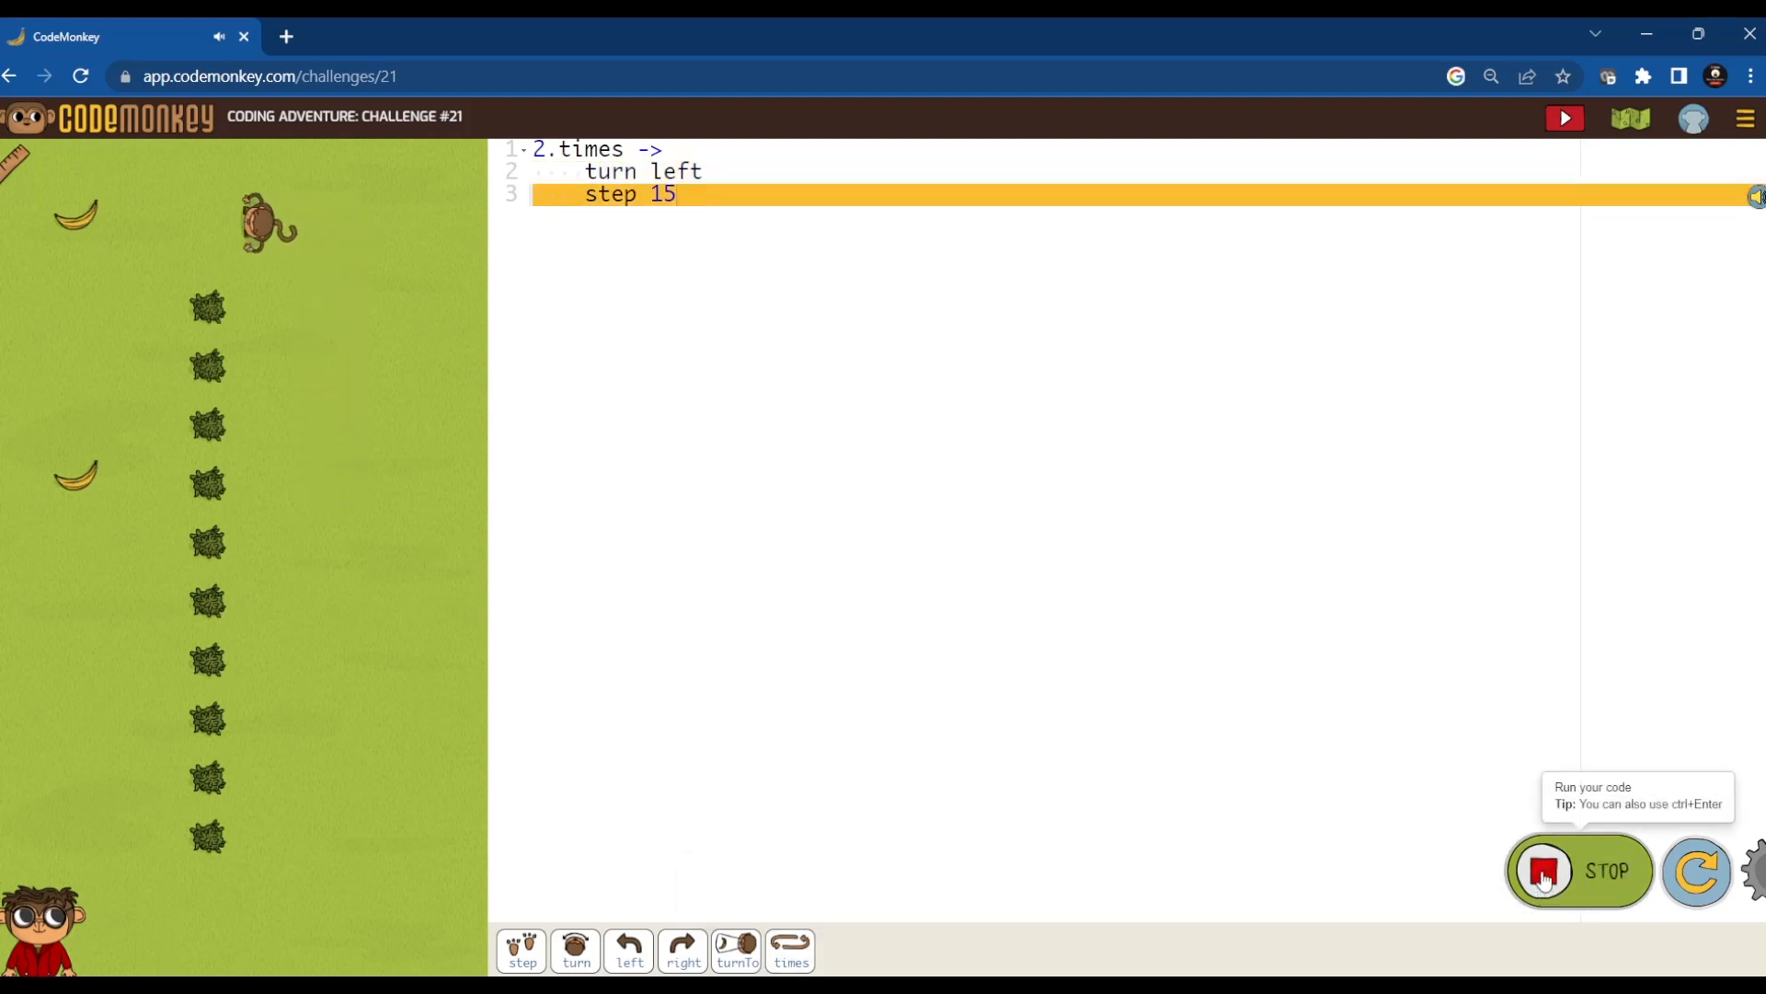
{"action": "left_click", "coordinate": [1541, 870]}
{"action": "type", "text": "3"}
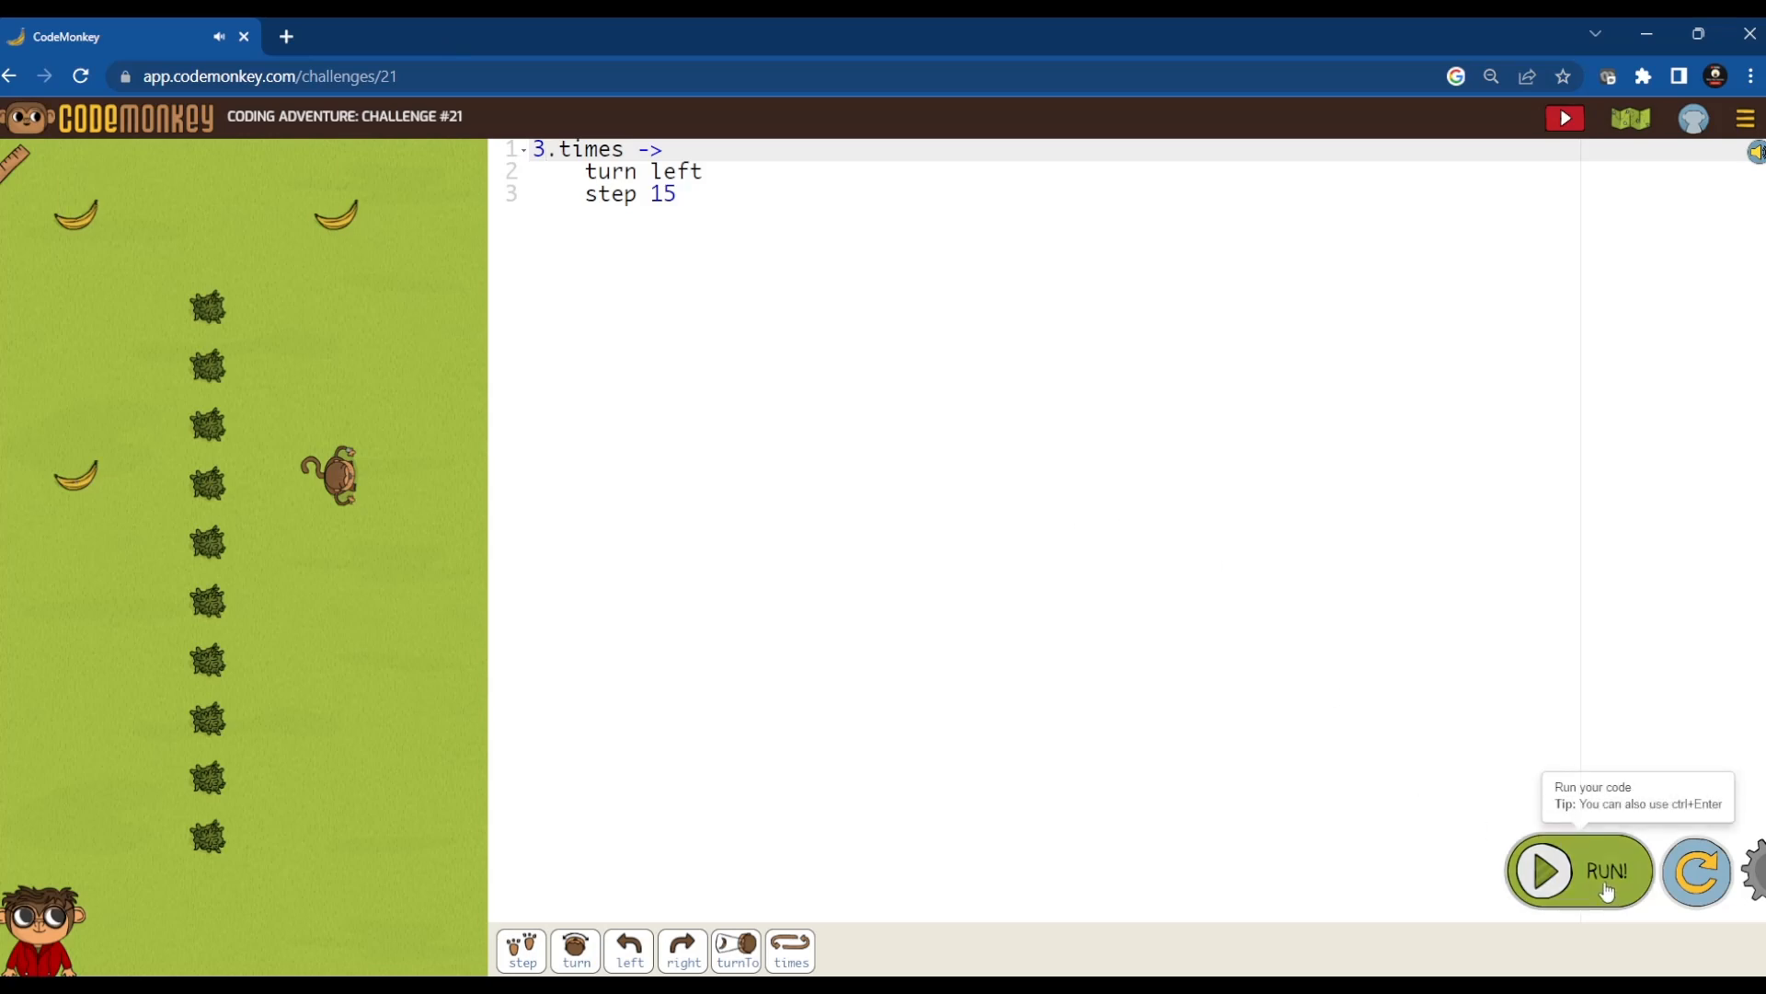
{"action": "left_click", "coordinate": [1546, 870]}
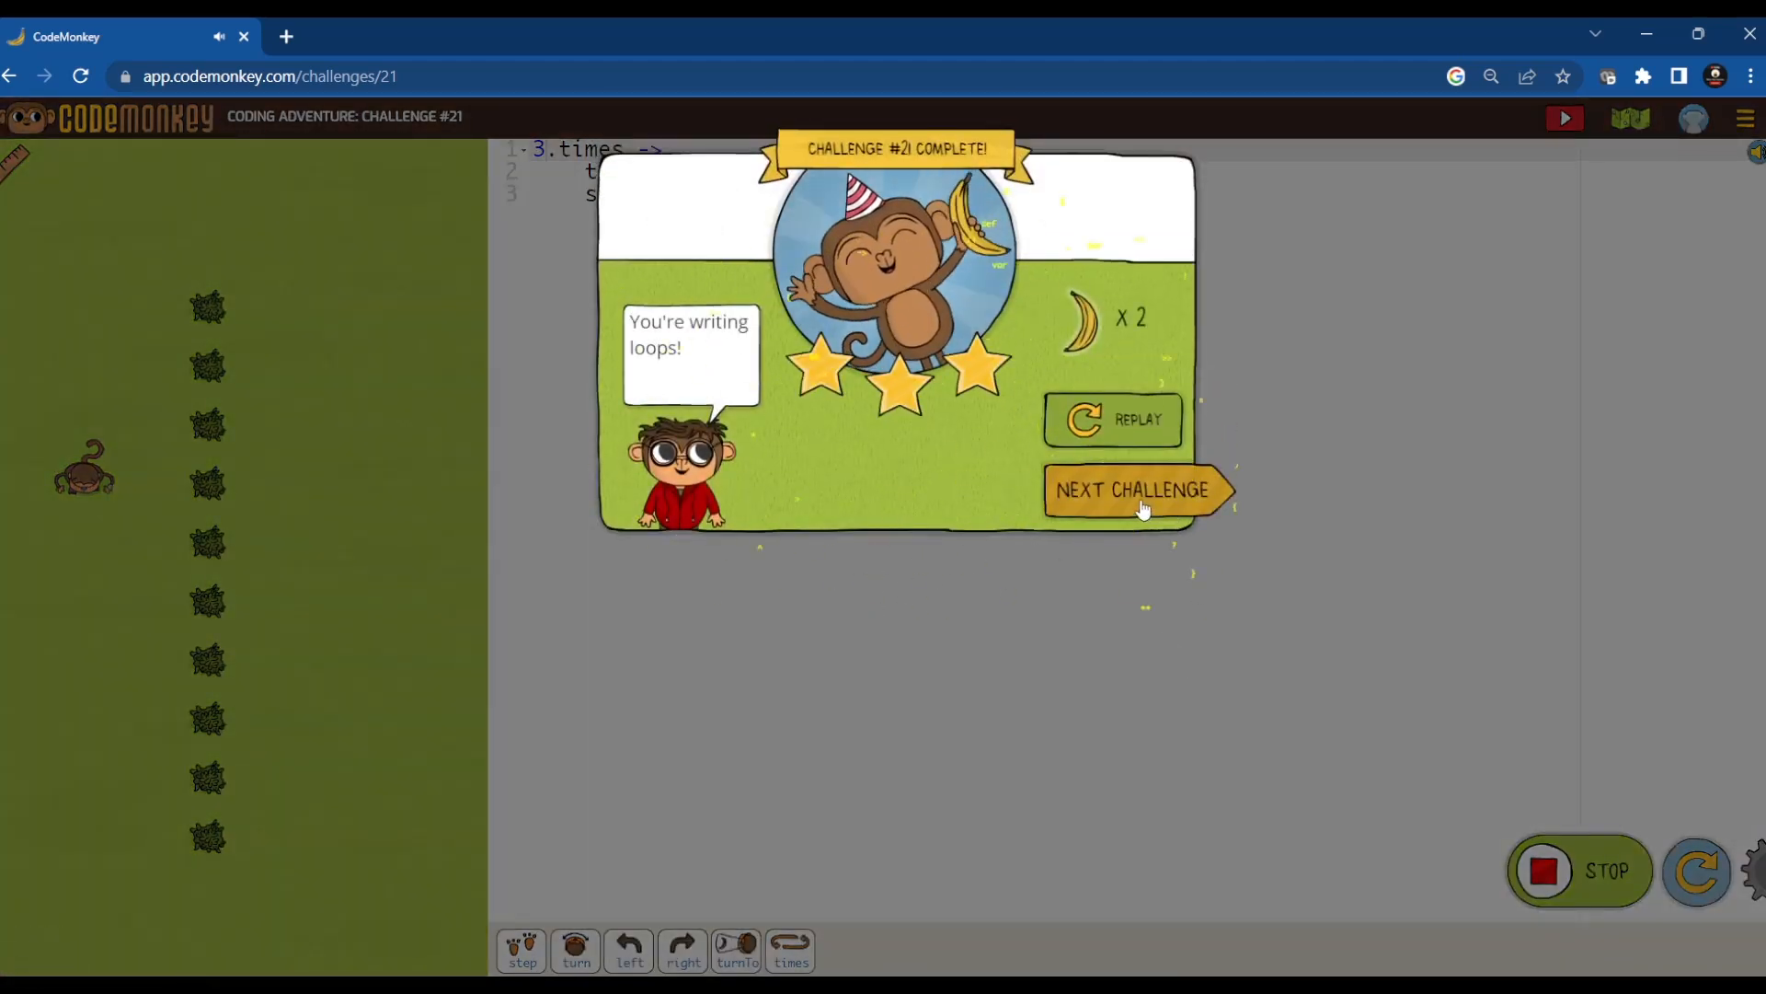
{"action": "left_click", "coordinate": [1134, 491]}
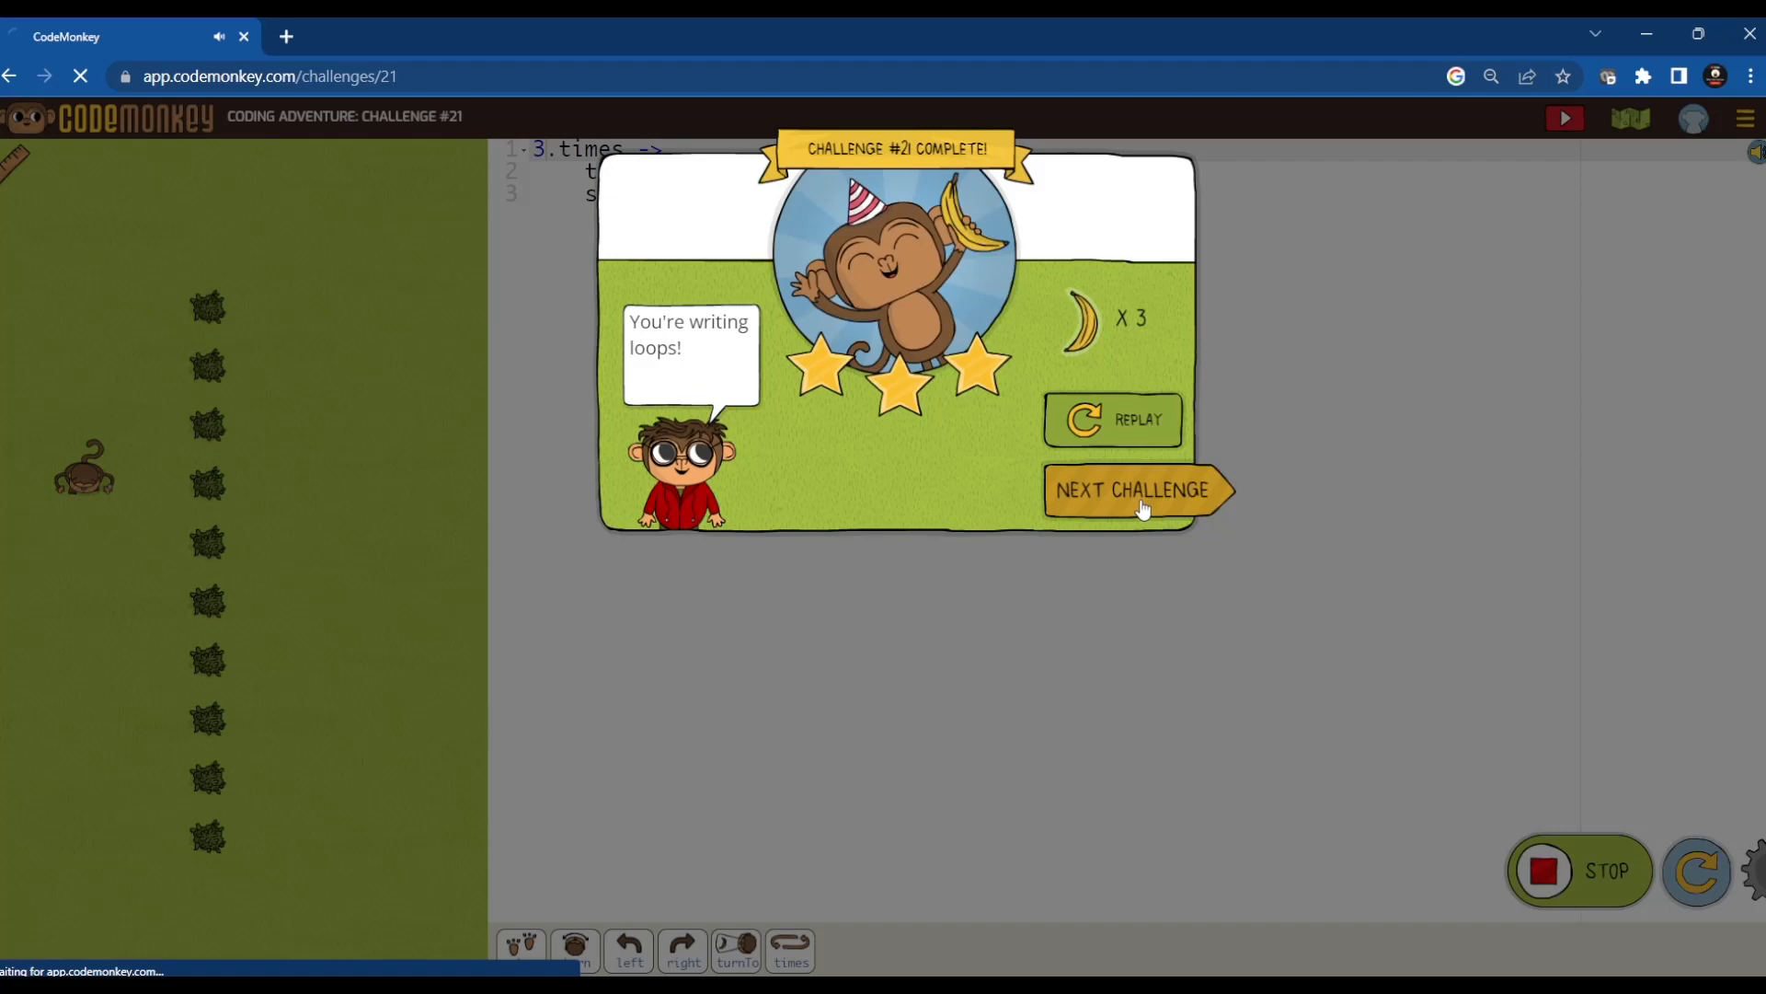
- Set line 1's loop count to 9.times and run it to complete challenge 22 with three stars
{"action": "left_click", "coordinate": [1137, 490]}
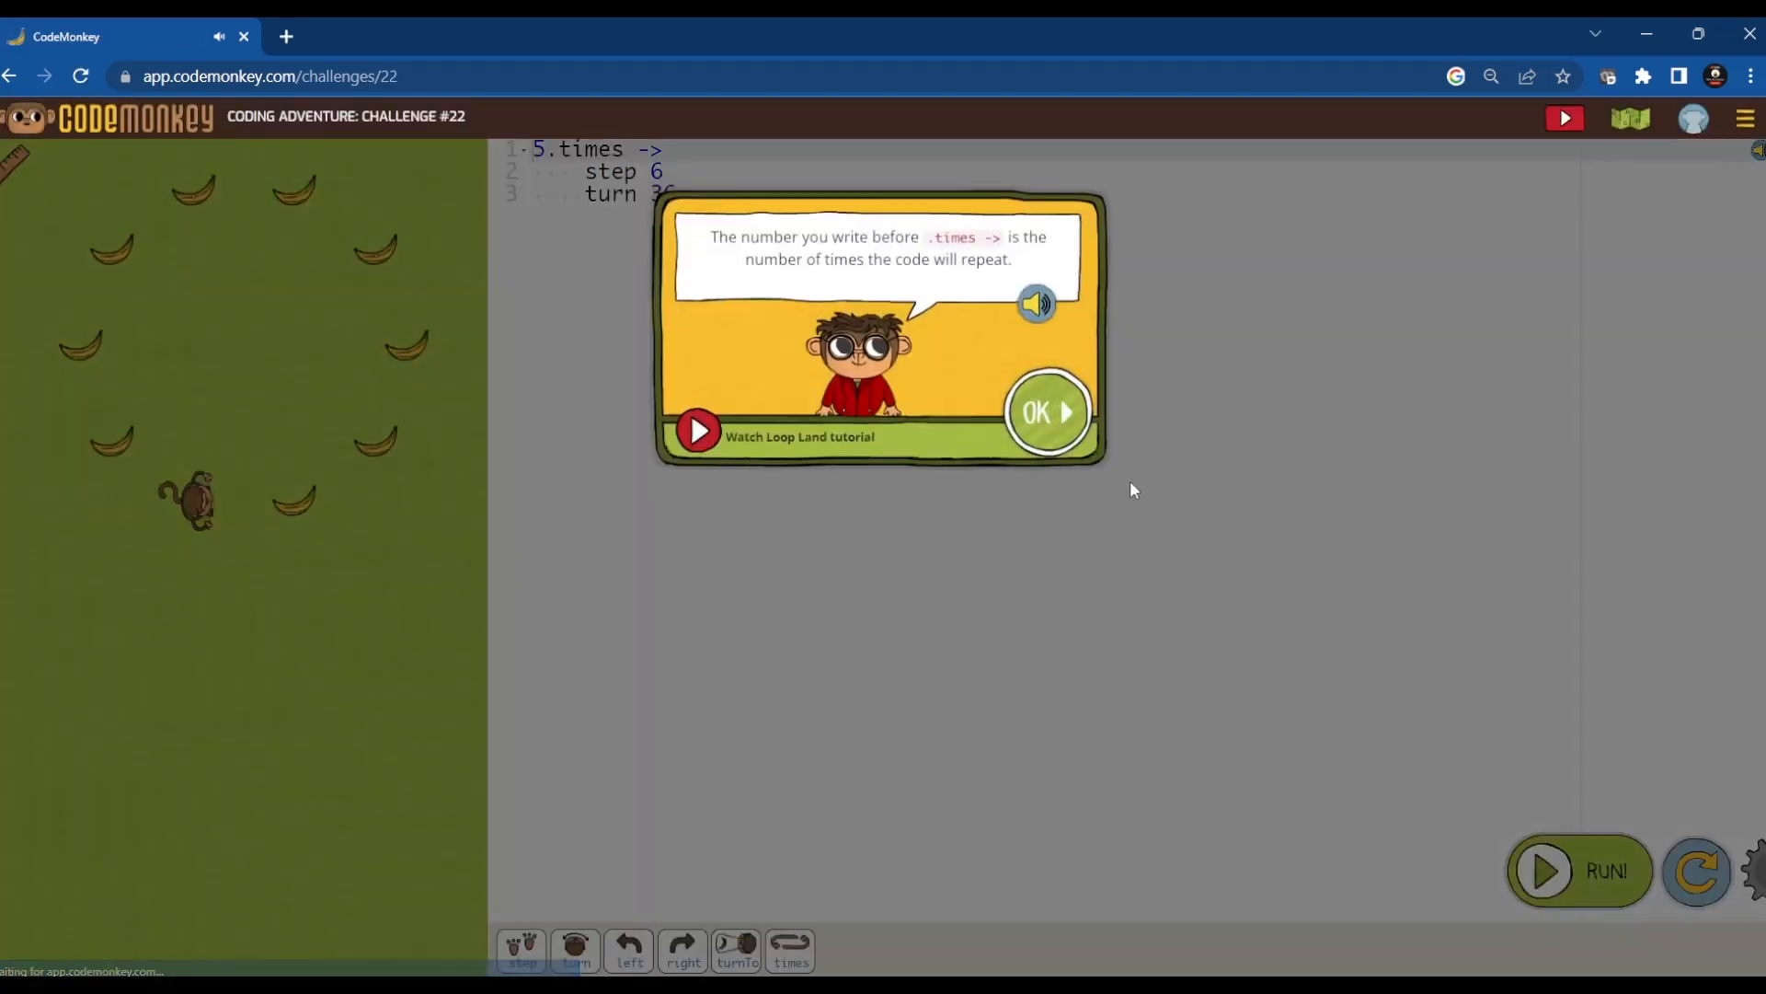
{"action": "left_click", "coordinate": [1045, 413]}
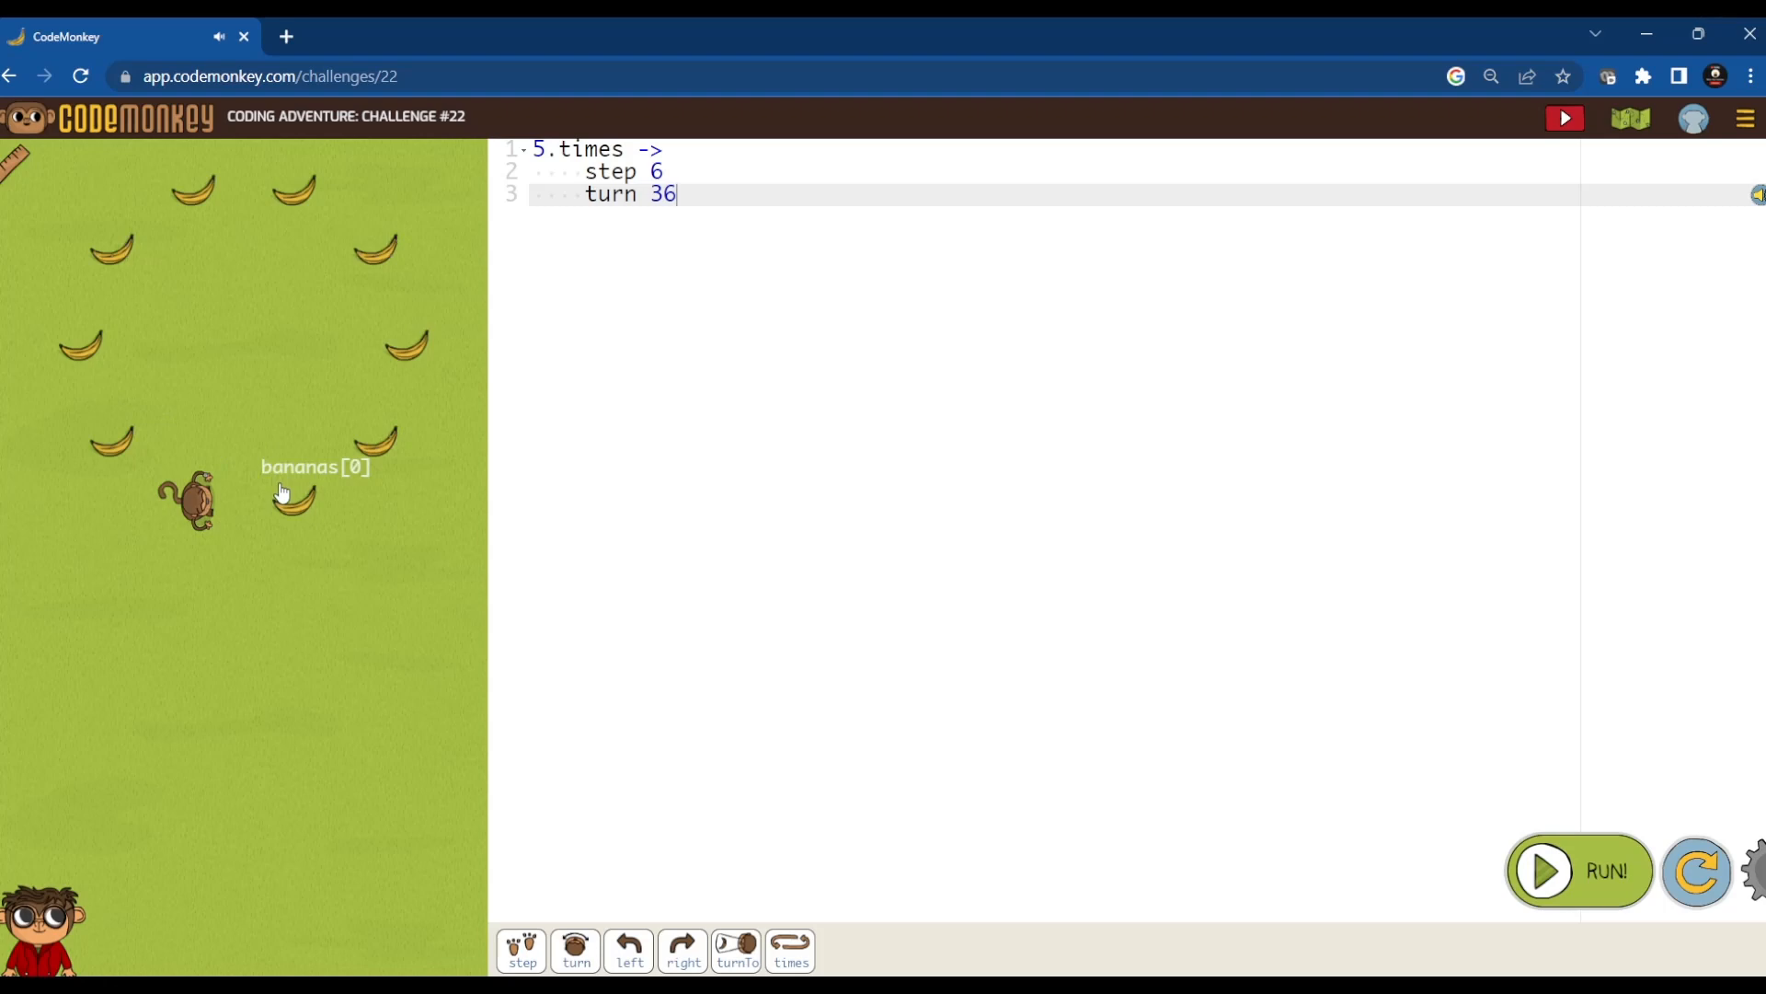
{"action": "mouse_move", "coordinate": [405, 367]}
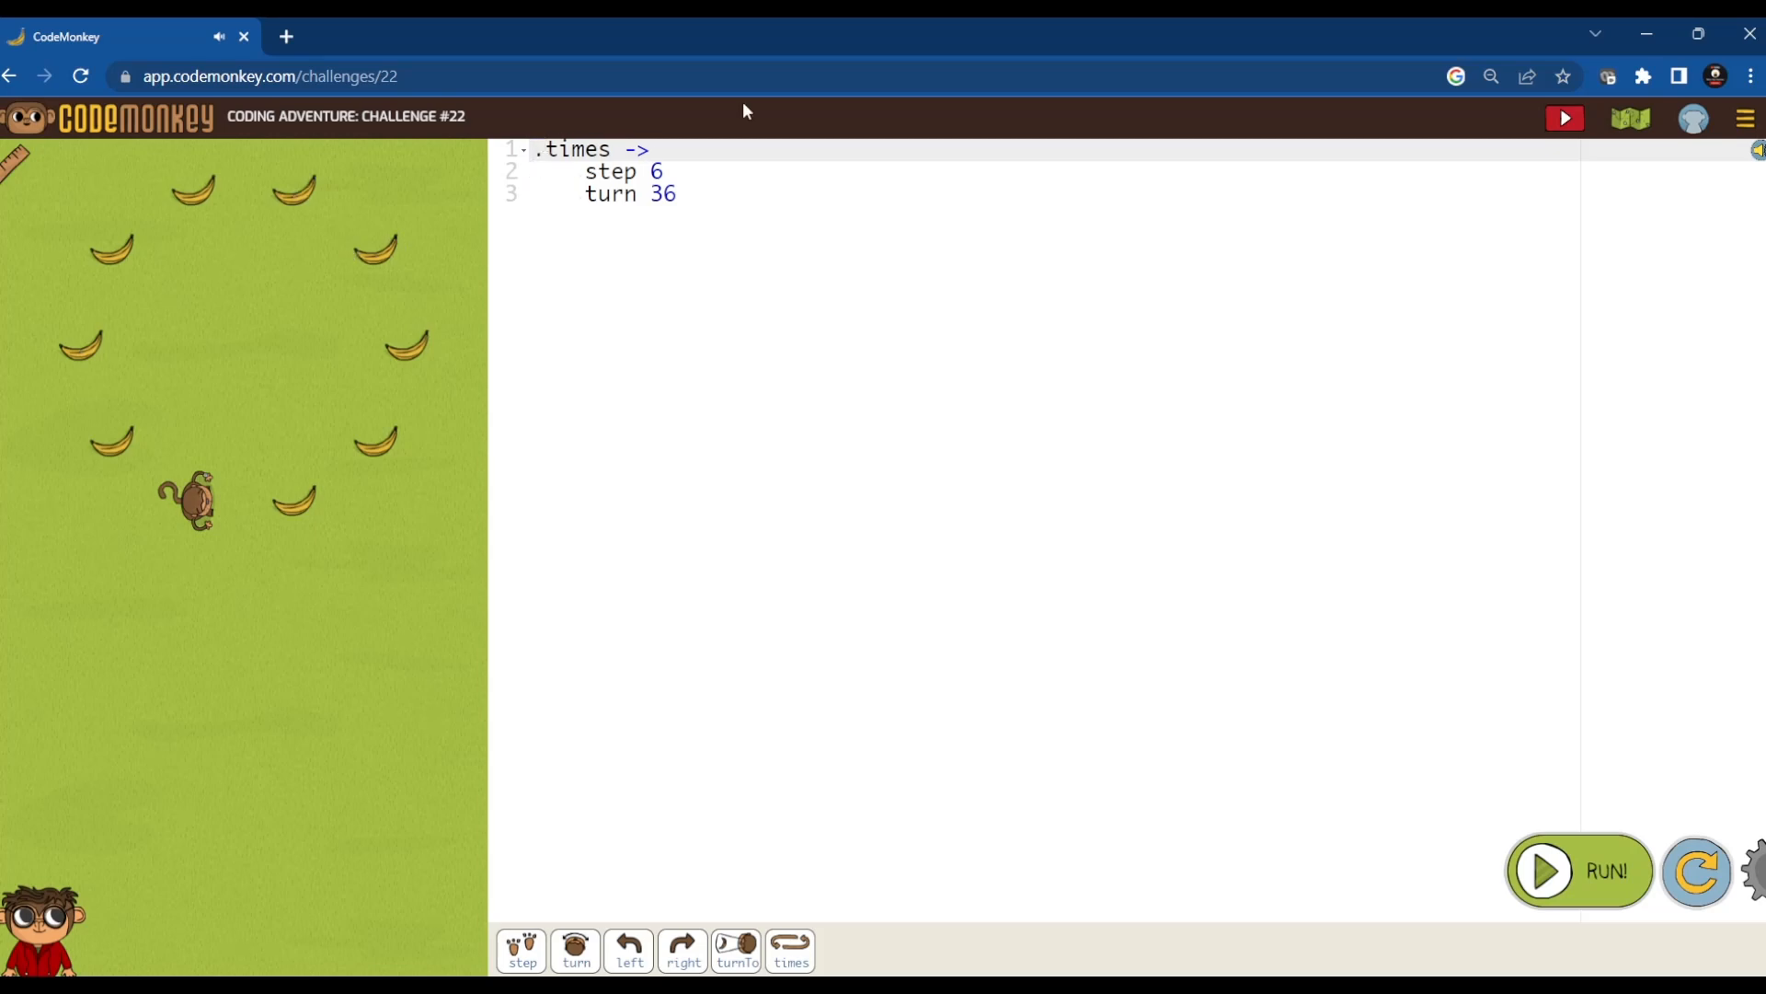
{"action": "left_click", "coordinate": [1579, 870]}
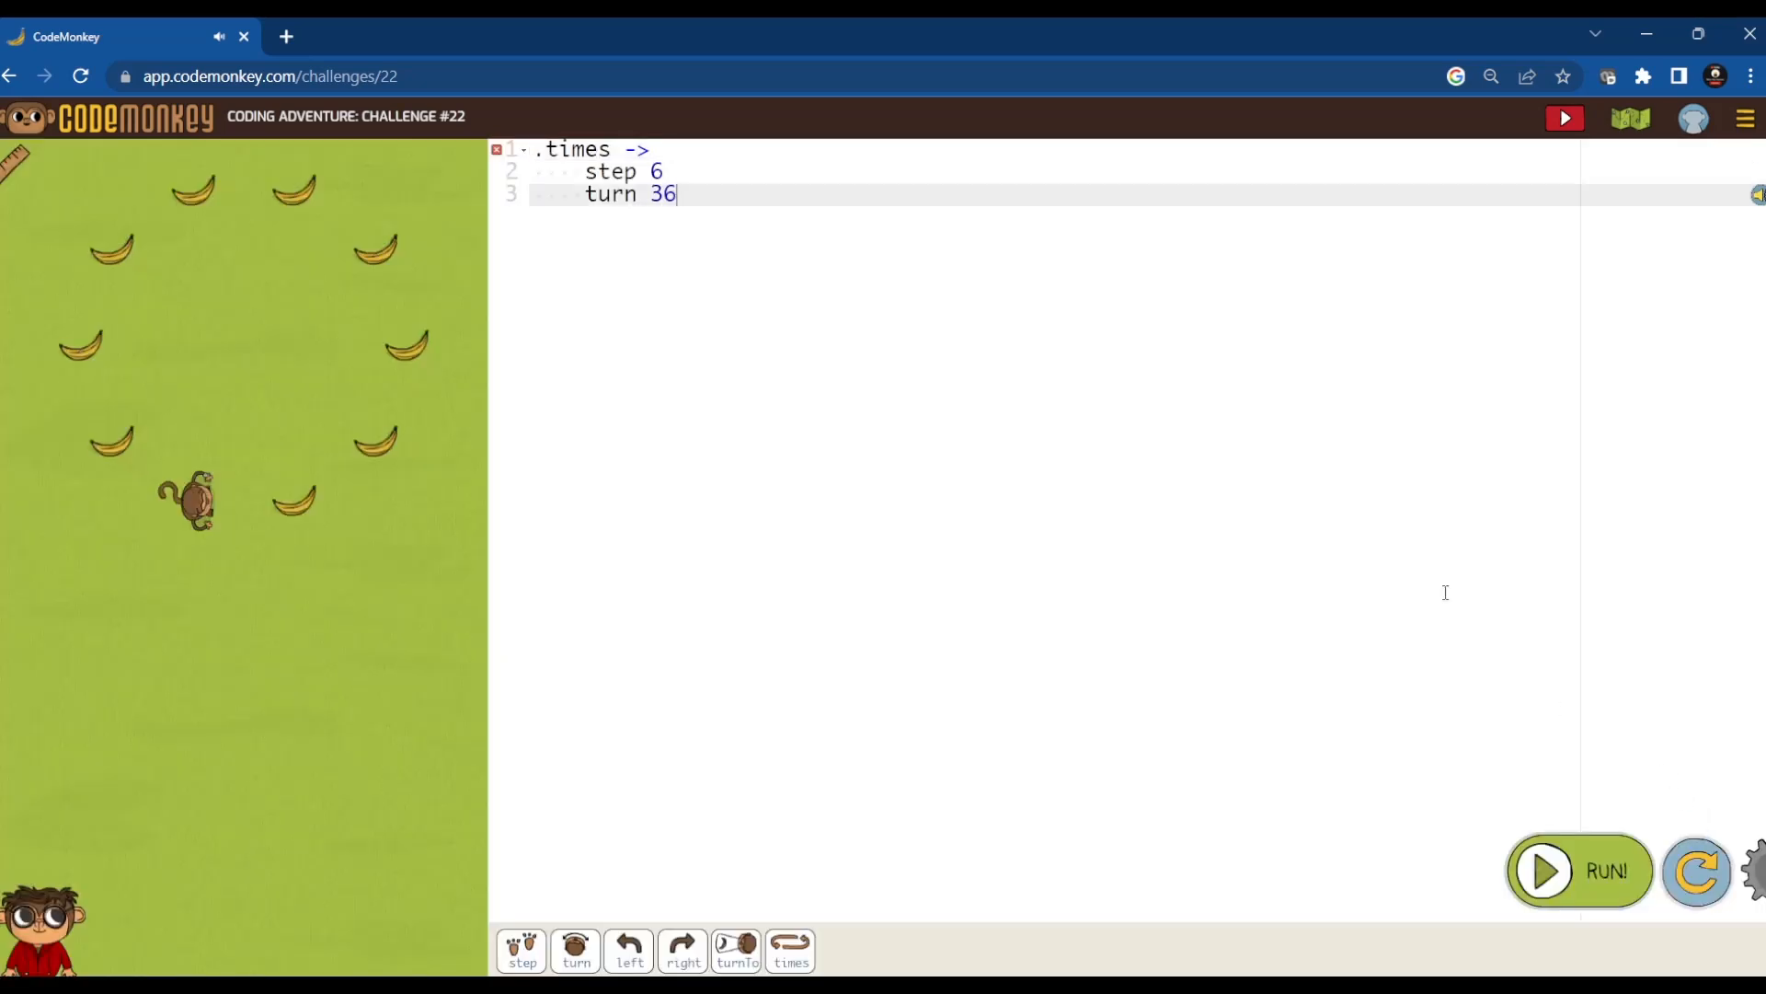
{"action": "type", "text": "9"}
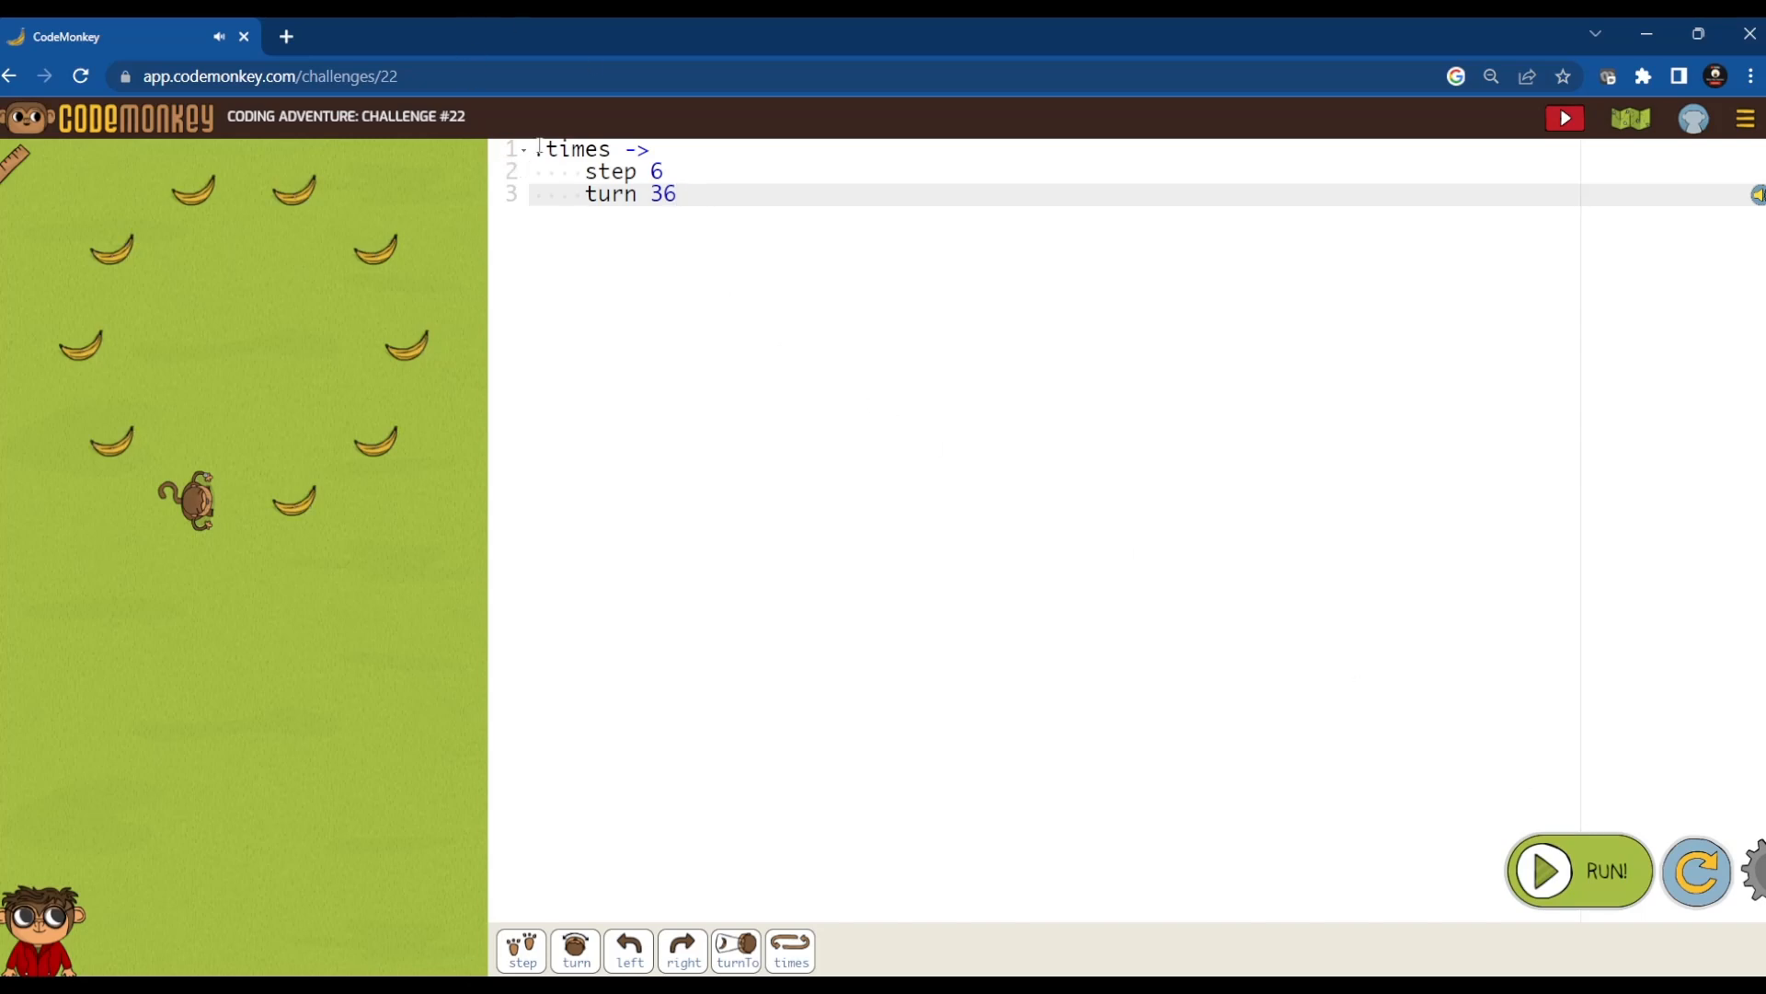
{"action": "type", "text": "9"}
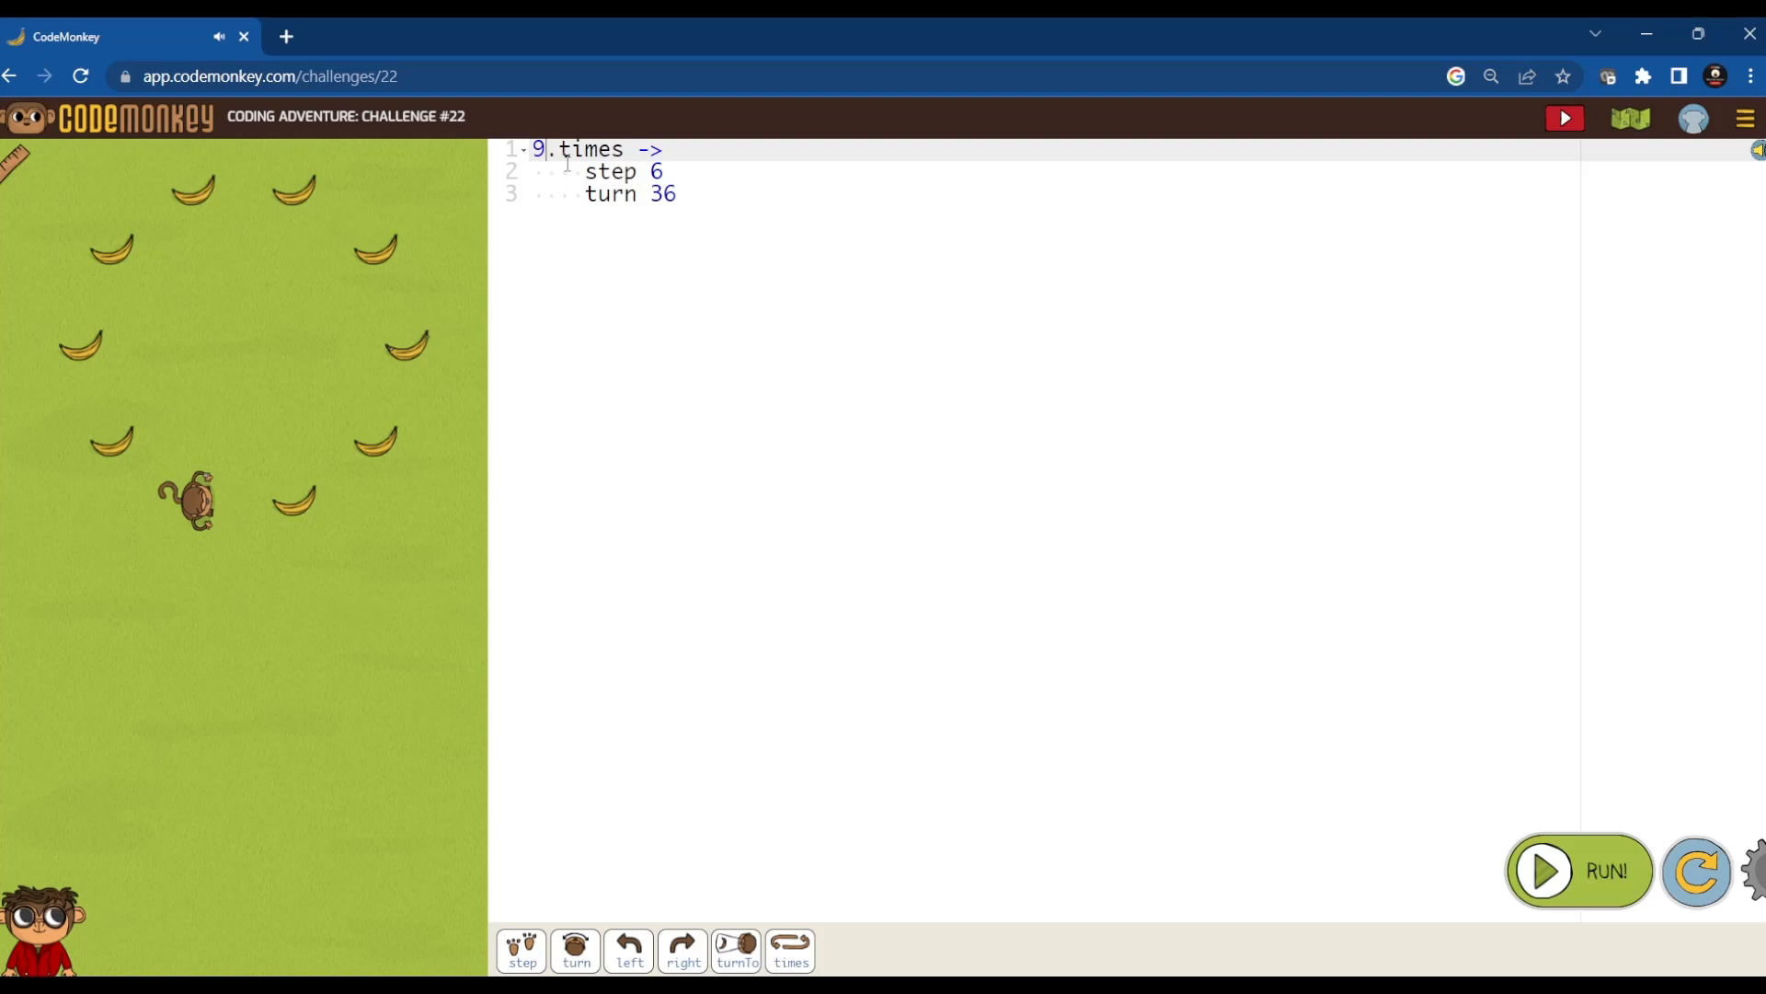
{"action": "left_click", "coordinate": [1578, 870]}
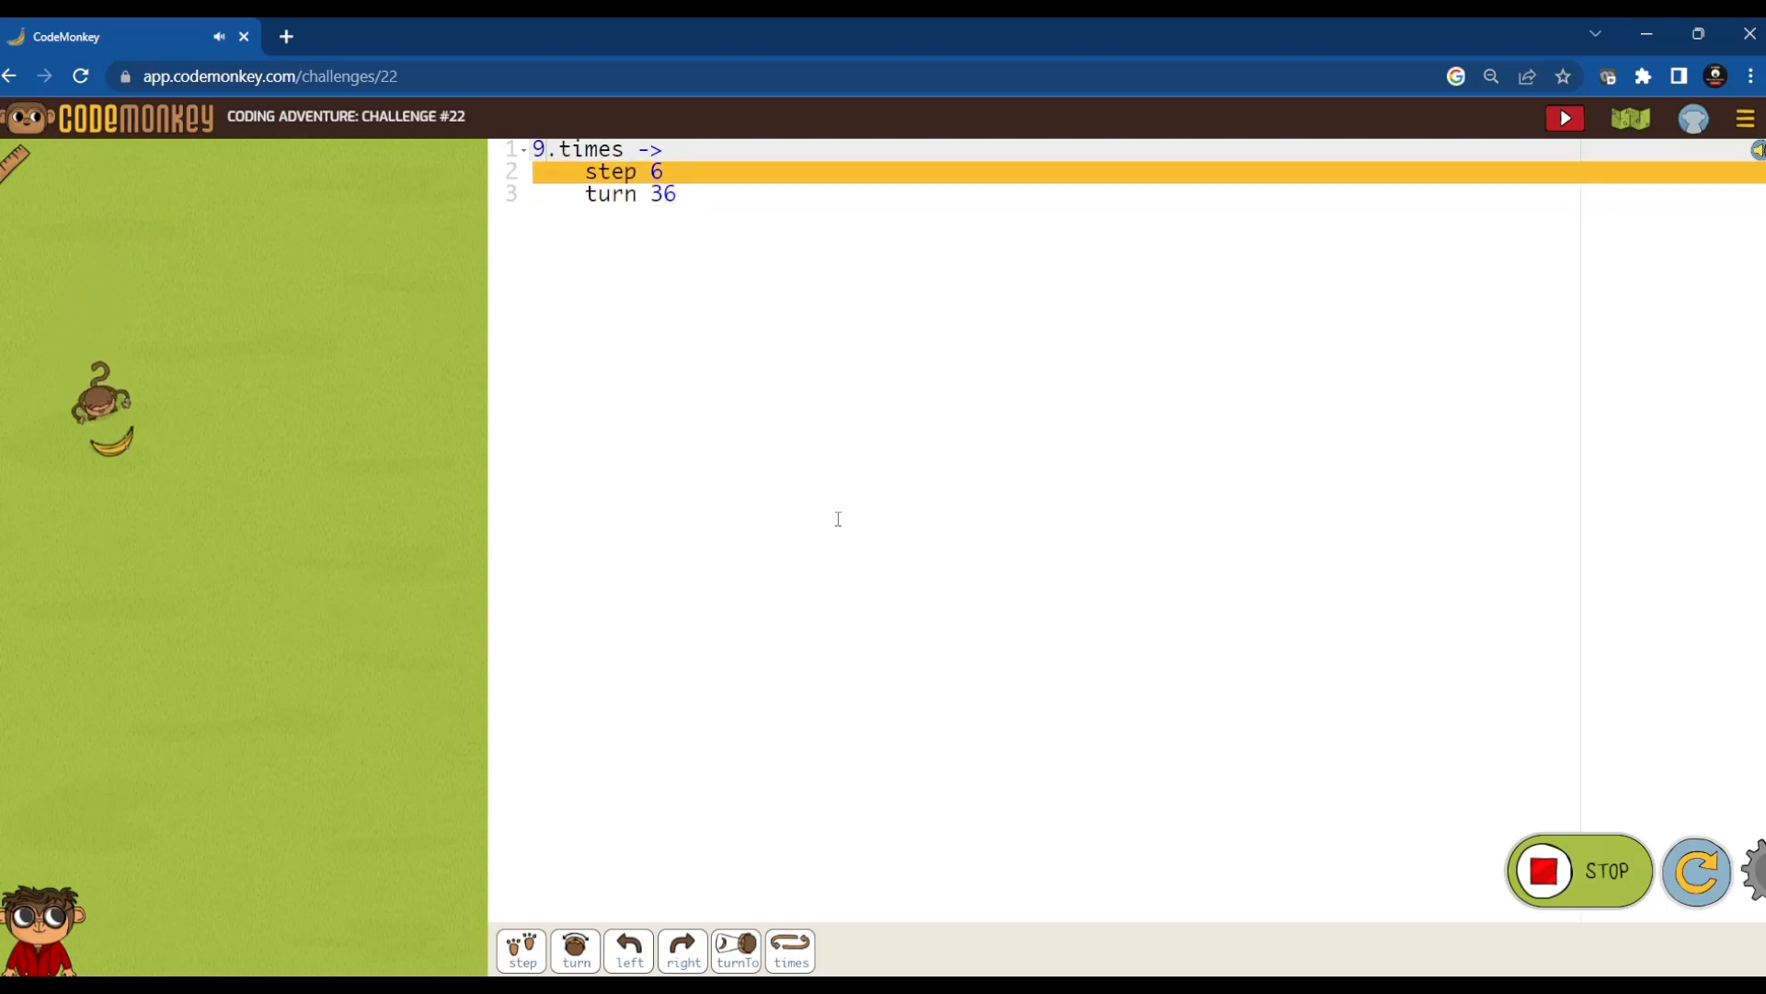
{"action": "left_click", "coordinate": [1564, 117]}
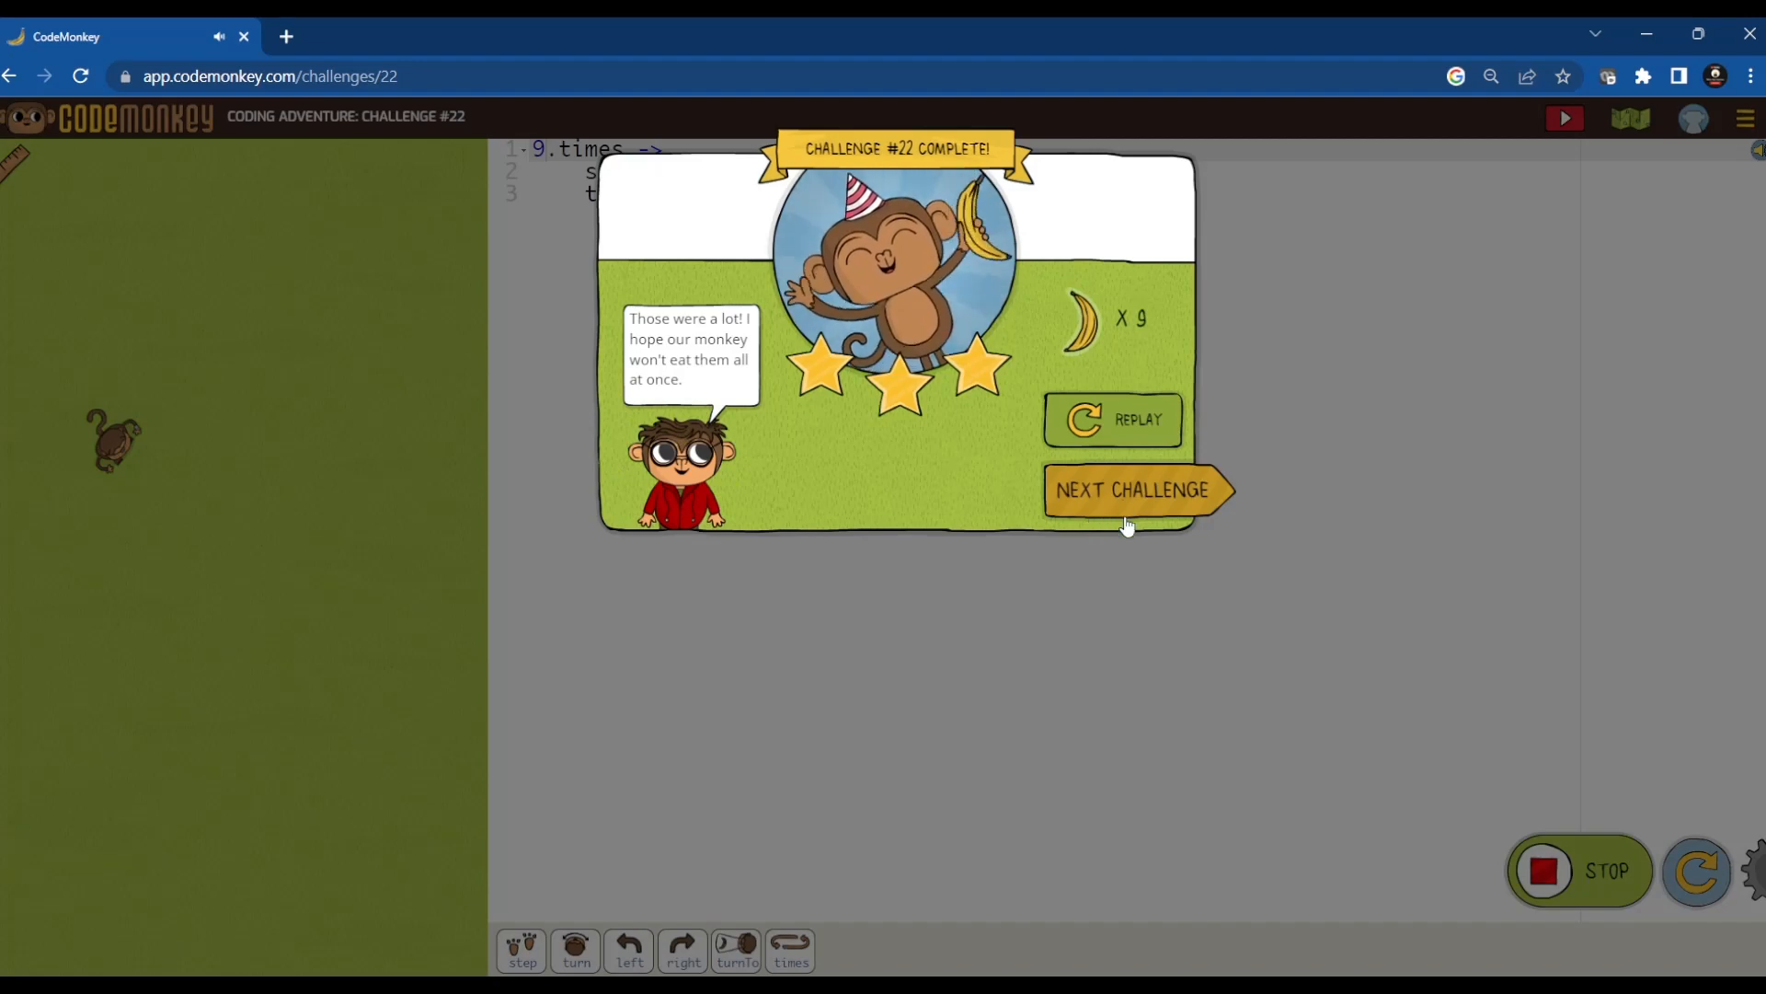
{"action": "left_click", "coordinate": [1132, 490]}
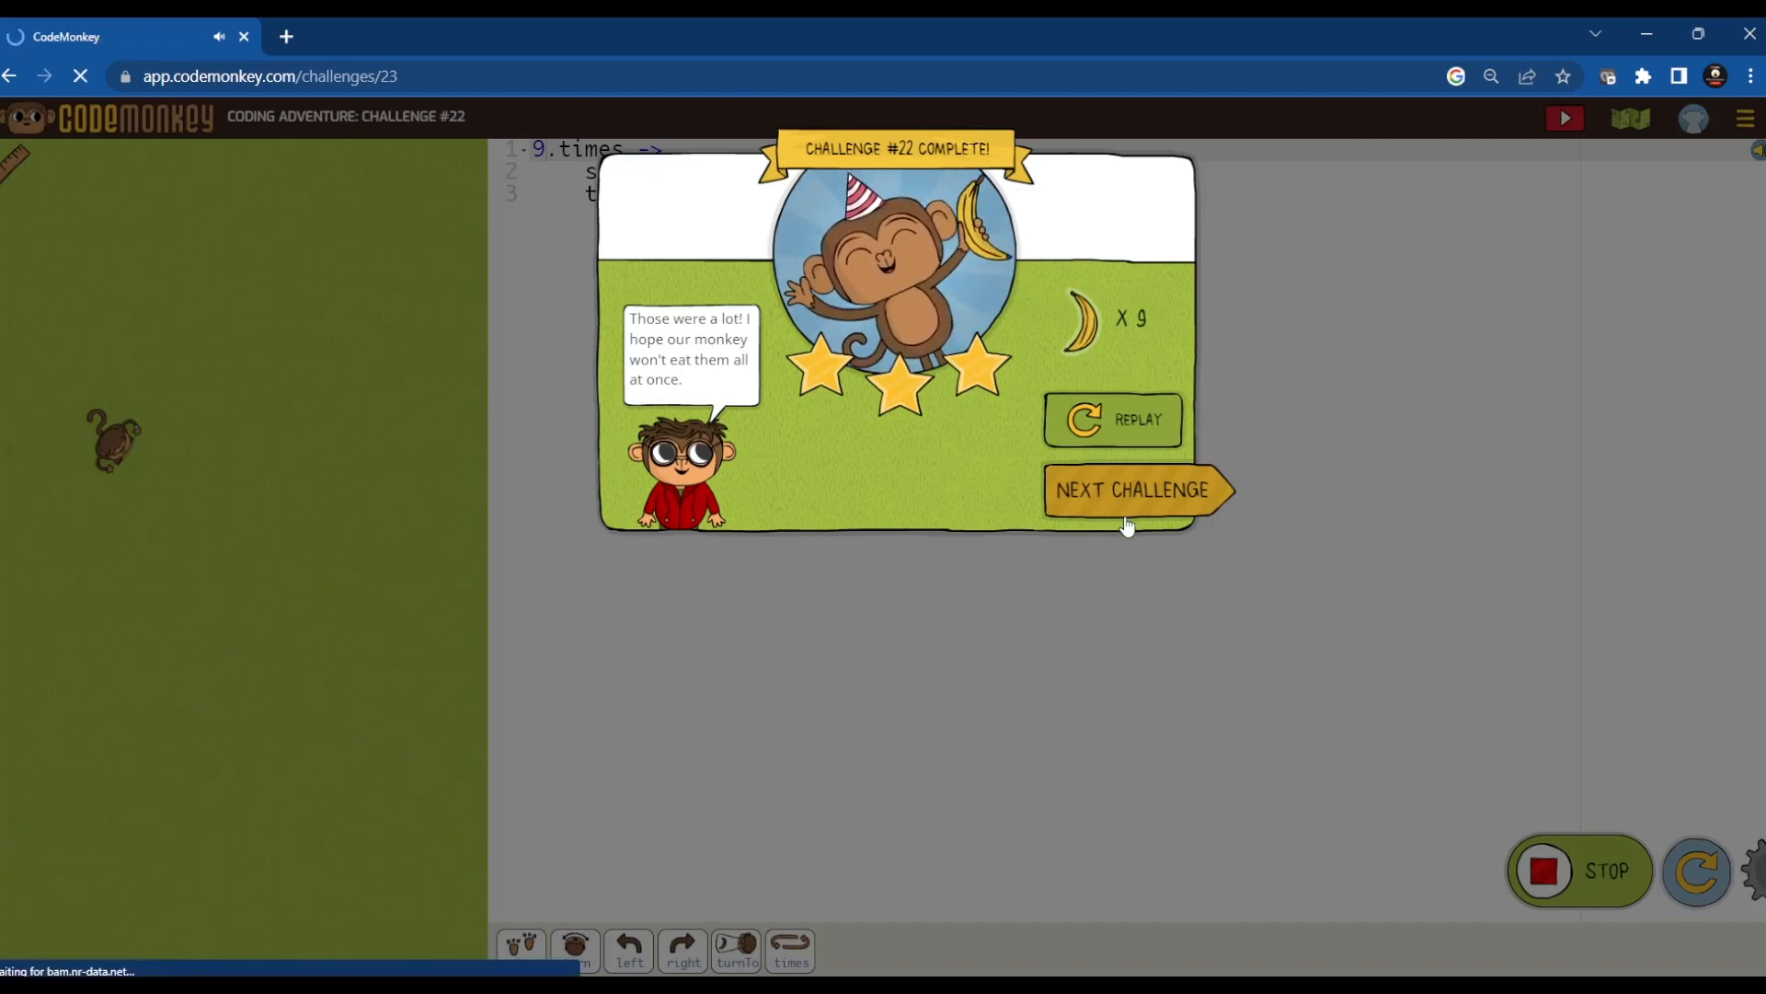
- Add step 10 inside the five-times turn 60 loop and run it to complete challenge 23
{"action": "left_click", "coordinate": [1132, 489]}
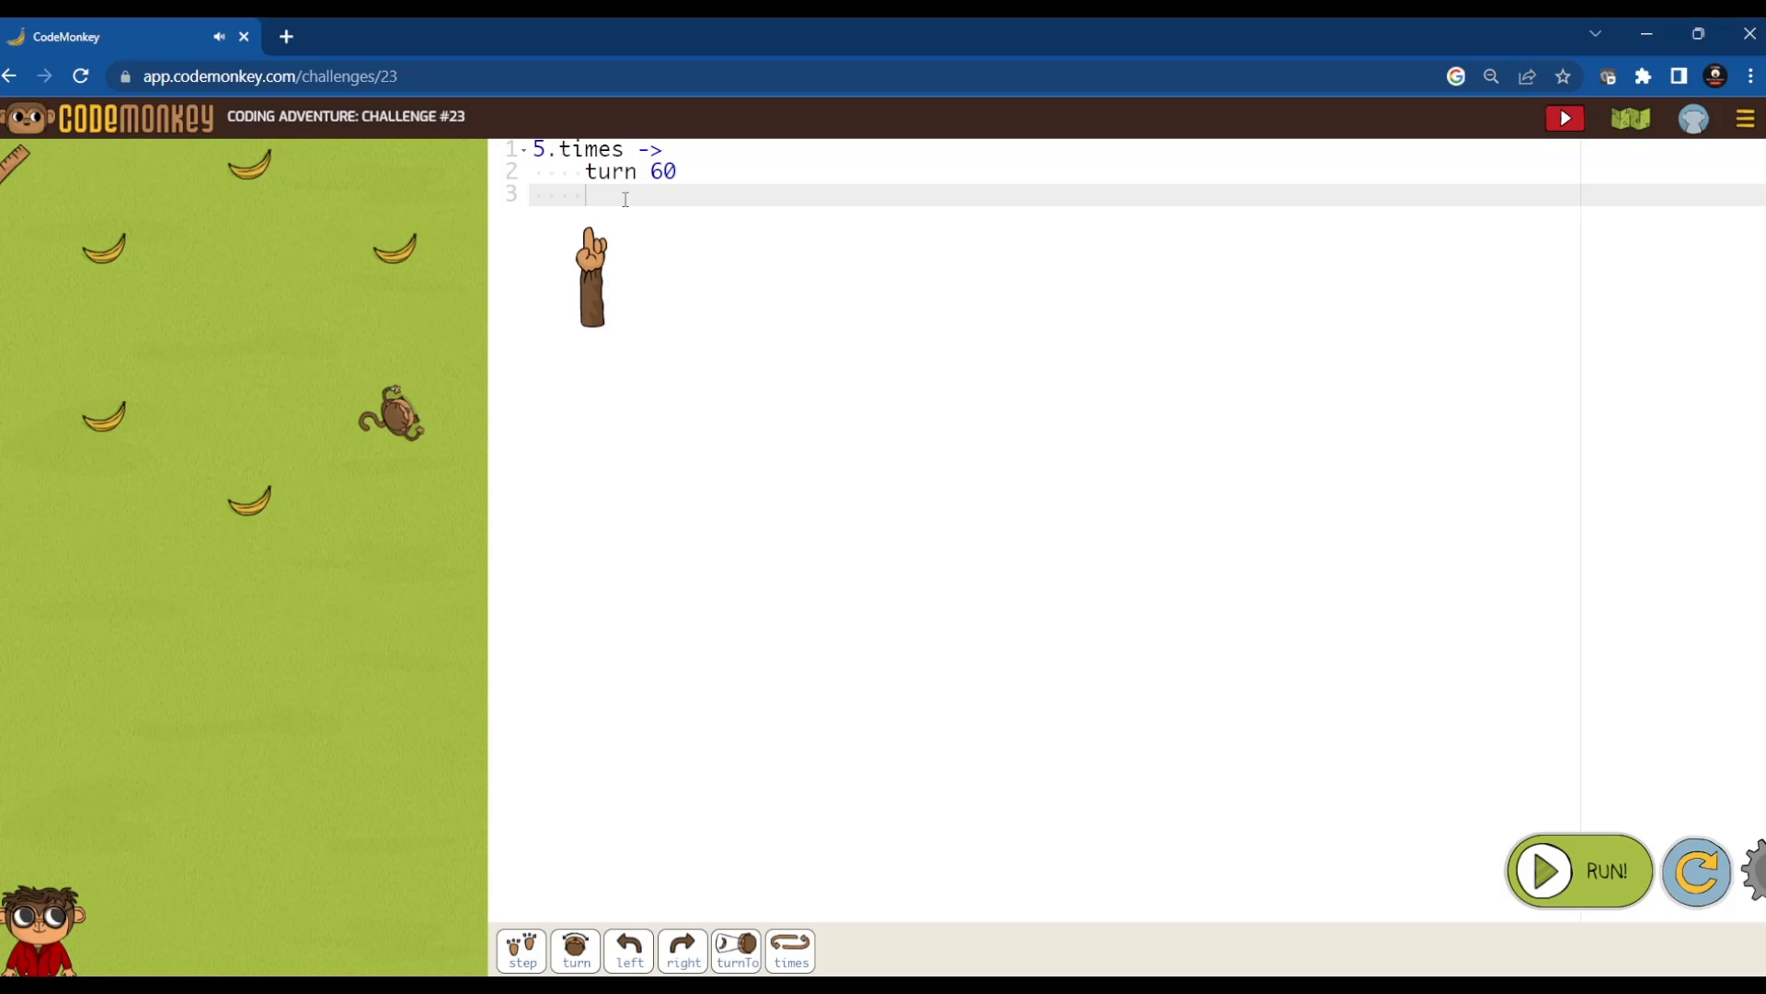
{"action": "type", "text": "step"}
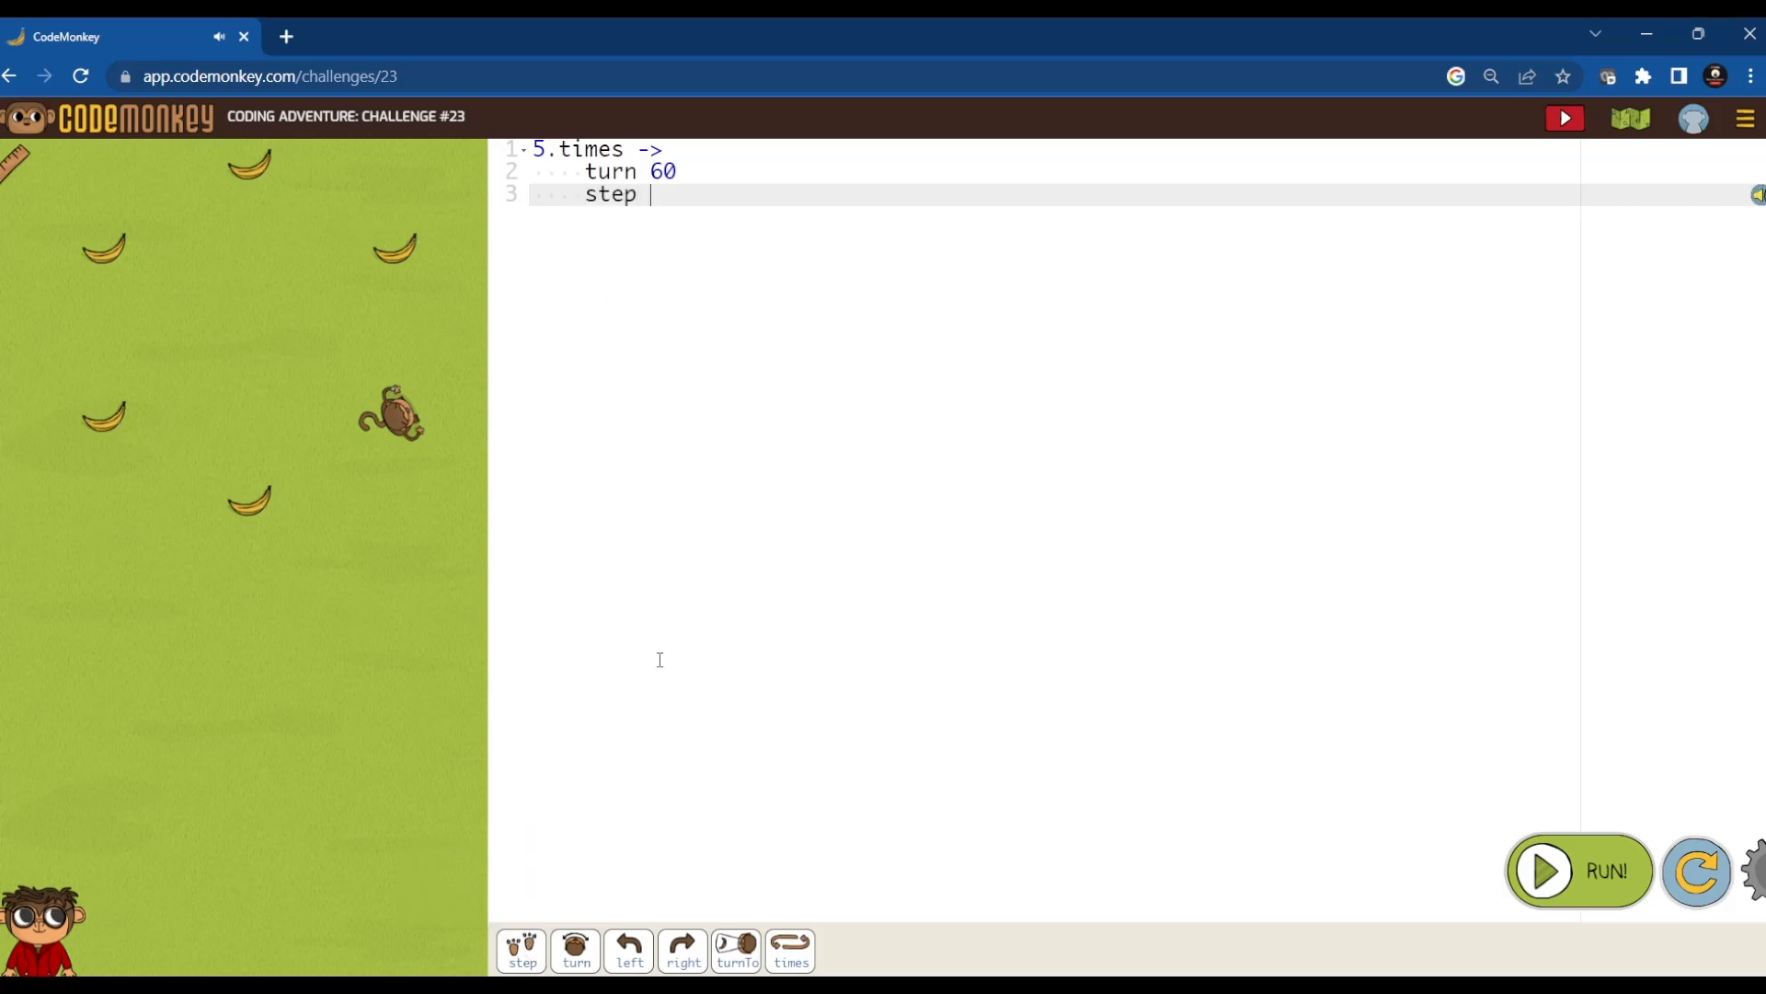
{"action": "type", "text": "10"}
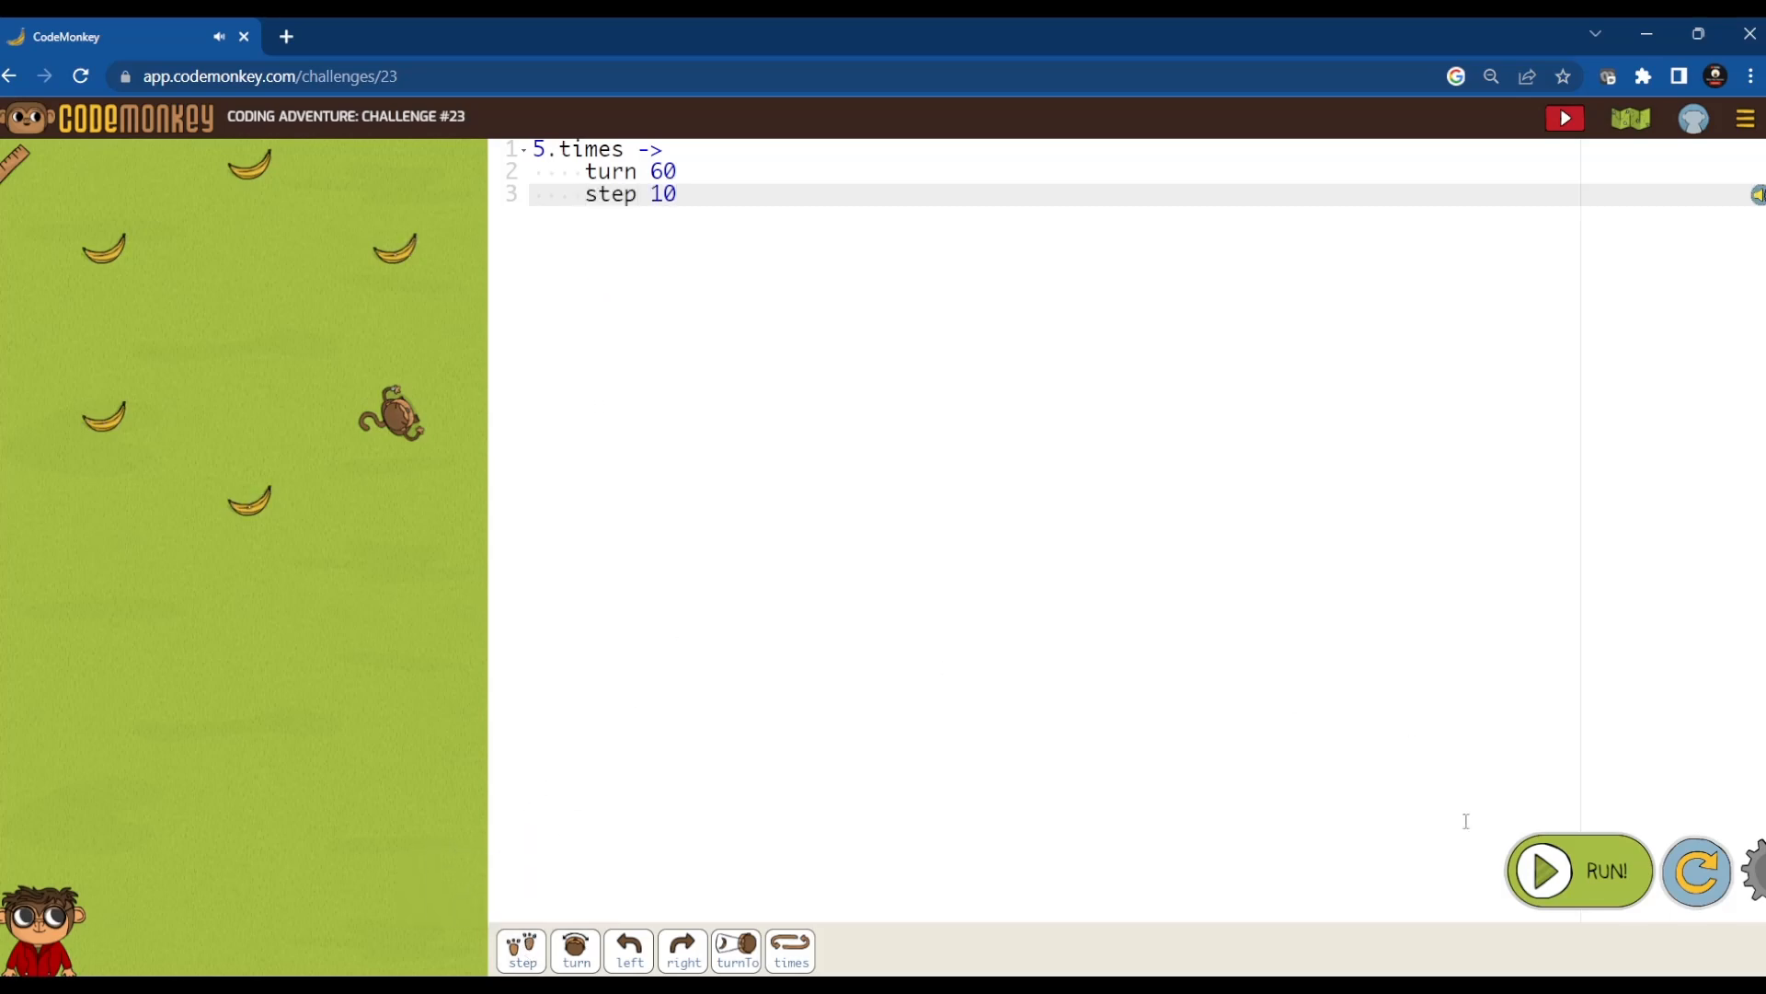
{"action": "left_click", "coordinate": [1578, 870]}
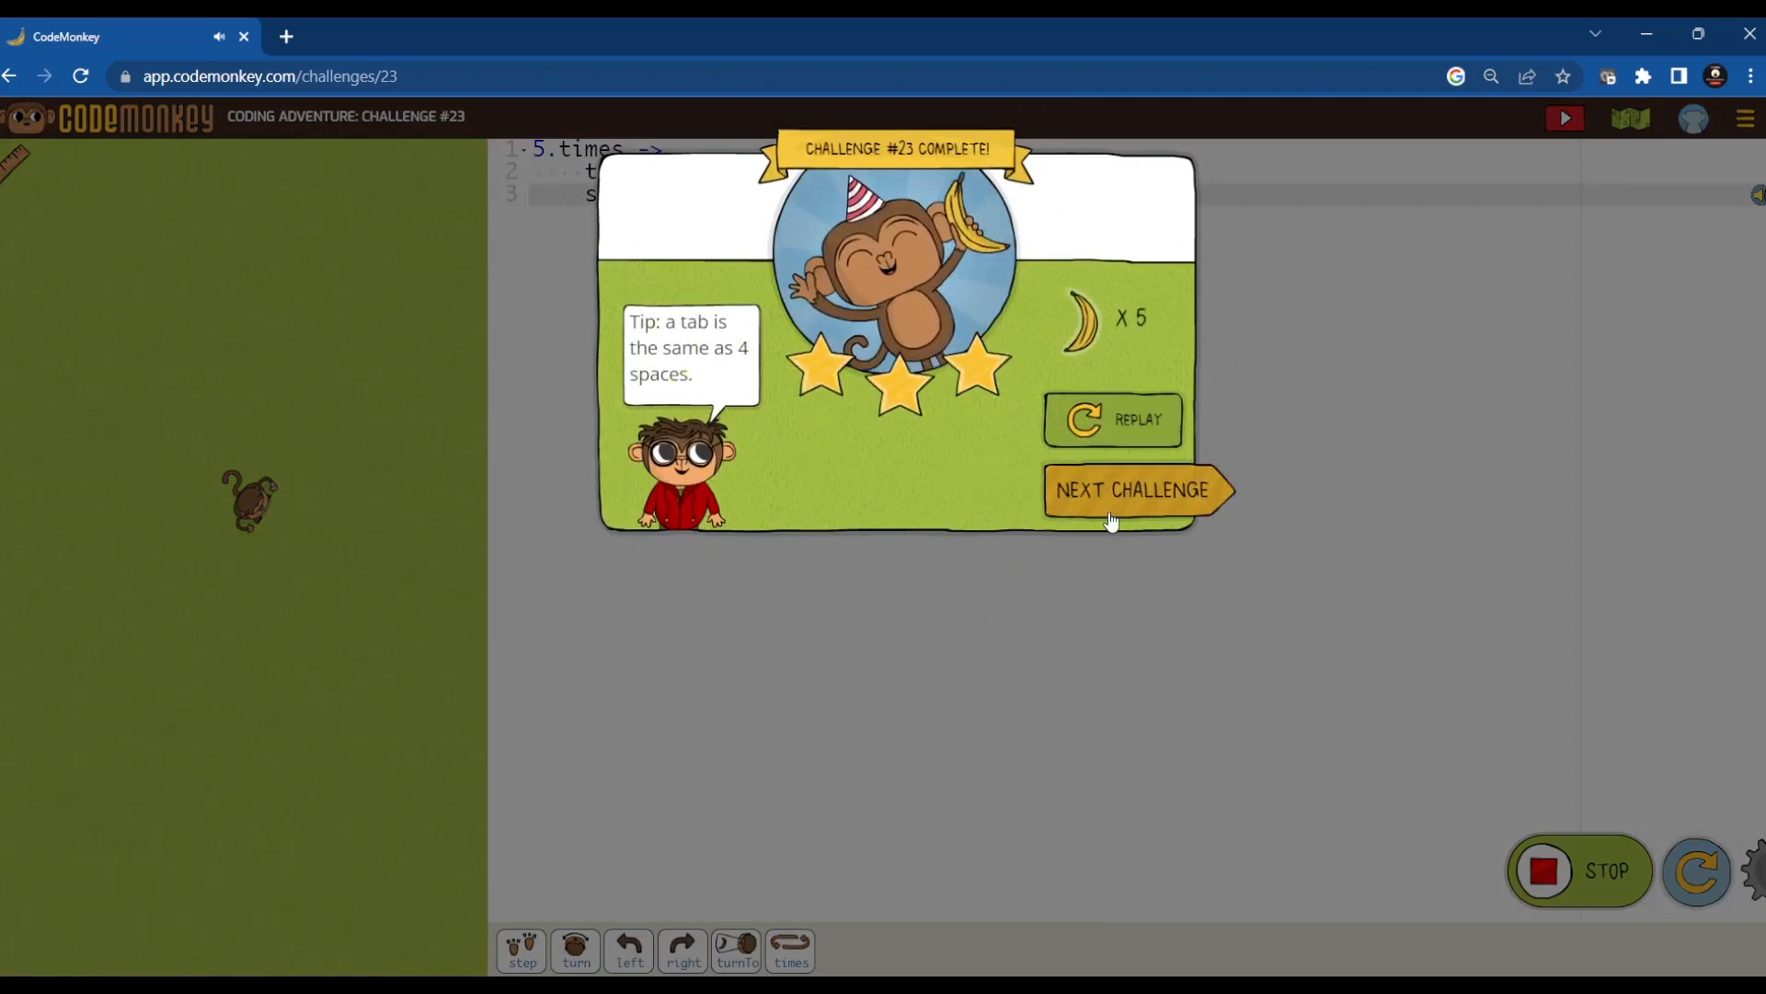
{"action": "left_click", "coordinate": [1135, 489]}
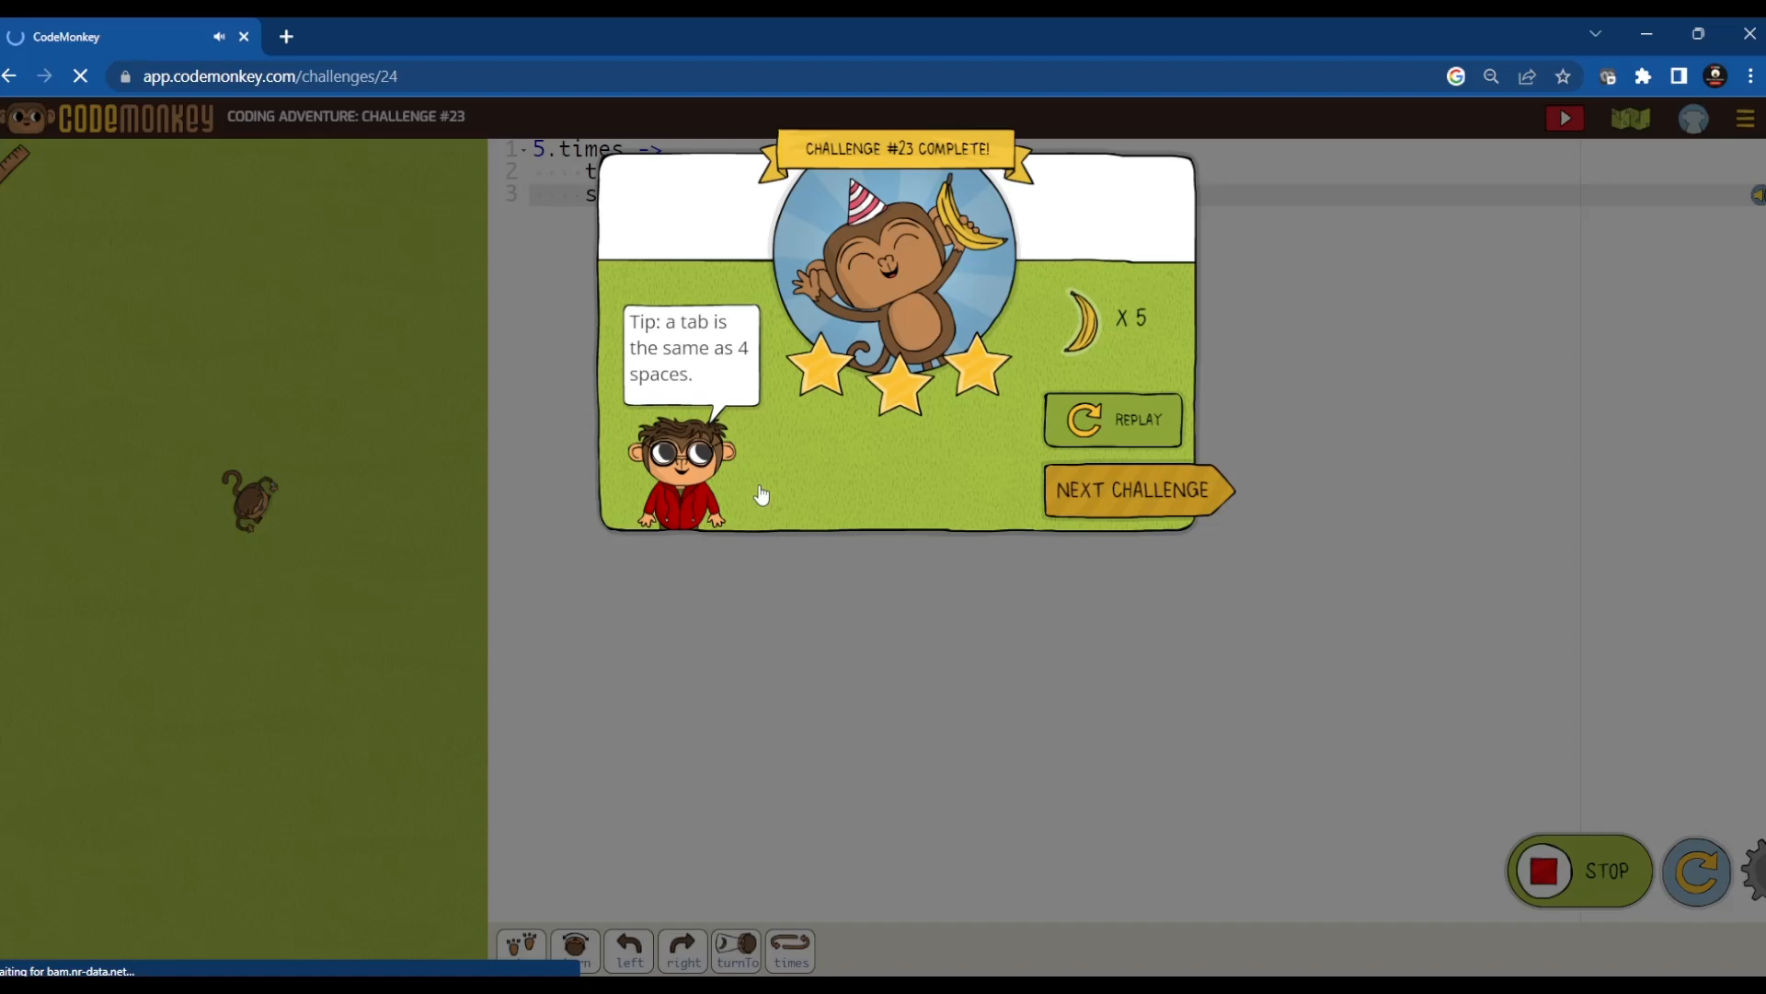
- Write a 3.times loop of step 13 and turn right, run it to complete challenge 24
{"action": "left_click", "coordinate": [1133, 489]}
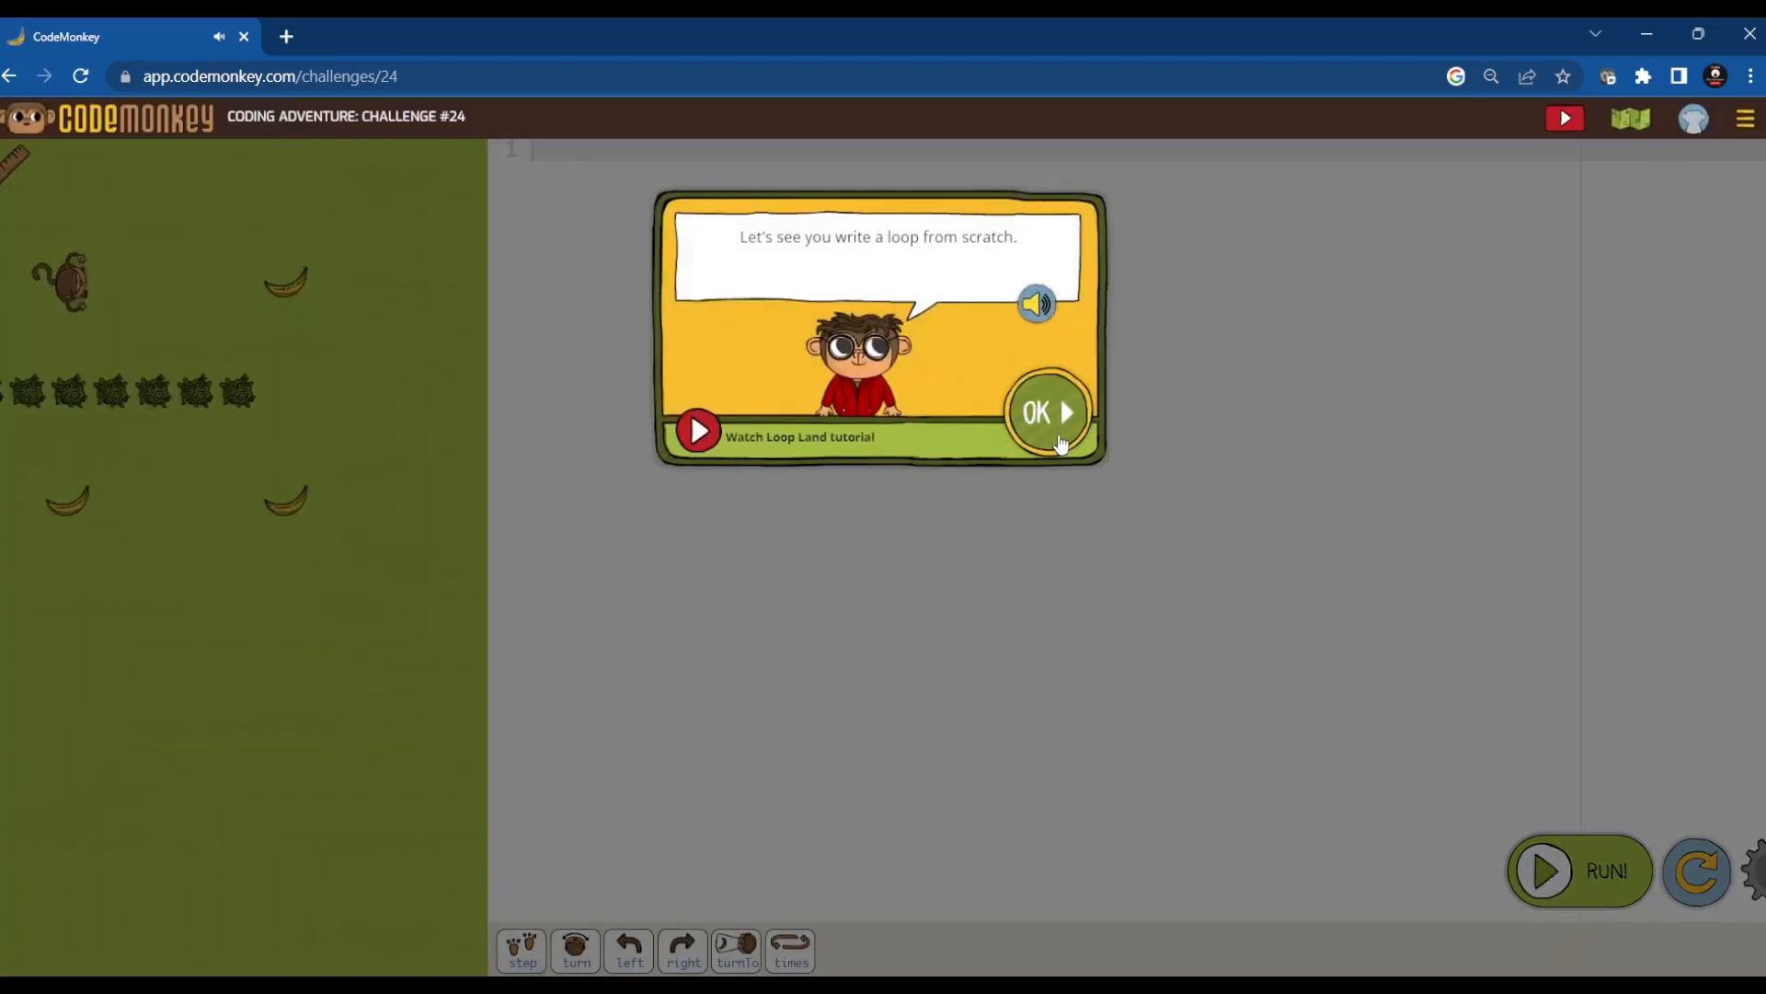
{"action": "left_click", "coordinate": [1047, 414]}
{"action": "type", "text": "3.times ->"}
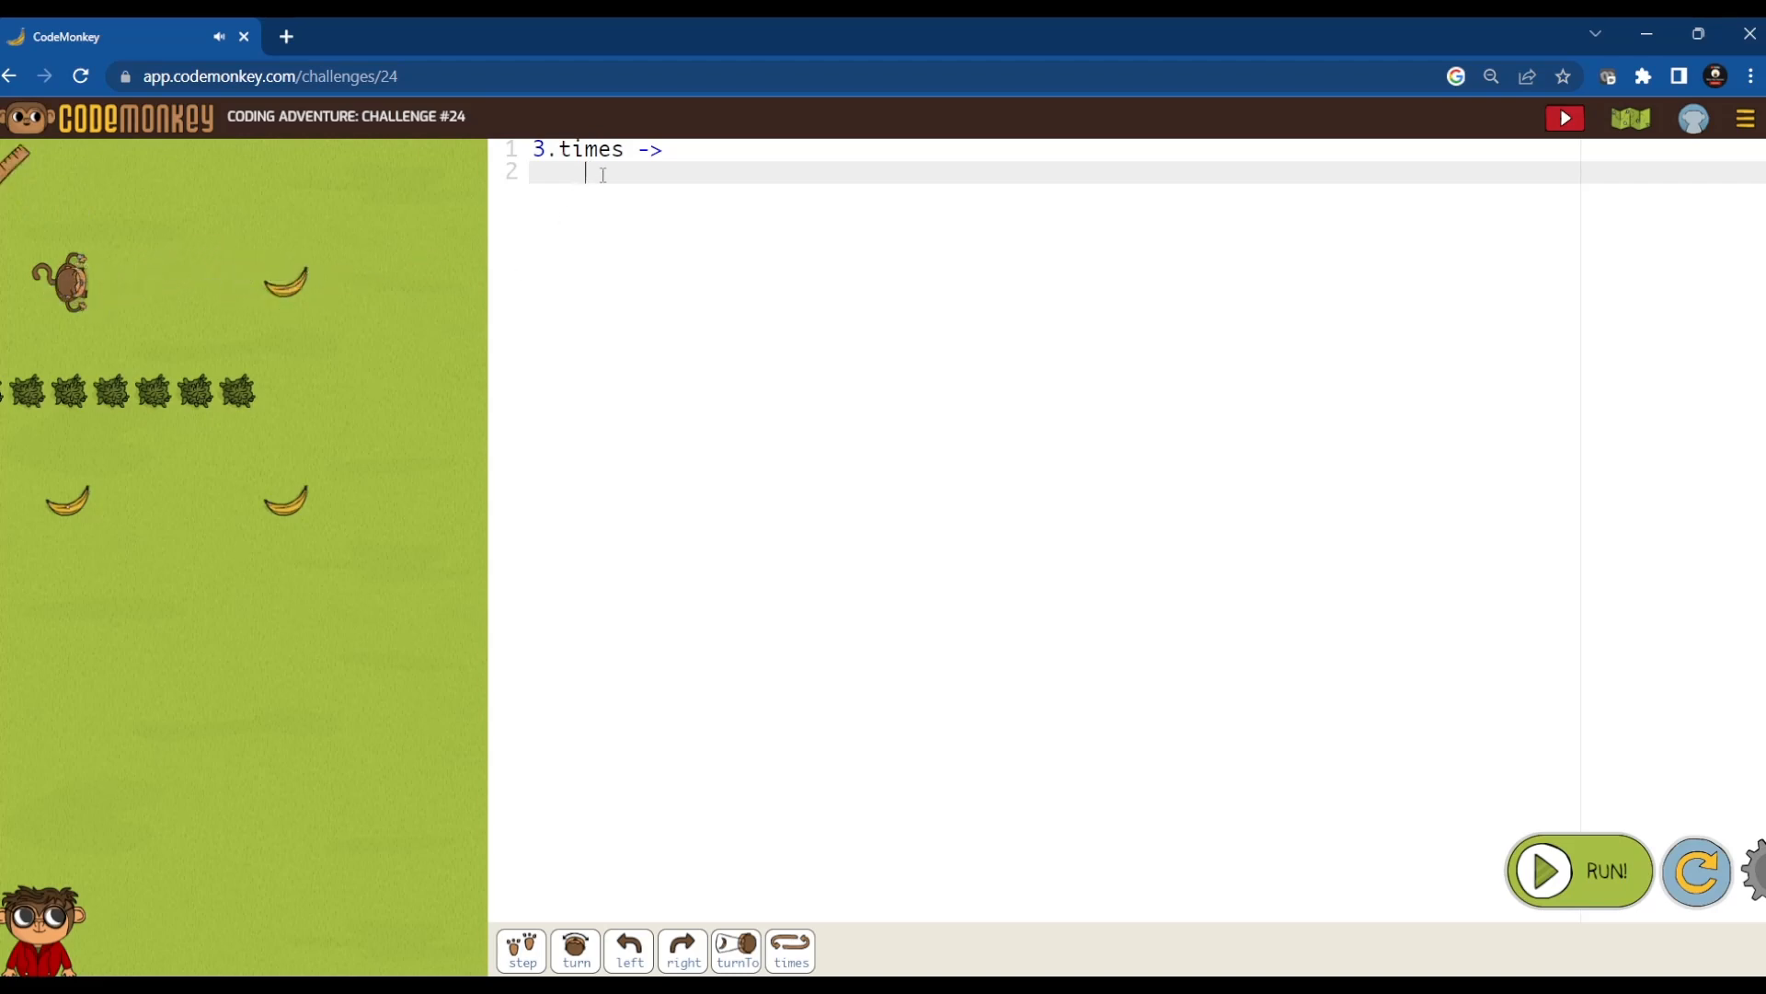
{"action": "type", "text": "step"}
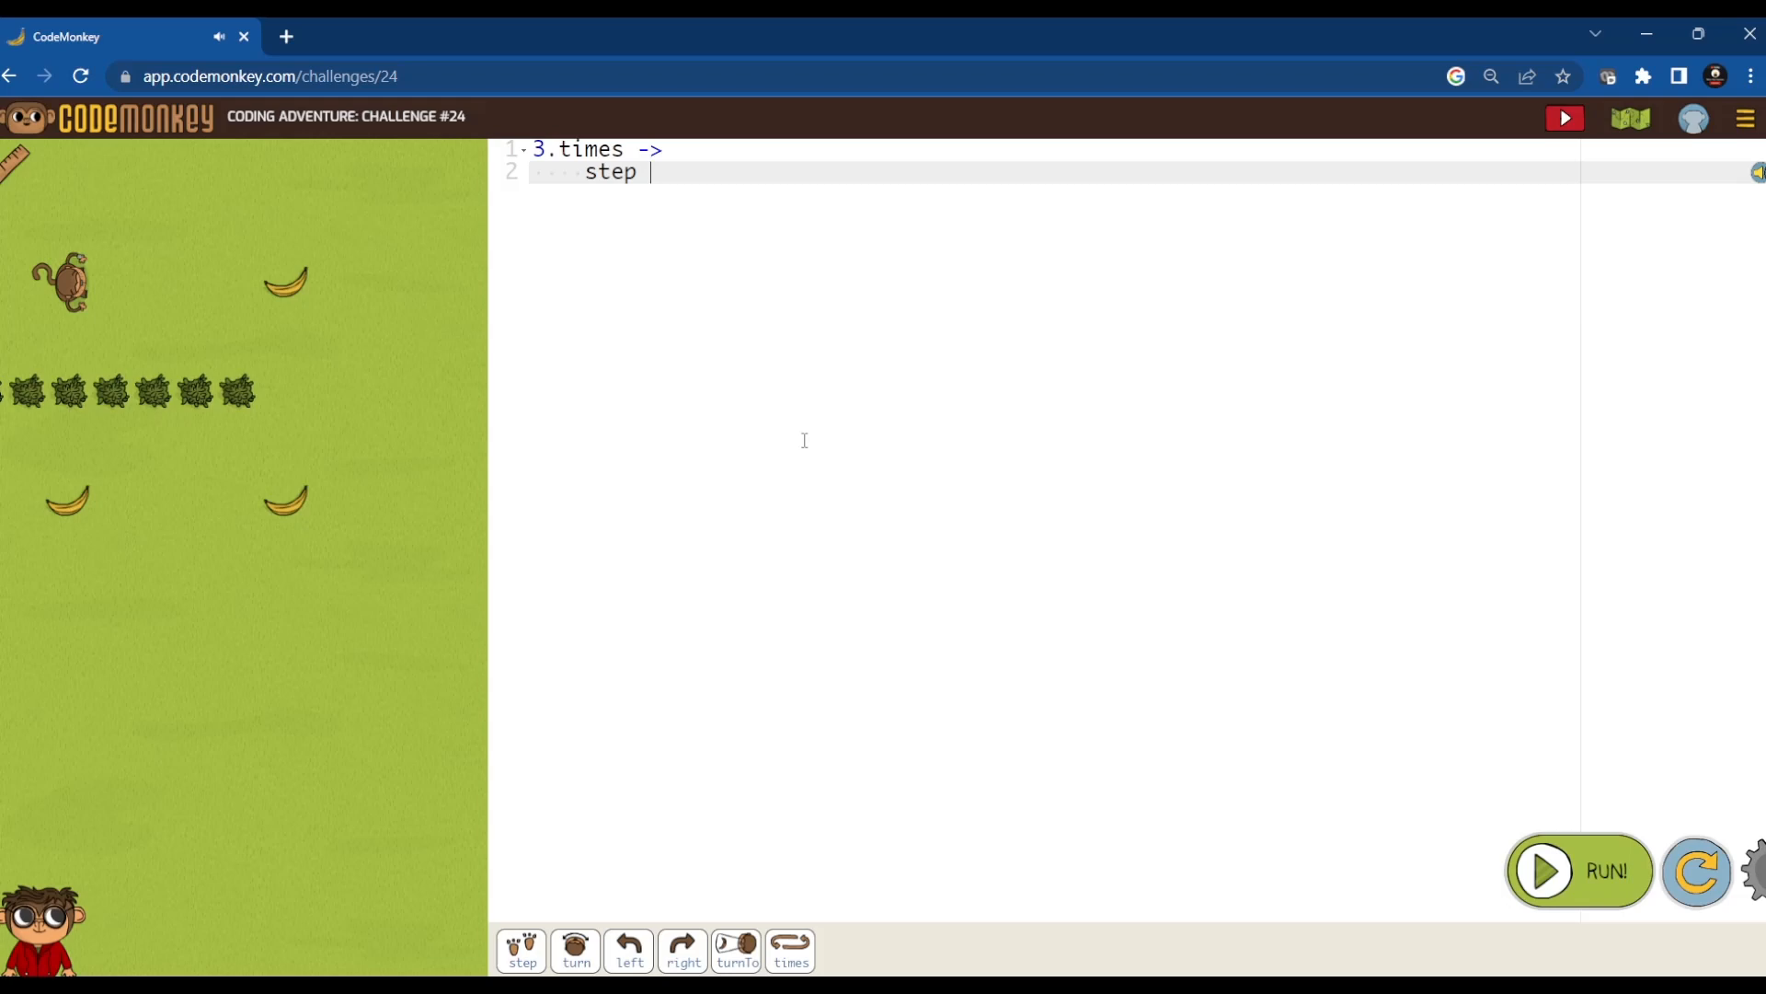
{"action": "type", "text": "13"}
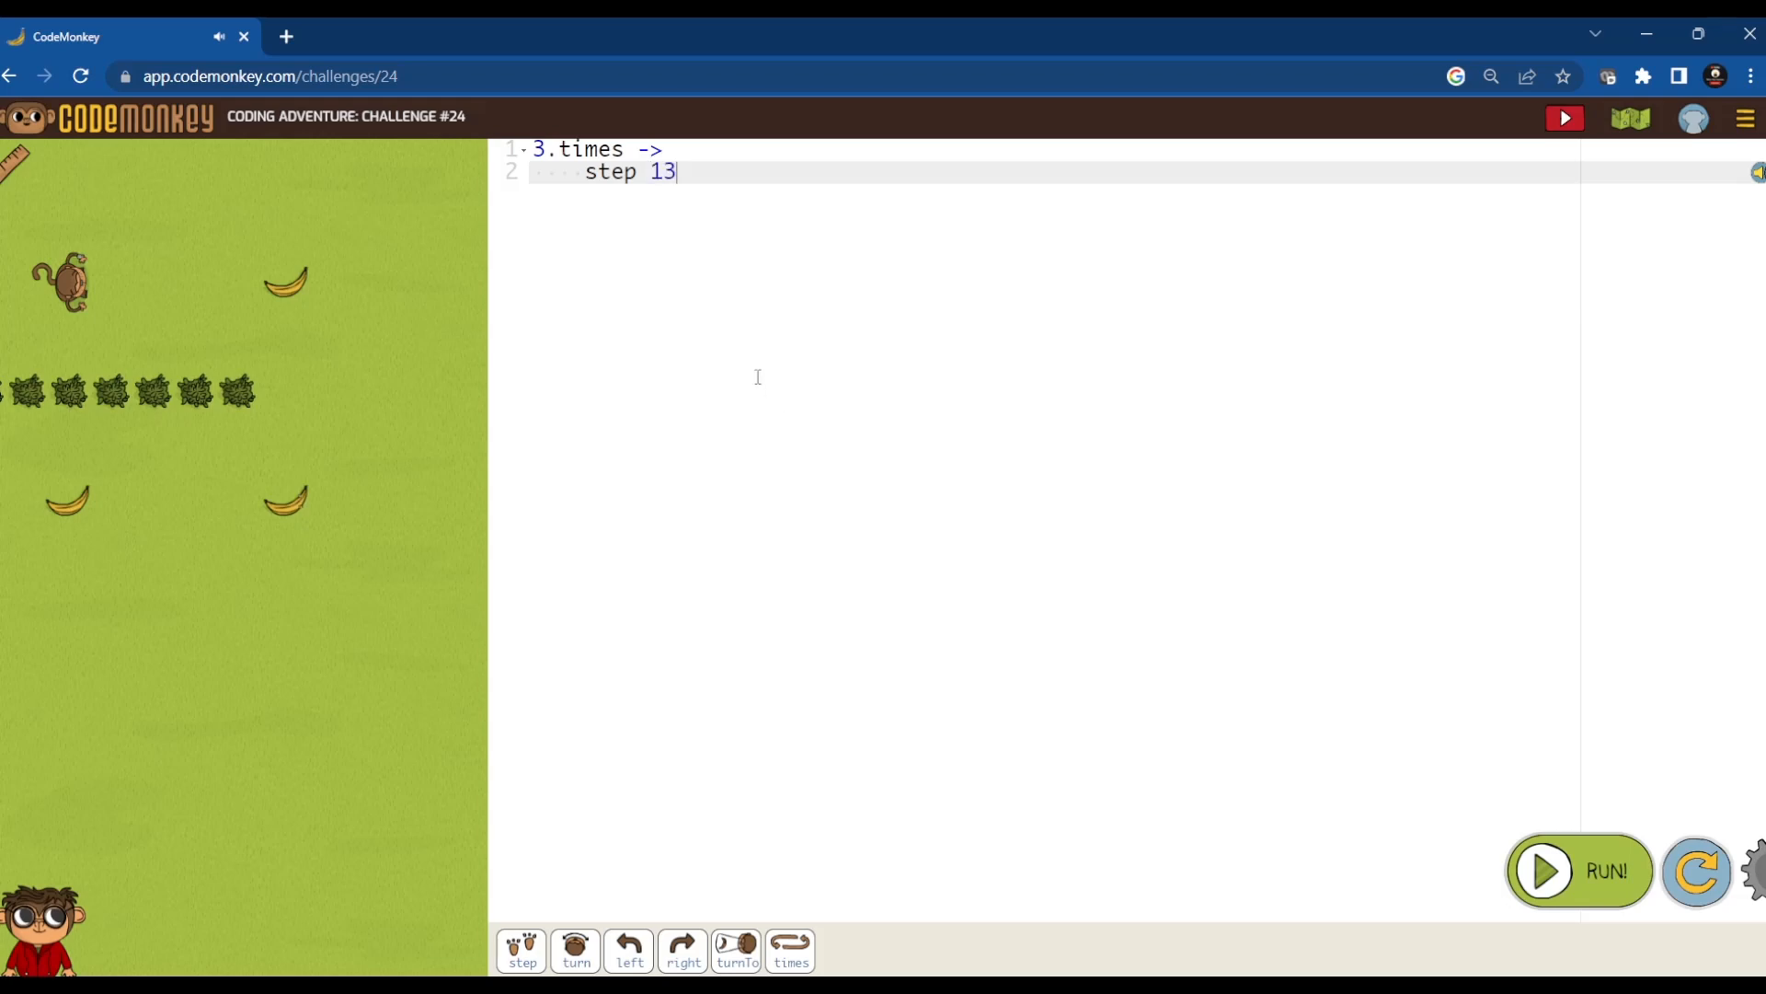
{"action": "mouse_move", "coordinate": [760, 252]}
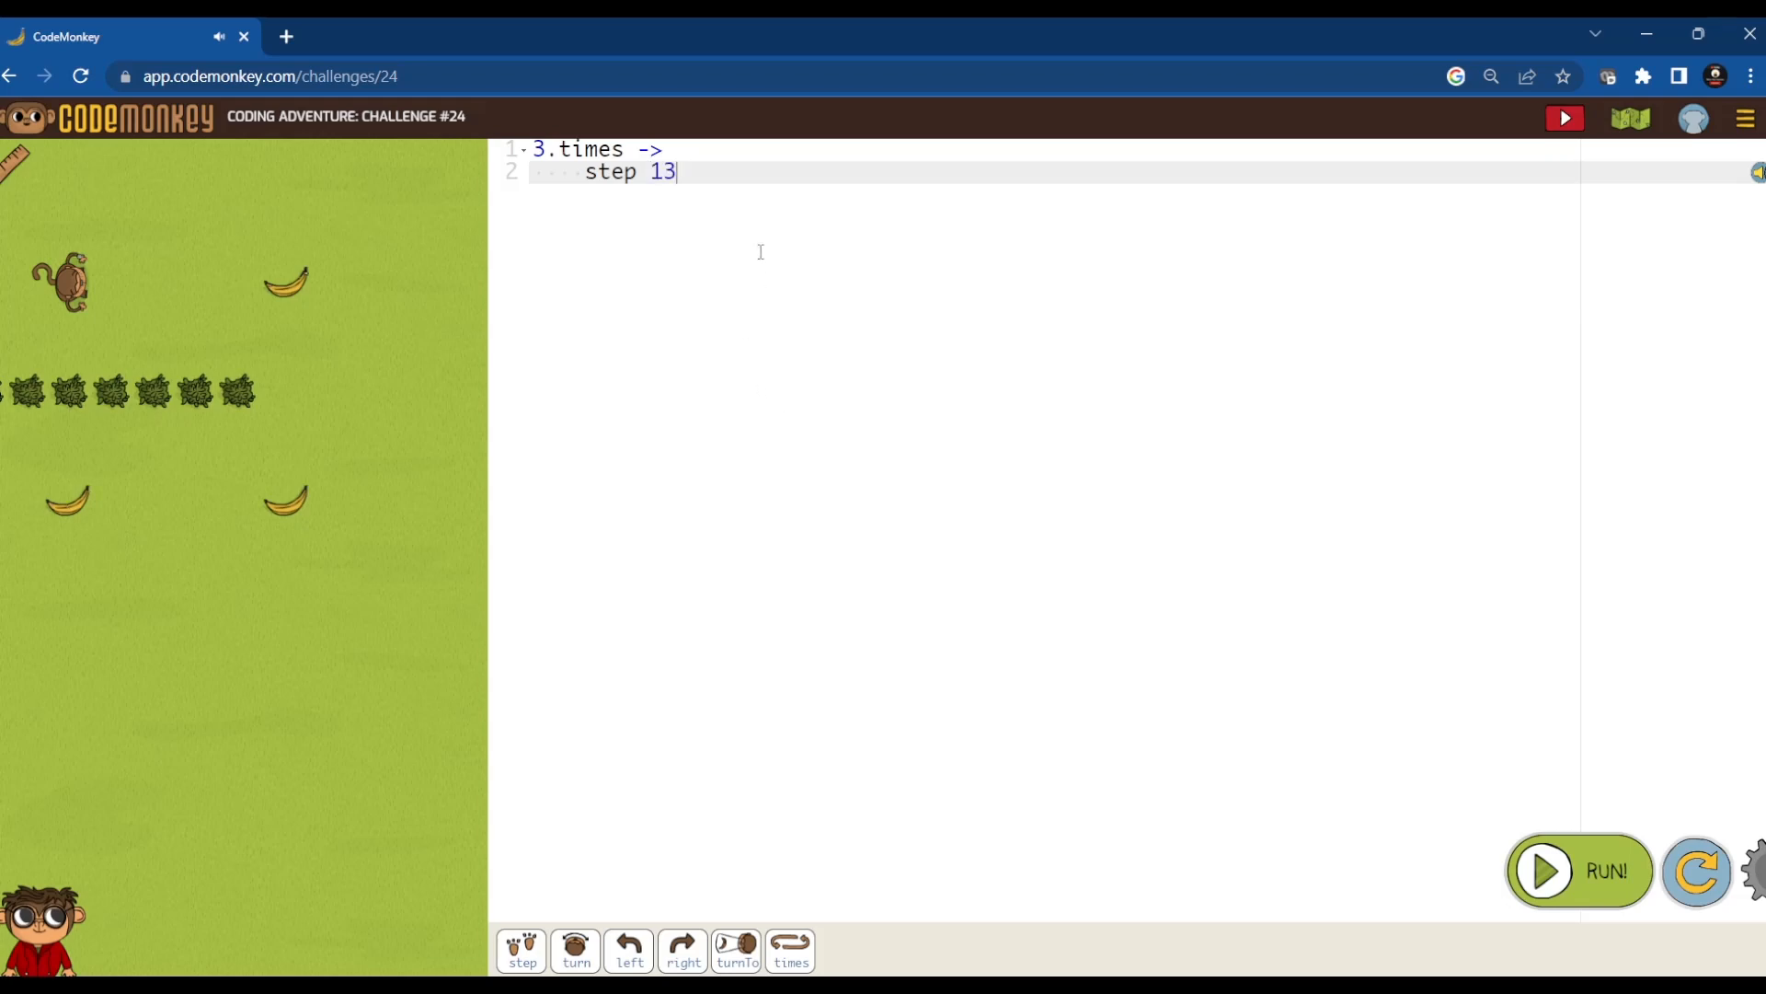
{"action": "key", "text": "Enter"}
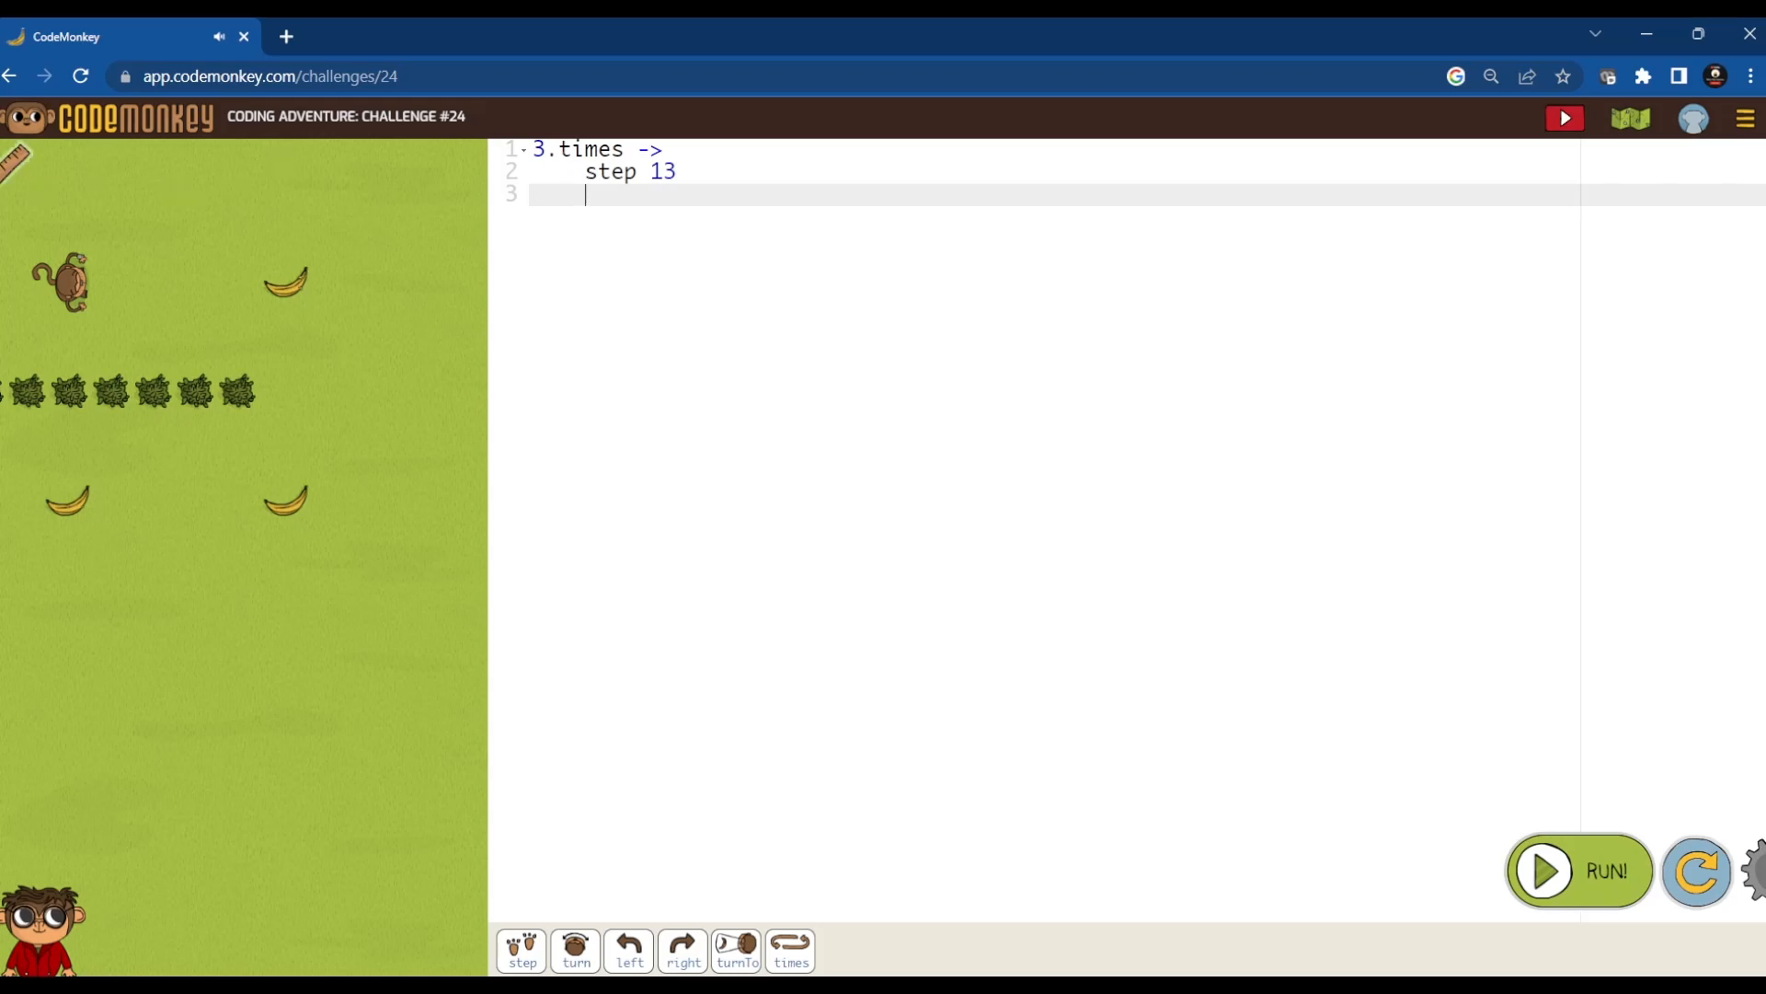
{"action": "mouse_move", "coordinate": [683, 951]}
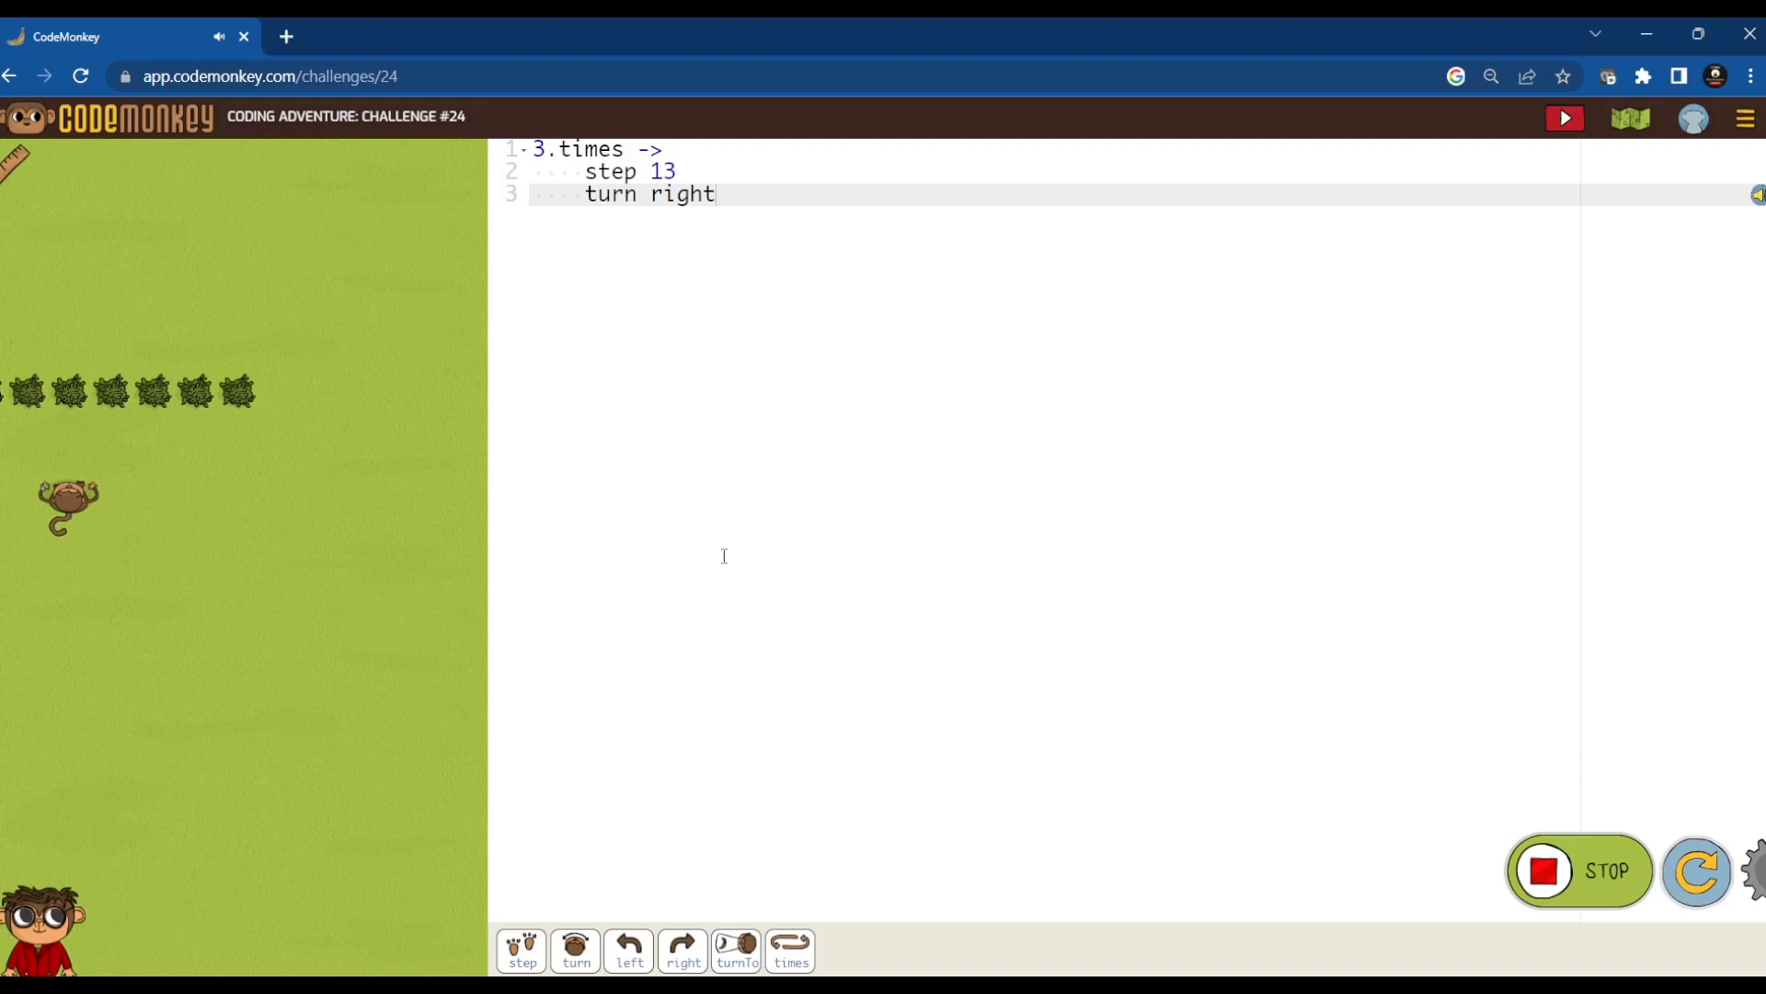
{"action": "left_click", "coordinate": [1564, 117]}
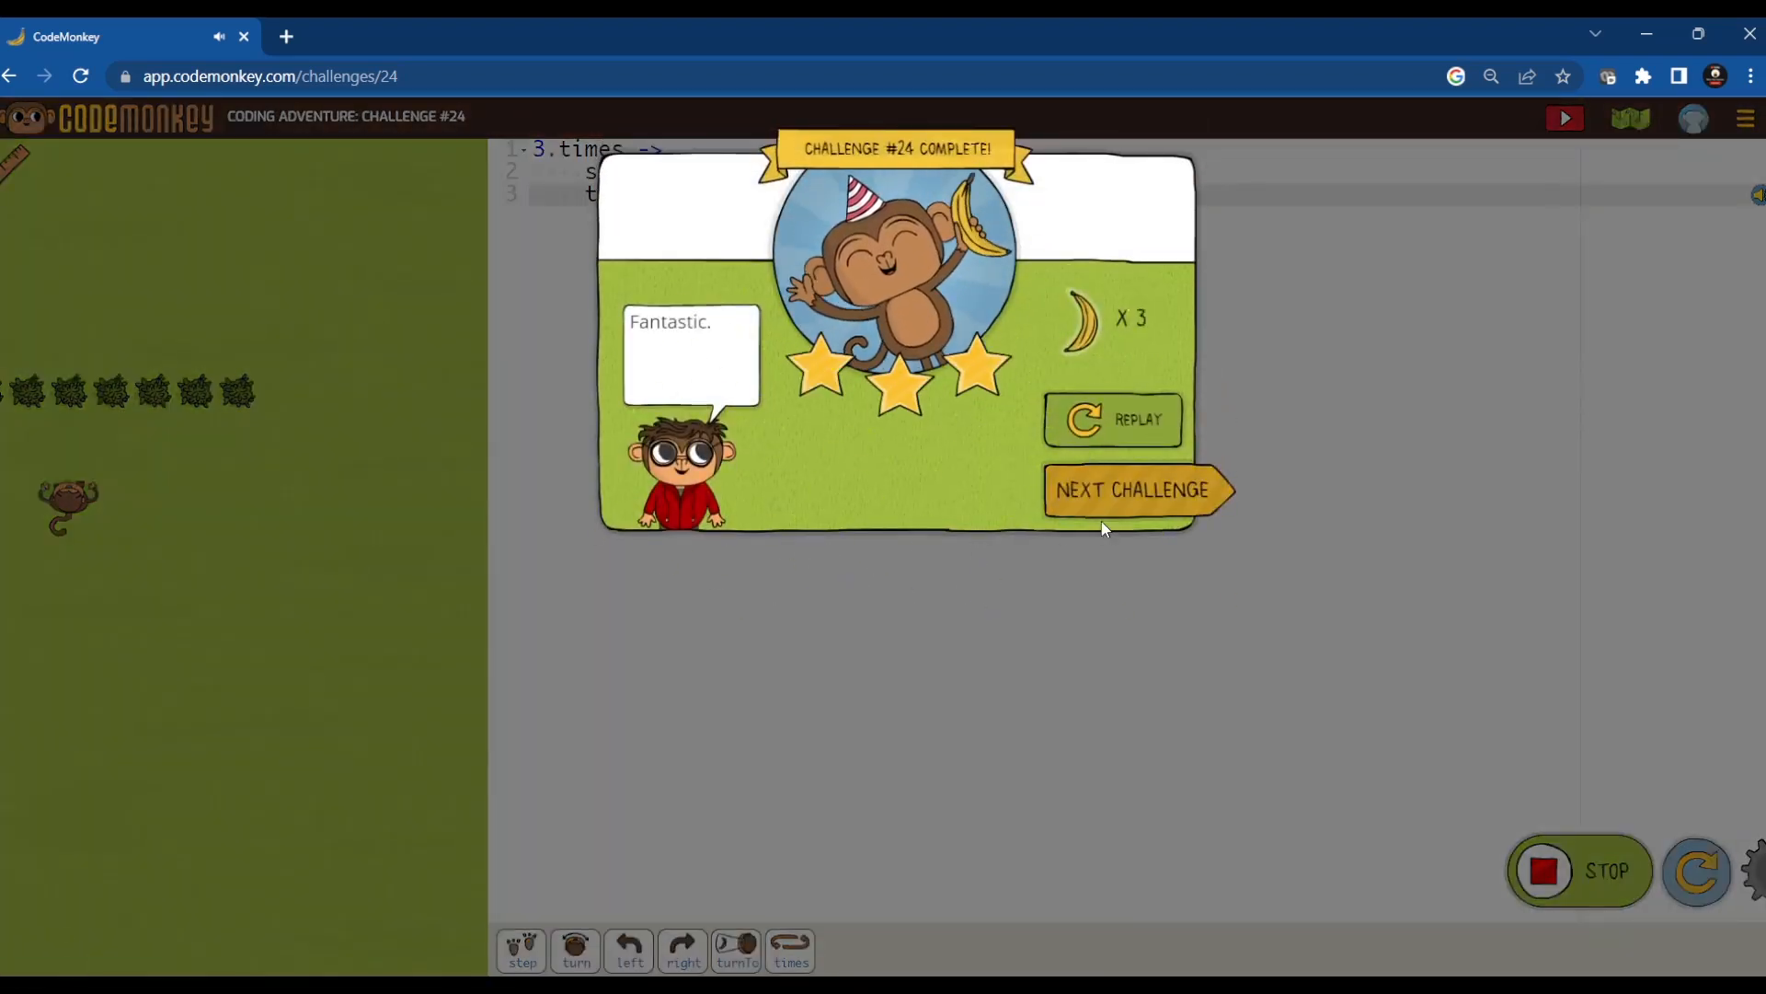
{"action": "left_click", "coordinate": [1135, 490]}
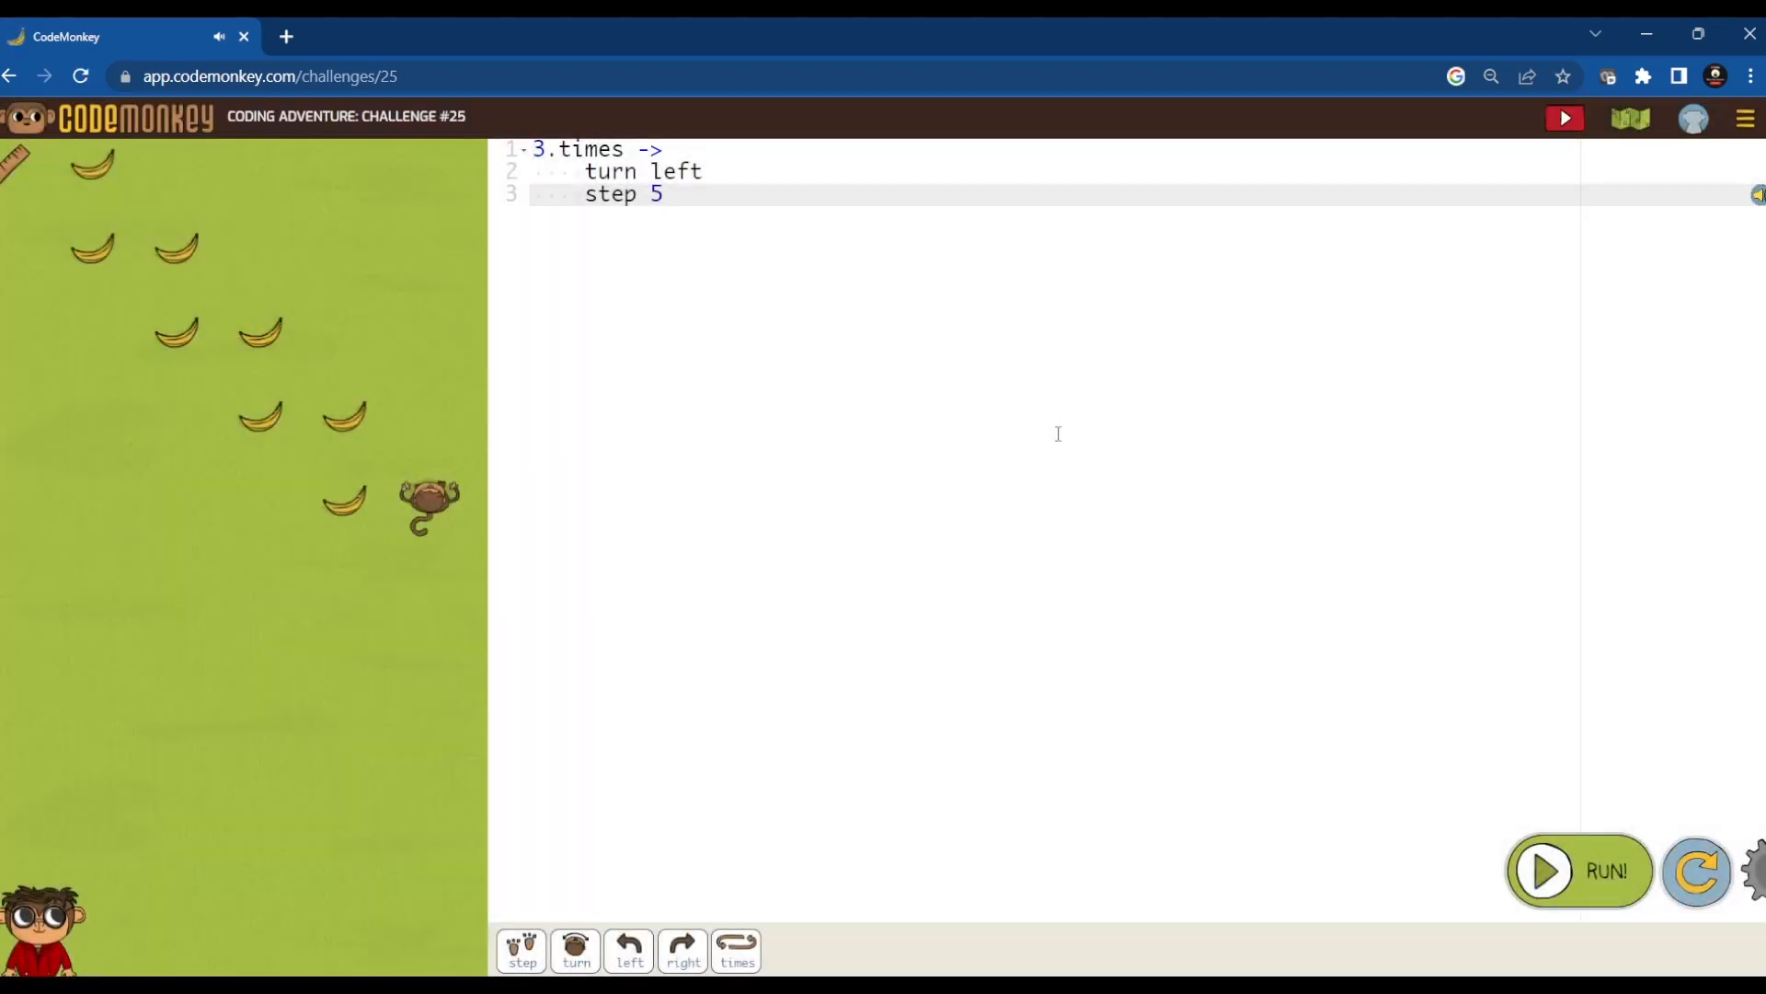
{"action": "mouse_move", "coordinate": [653, 495]}
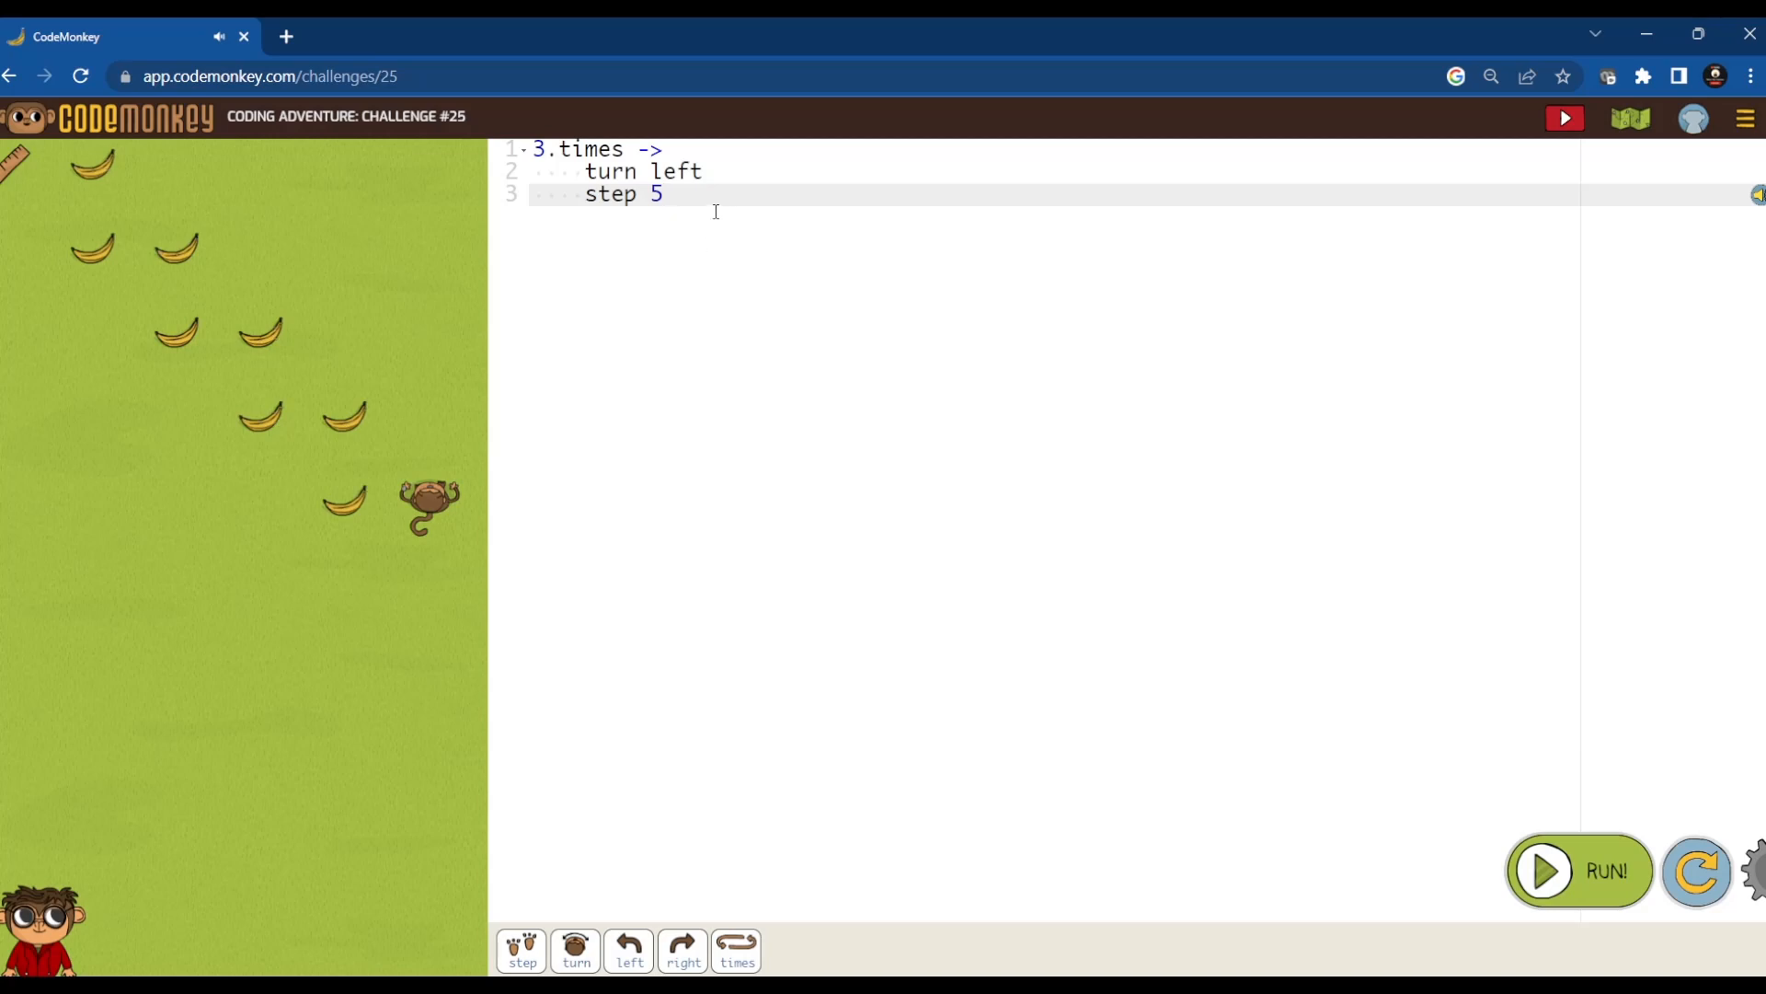
- Add turn right and step 5 lines to the loop and try a first run
{"action": "key", "text": "Enter"}
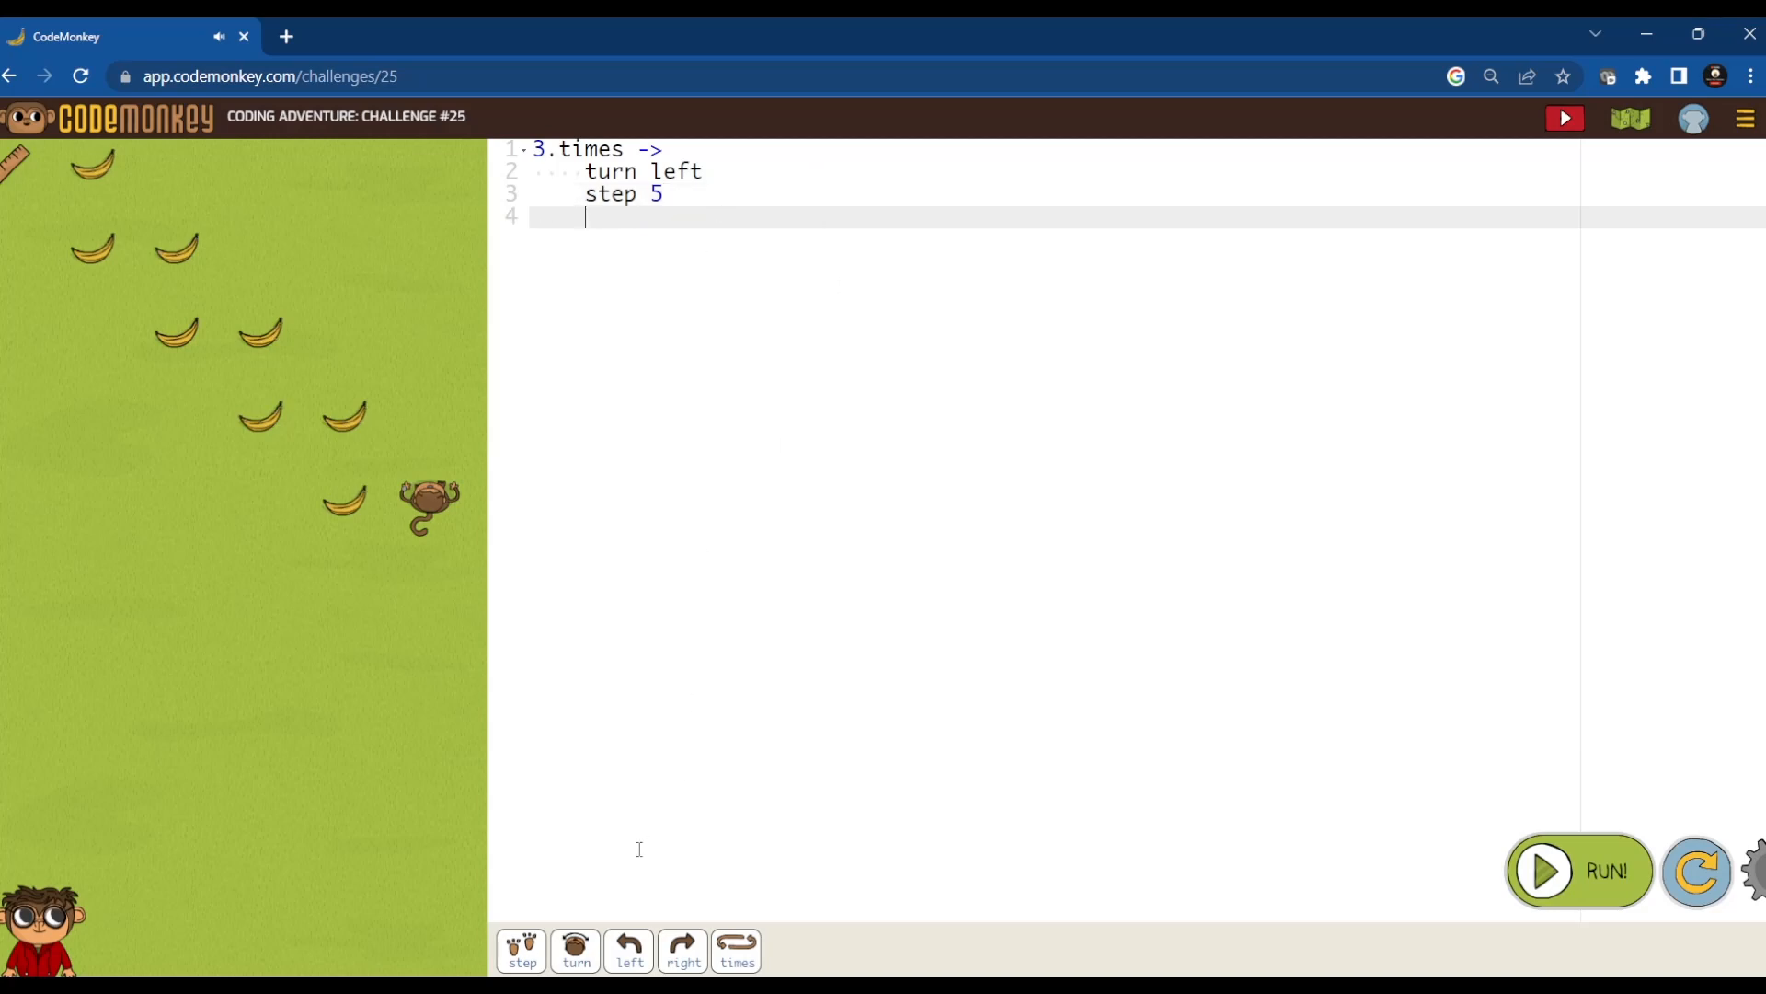
{"action": "left_click", "coordinate": [682, 949]}
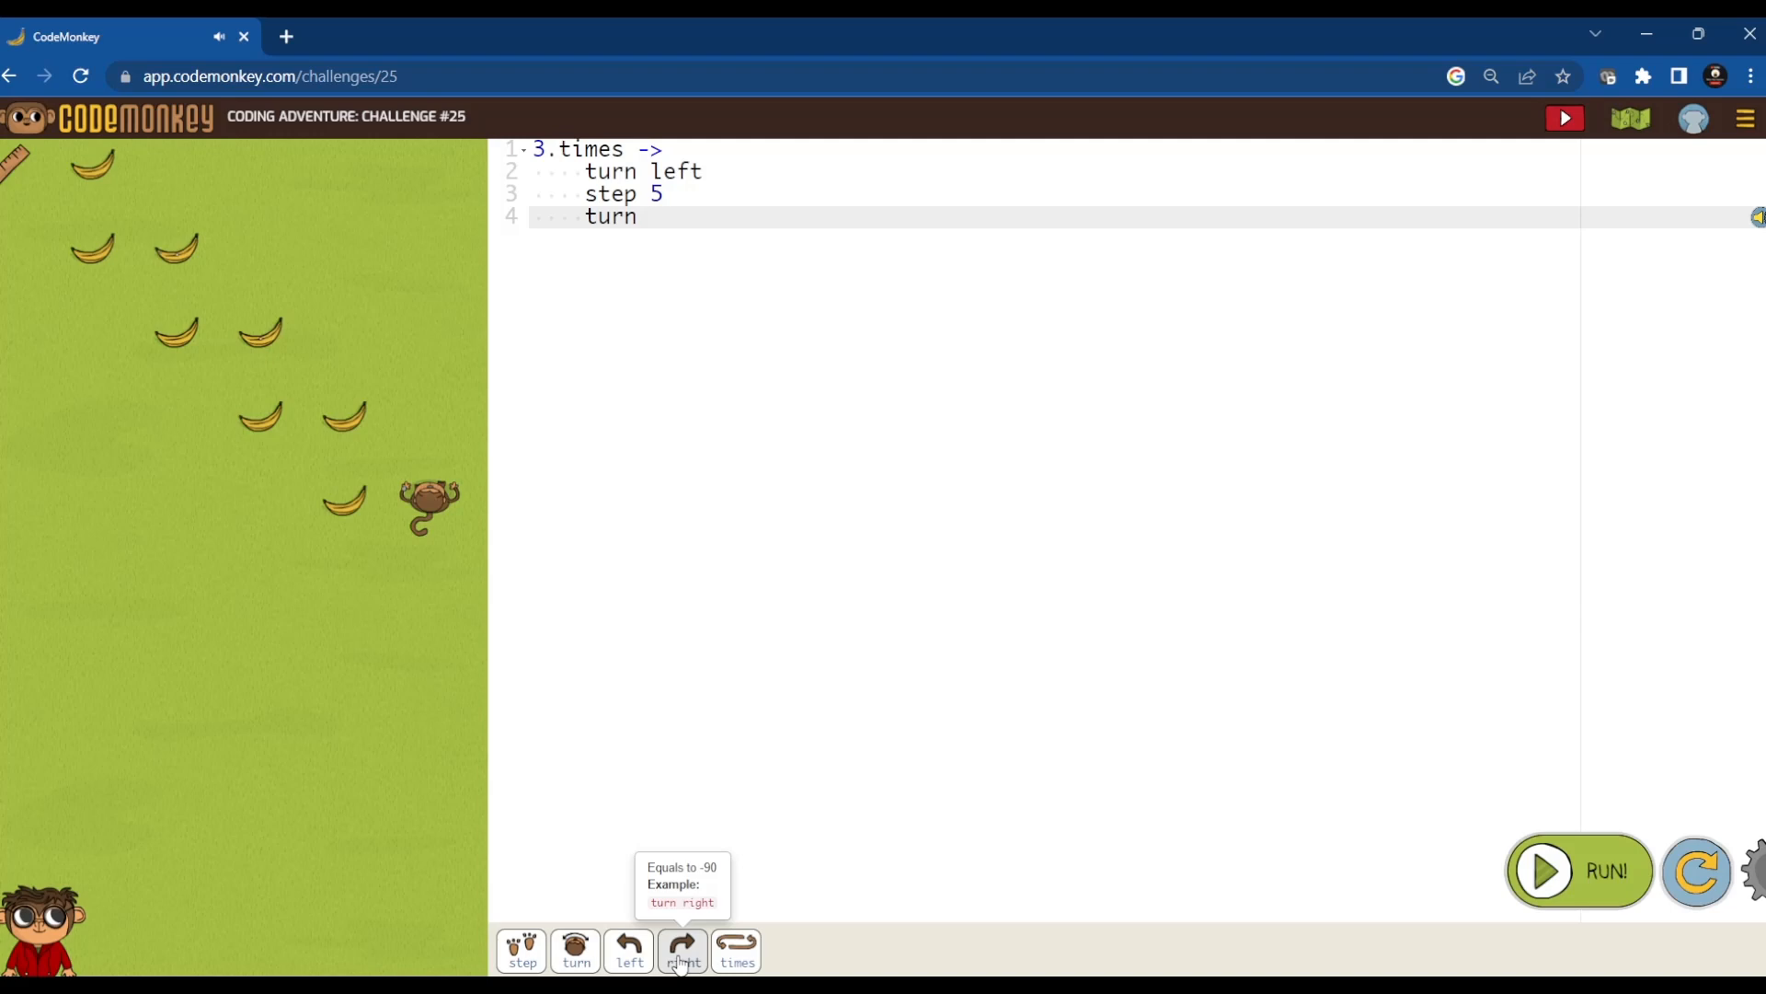
{"action": "left_click", "coordinate": [682, 951]}
{"action": "type", "text": "step"}
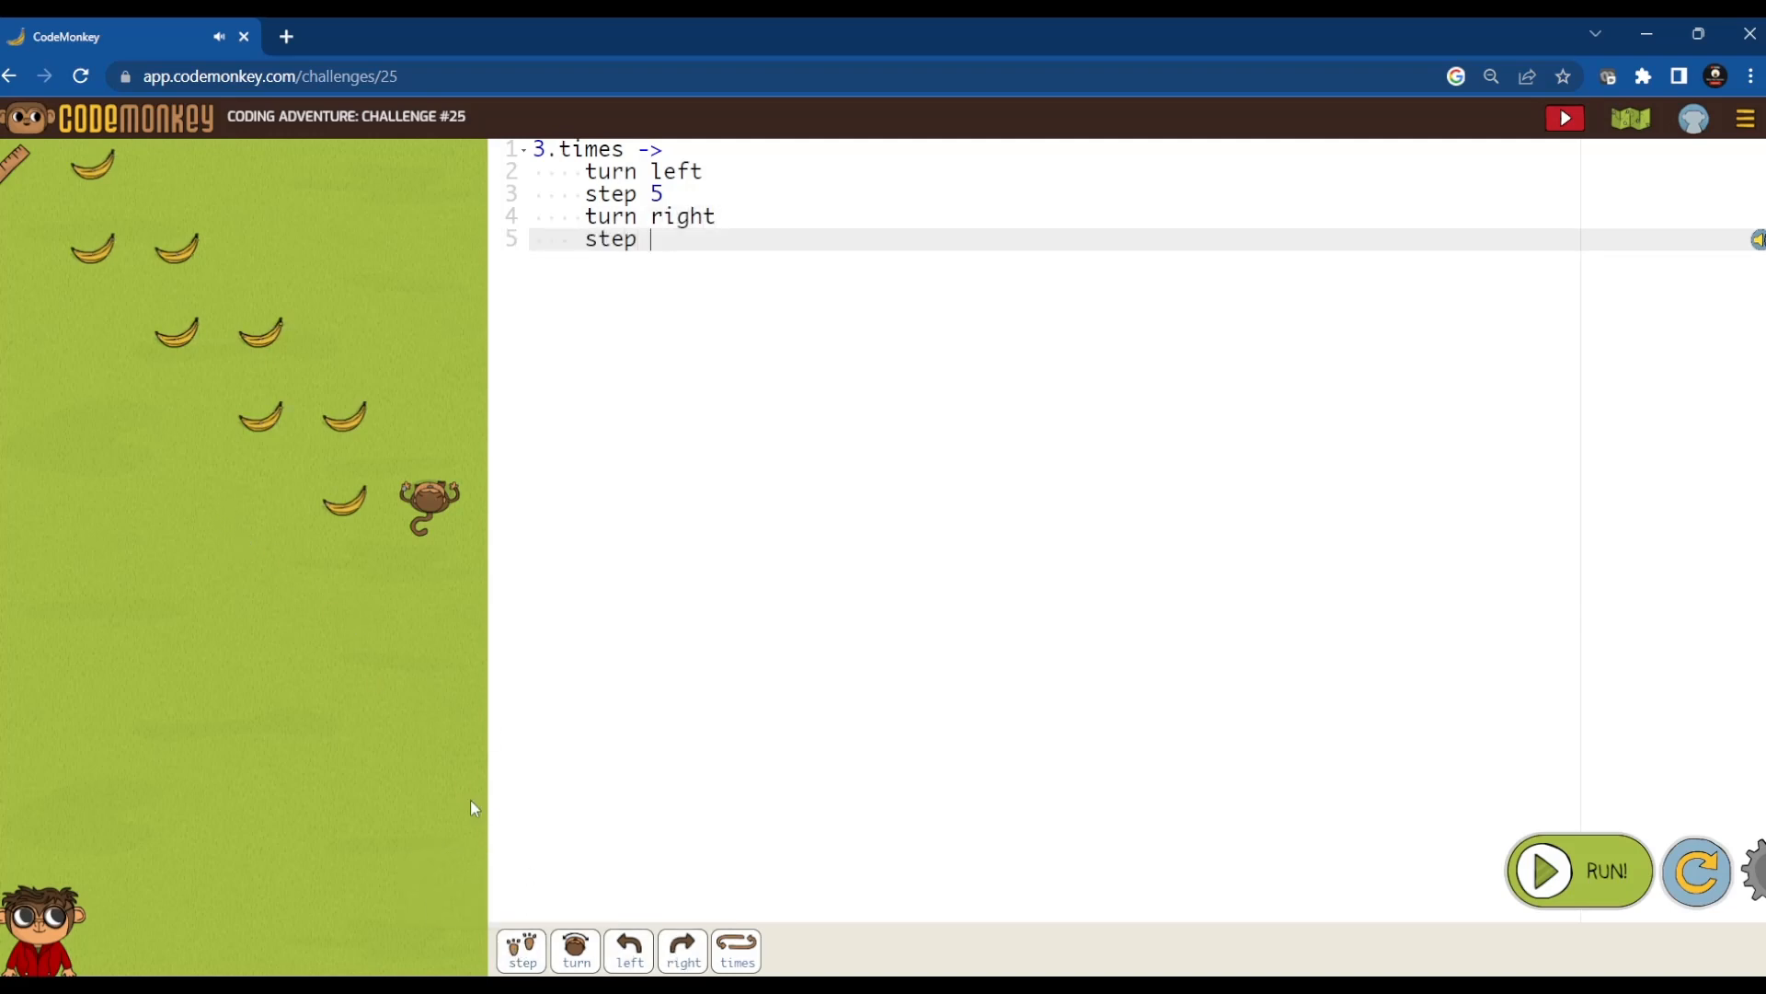
{"action": "type", "text": "5"}
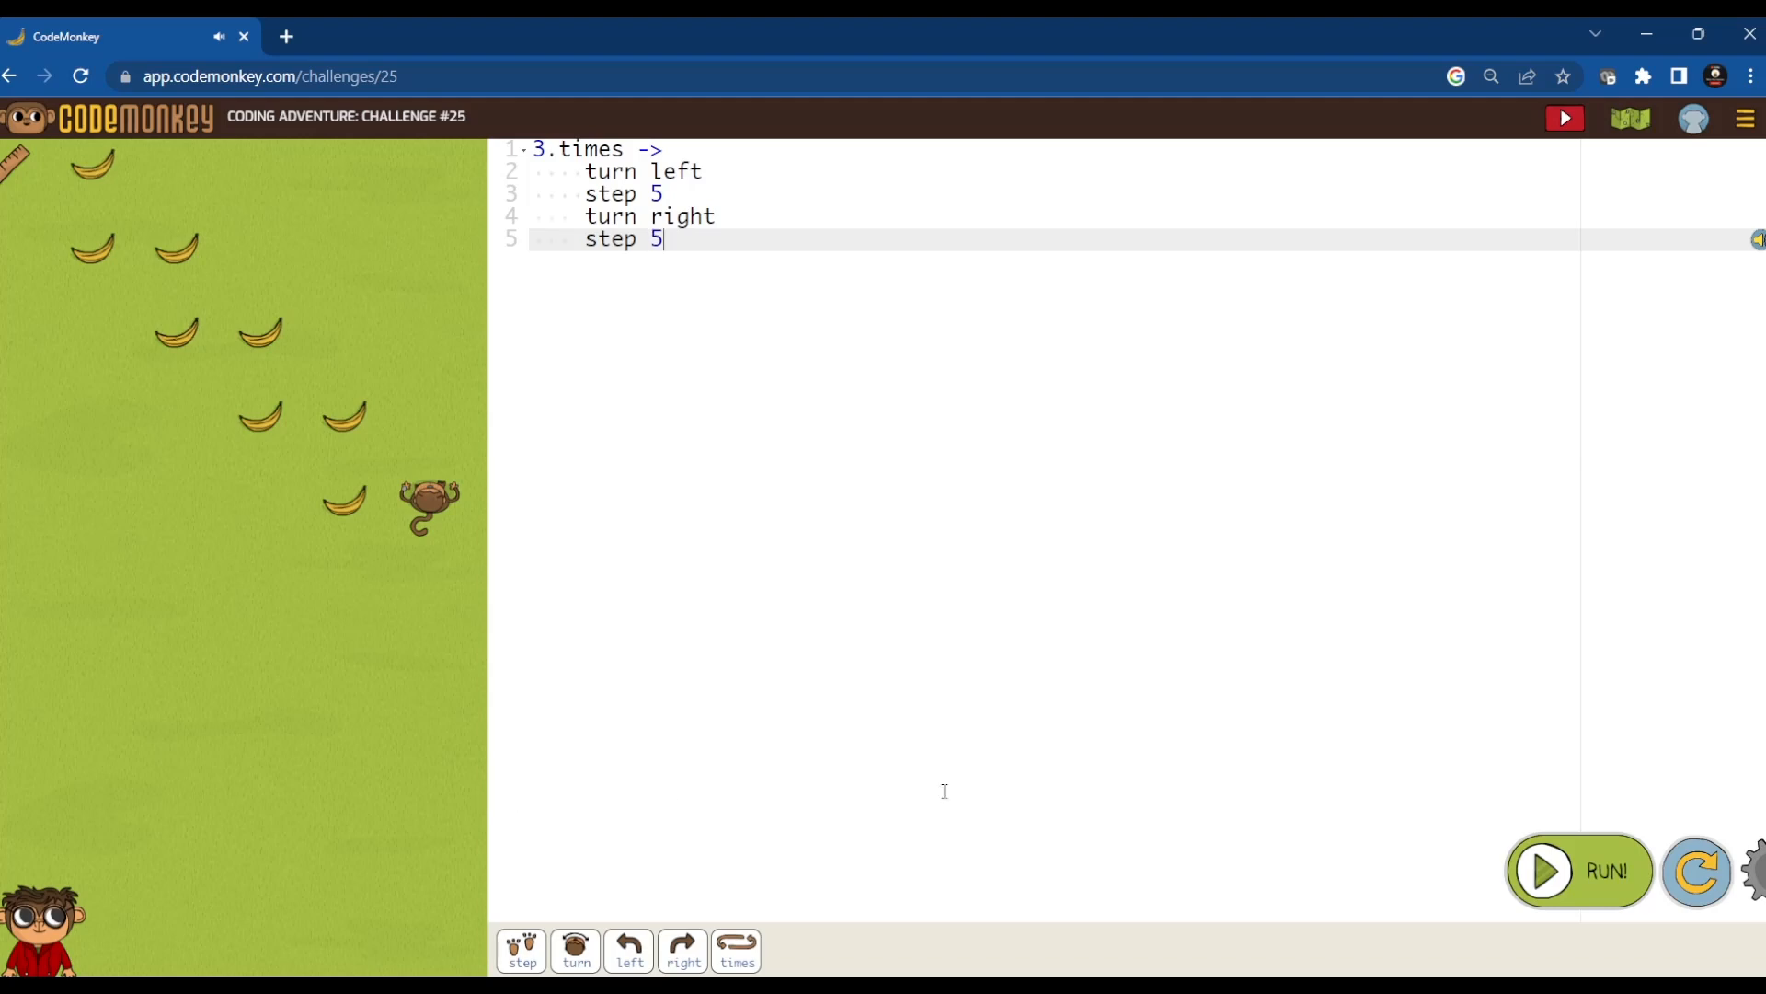
{"action": "left_click", "coordinate": [1579, 871]}
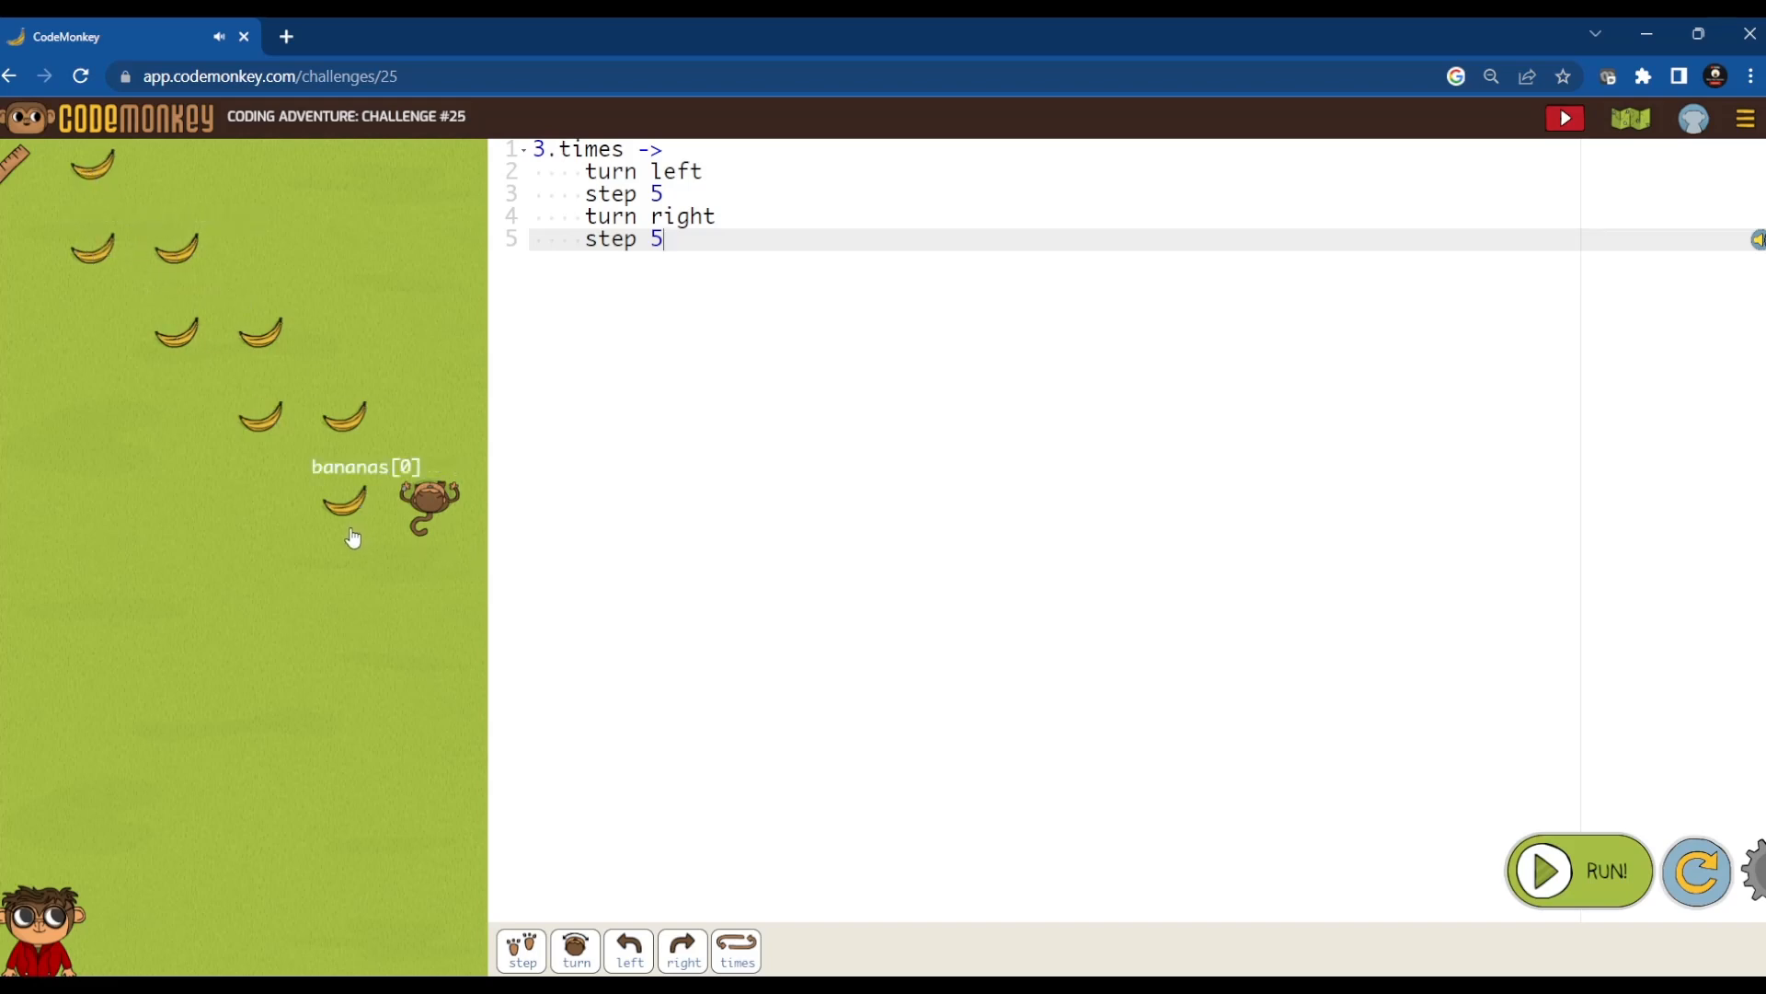
{"action": "mouse_move", "coordinate": [195, 394]}
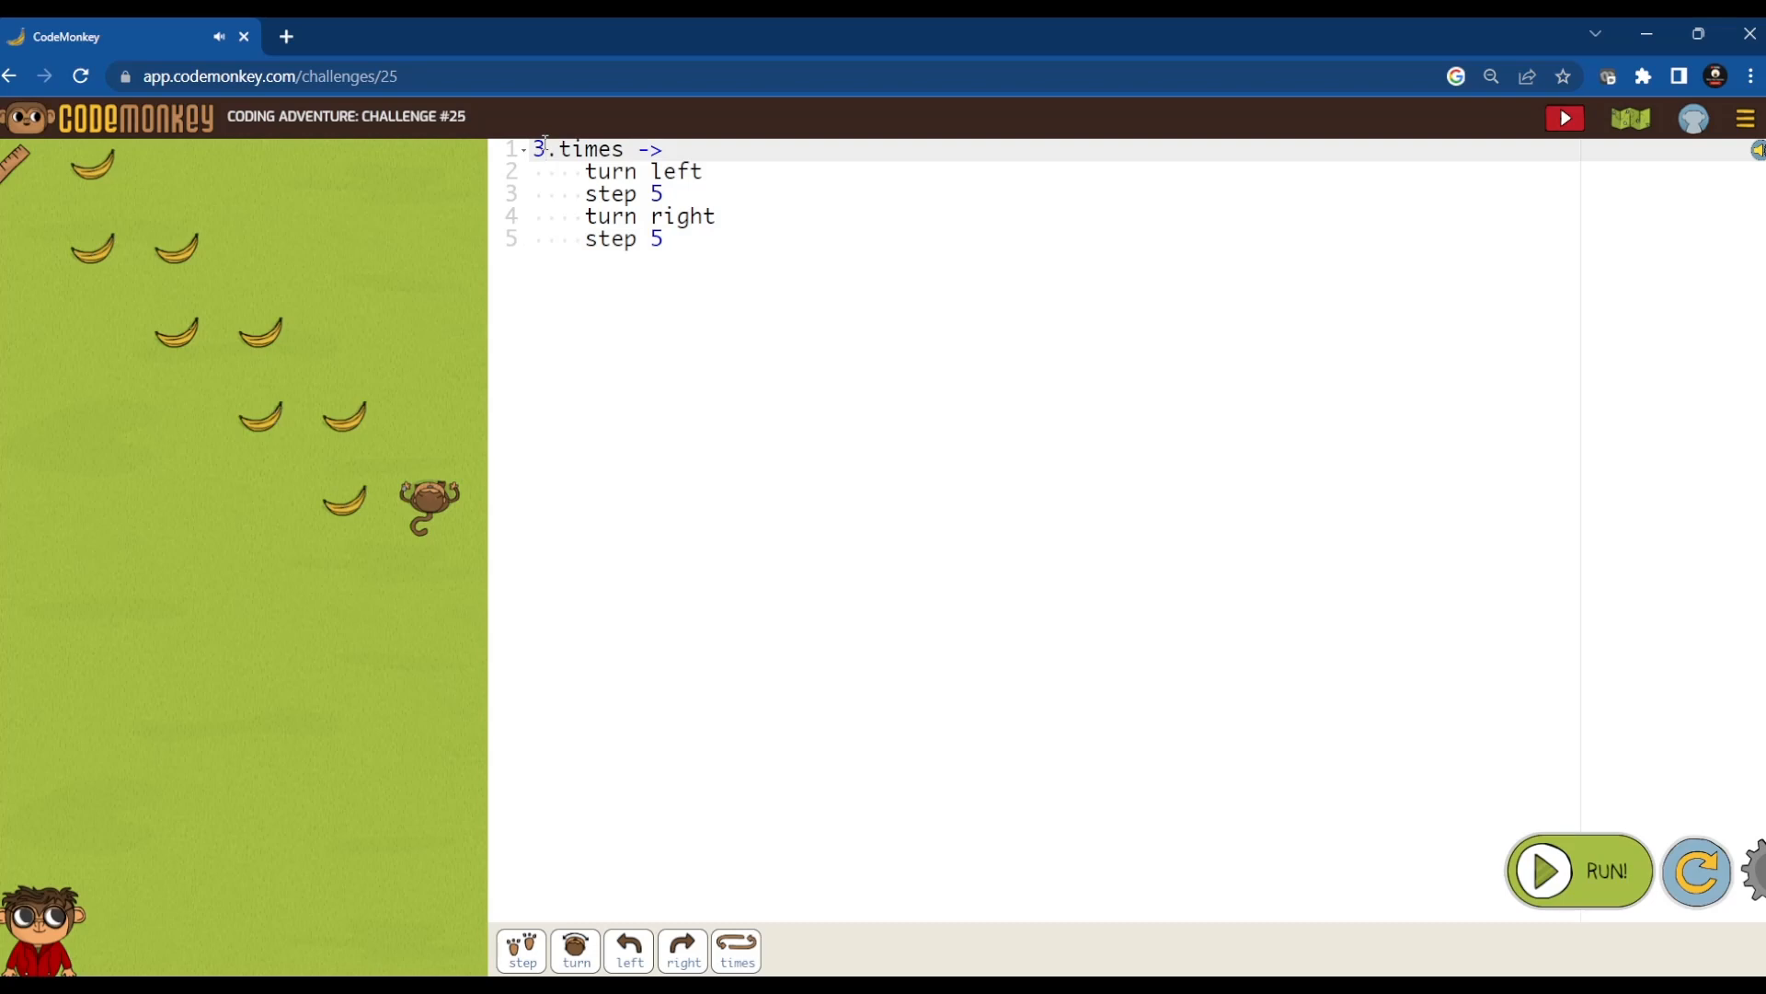
- Change the loop to 5.times and run it to complete challenge 25 with three stars
{"action": "type", "text": "5"}
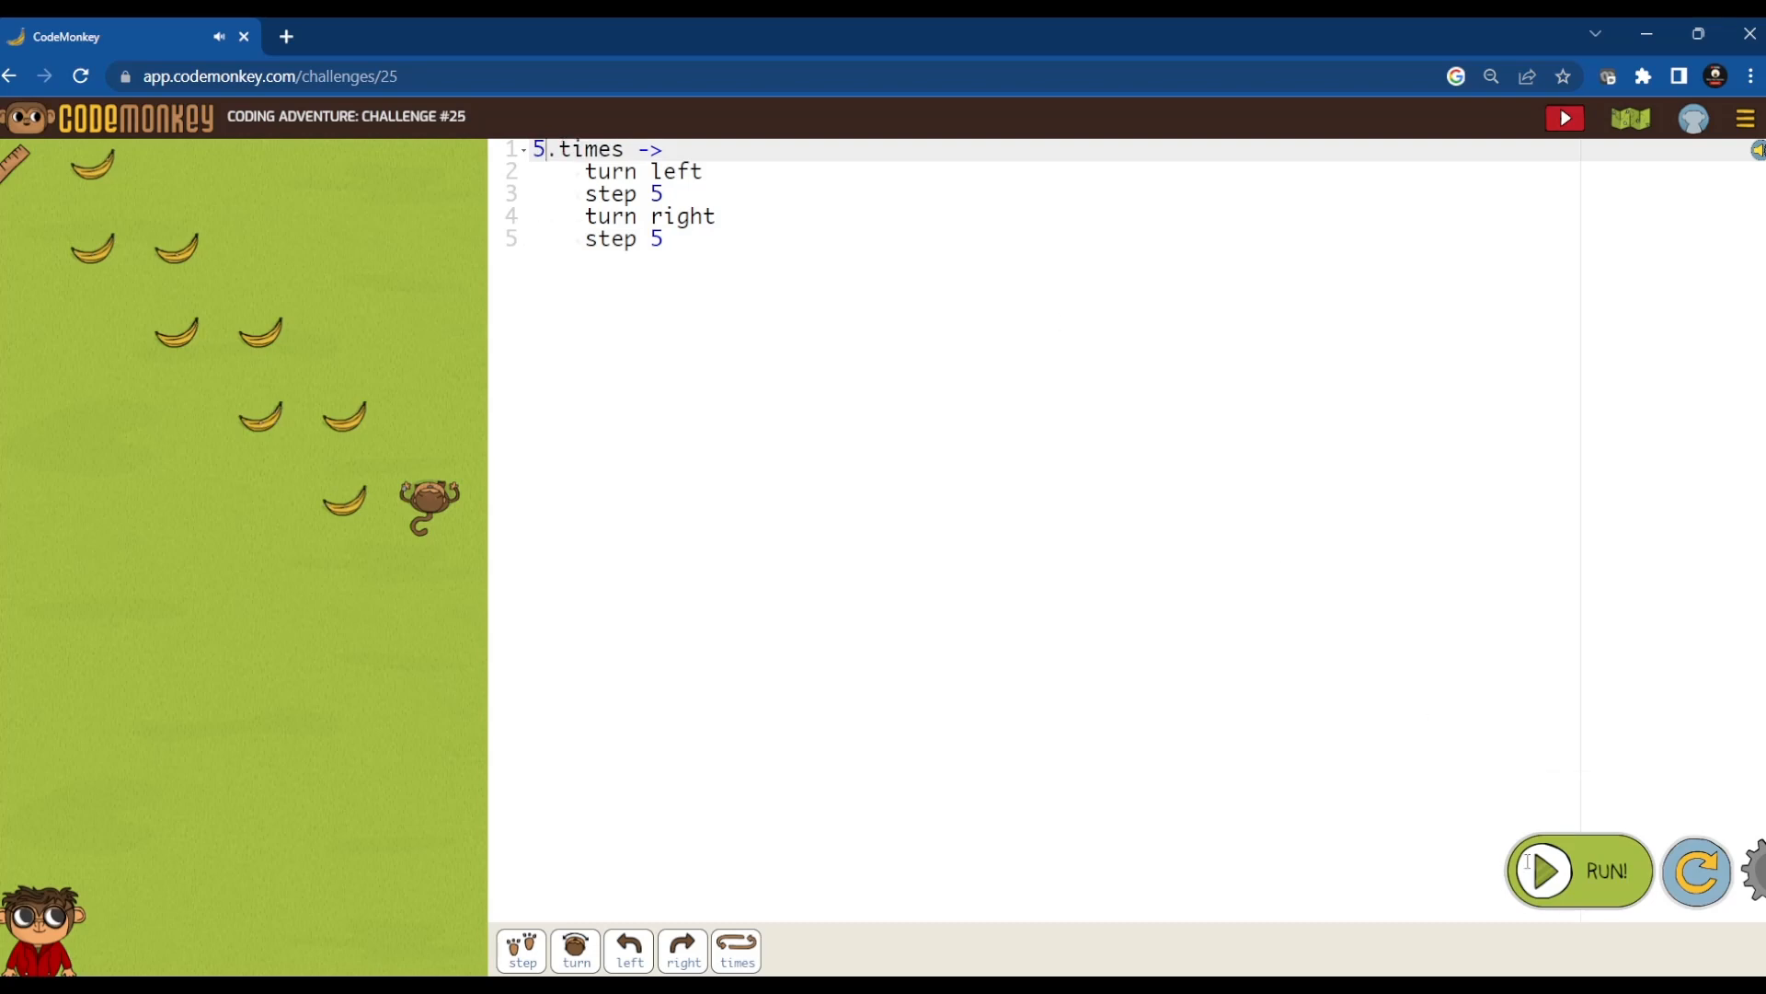
{"action": "left_click", "coordinate": [1579, 870]}
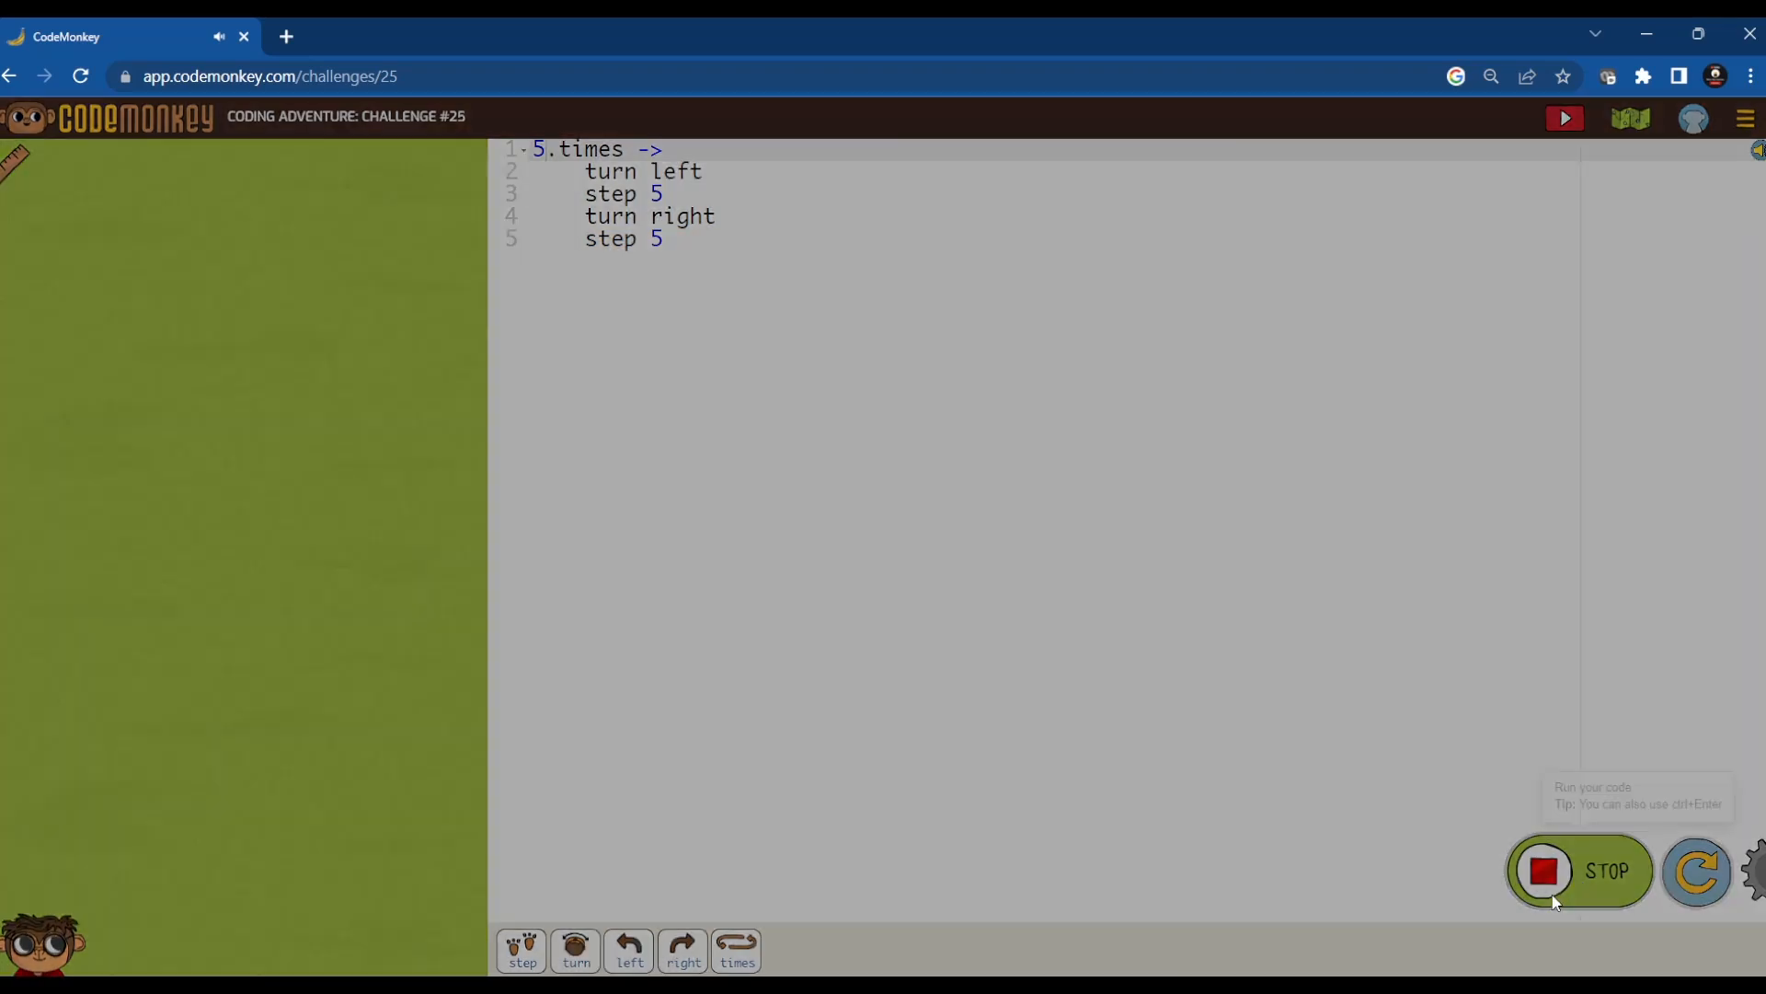
{"action": "left_click", "coordinate": [1549, 872]}
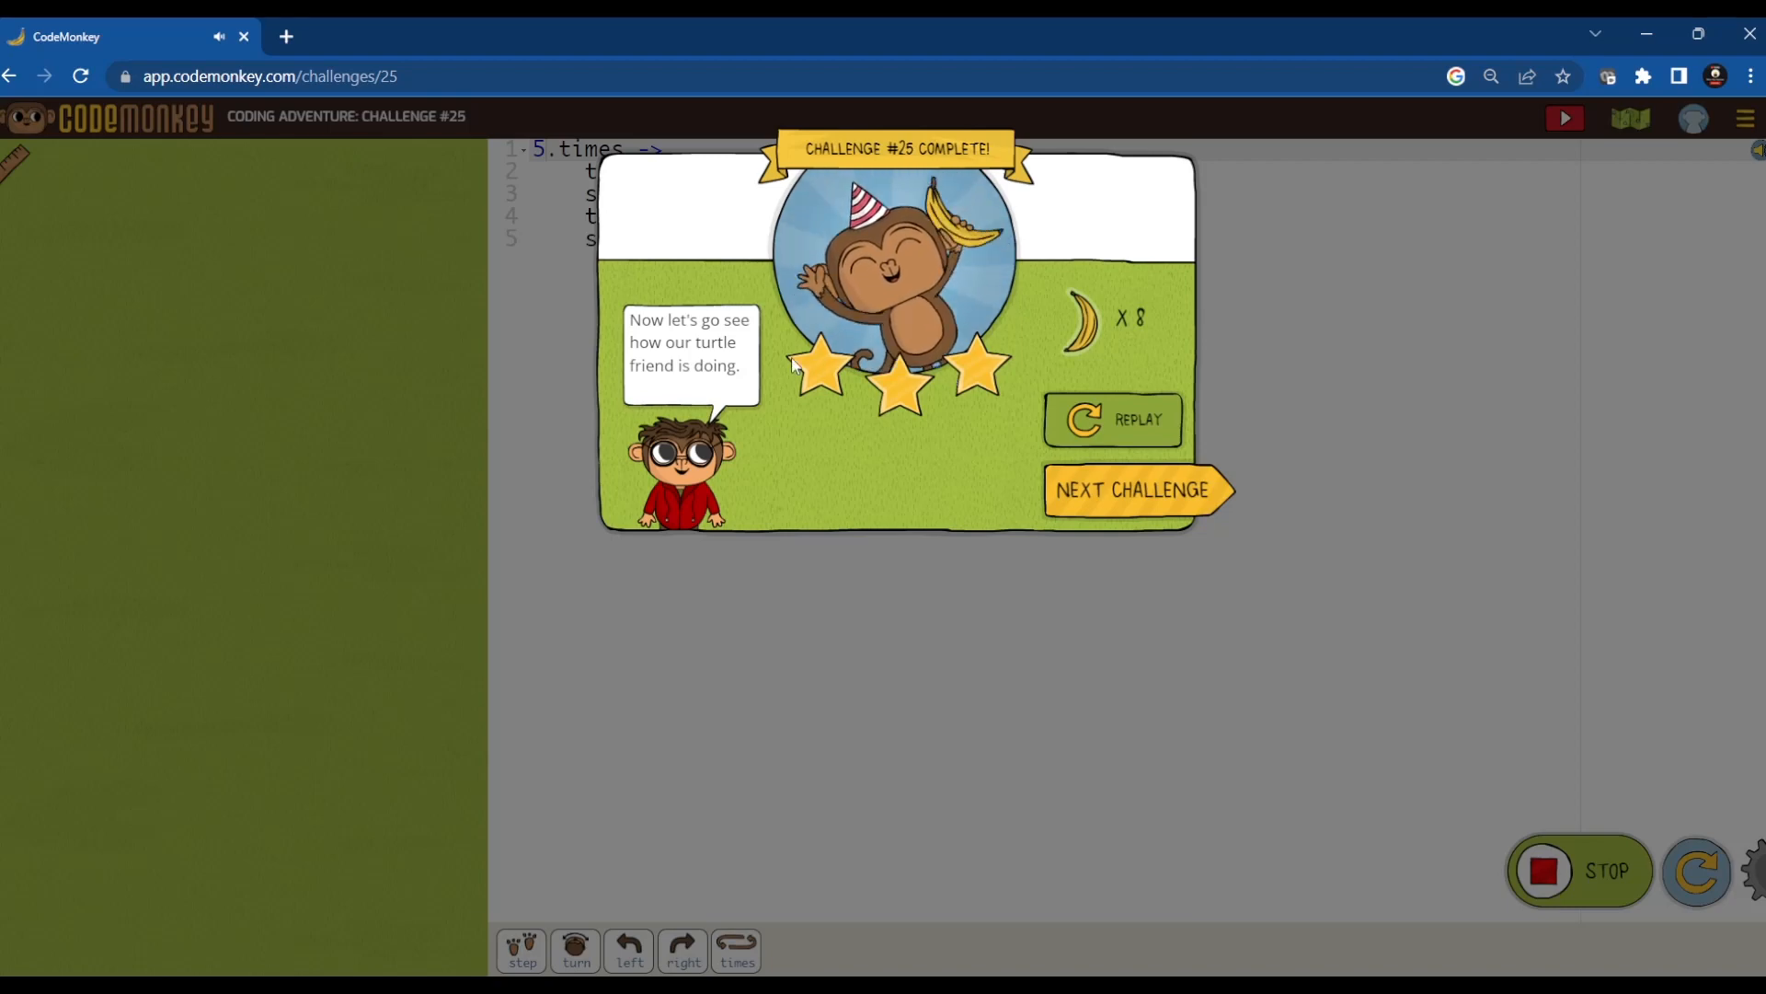
{"action": "left_click", "coordinate": [1130, 489]}
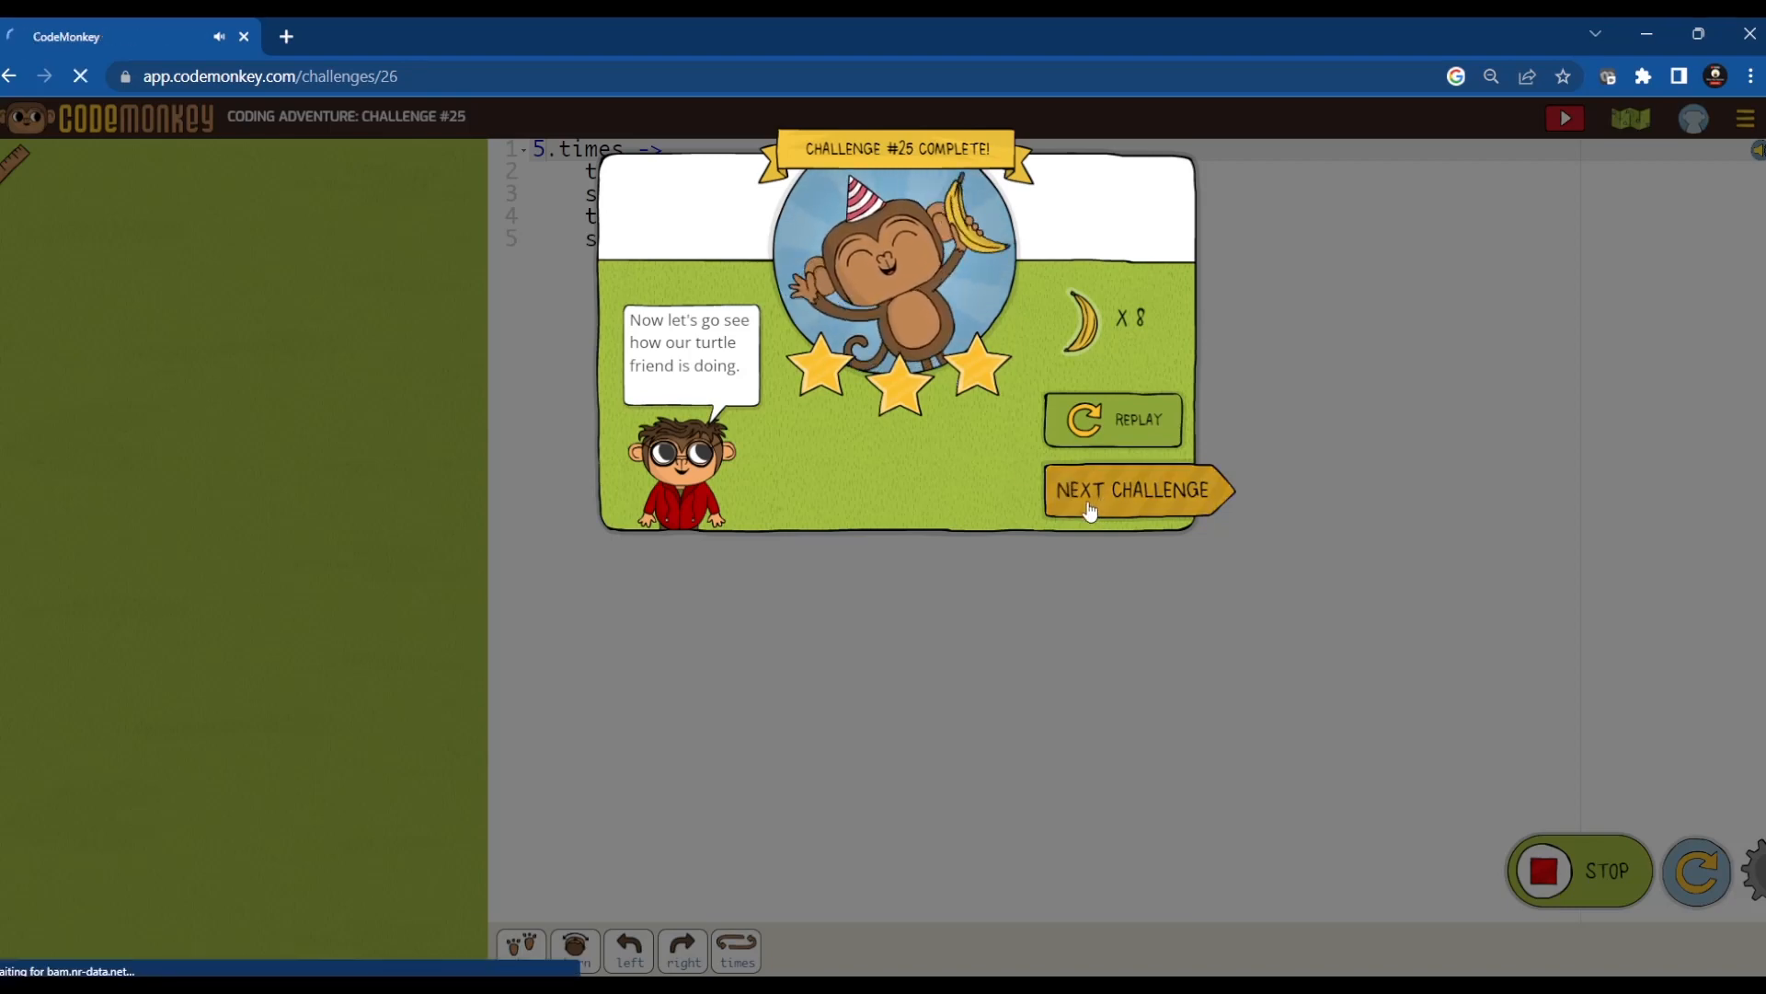
- Insert step 4 before the 3.times turtle loop and run it to complete challenge 26
{"action": "left_click", "coordinate": [1129, 489]}
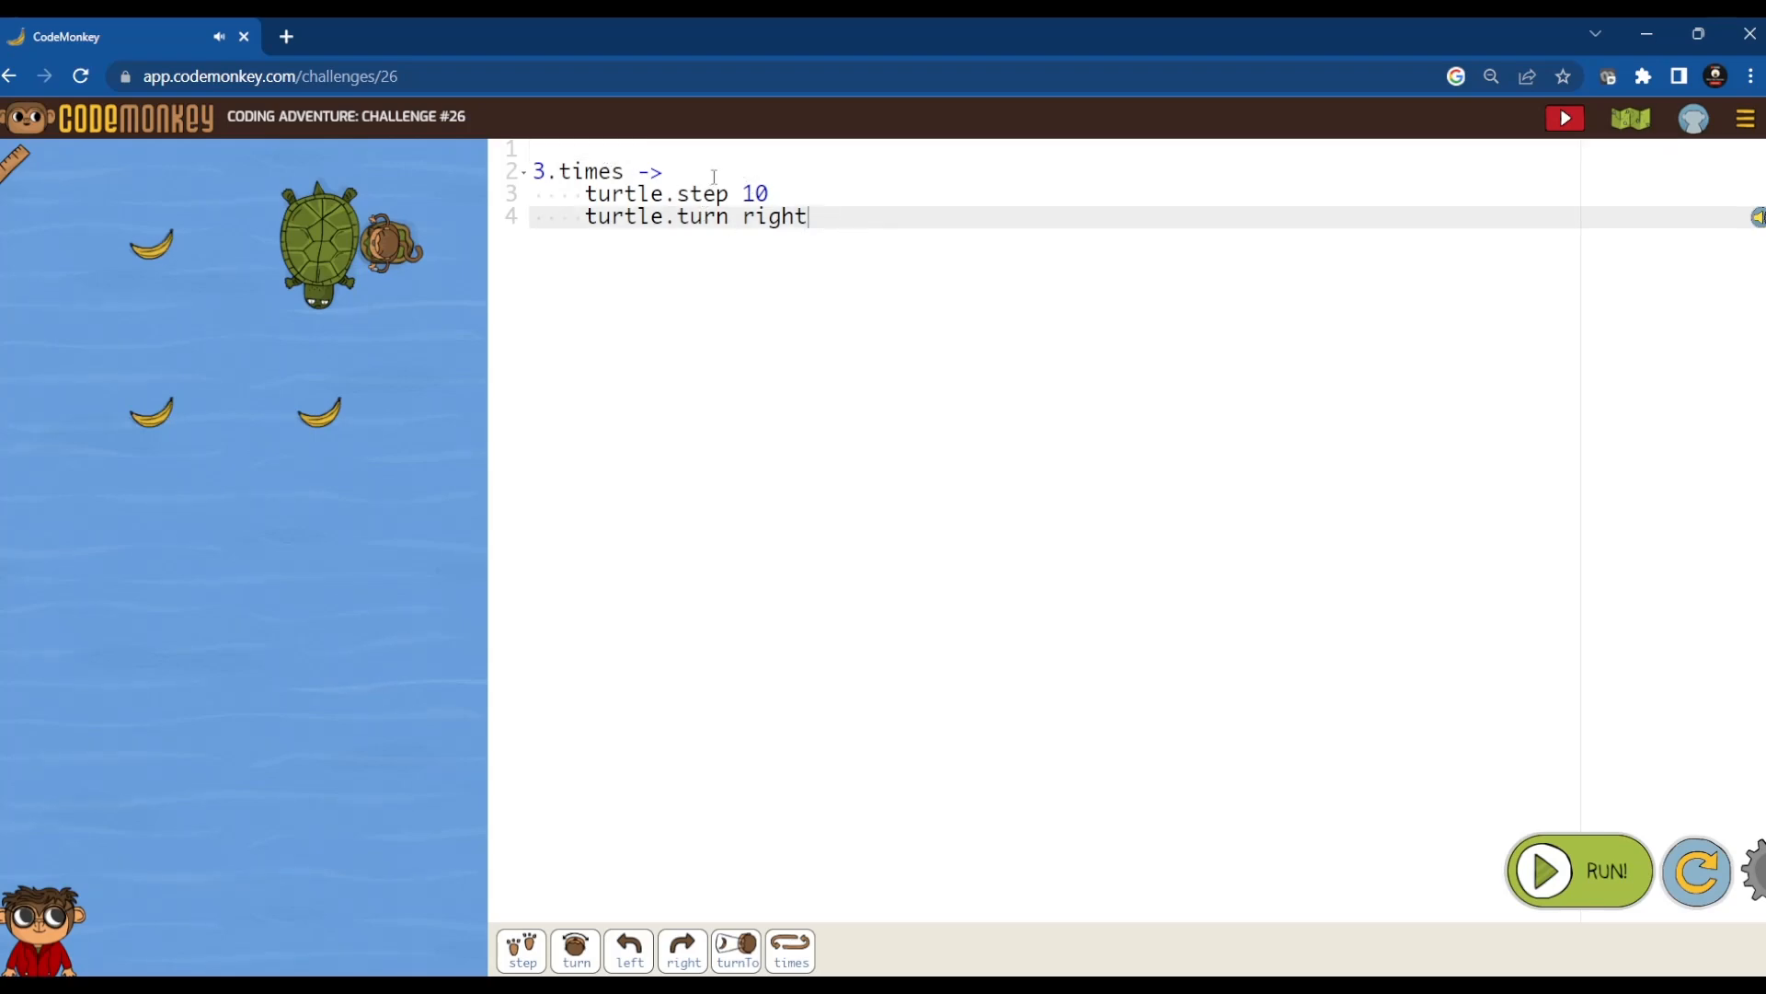
{"action": "left_click", "coordinate": [714, 171]}
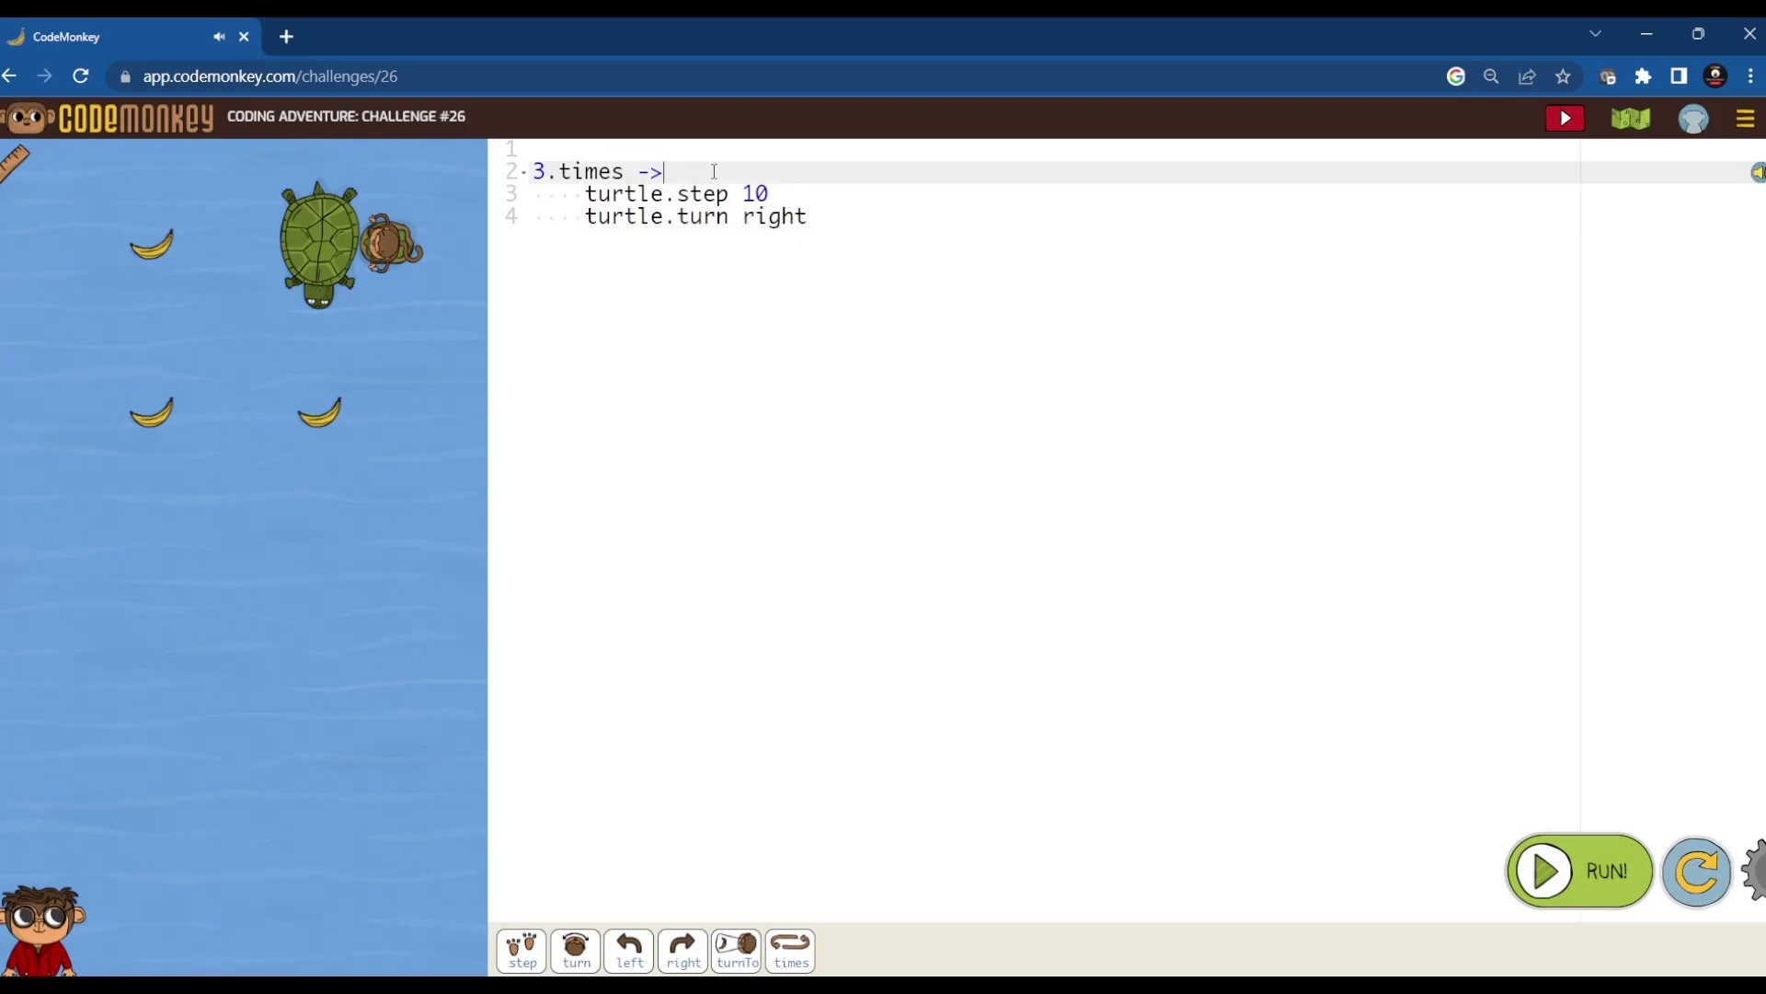
{"action": "key", "text": "Enter"}
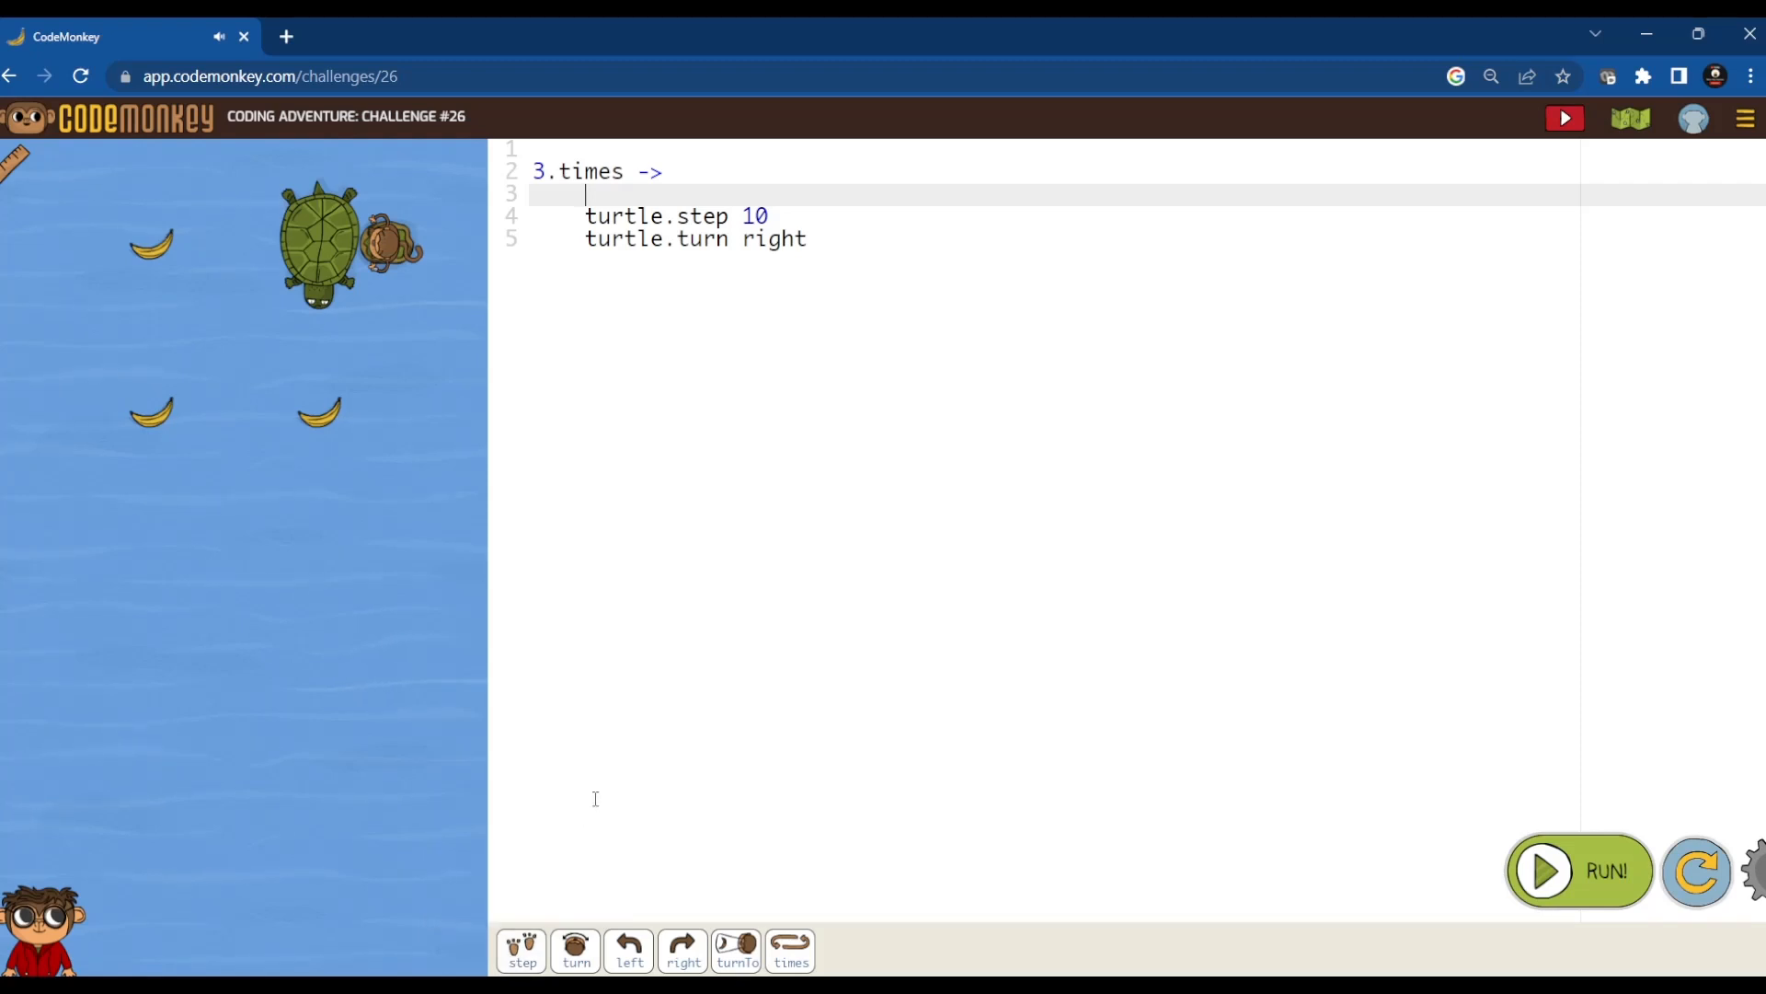
{"action": "mouse_move", "coordinate": [282, 22]}
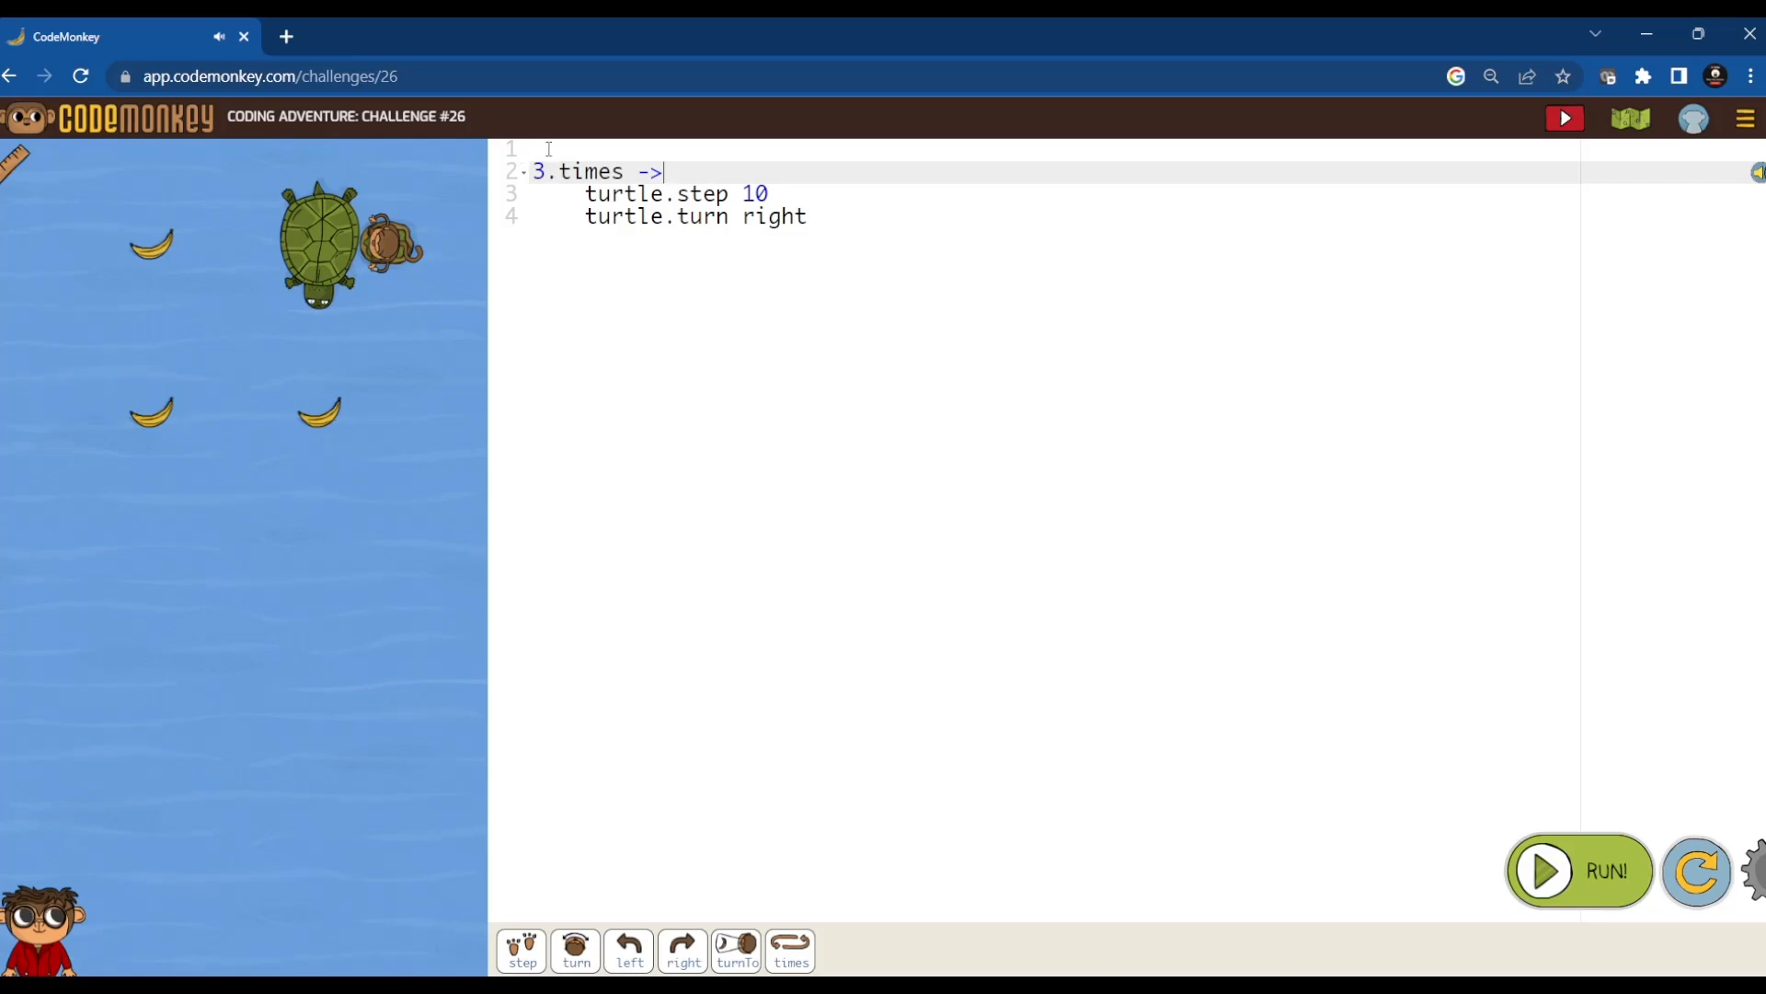
{"action": "type", "text": "step"}
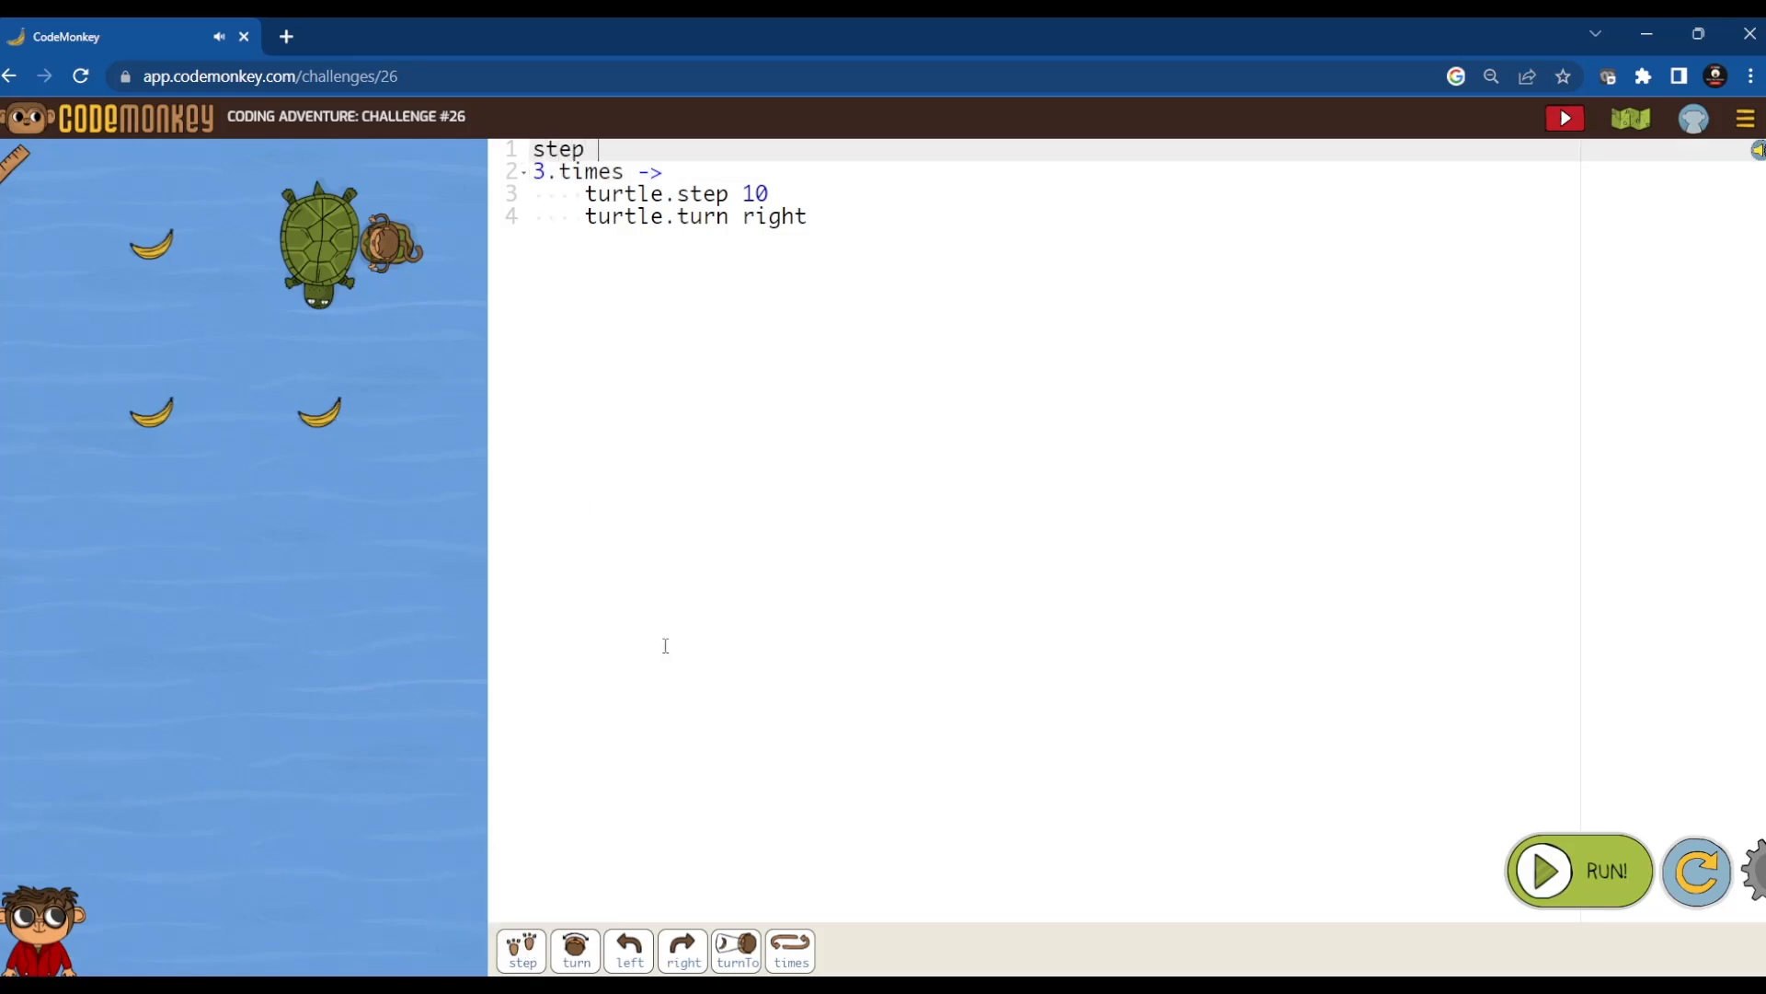
{"action": "type", "text": "4"}
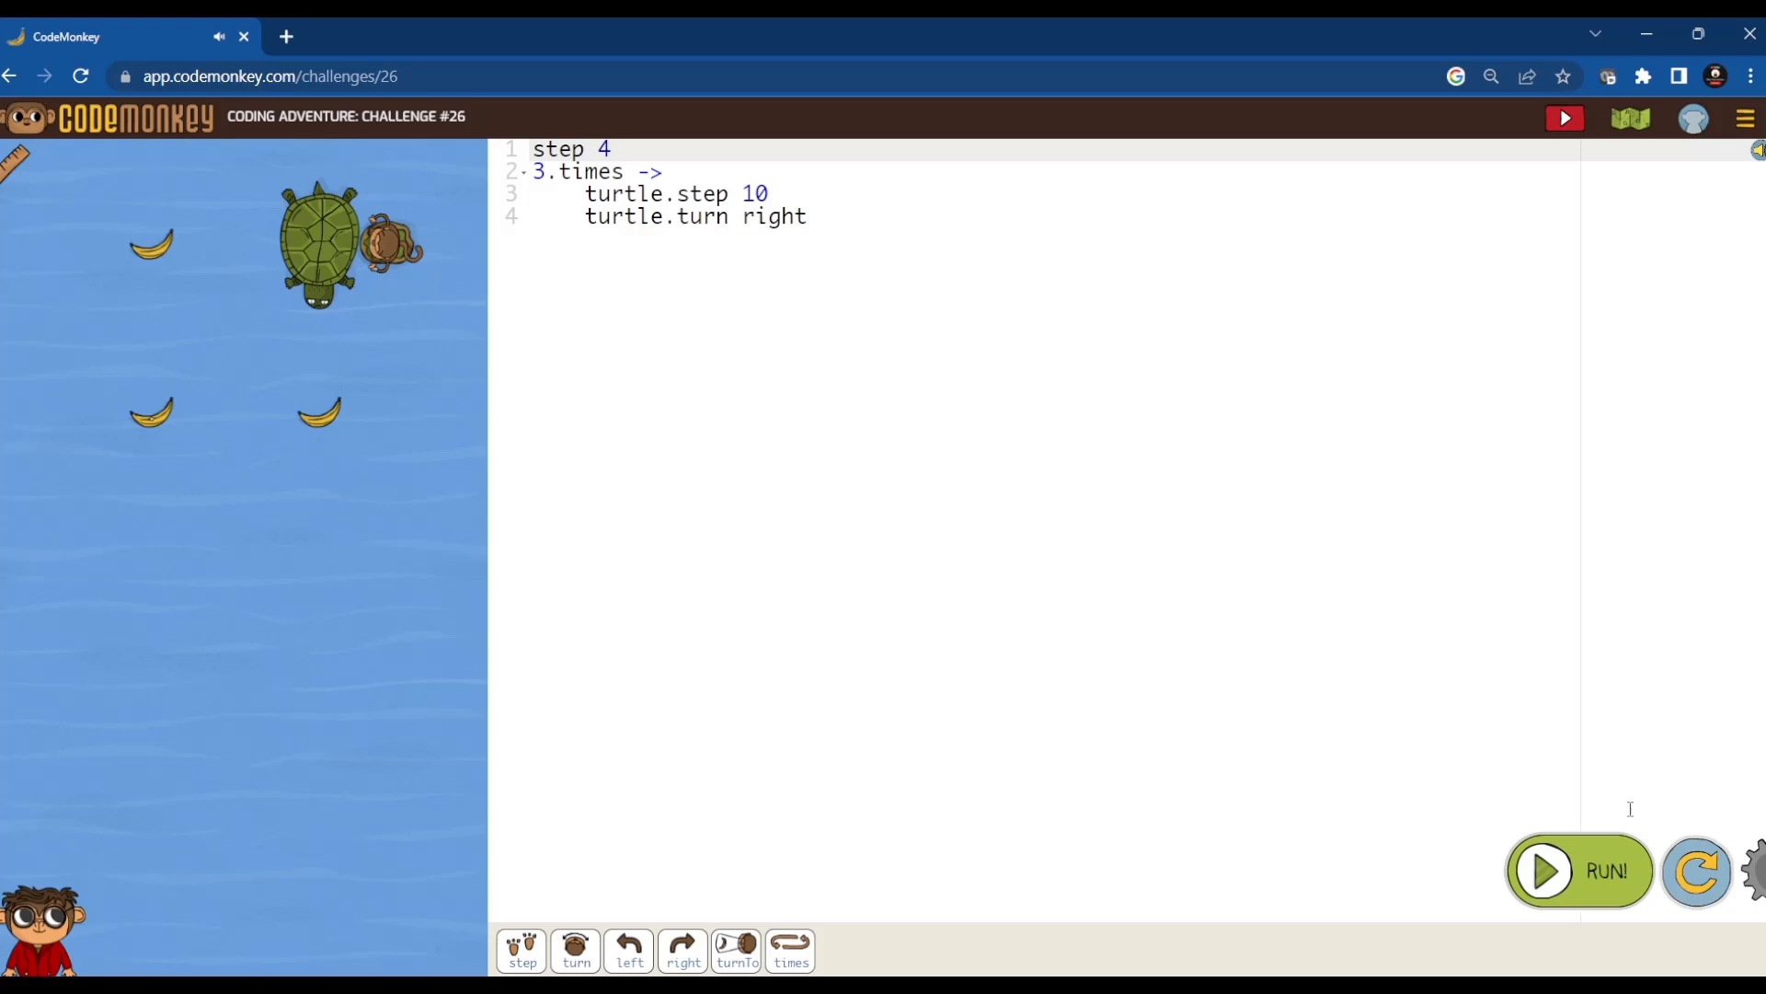
{"action": "left_click", "coordinate": [1579, 870]}
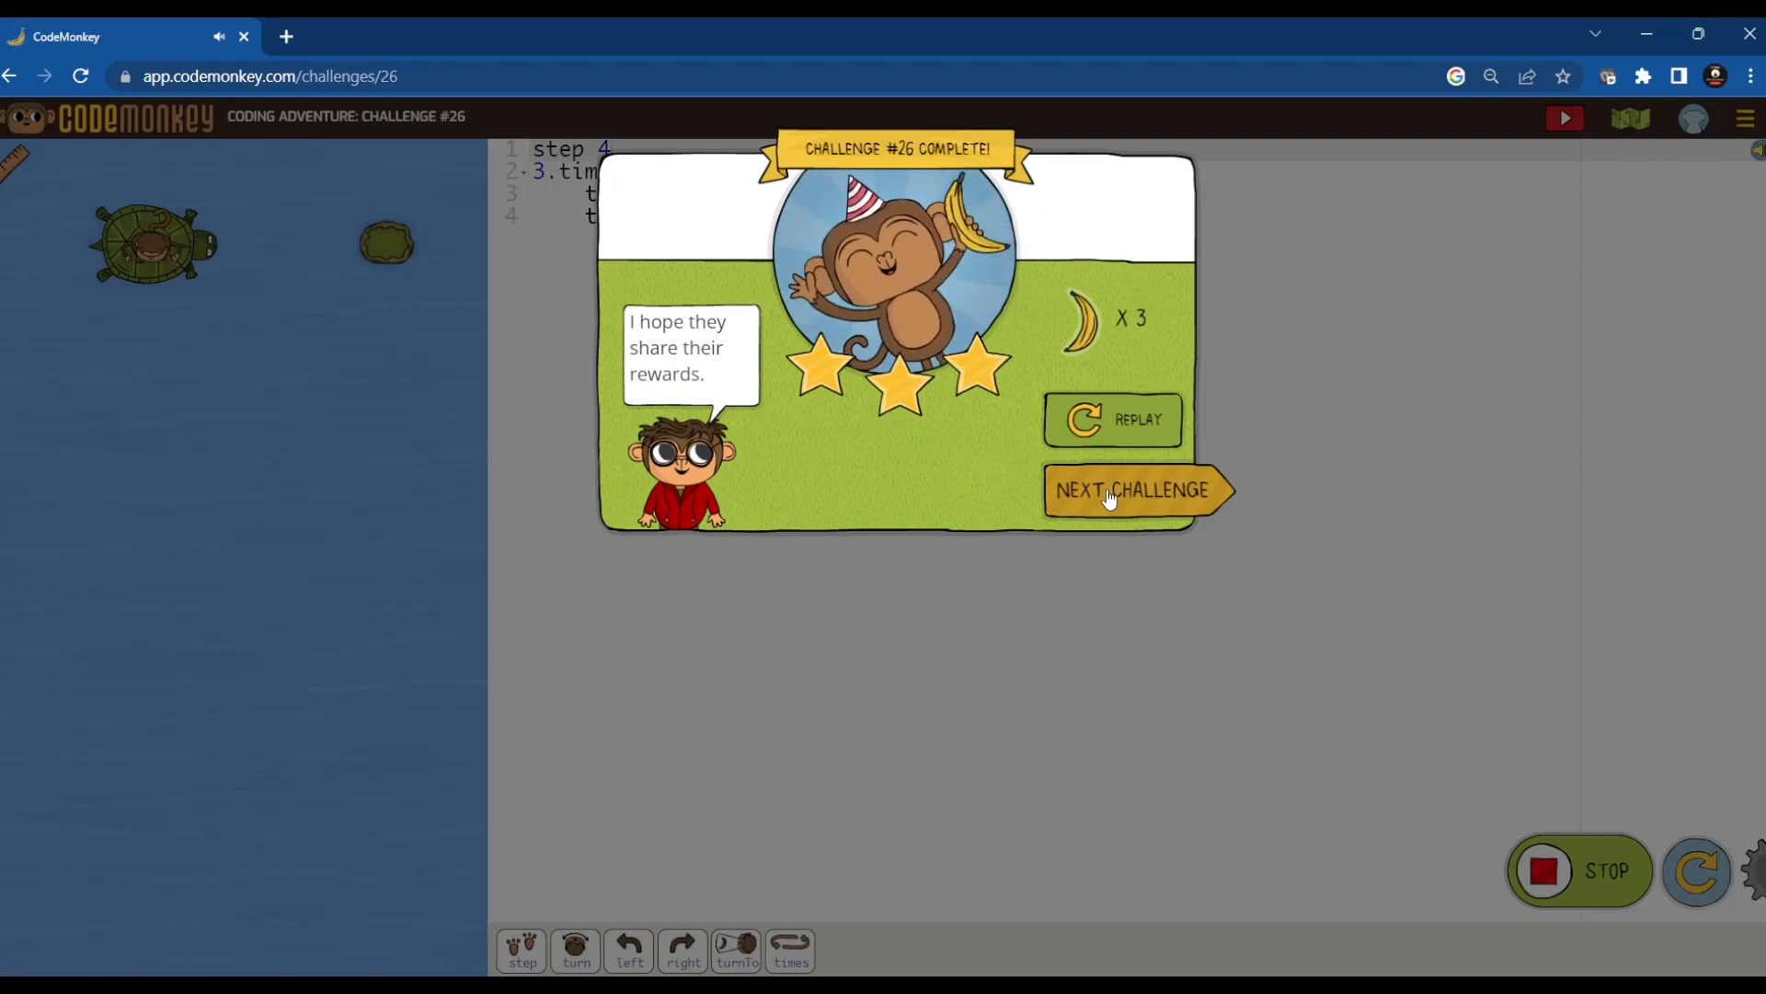
{"action": "left_click", "coordinate": [1112, 491]}
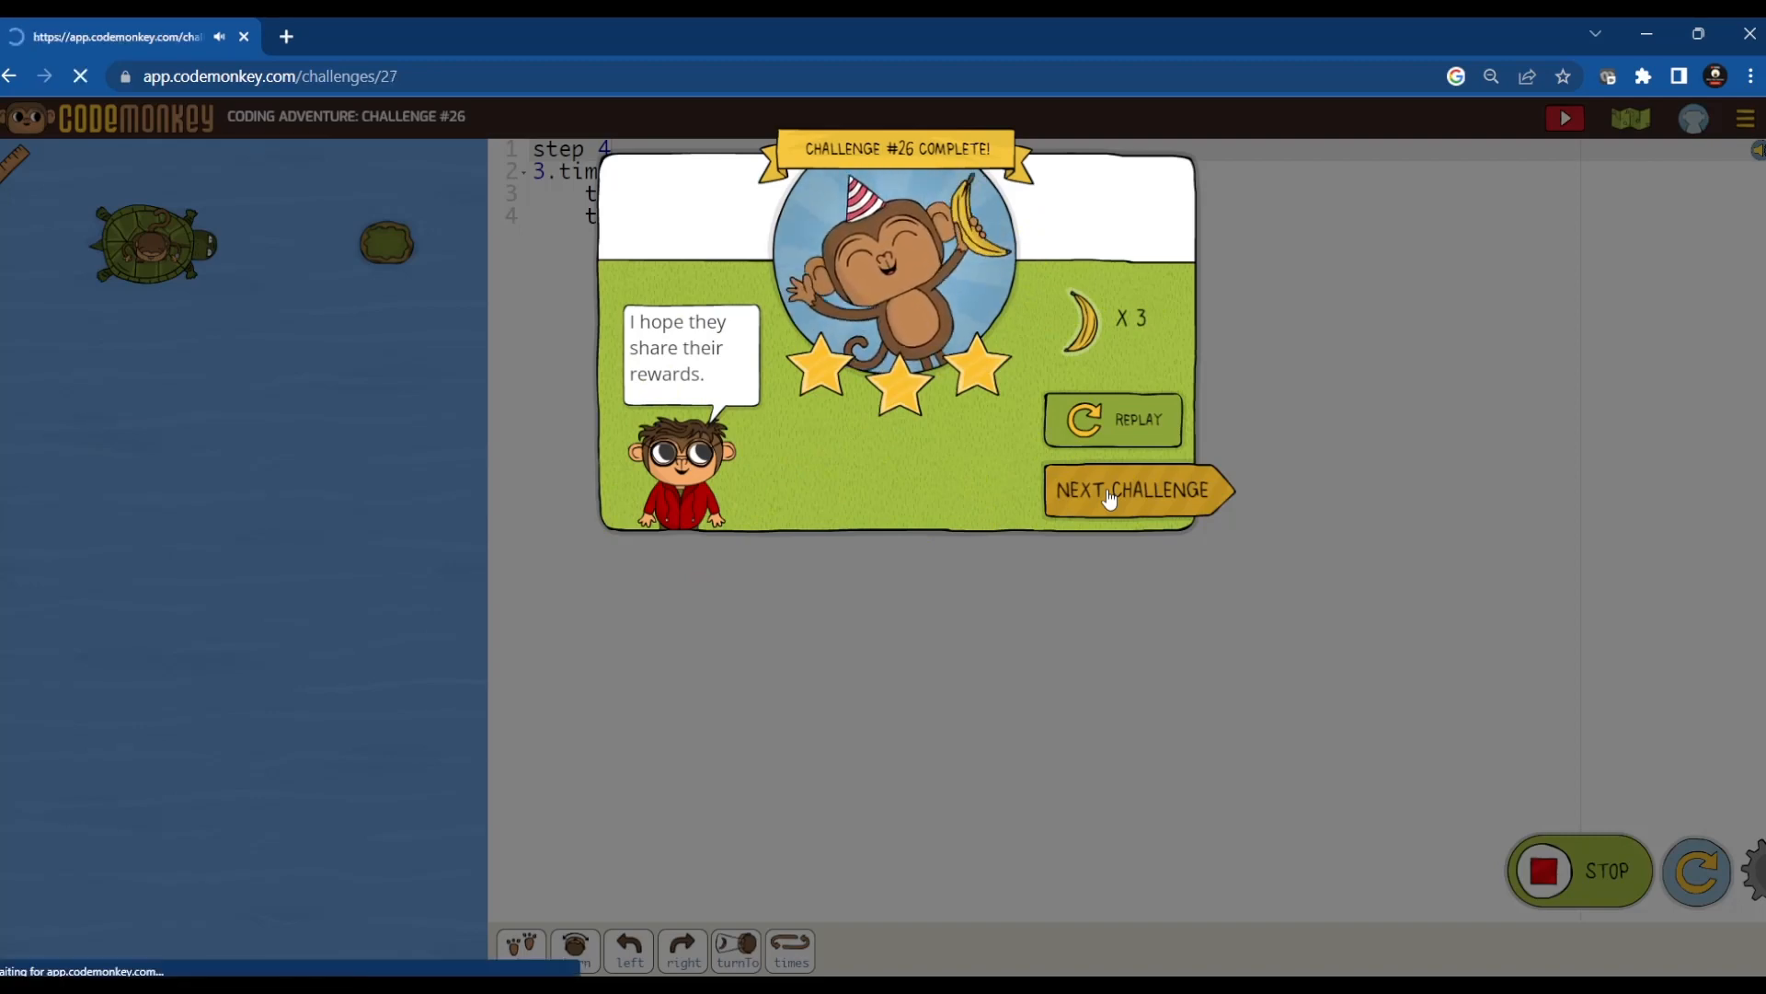
- Make the loop 4.times with turn 90 inside and run it to complete challenge 27
{"action": "left_click", "coordinate": [1133, 492]}
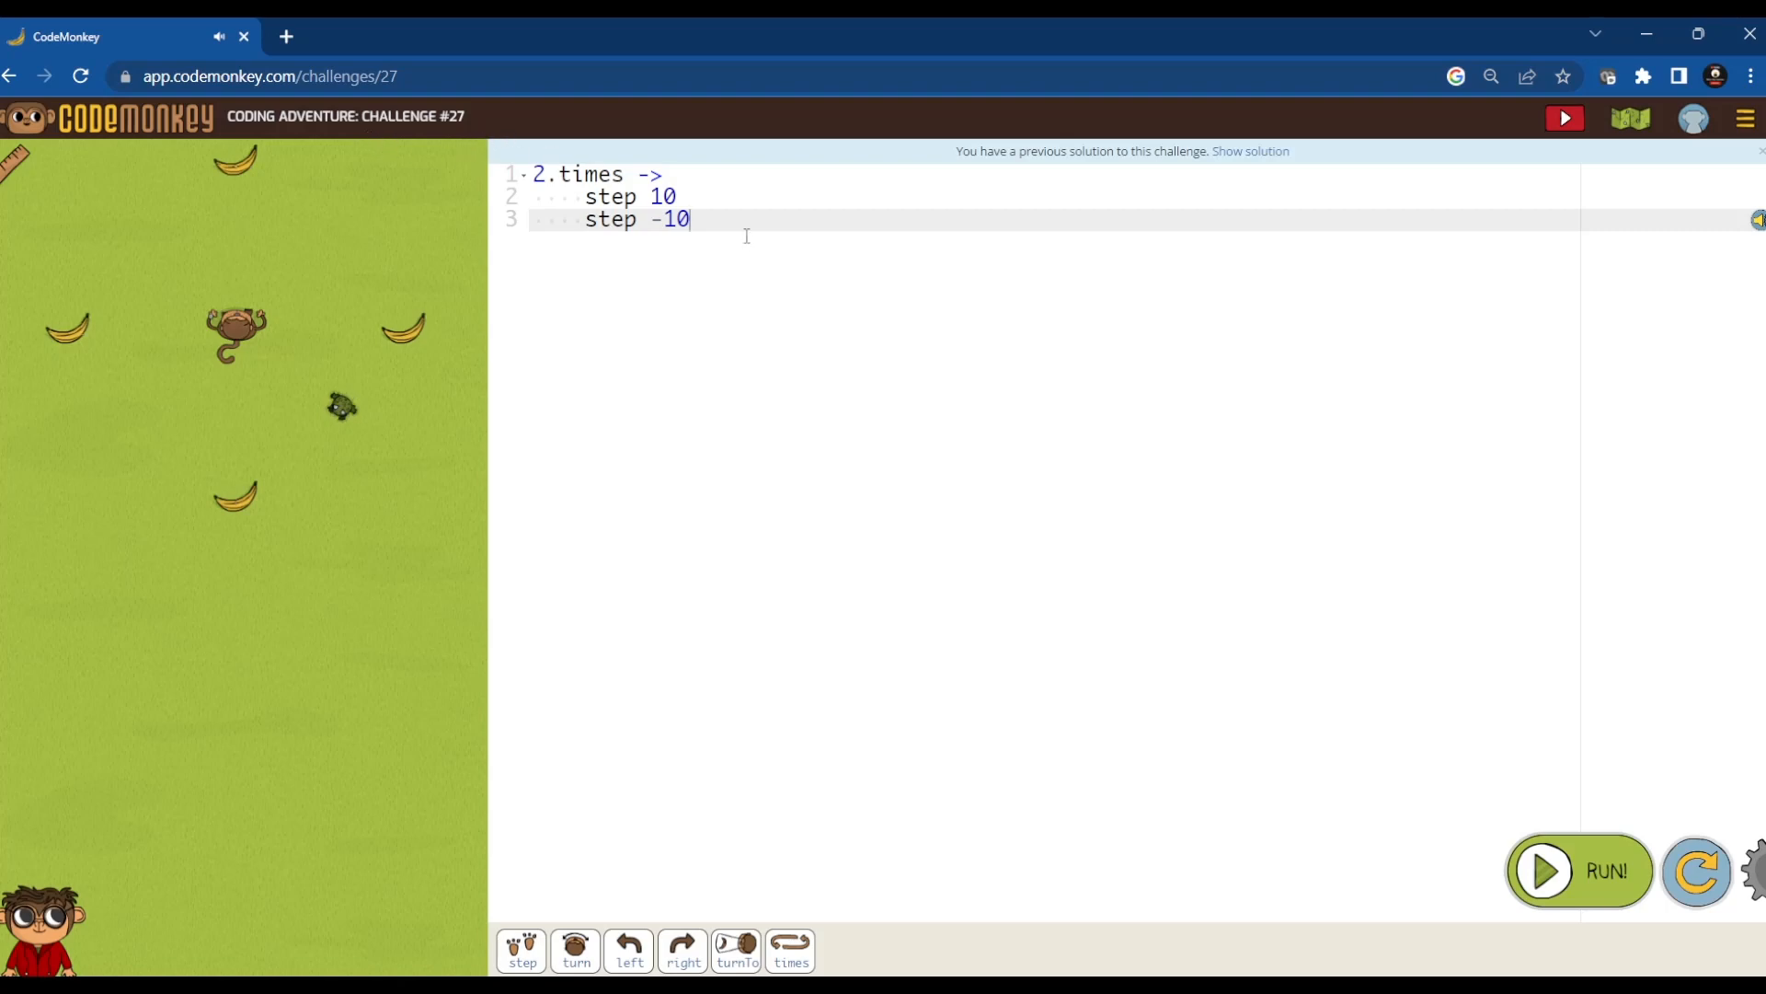
{"action": "left_click", "coordinate": [546, 173]}
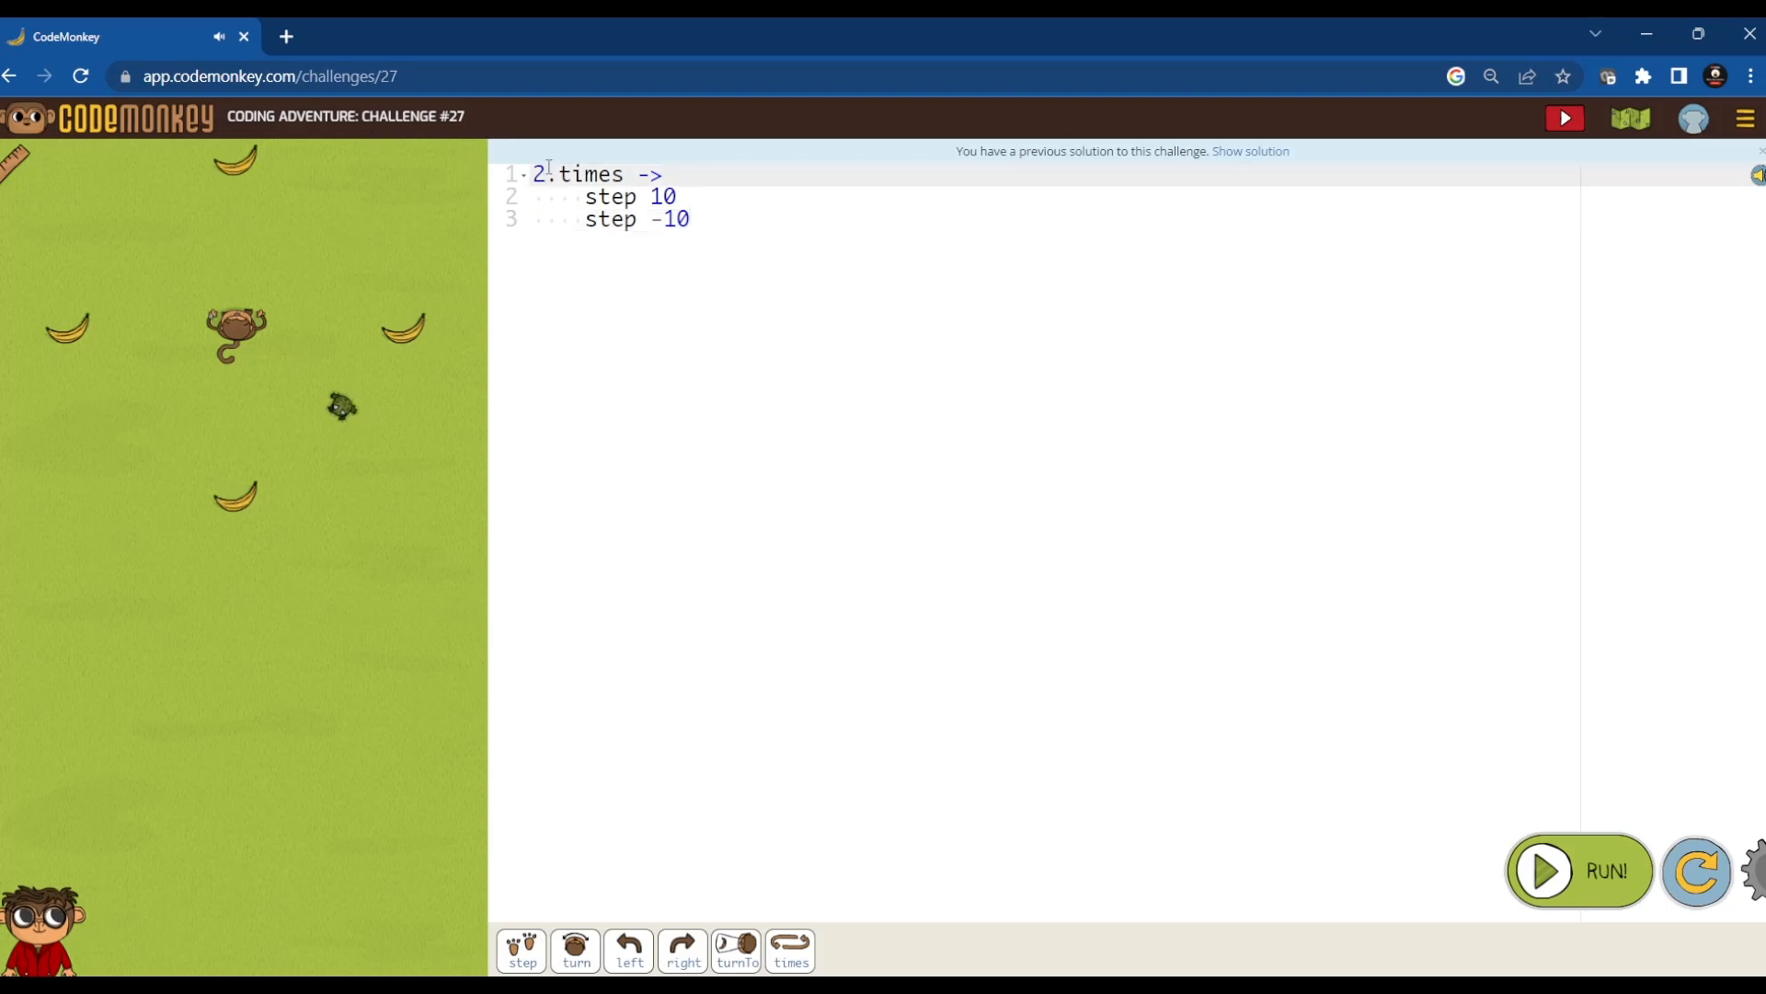
{"action": "type", "text": "4"}
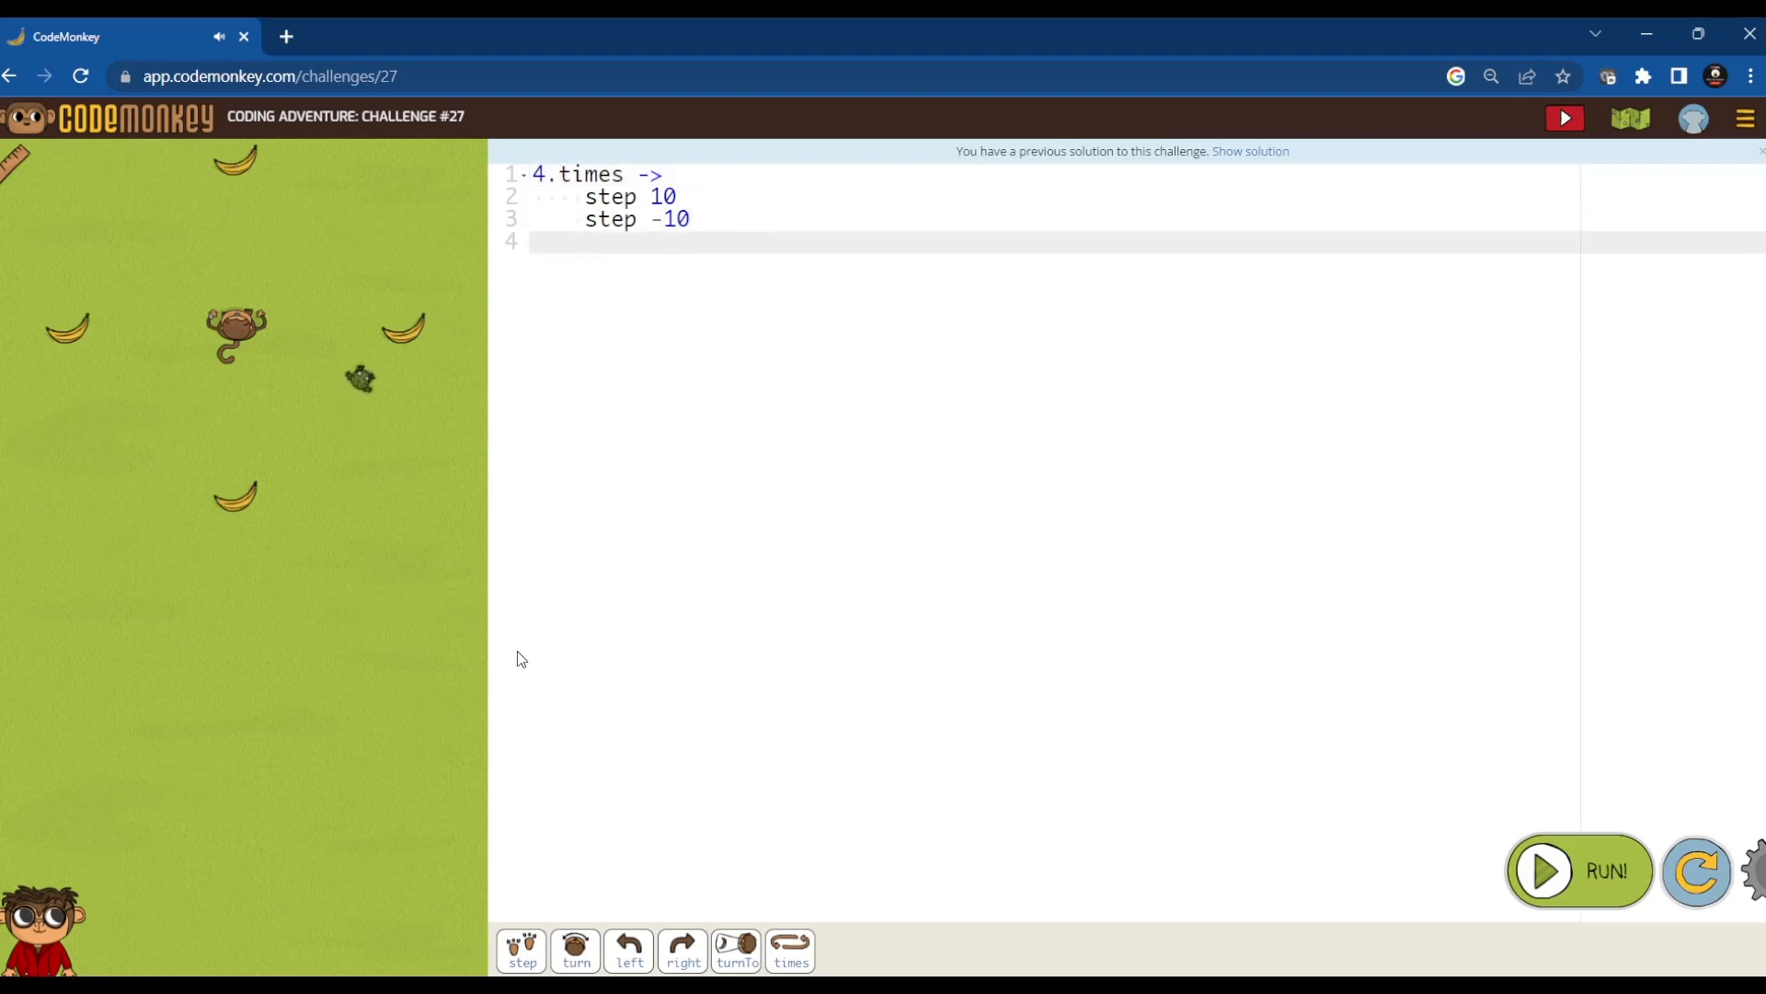
{"action": "mouse_move", "coordinate": [521, 950]}
{"action": "type", "text": "turn"}
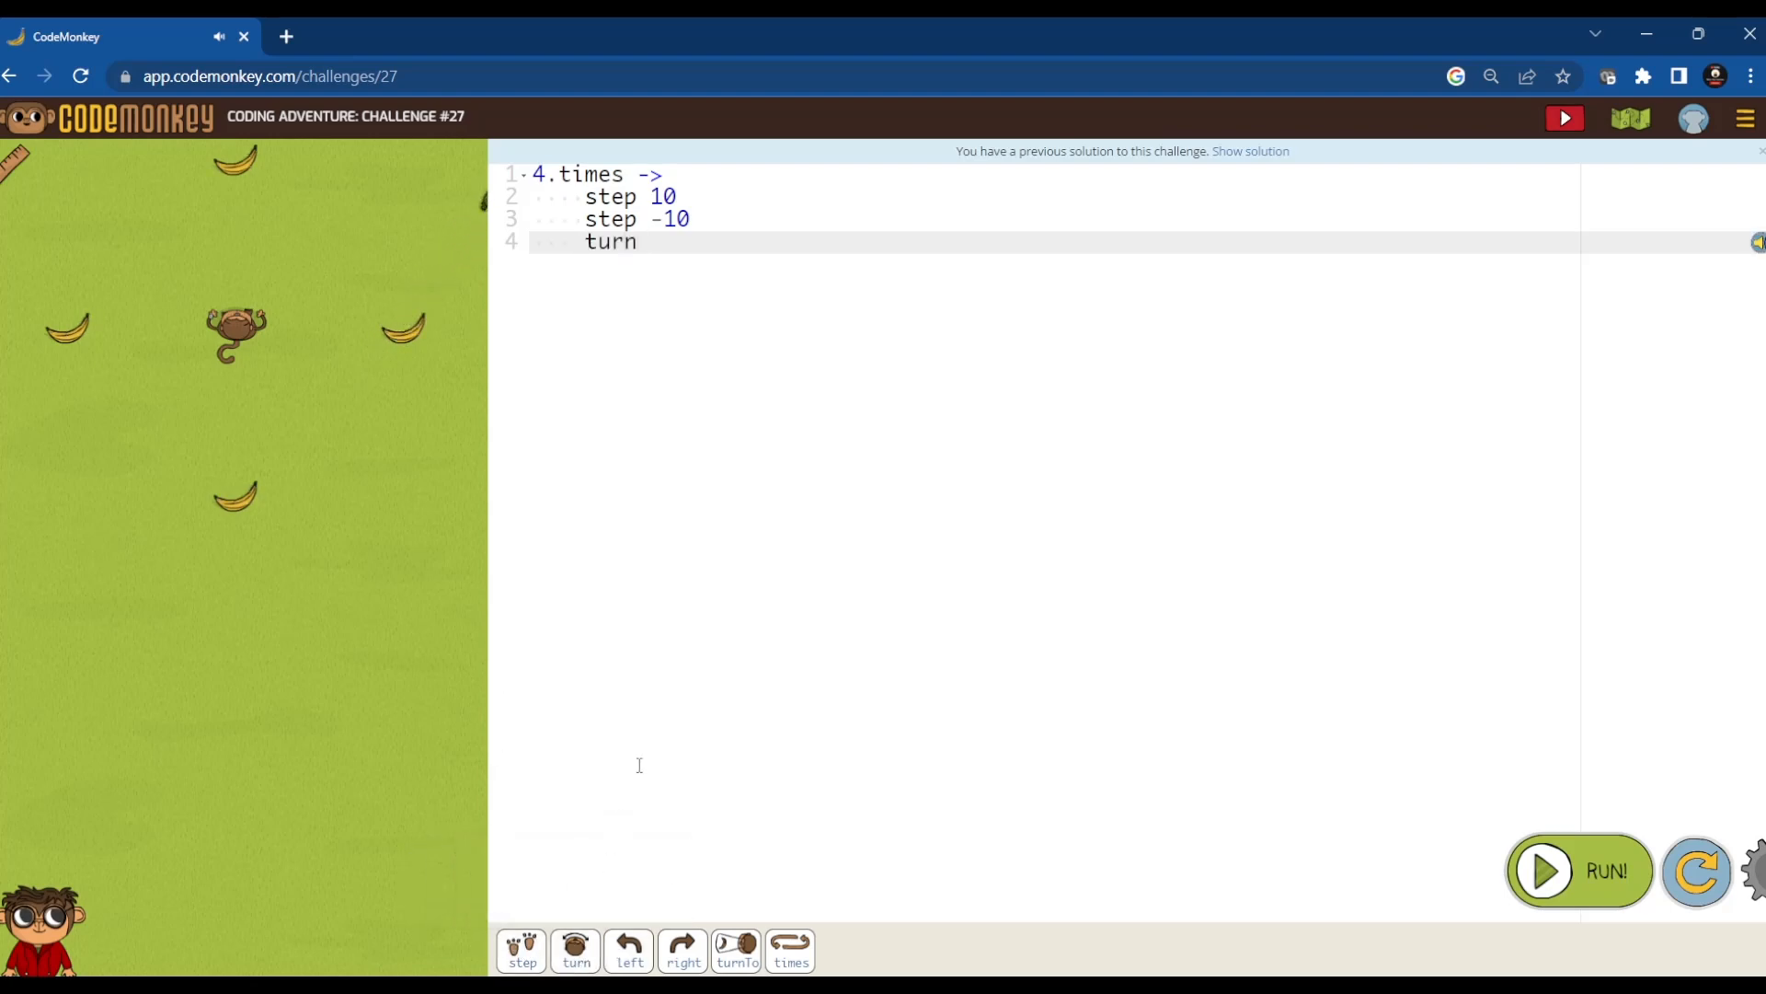
{"action": "type", "text": "90"}
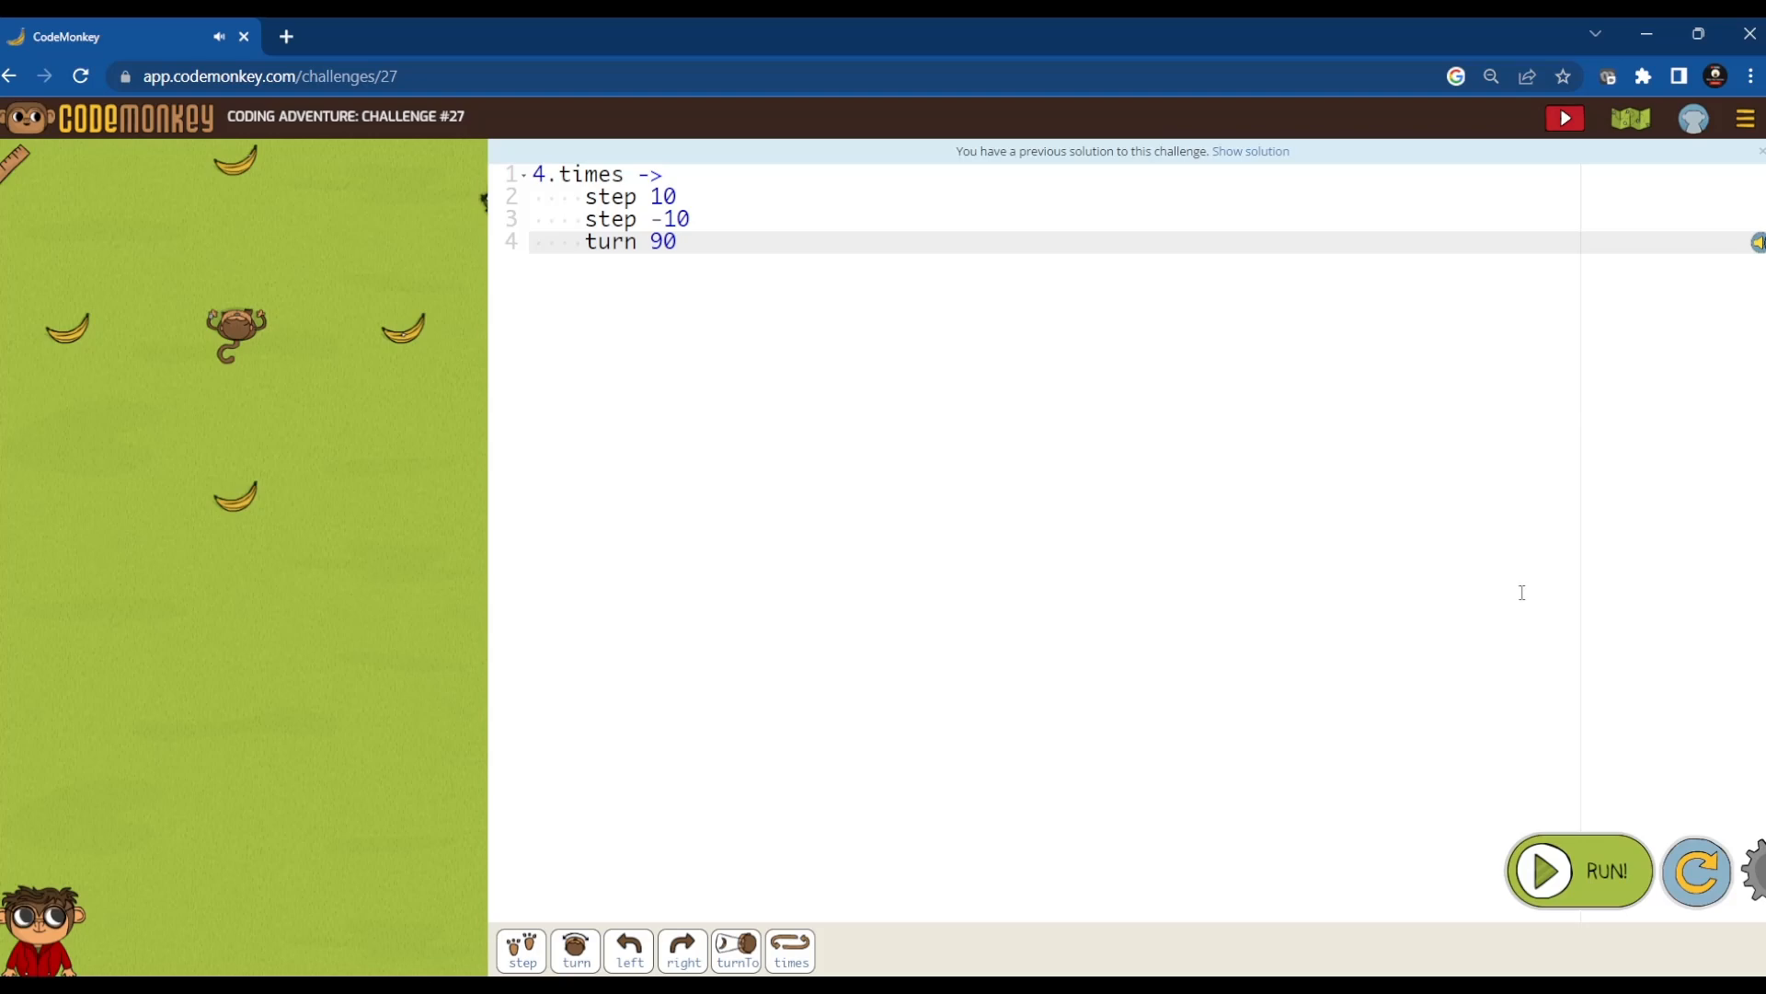
{"action": "left_click", "coordinate": [1542, 870]}
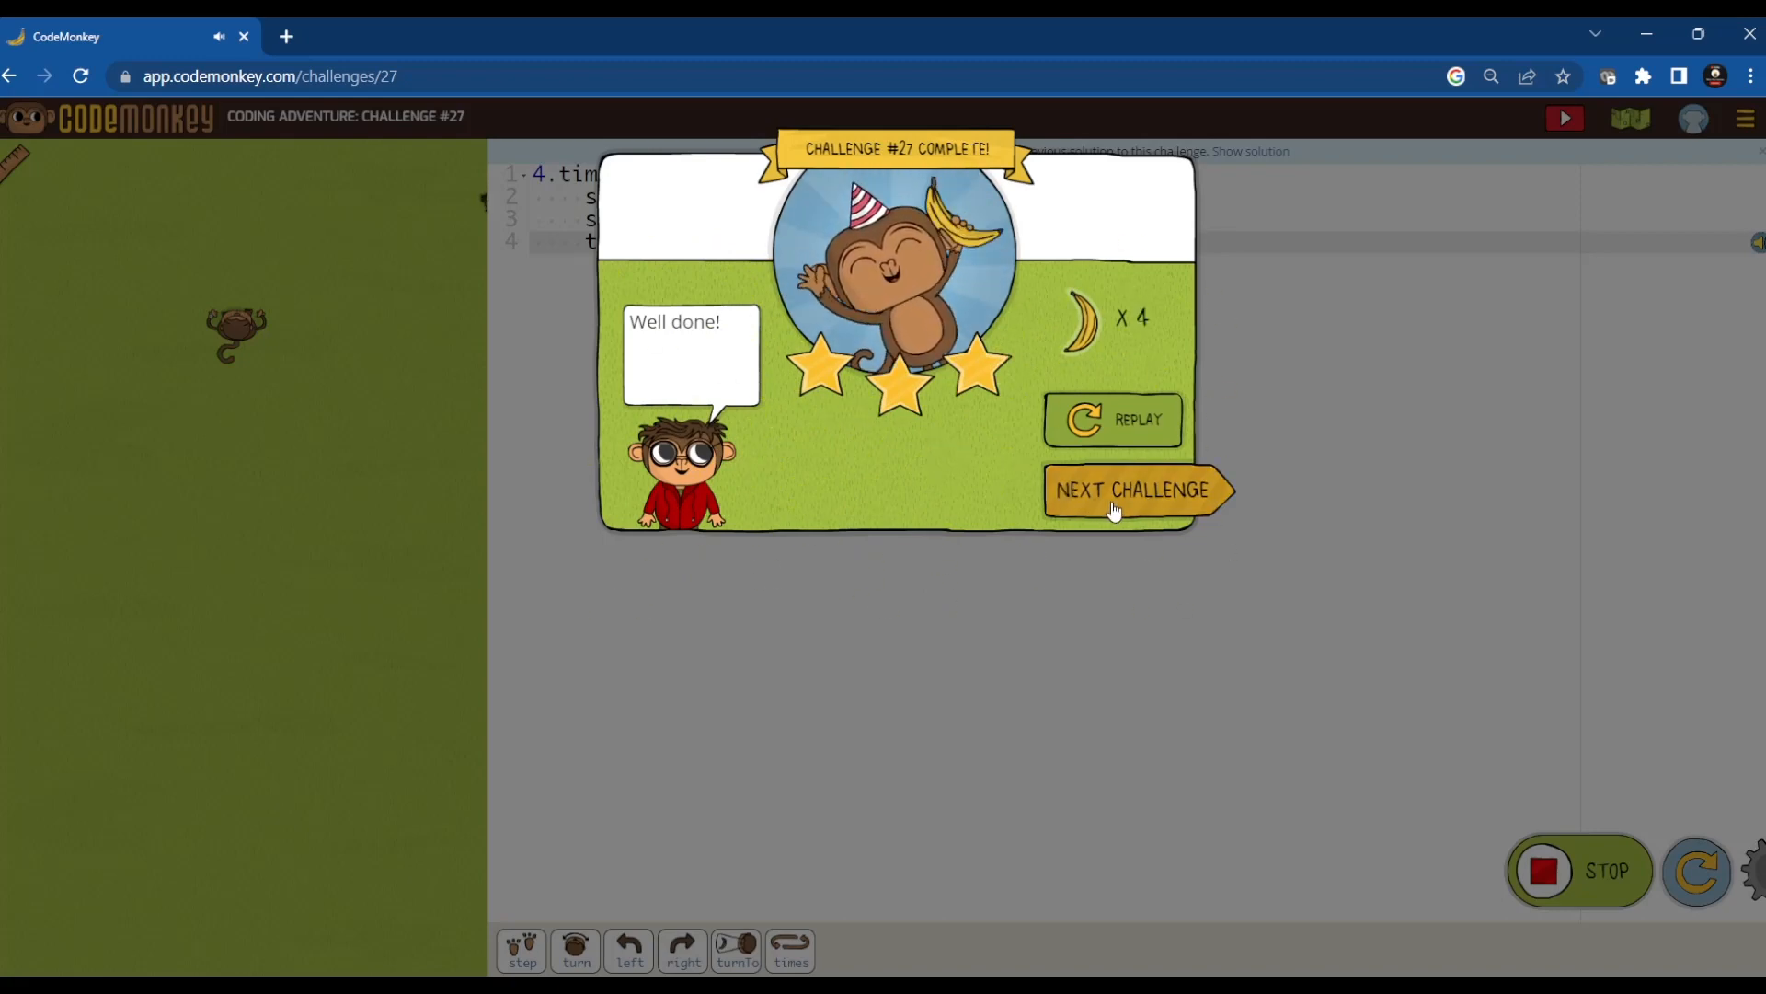
{"action": "mouse_move", "coordinate": [885, 719]}
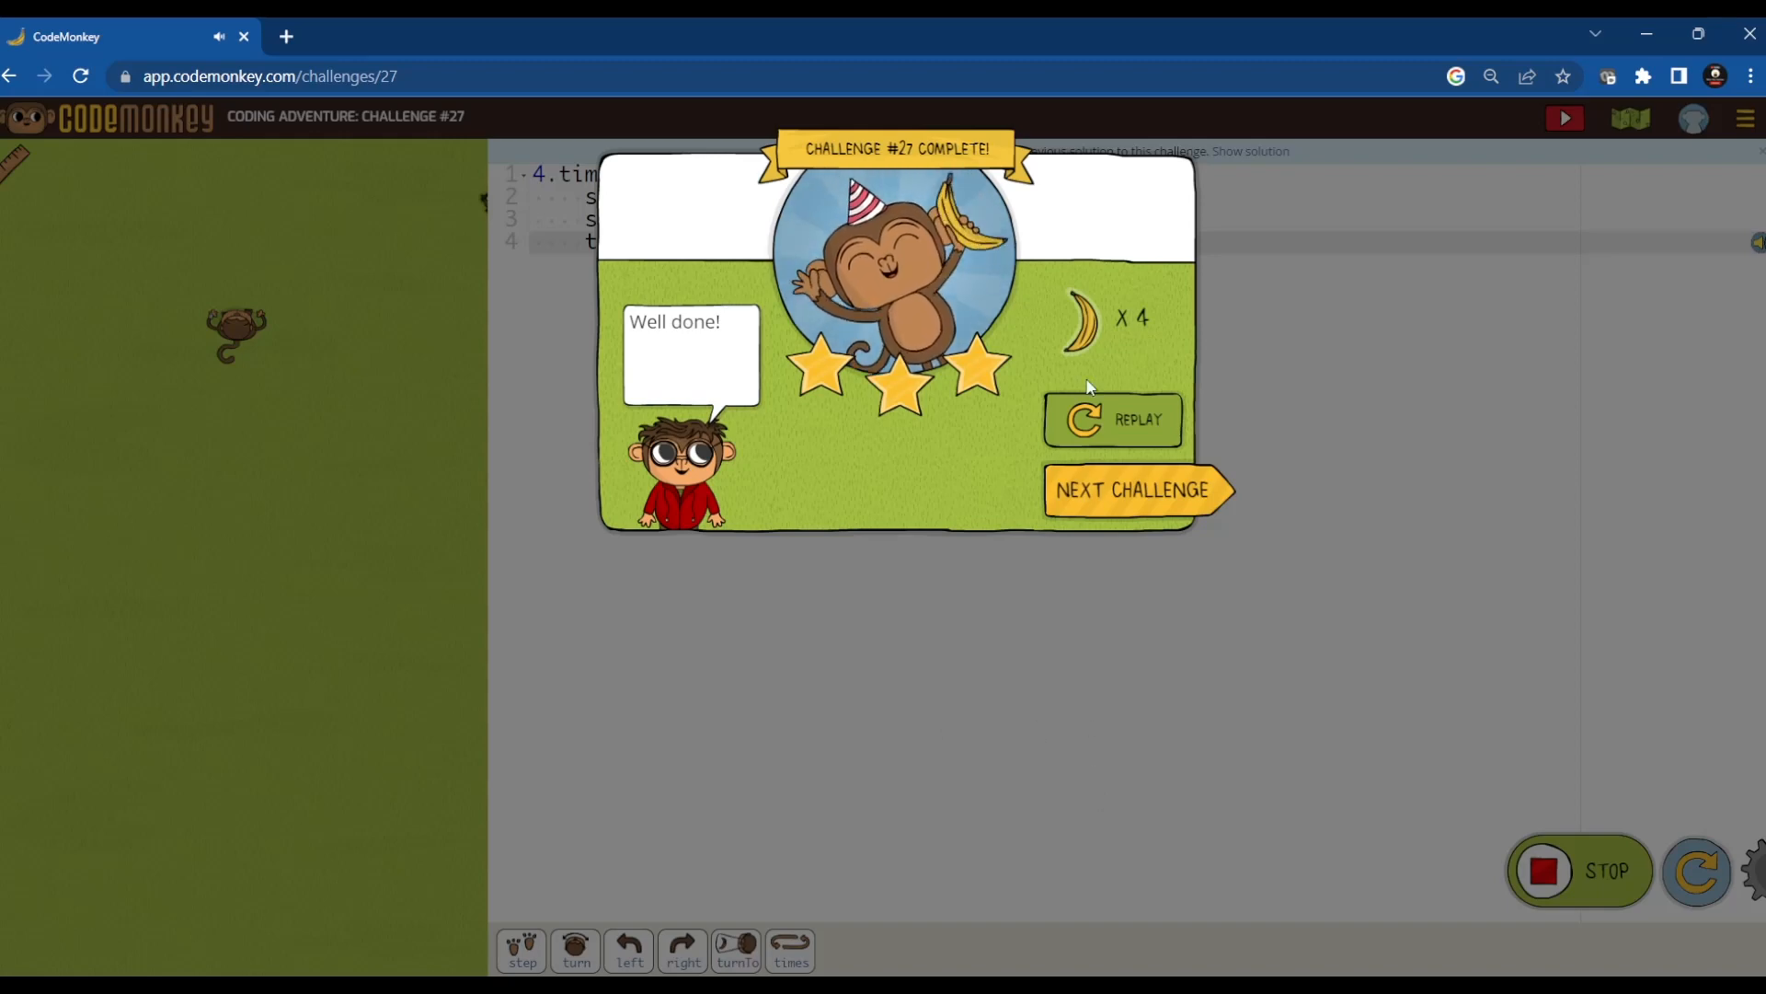
{"action": "left_click", "coordinate": [1136, 489]}
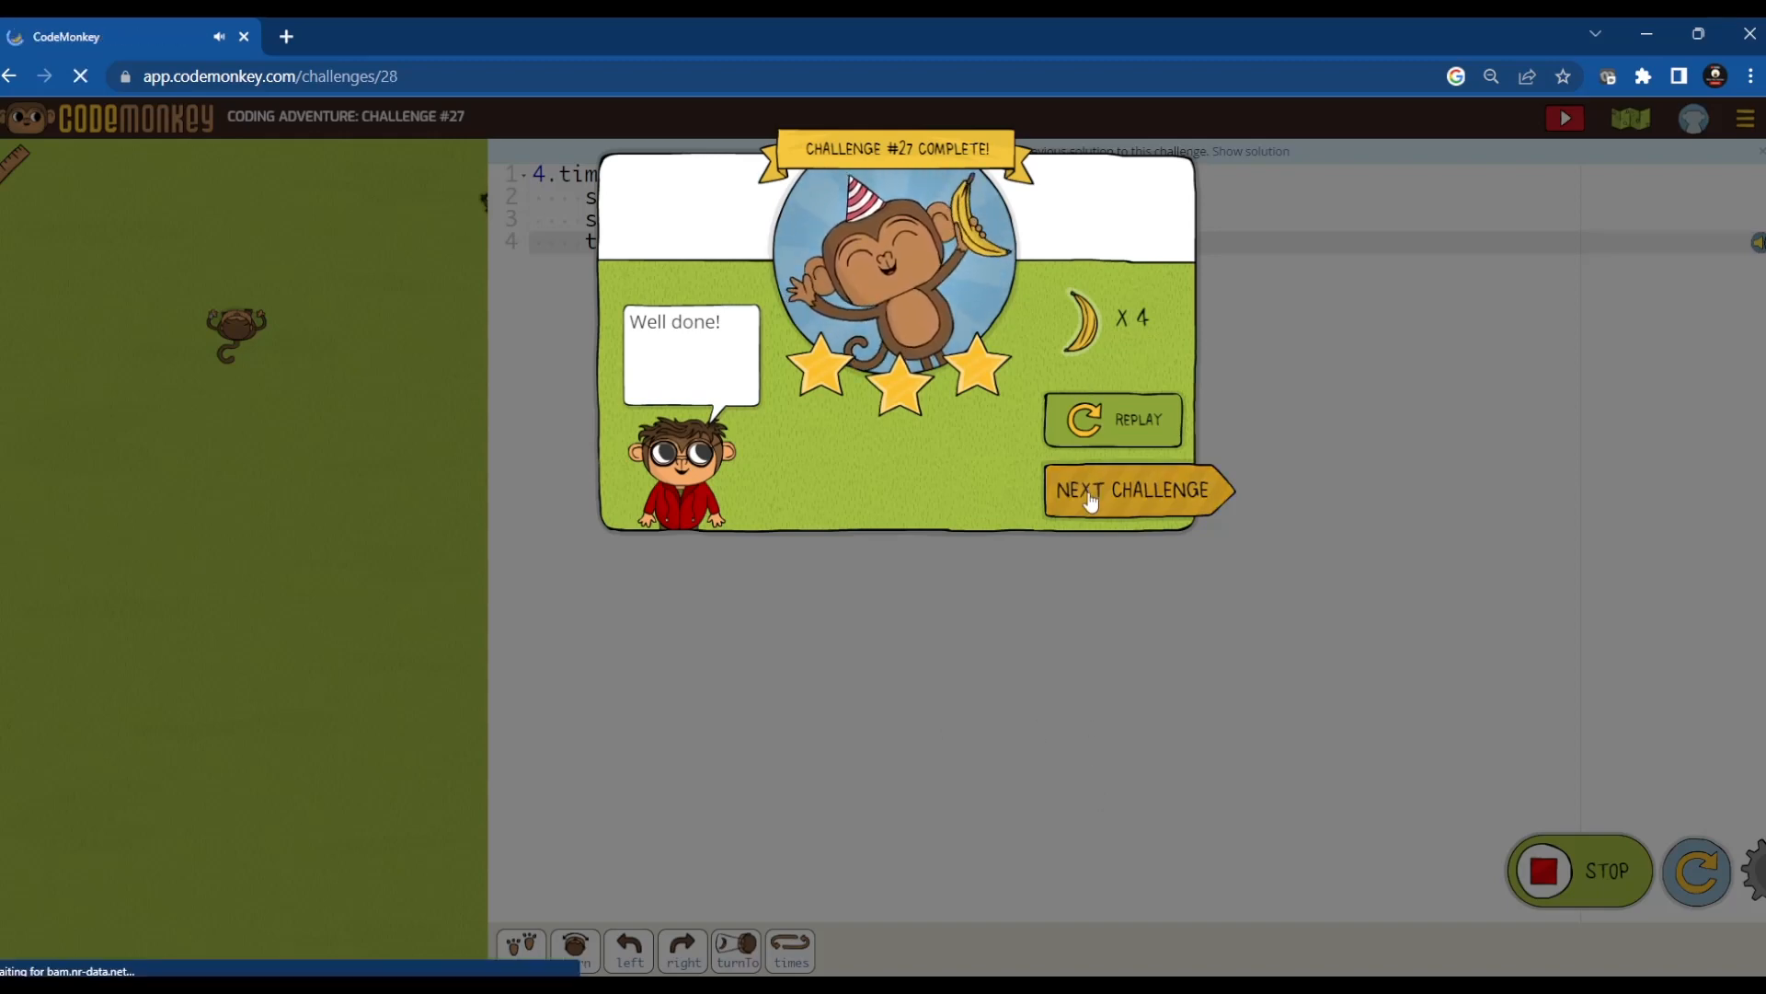
- Add a final step after the 10.times loop and run it to complete challenge 28
{"action": "left_click", "coordinate": [1130, 492]}
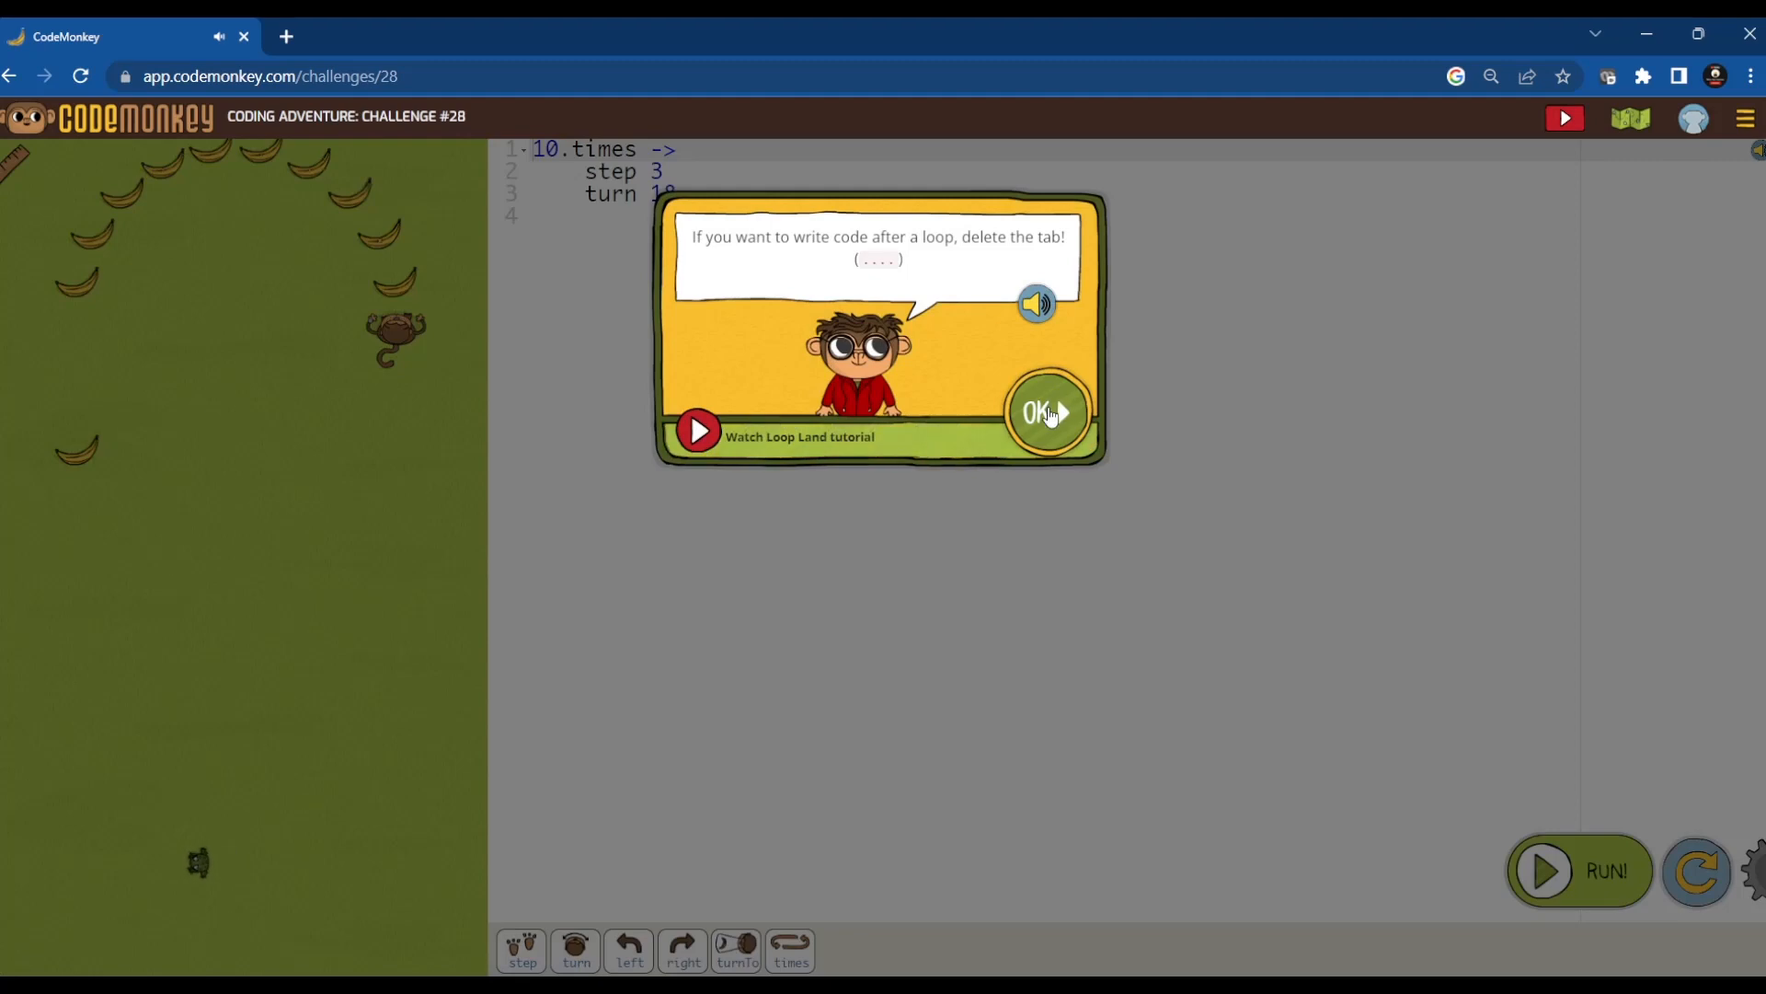
{"action": "left_click", "coordinate": [1047, 412]}
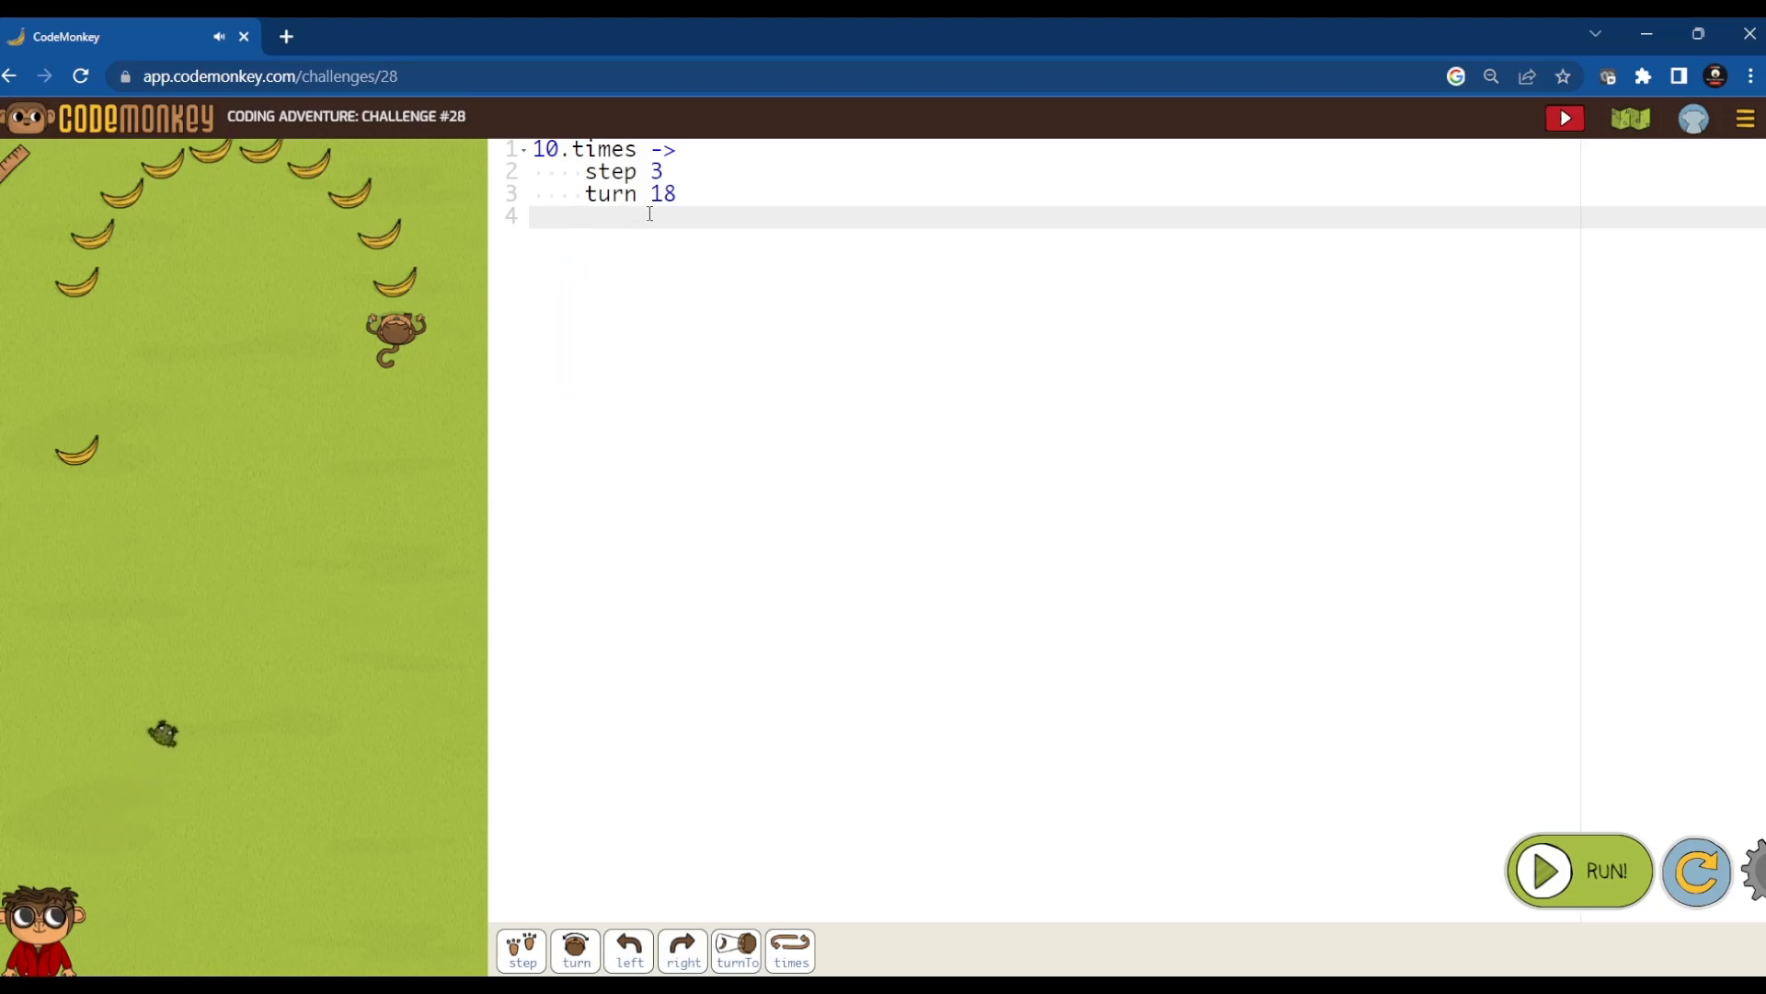
{"action": "mouse_move", "coordinate": [522, 953]}
{"action": "type", "text": "step 1"}
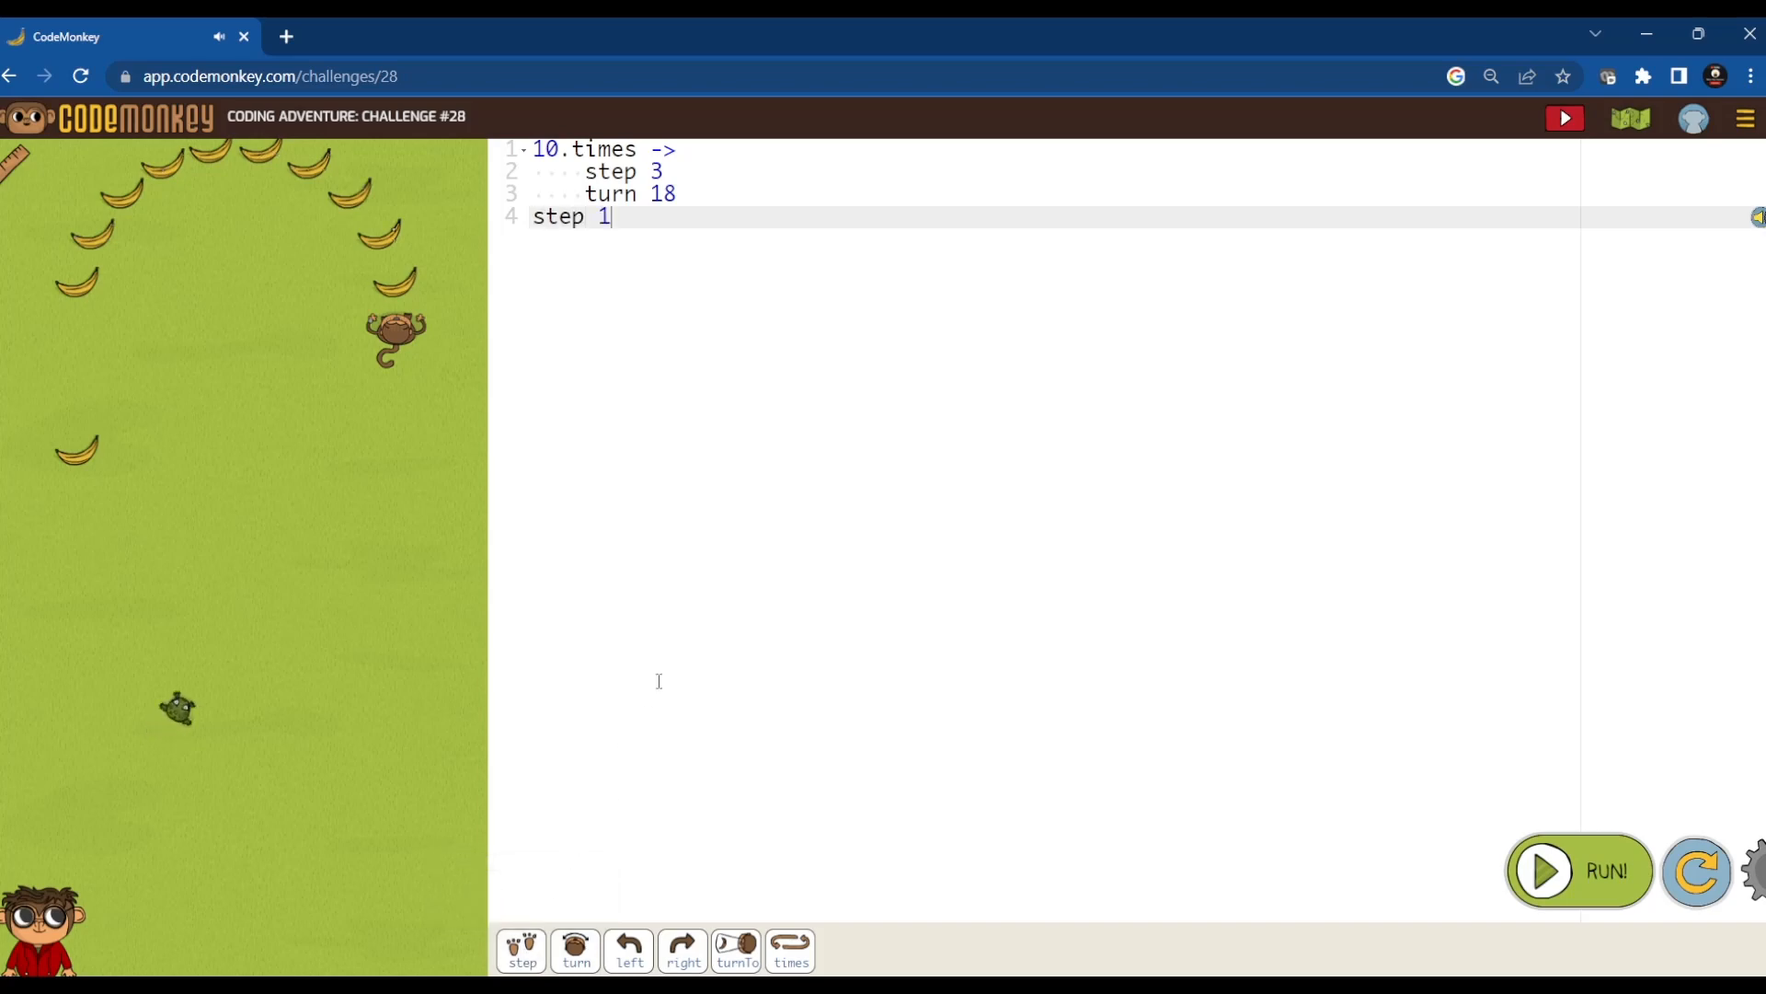
{"action": "left_click", "coordinate": [1579, 870]}
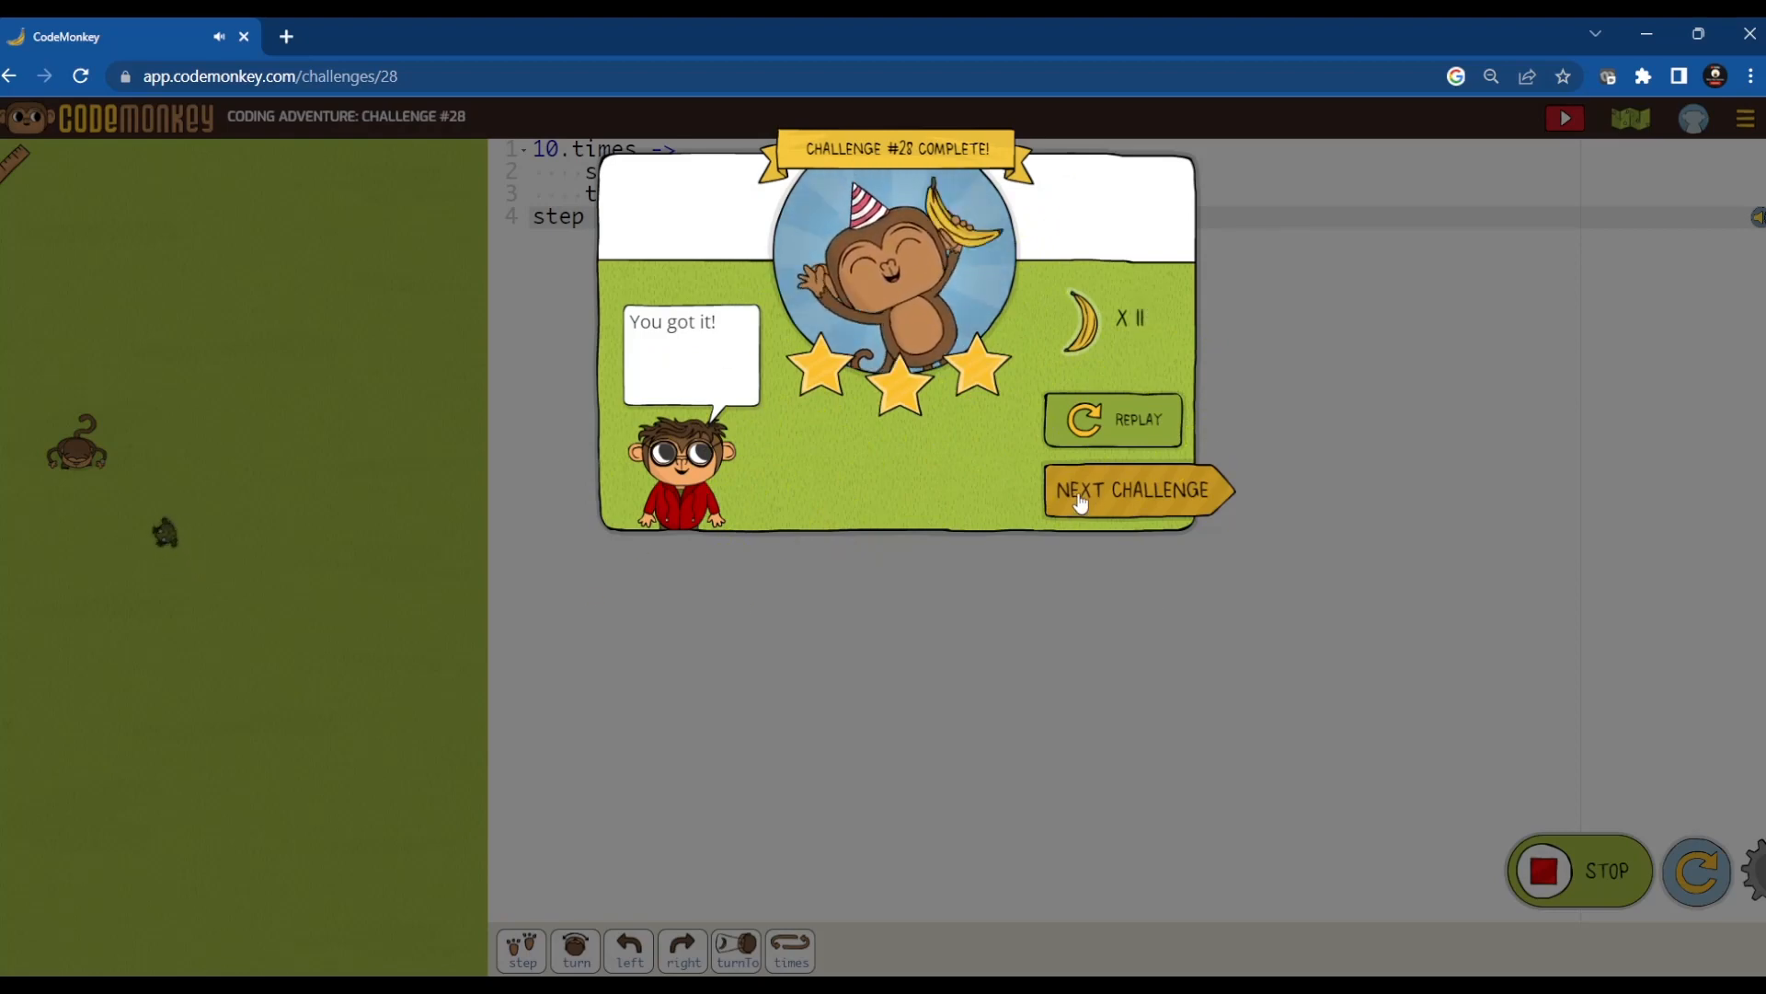
{"action": "left_click", "coordinate": [1134, 489]}
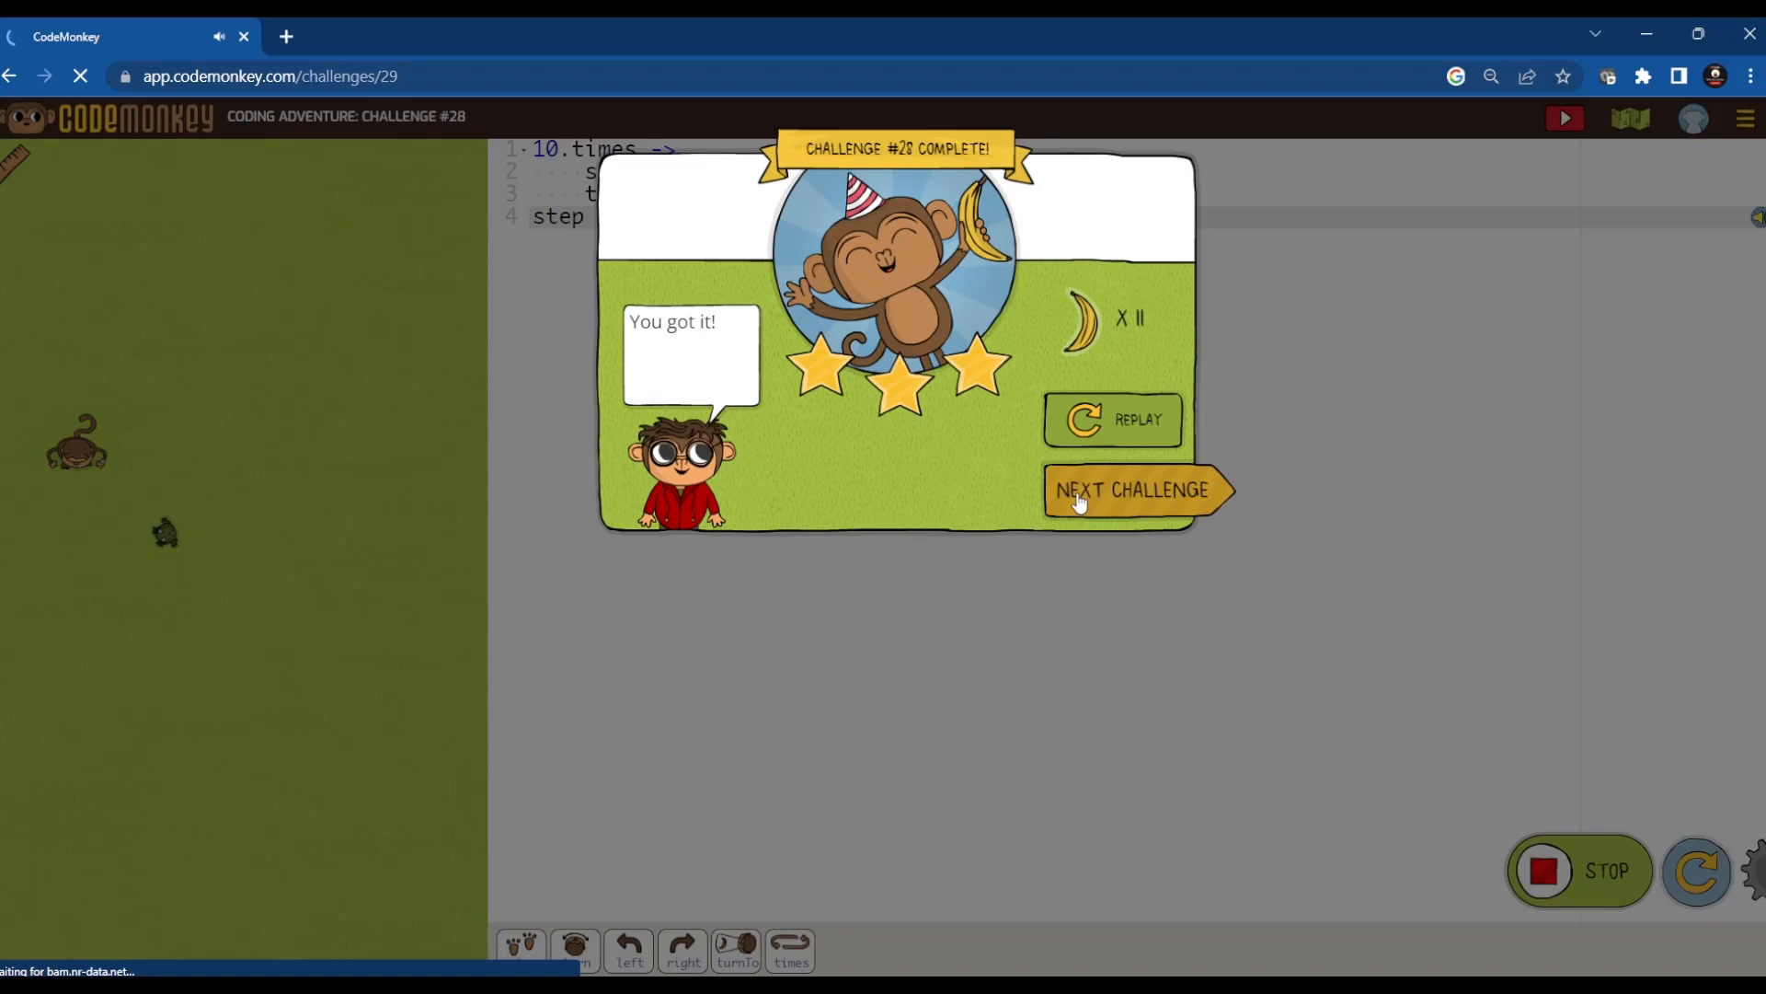
- Change the loop to three times and run challenge 29's code a first time
{"action": "left_click", "coordinate": [1132, 489]}
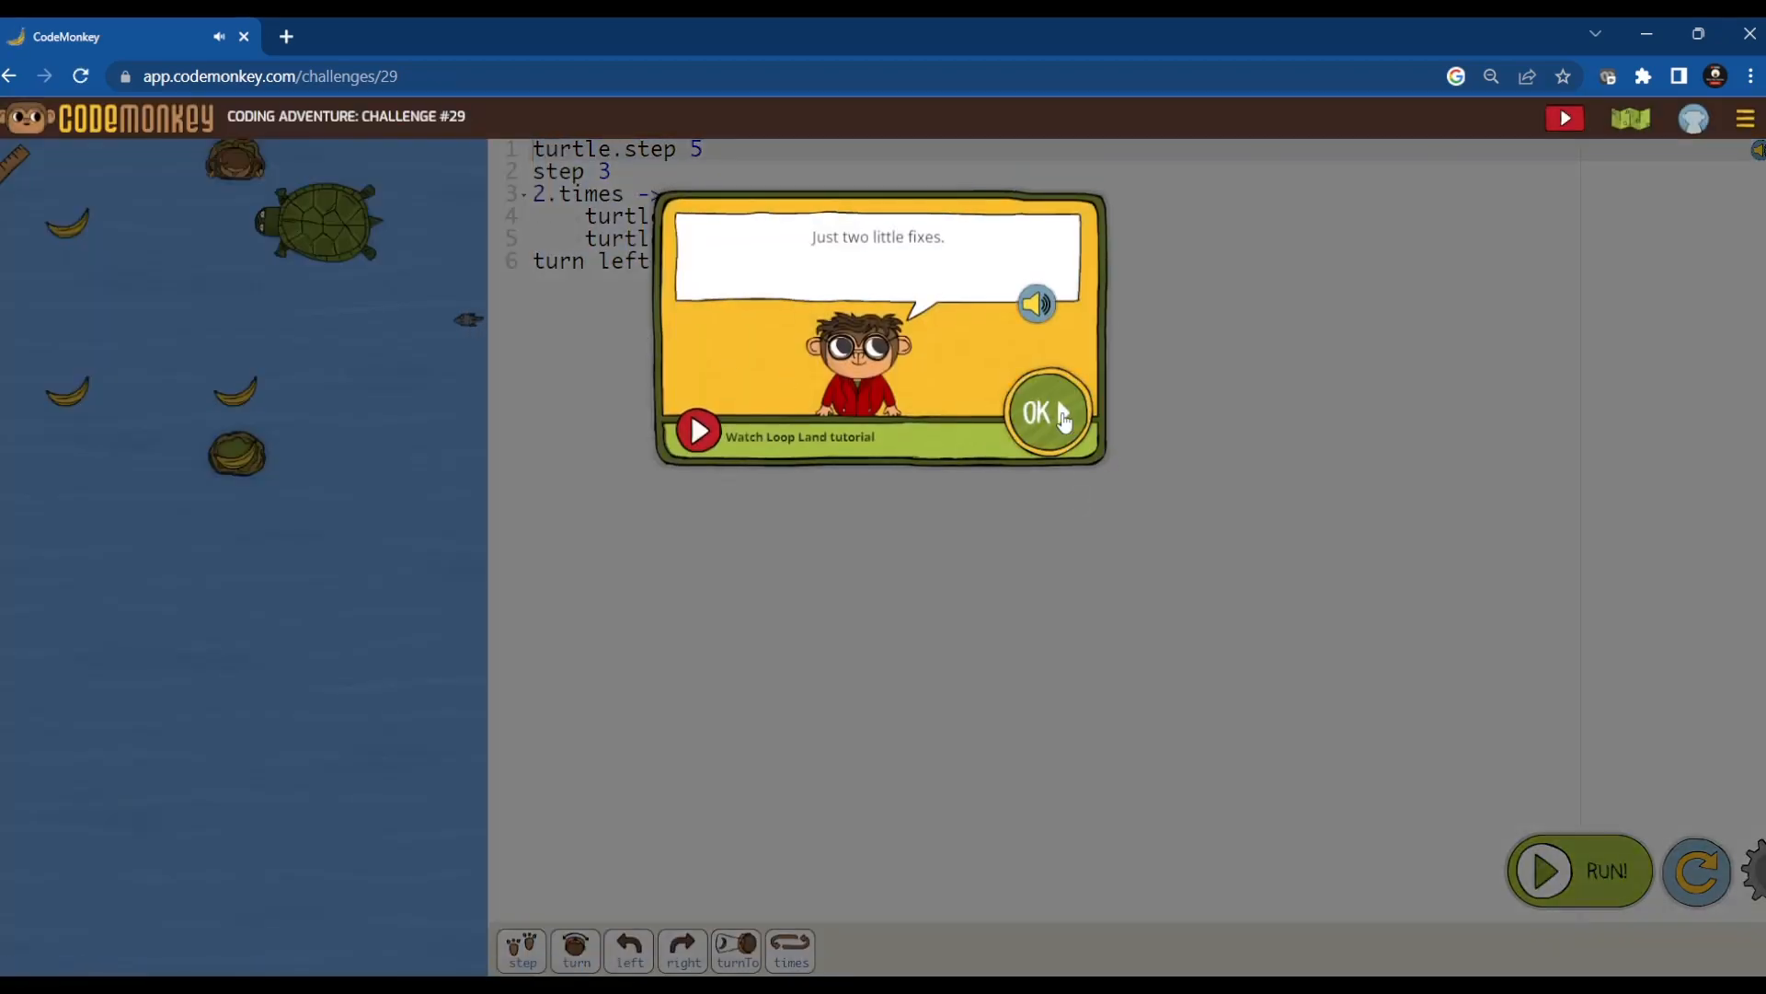
{"action": "left_click", "coordinate": [1045, 412]}
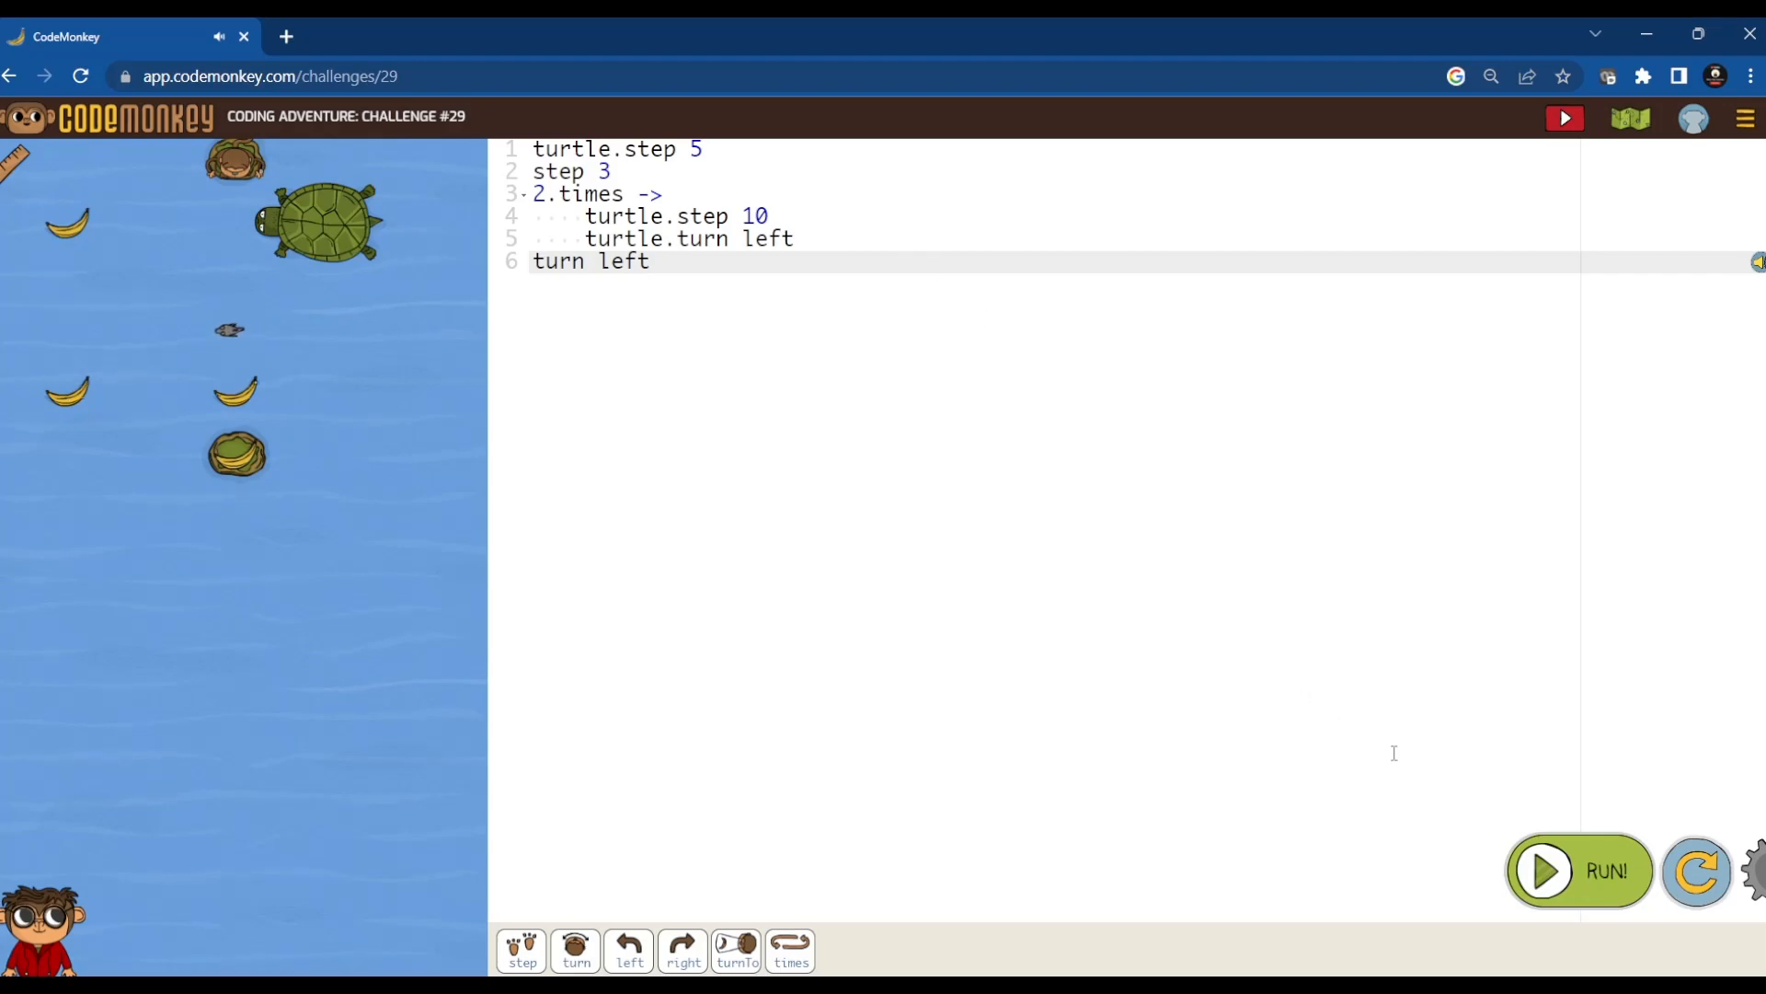
{"action": "left_click", "coordinate": [1542, 870]}
{"action": "type", "text": "3"}
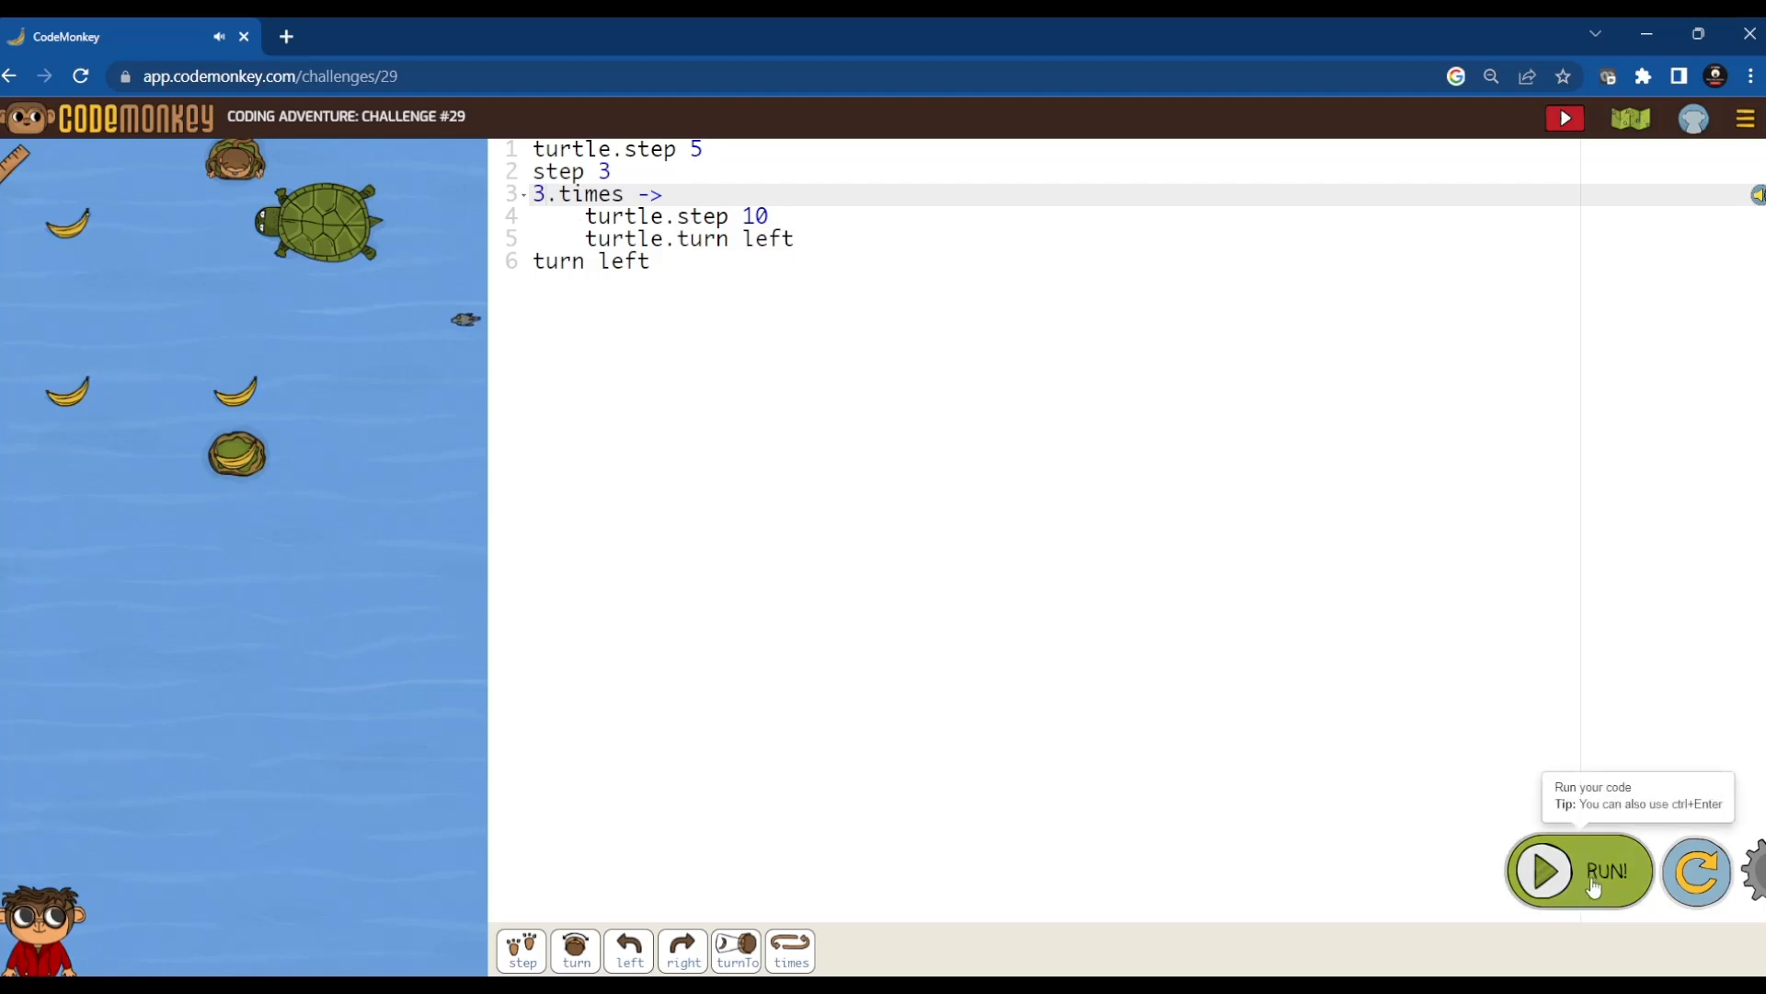
{"action": "left_click", "coordinate": [1579, 871]}
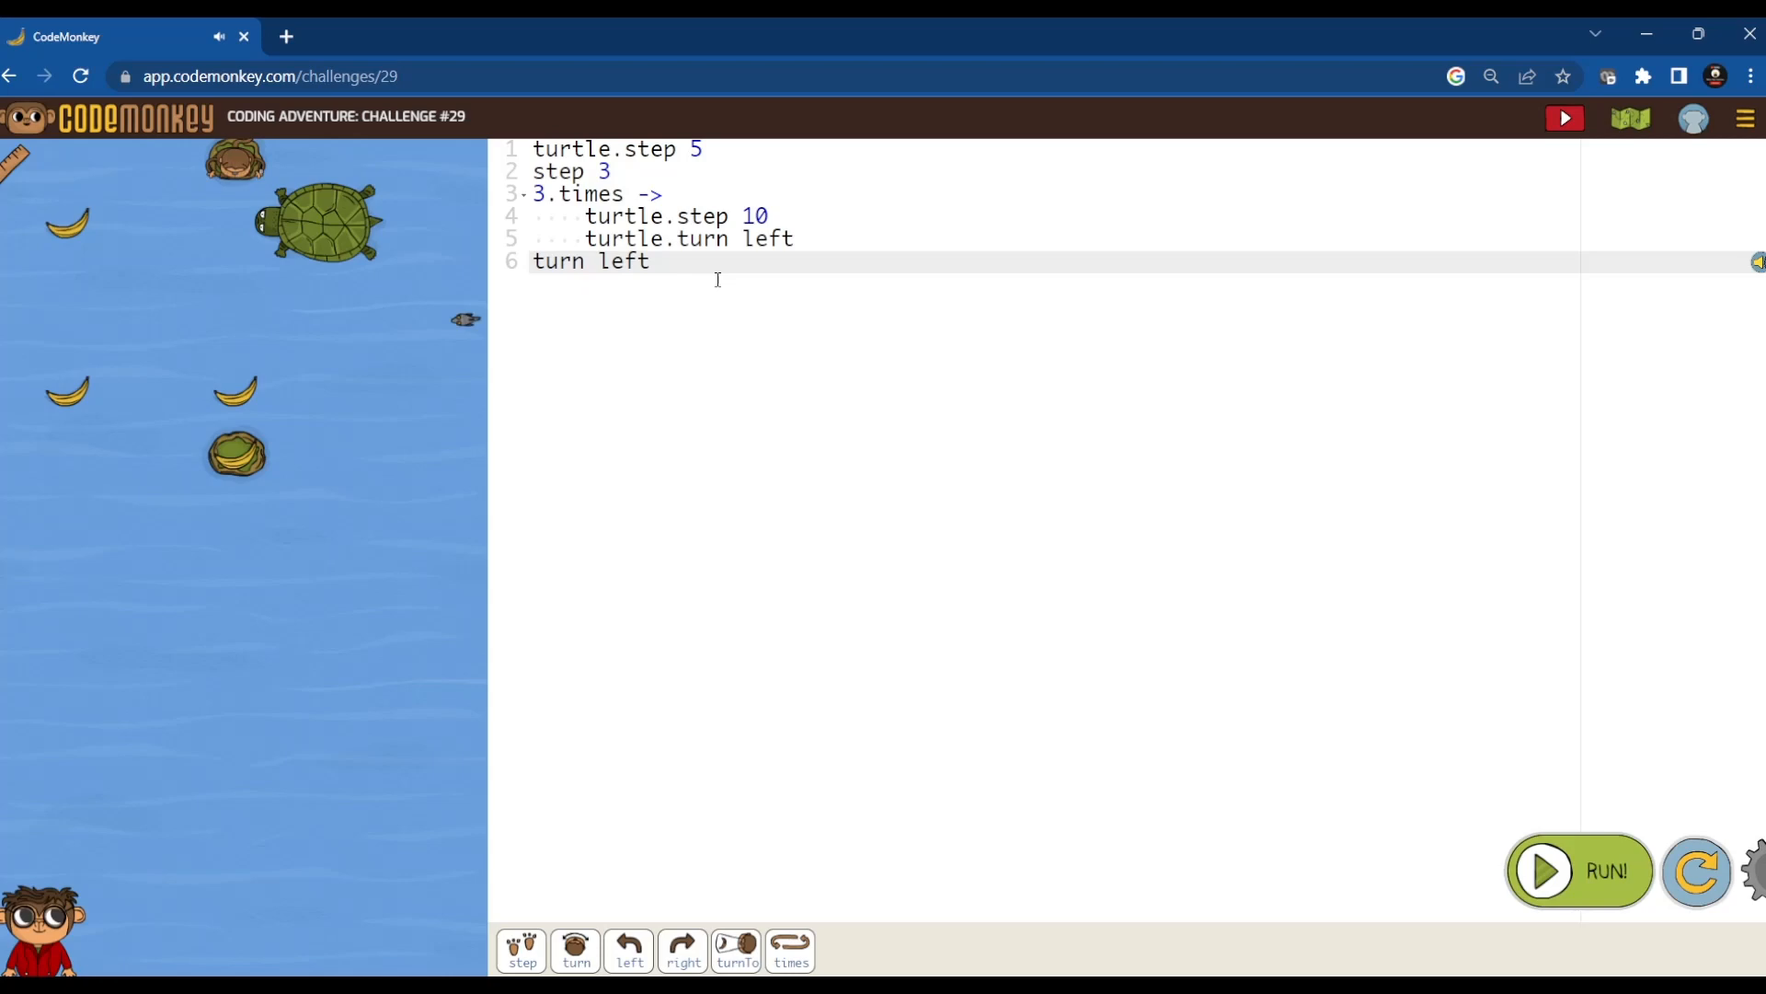
- Add a final step 3 on line 7 and run it to complete challenge 29 with three stars
{"action": "key", "text": "Enter"}
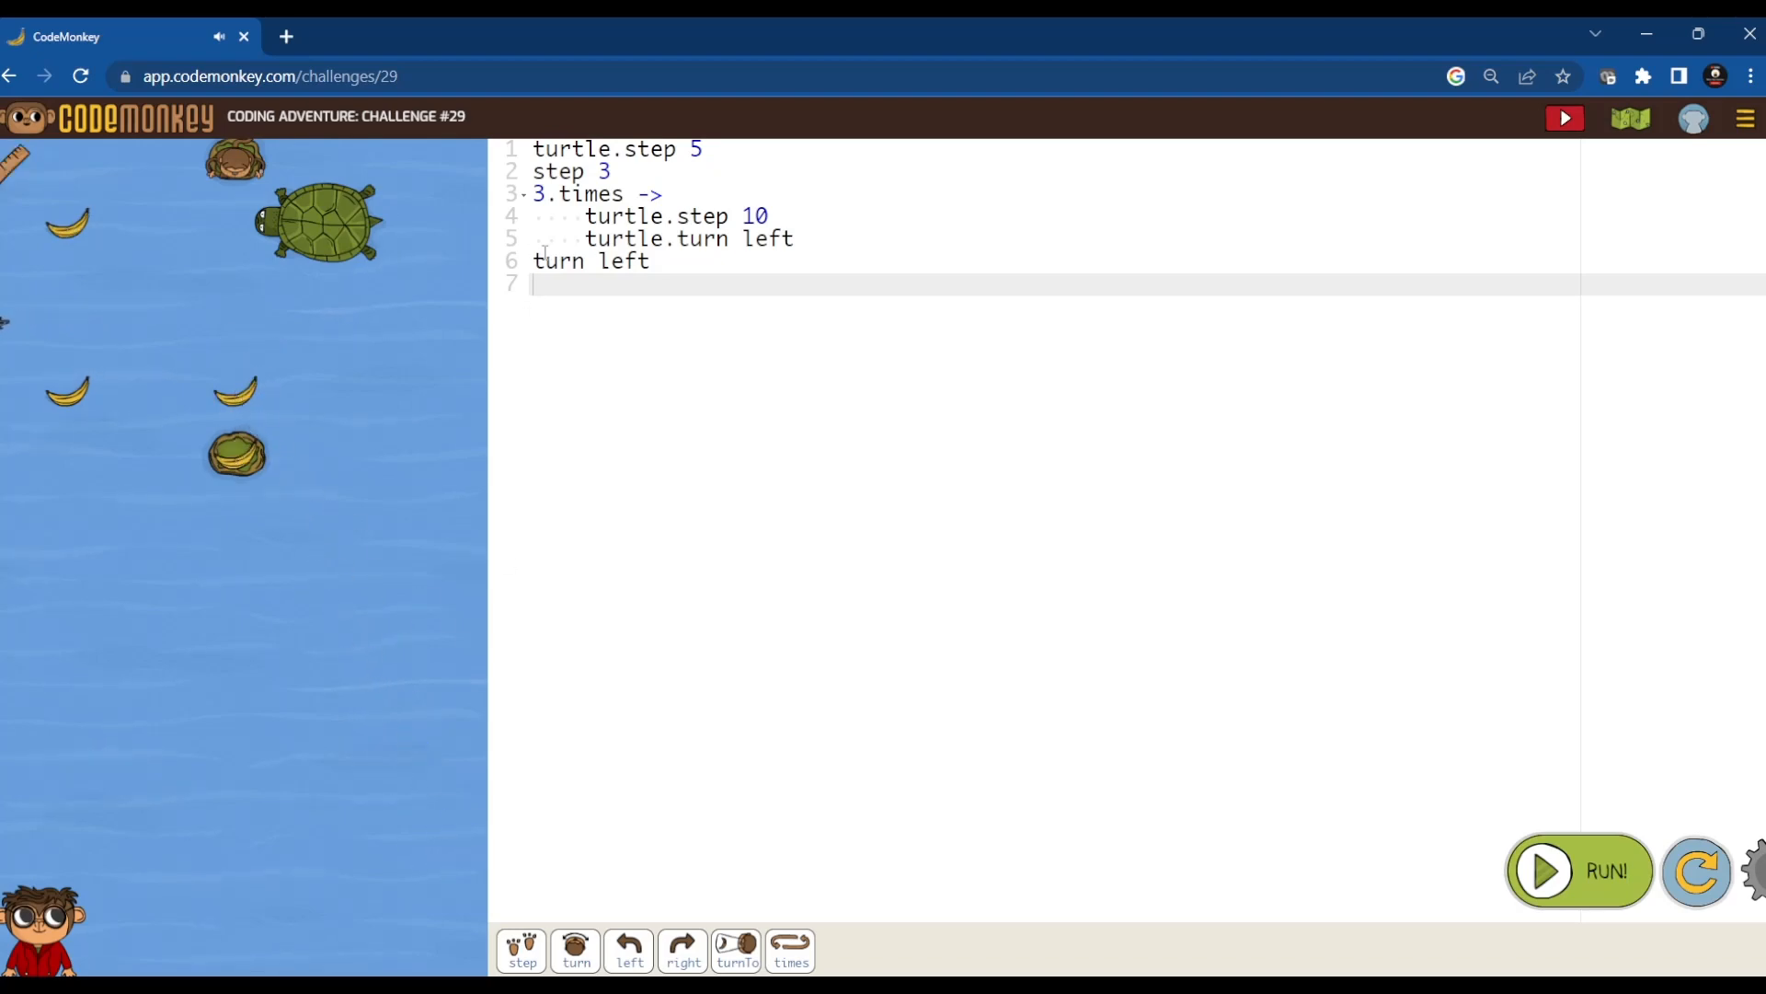
{"action": "type", "text": "step"}
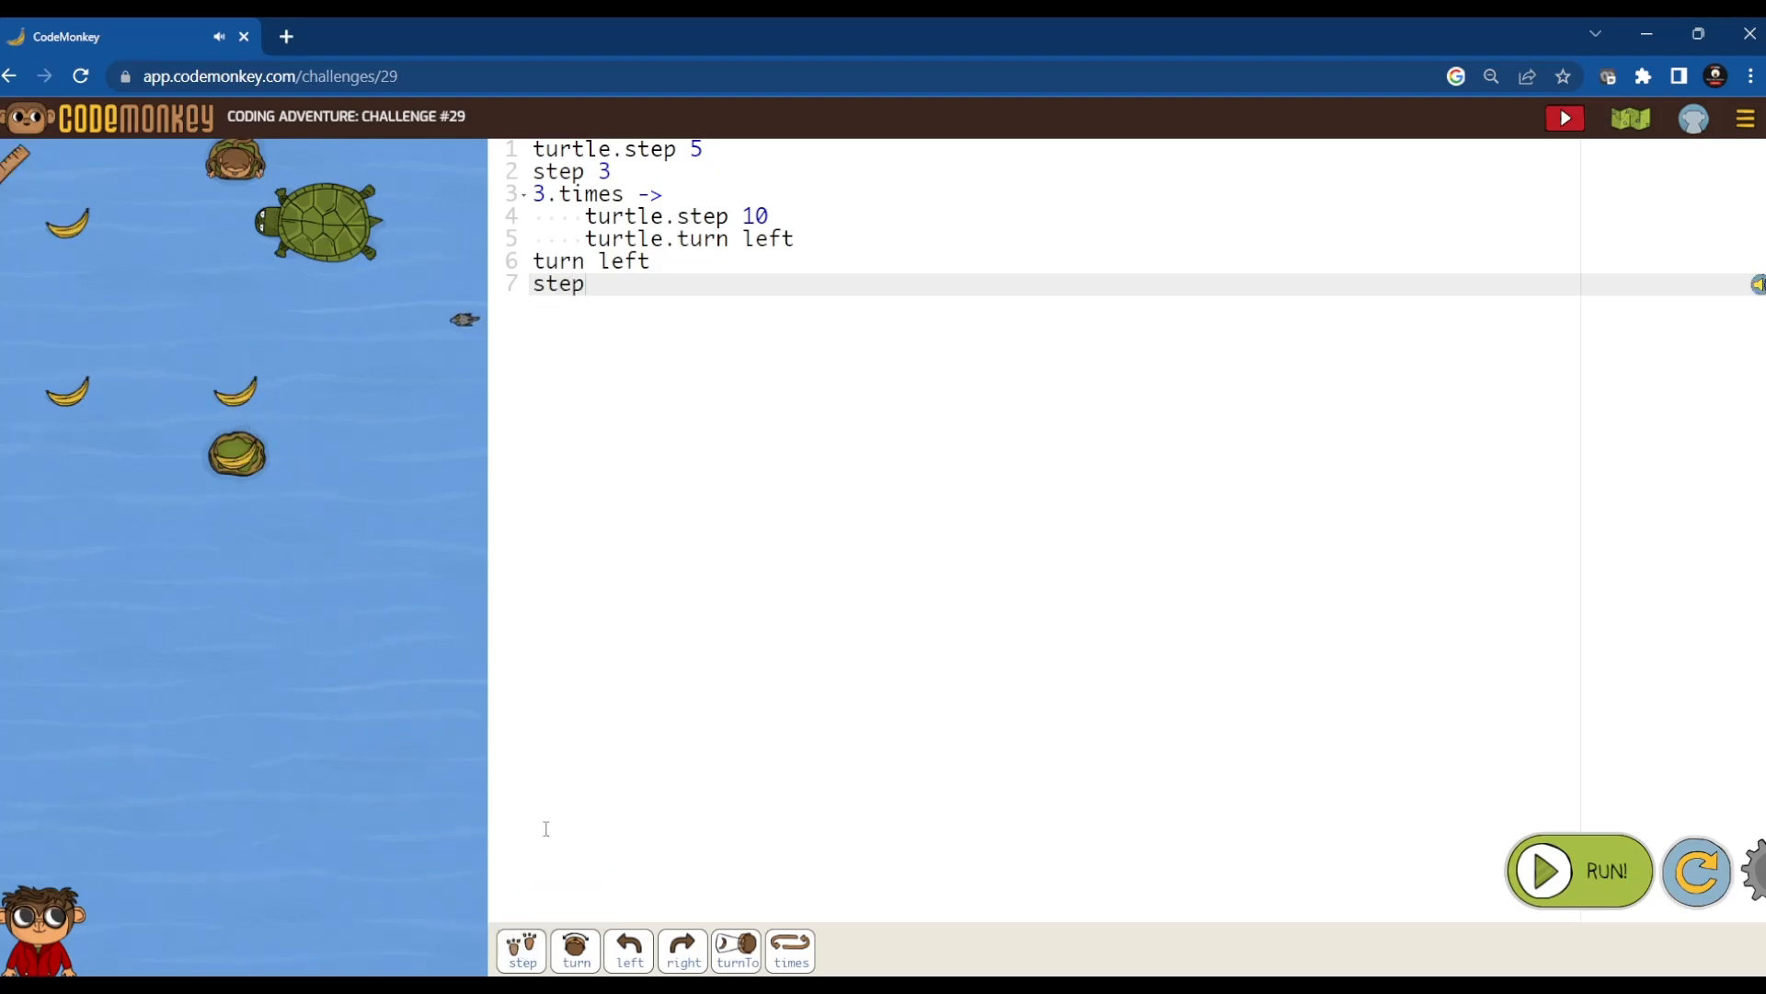
{"action": "left_click", "coordinate": [1577, 870]}
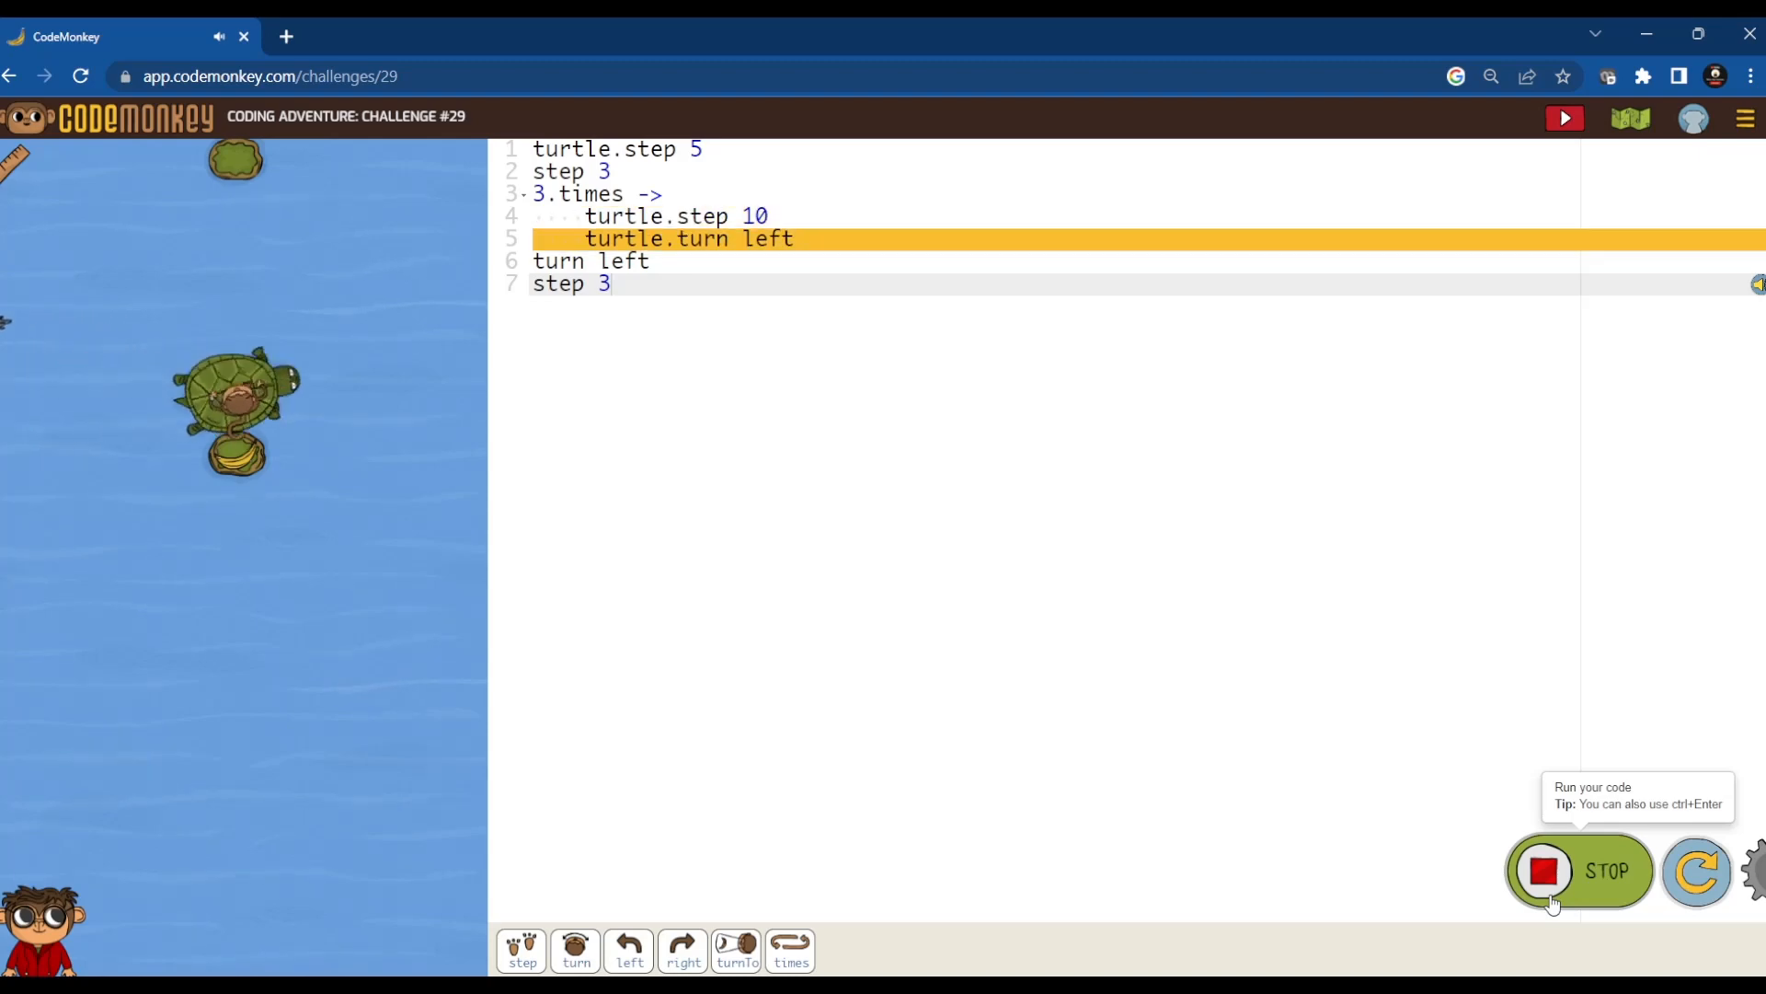
{"action": "left_click", "coordinate": [1579, 870]}
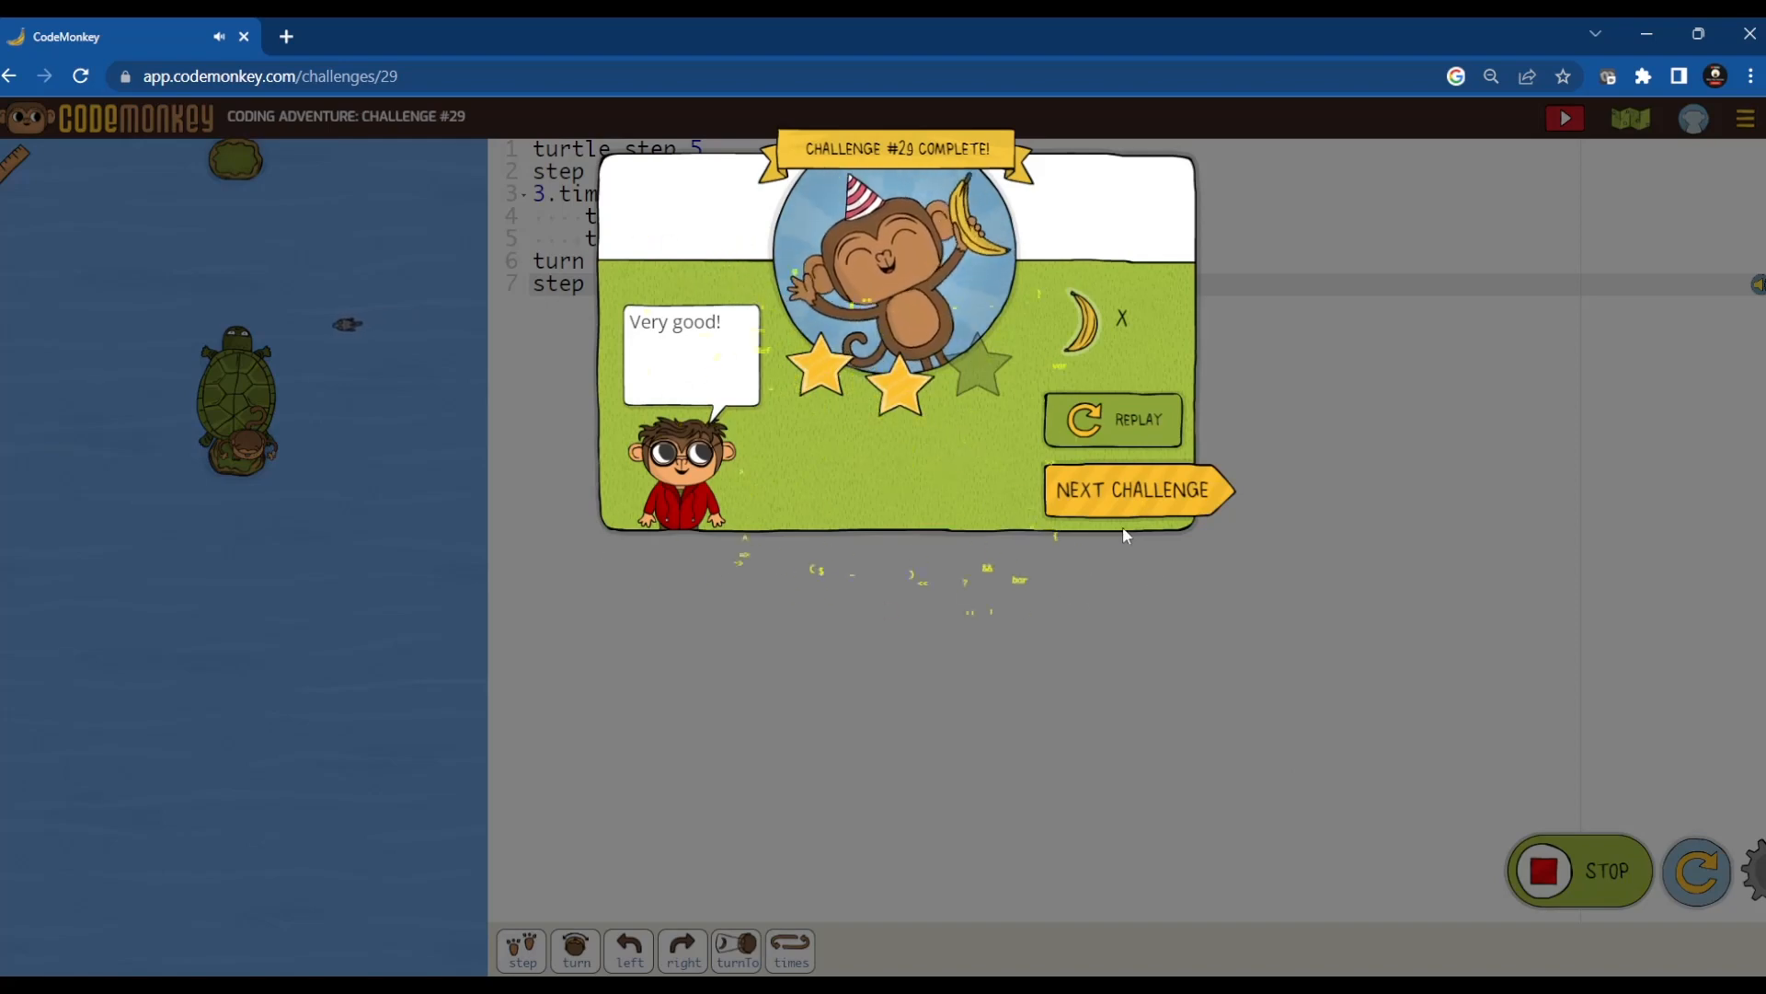
{"action": "left_click", "coordinate": [1132, 489]}
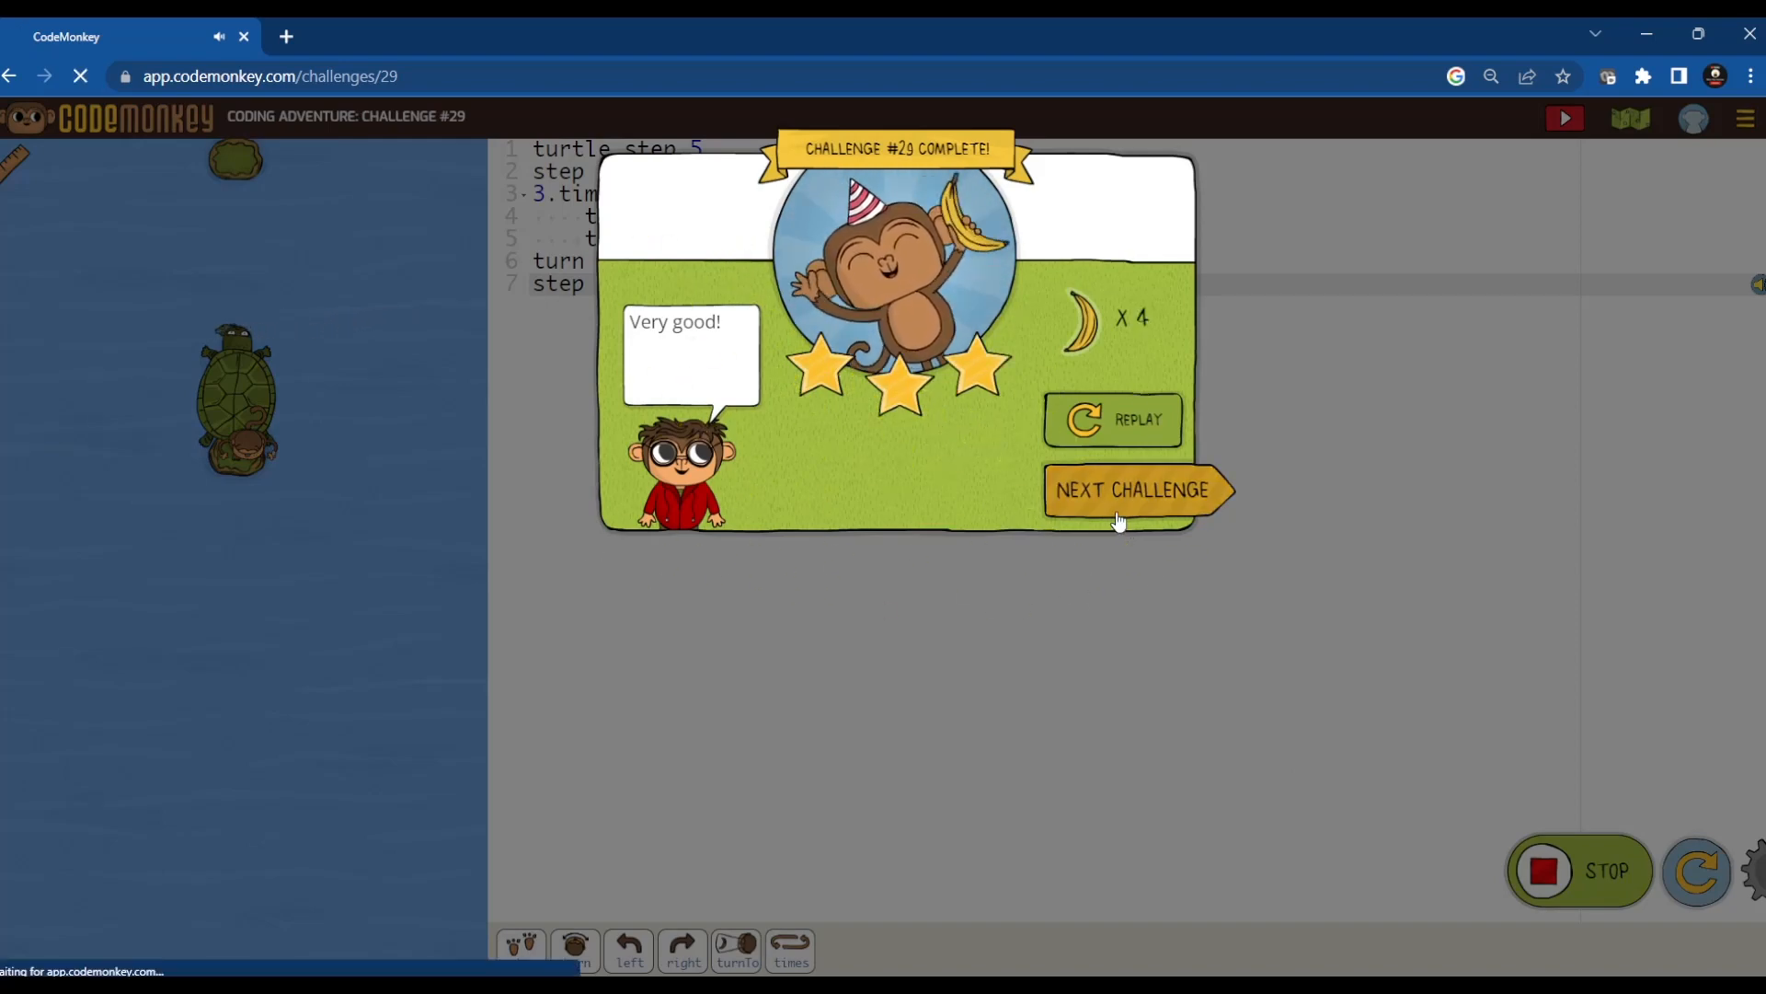
- Advance to challenge 30 and dismiss its intro hint
{"action": "left_click", "coordinate": [1136, 490]}
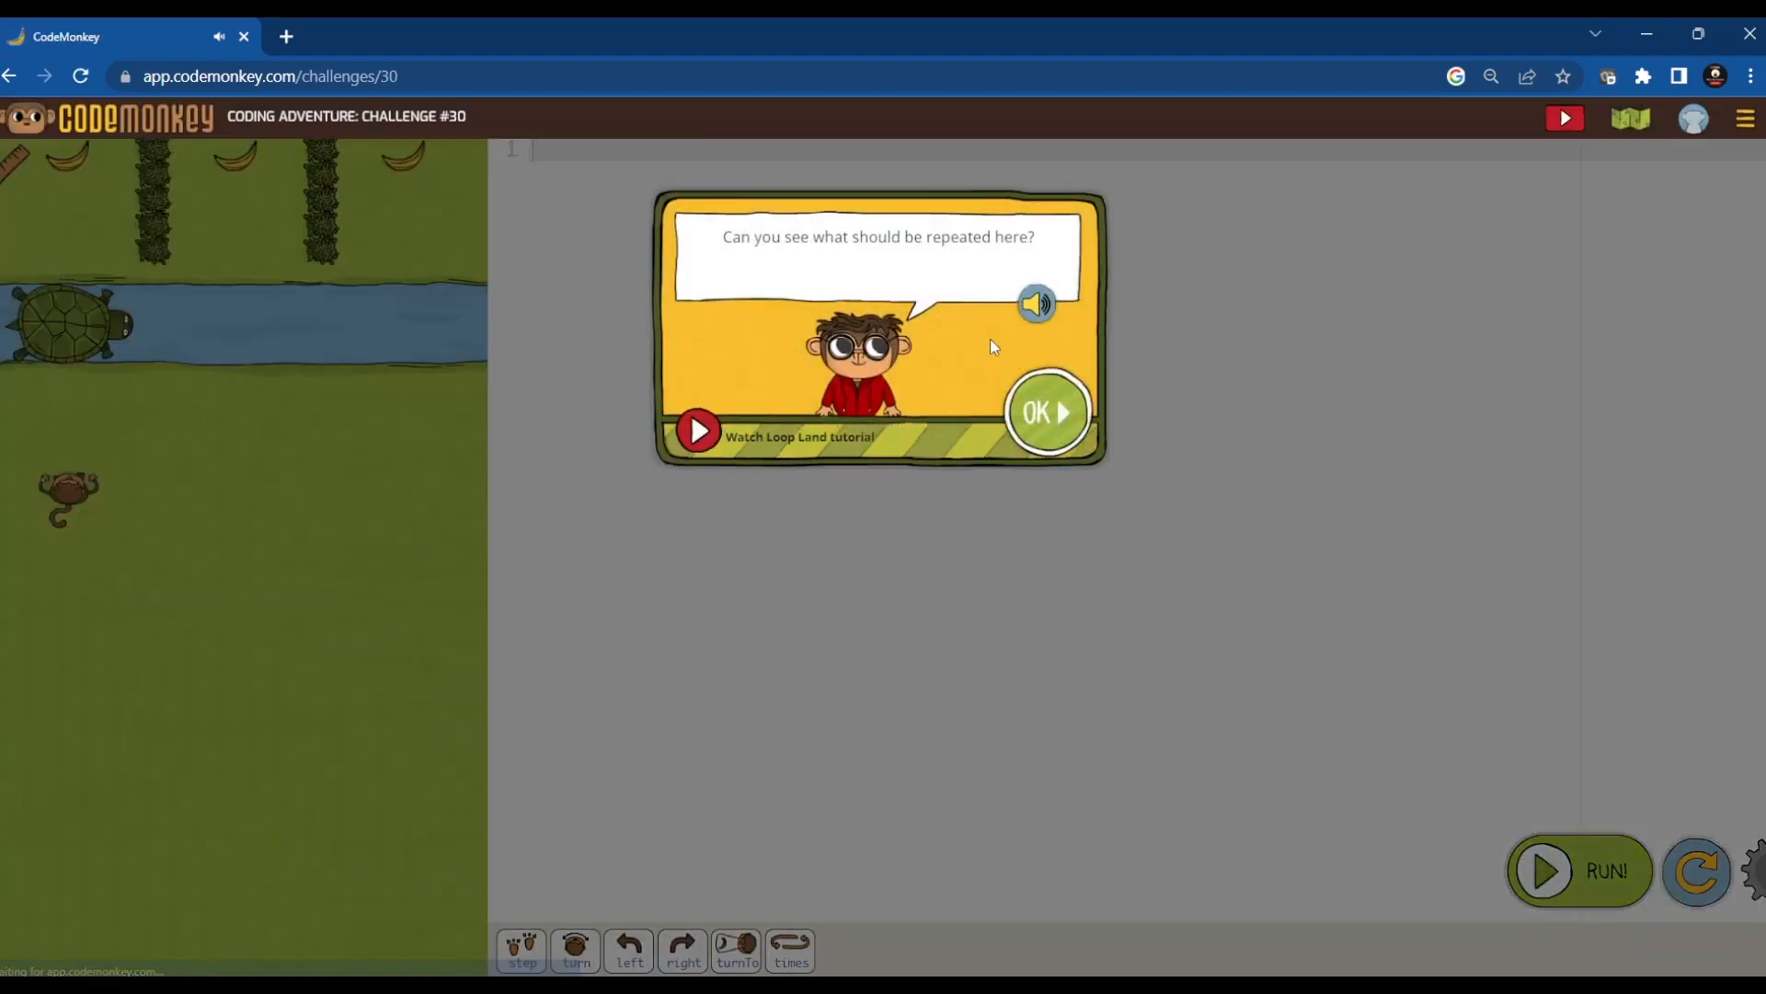
{"action": "left_click", "coordinate": [1045, 412]}
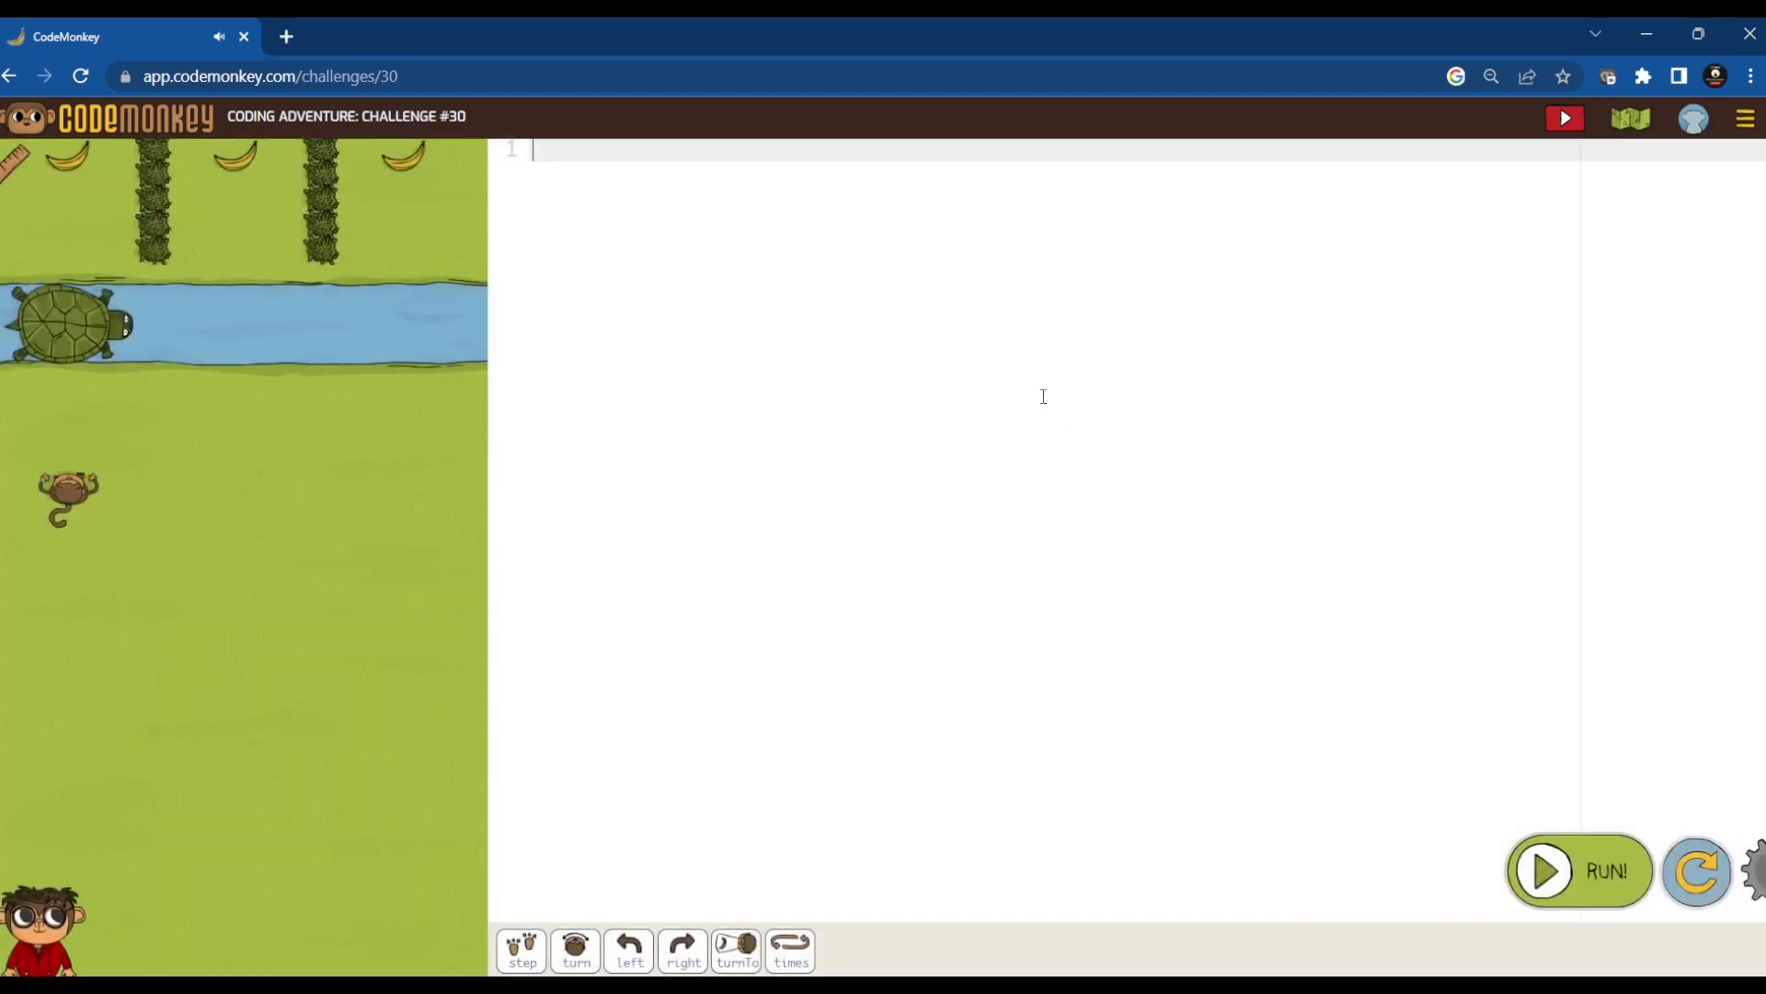
{"action": "mouse_move", "coordinate": [600, 169]}
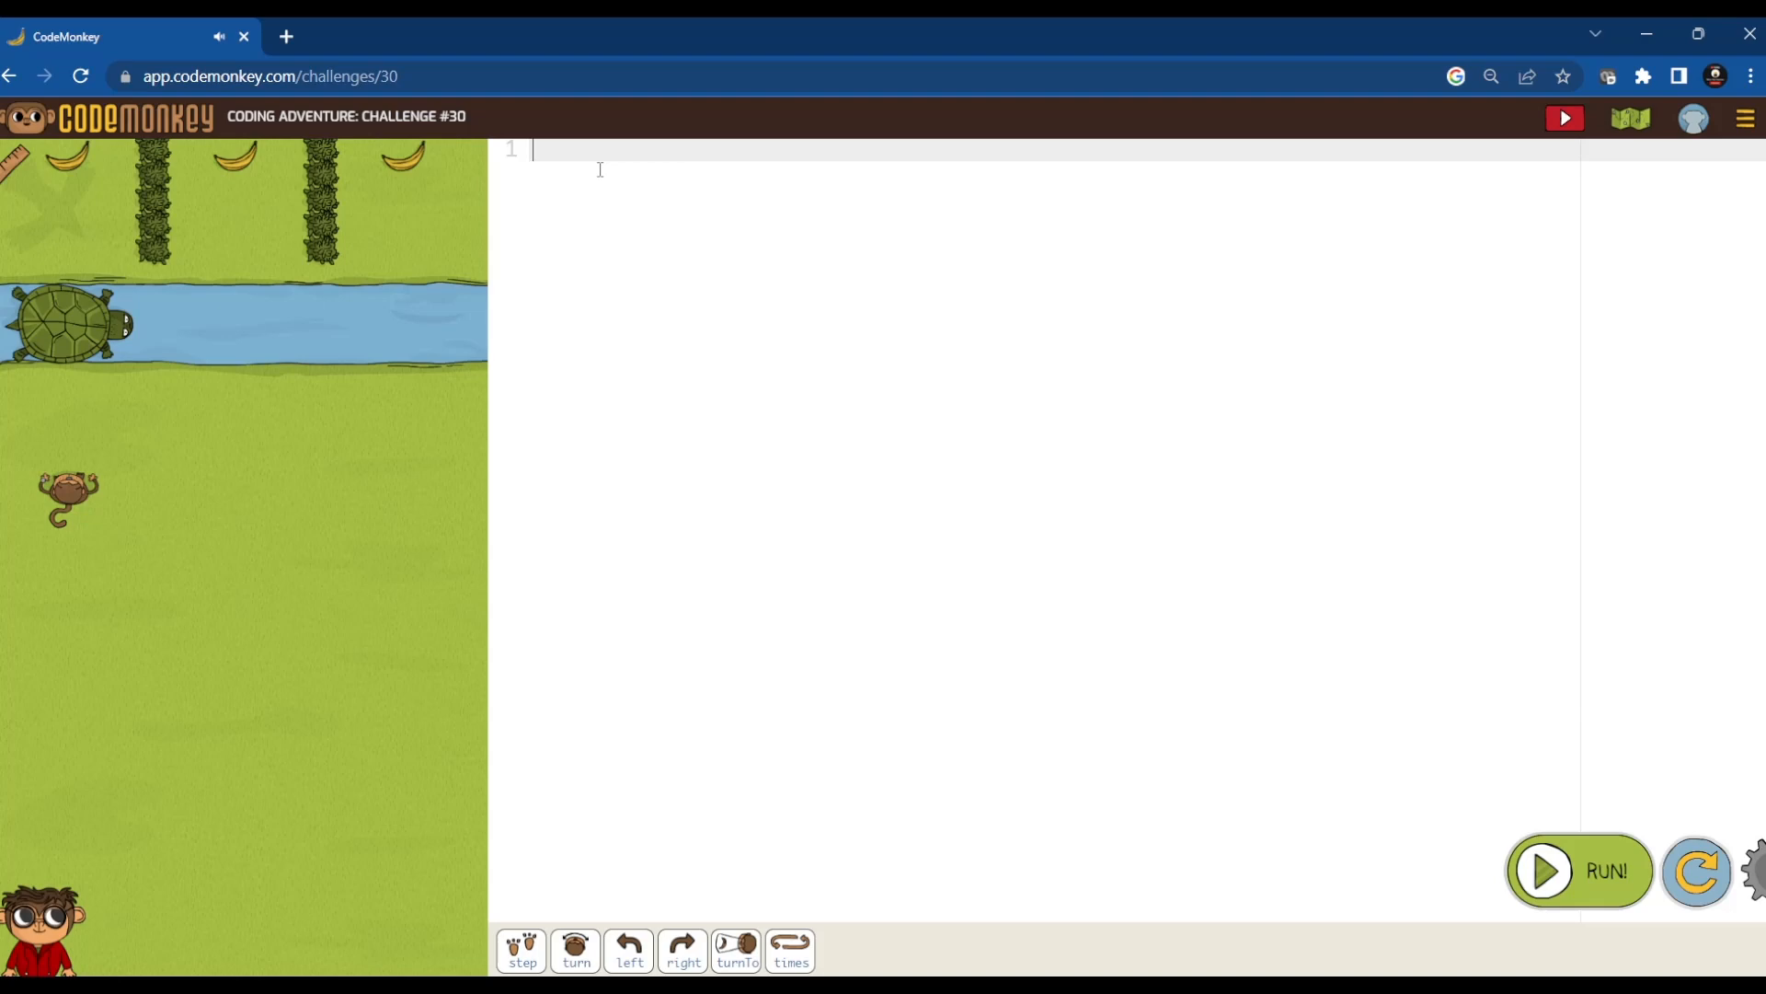
{"action": "mouse_move", "coordinate": [7, 208]}
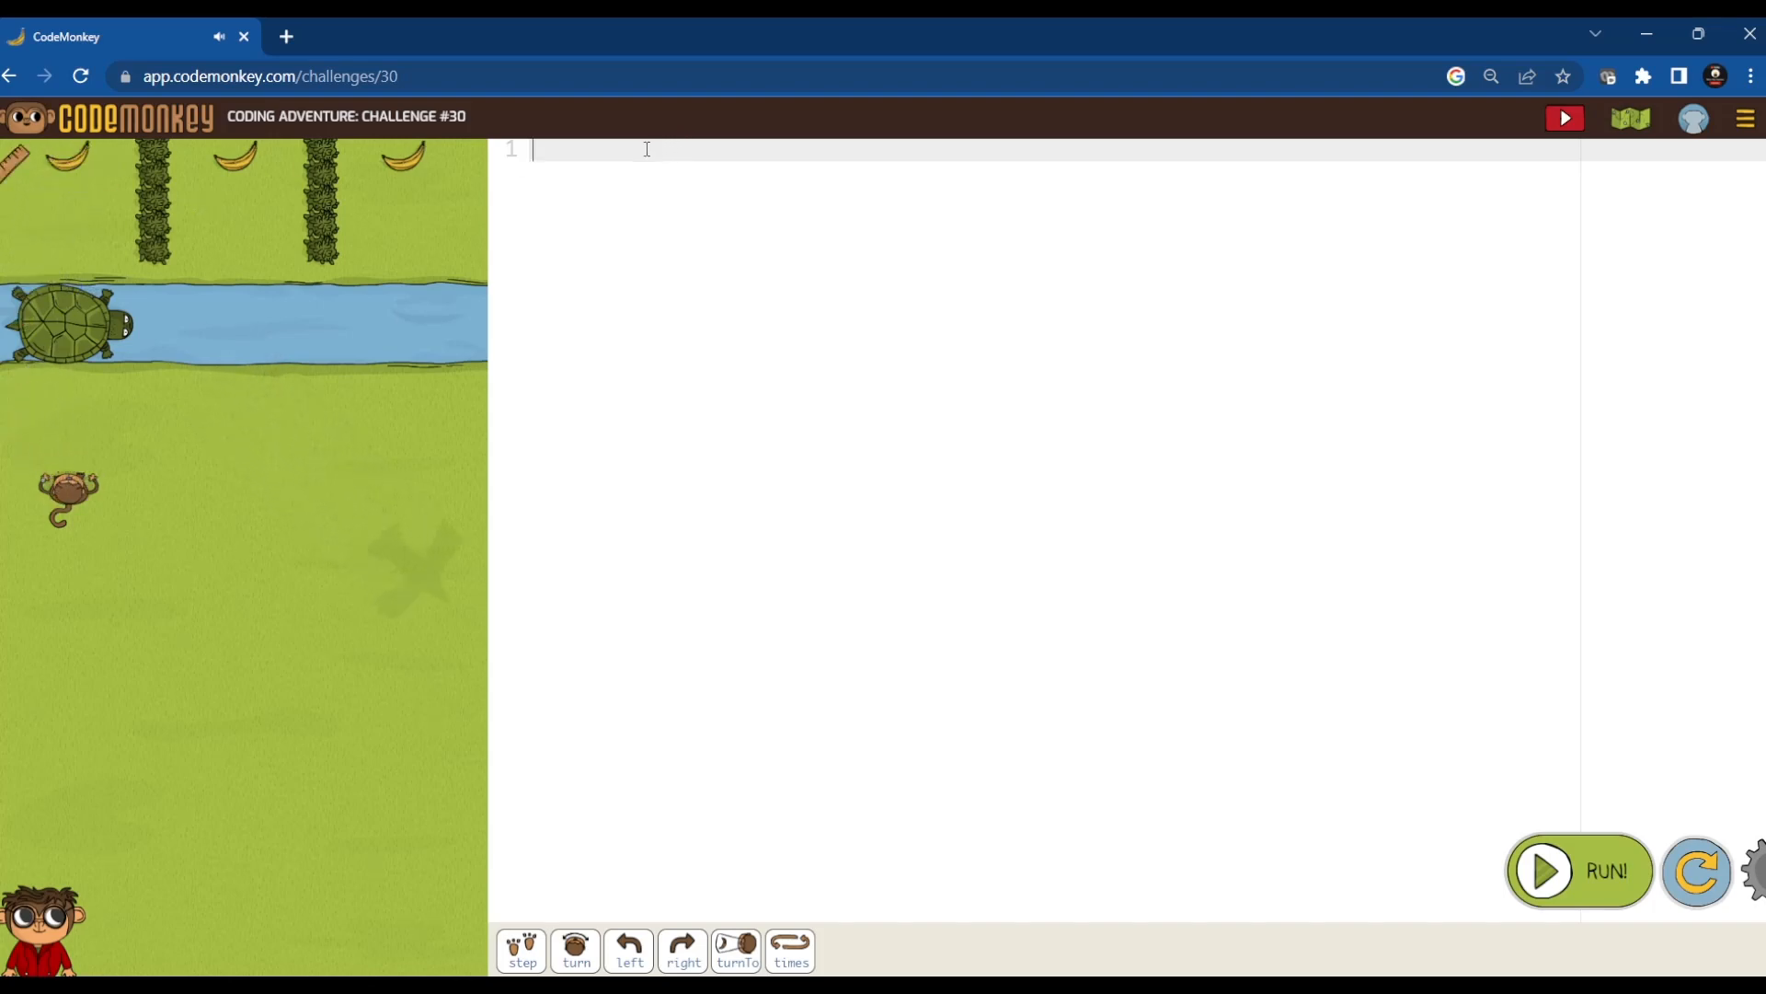
- Write the opening line step 20 before the loop
{"action": "type", "text": "step"}
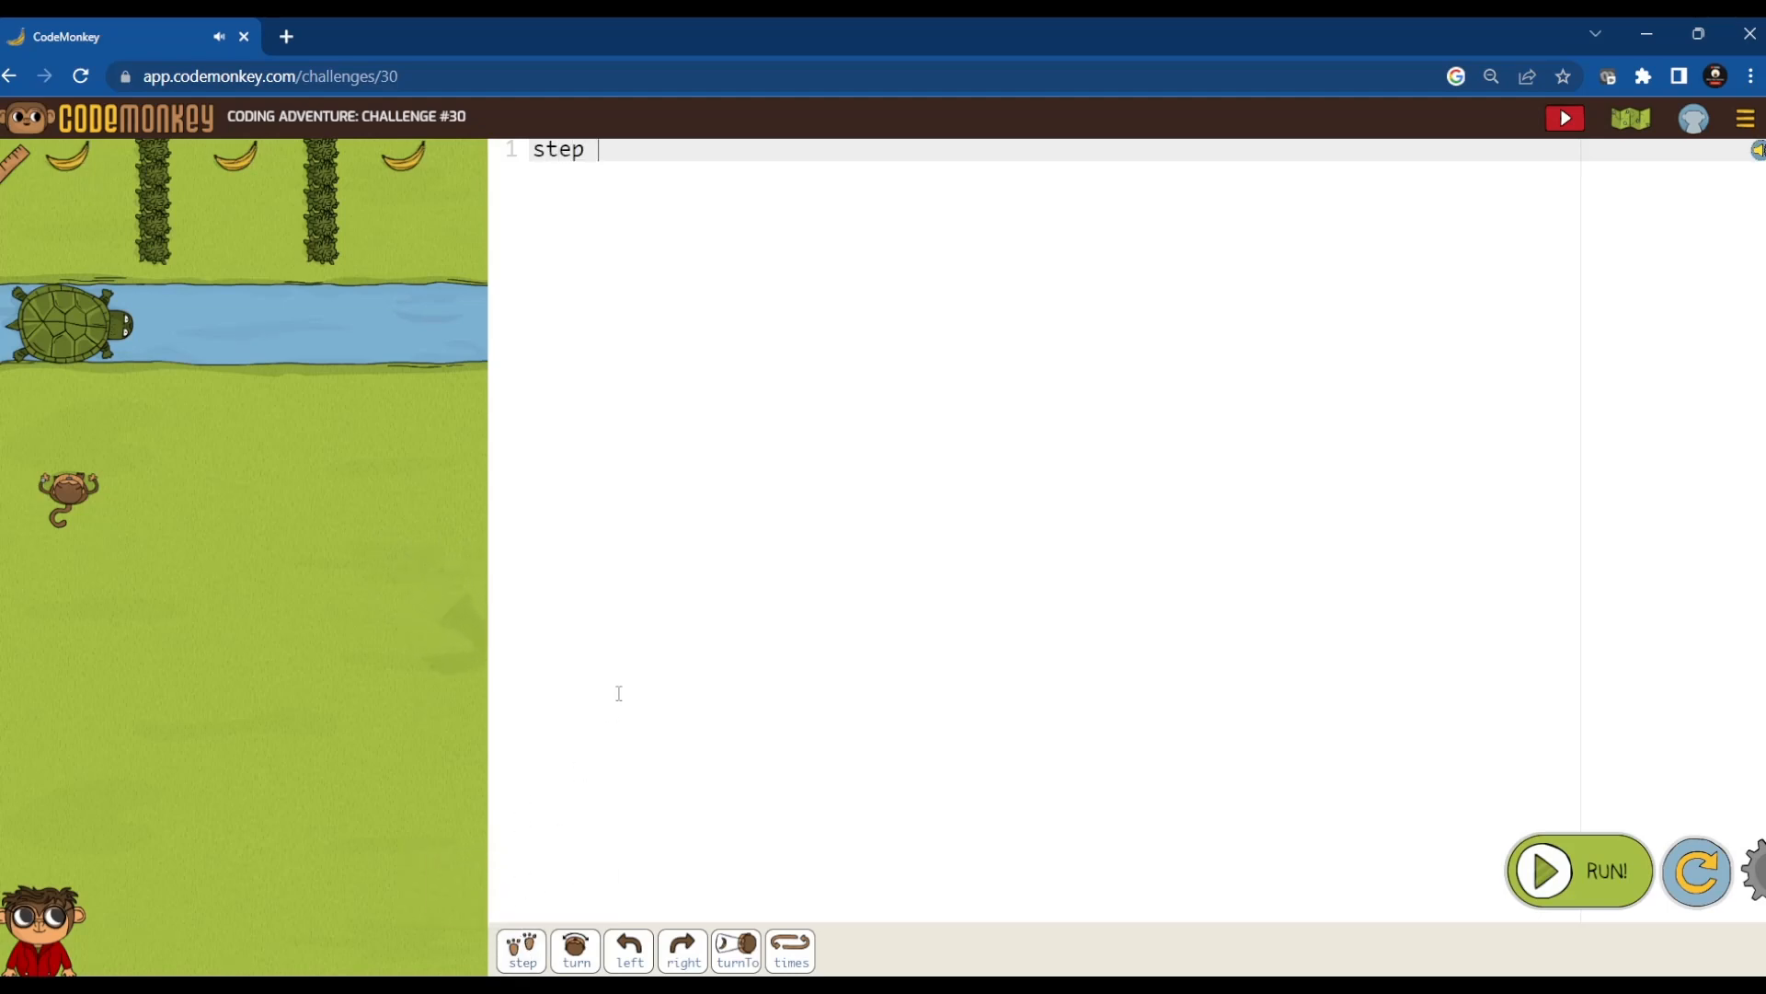
{"action": "type", "text": "20"}
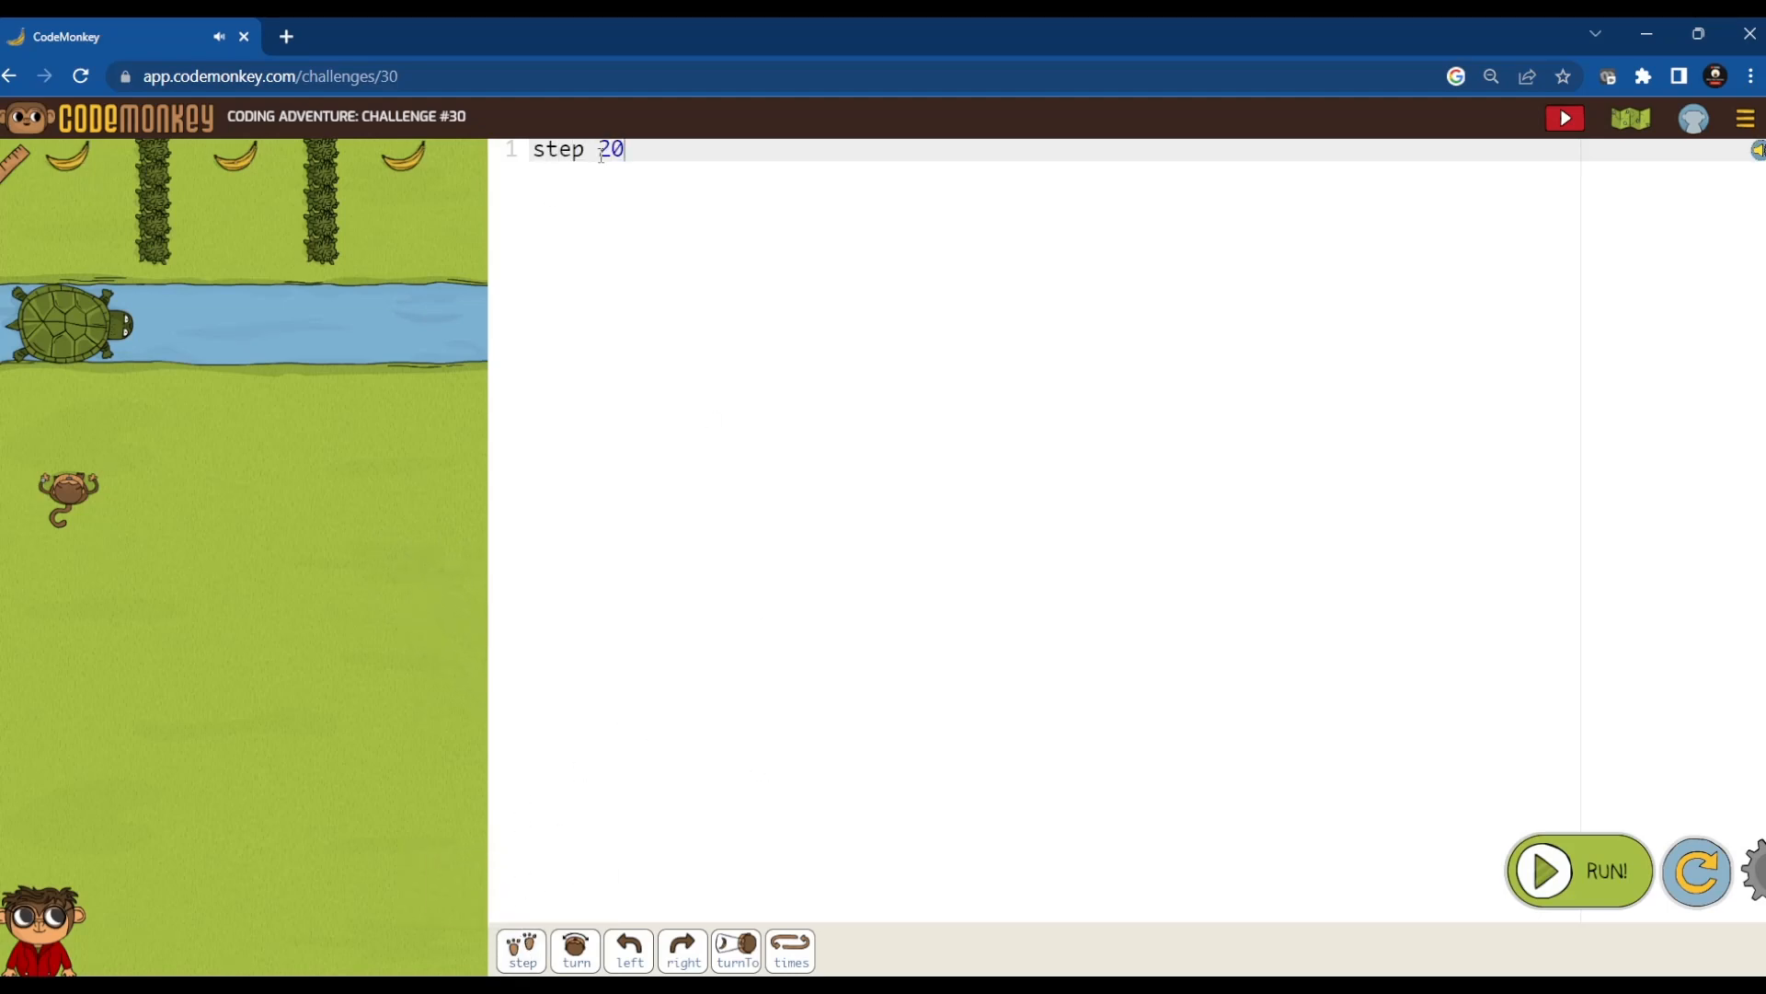
{"action": "key", "text": "Enter"}
{"action": "type", "text": "3.times ->"}
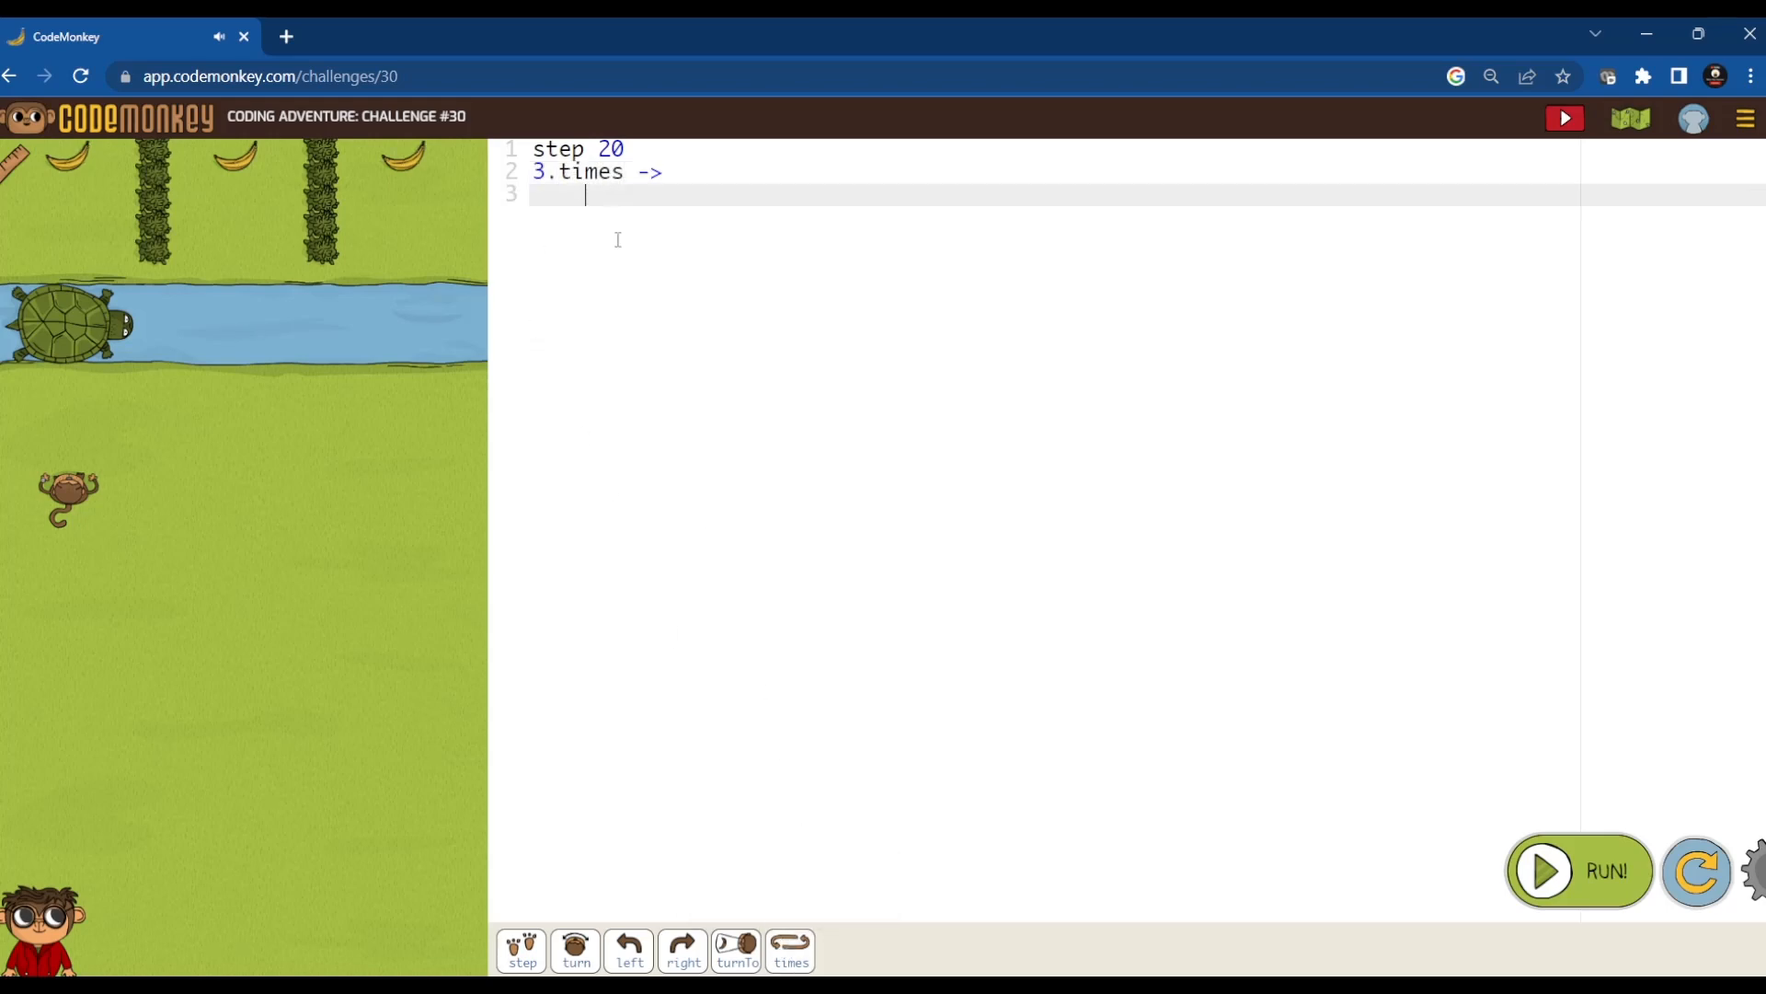
{"action": "mouse_move", "coordinate": [486, 398]}
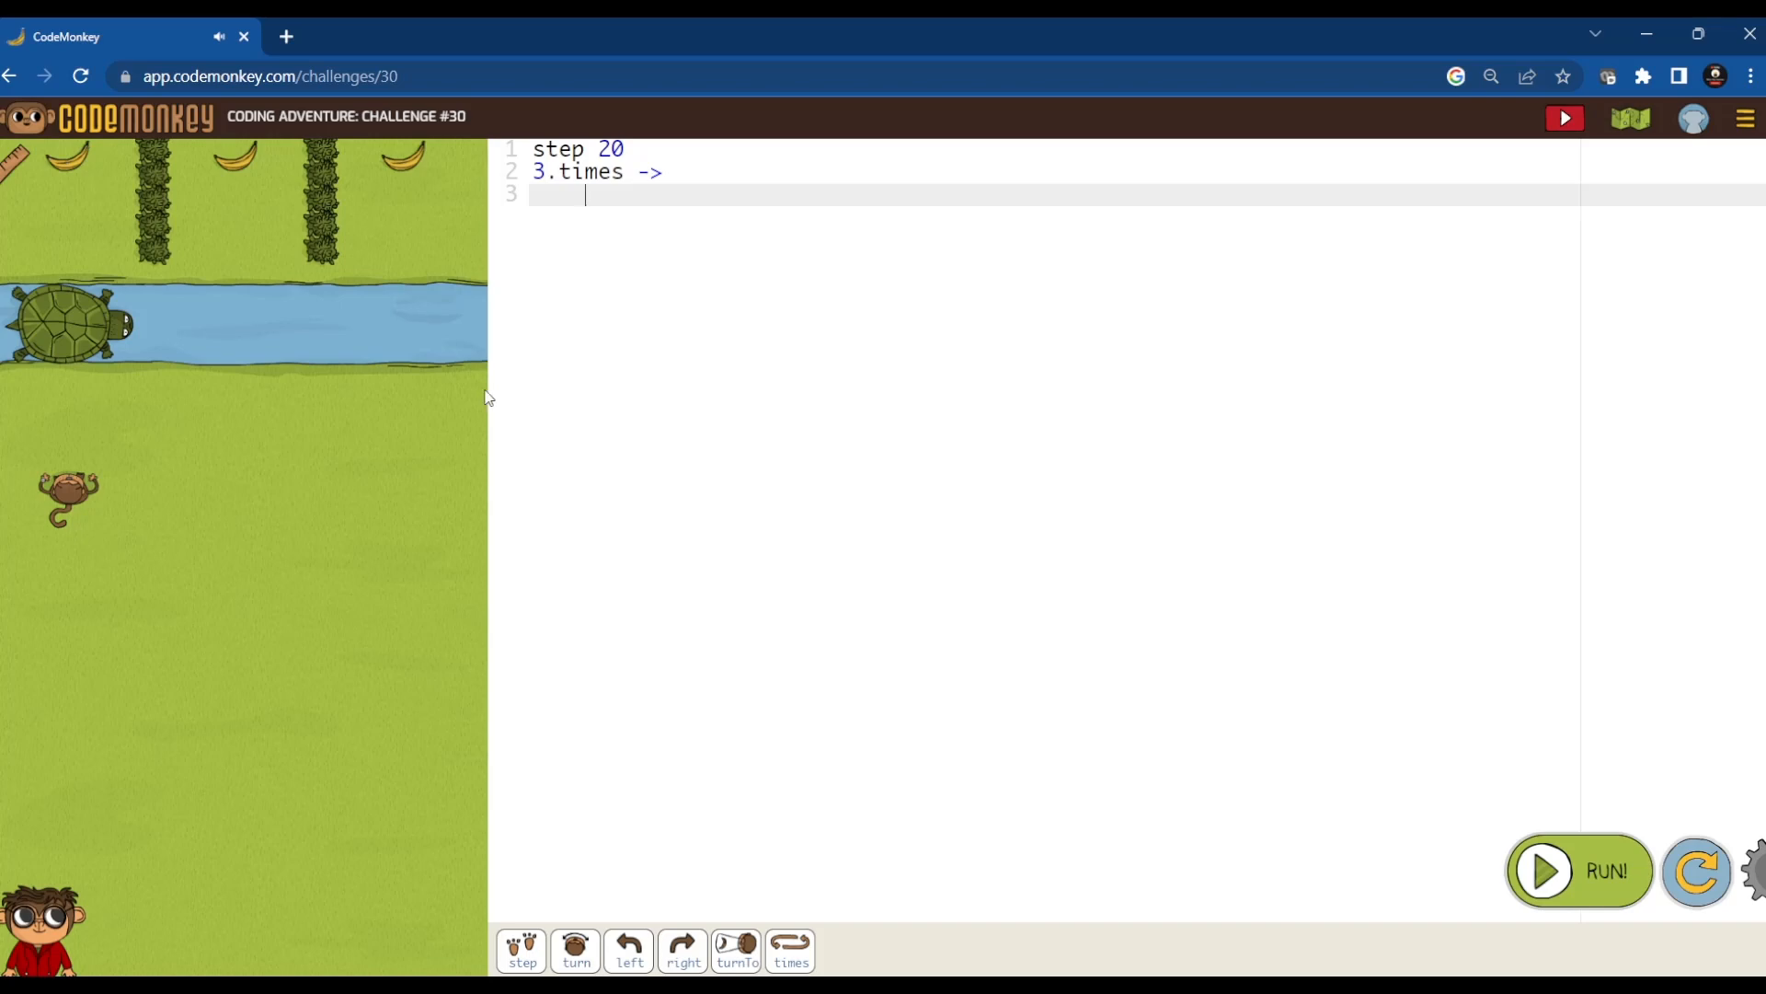
{"action": "mouse_move", "coordinate": [471, 413]}
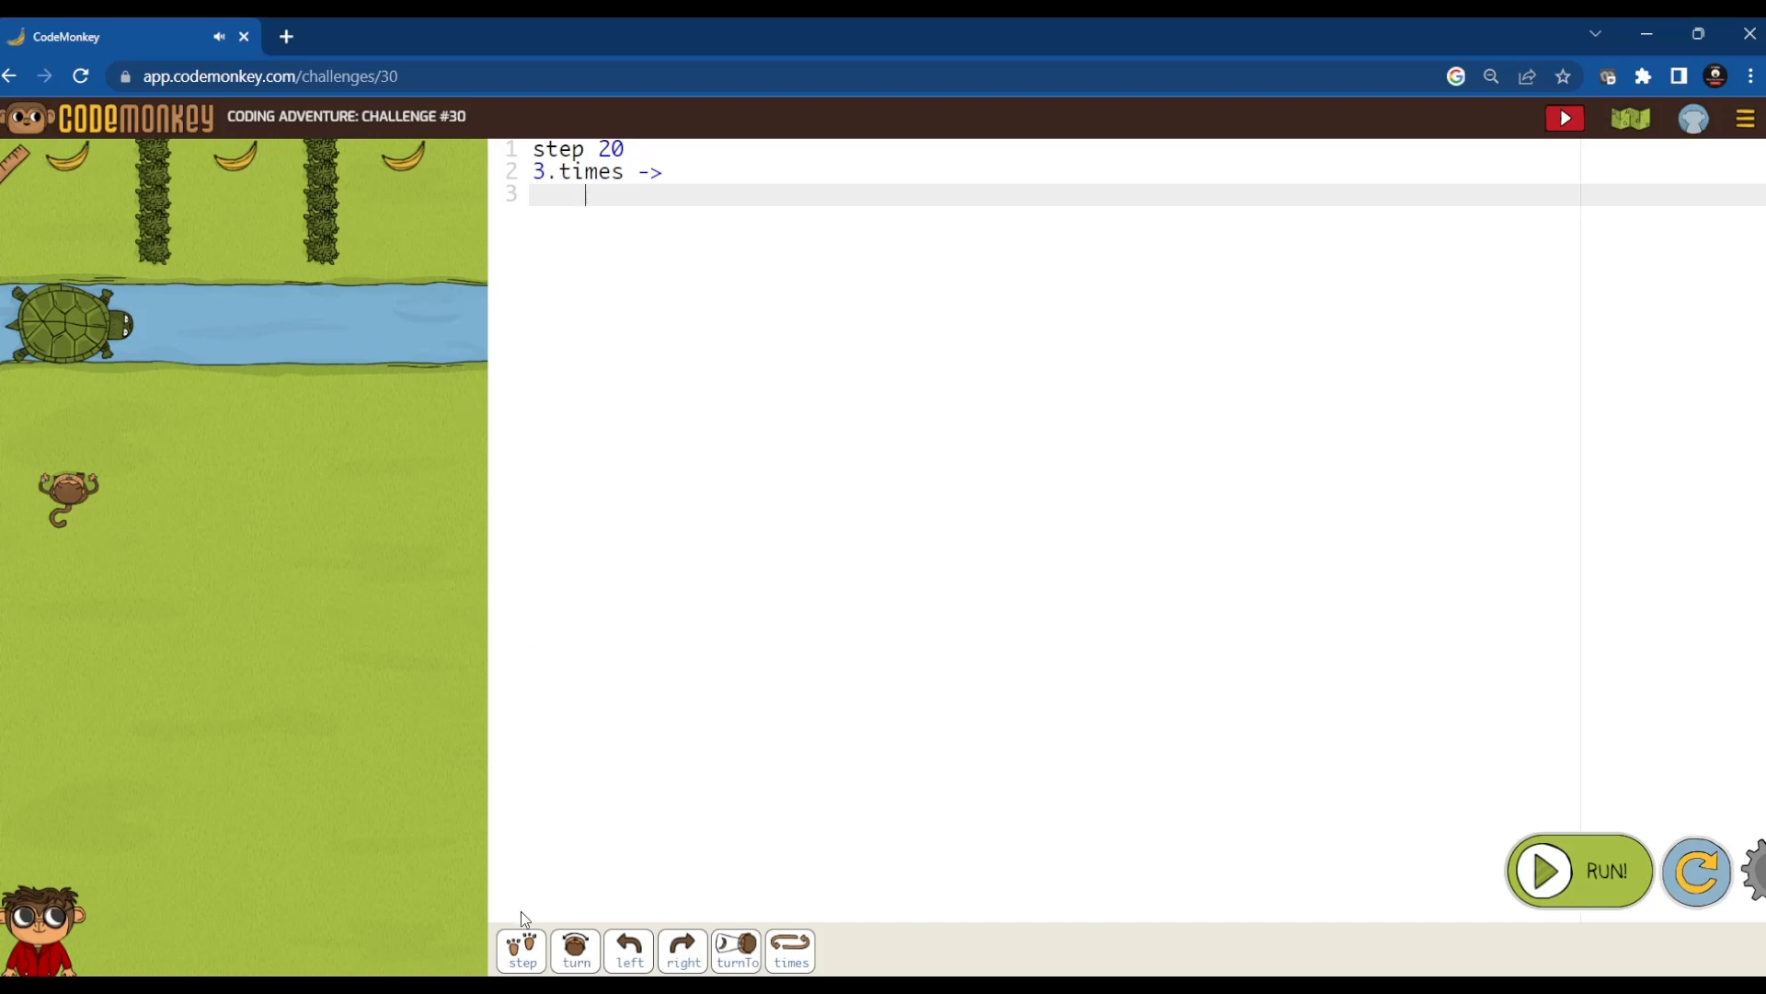
{"action": "mouse_move", "coordinate": [522, 953]}
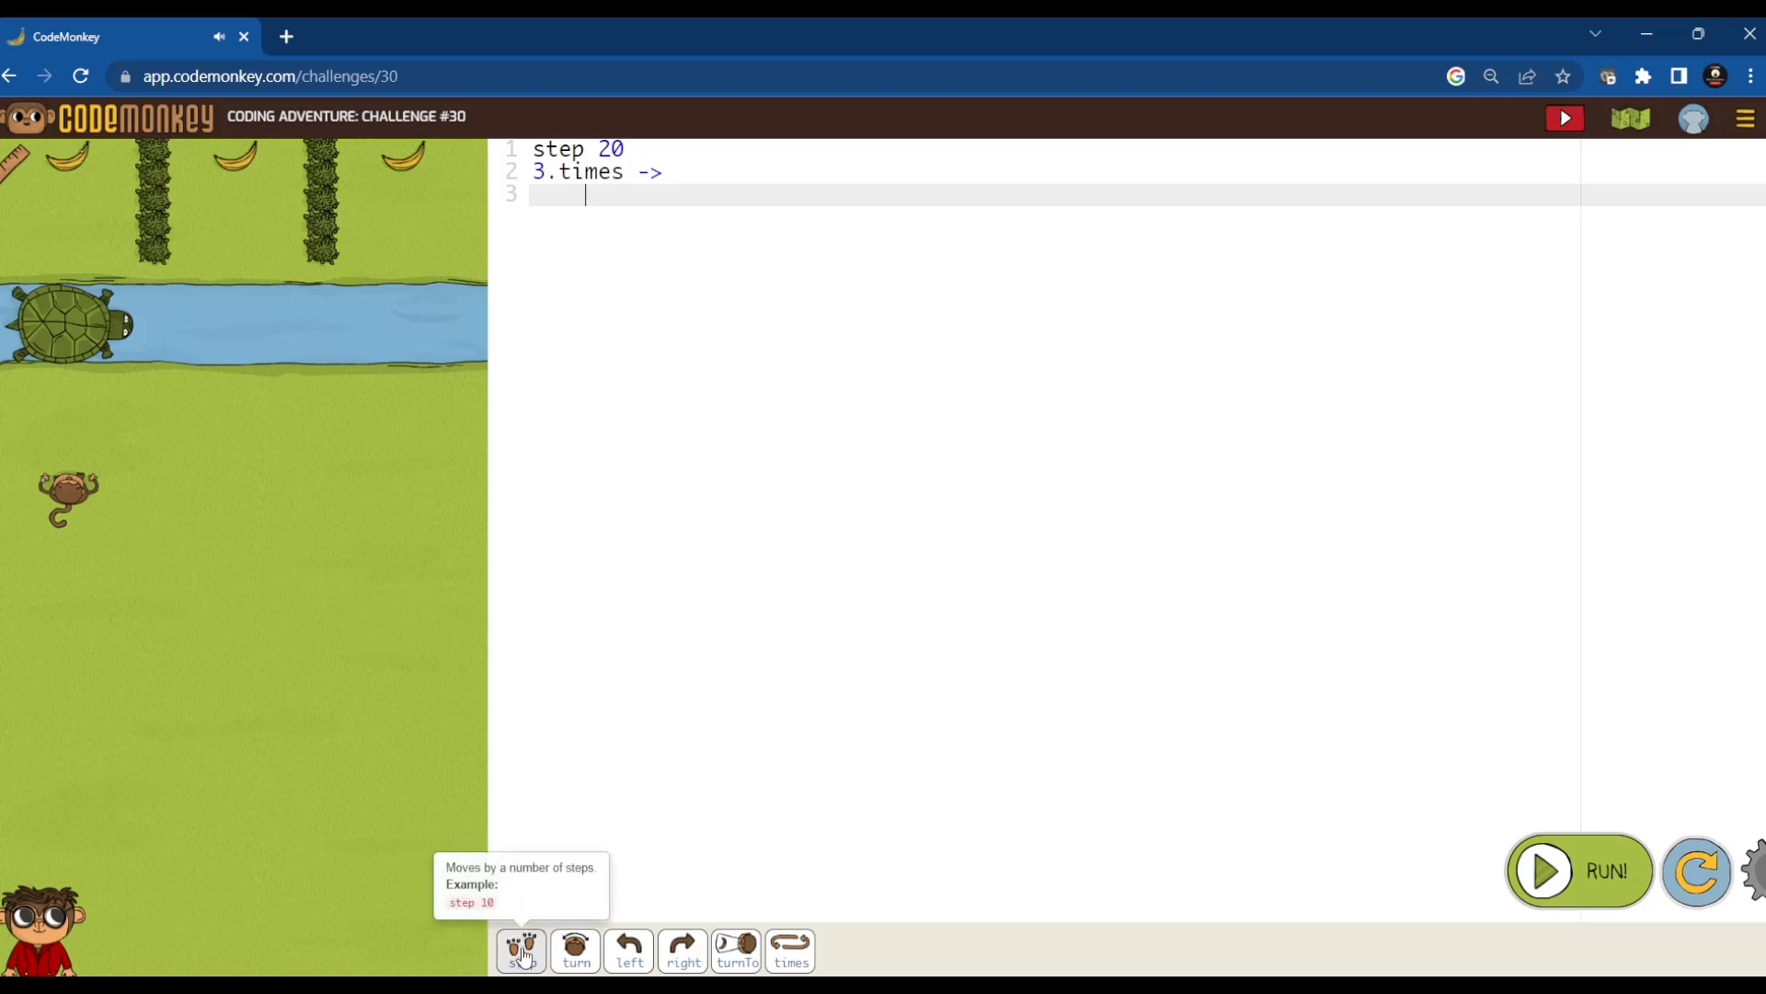
- Fill the 3.times loop with step -10, turtle.step 10, step 10, and run the solution
{"action": "left_click", "coordinate": [521, 951]}
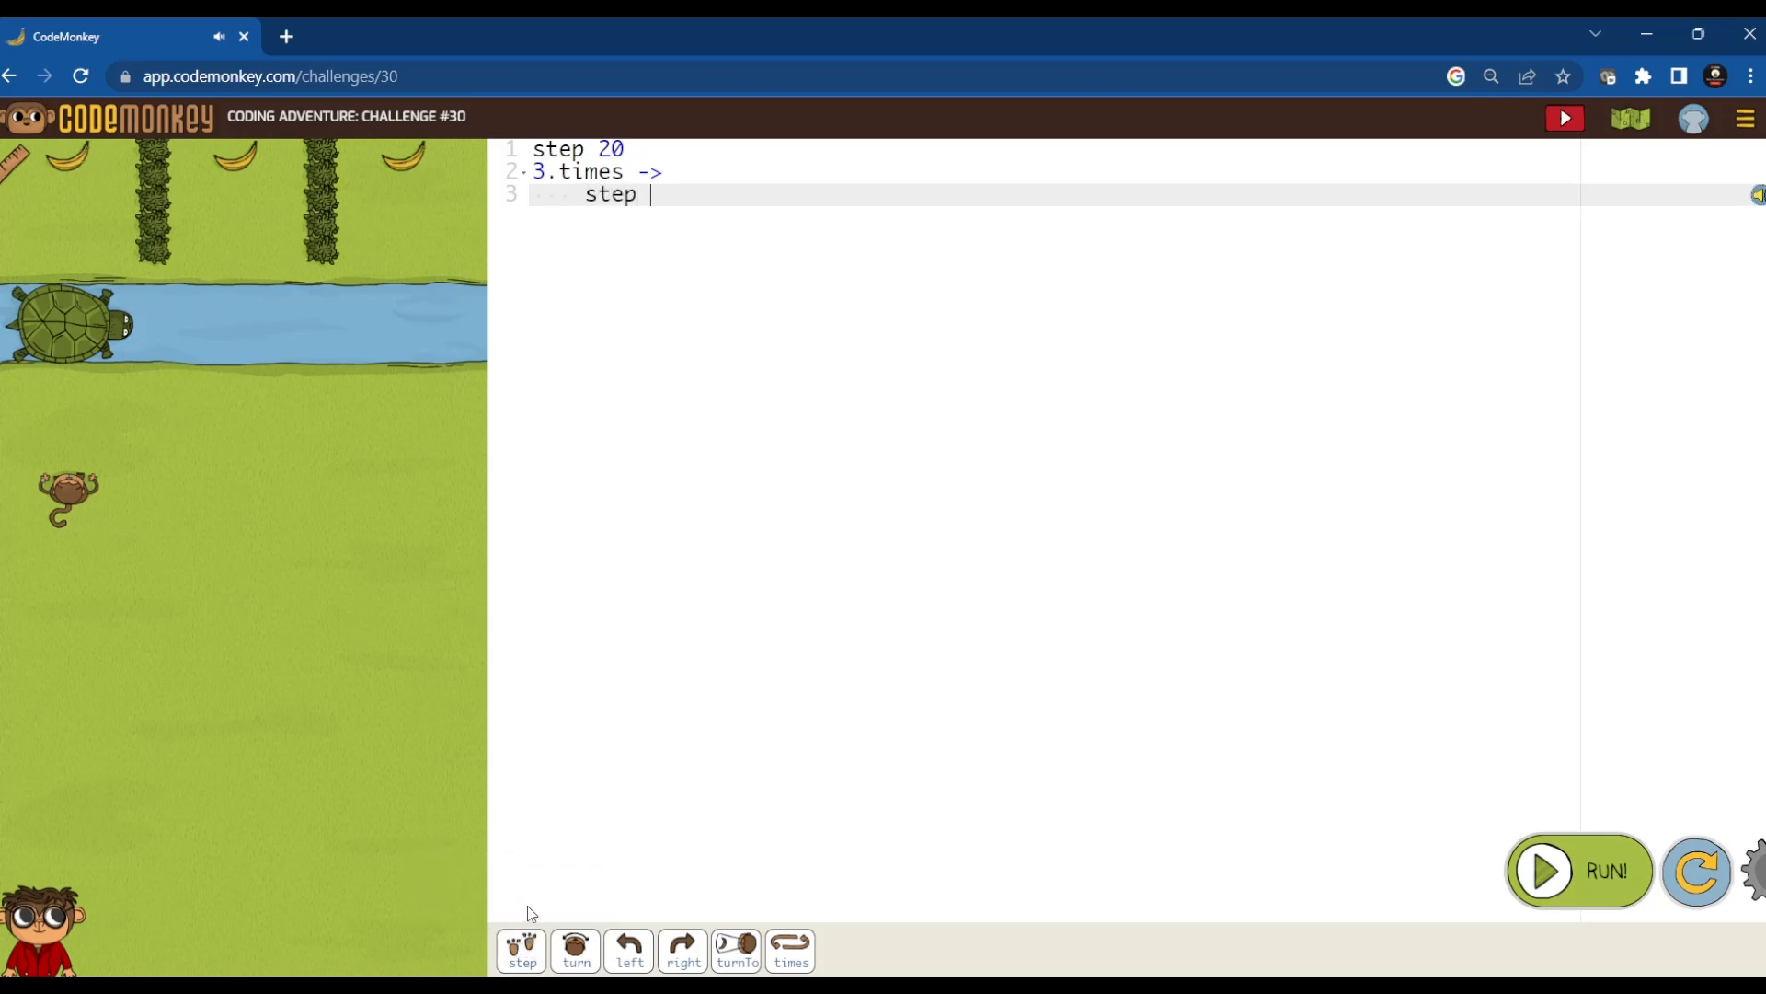
{"action": "type", "text": "-"}
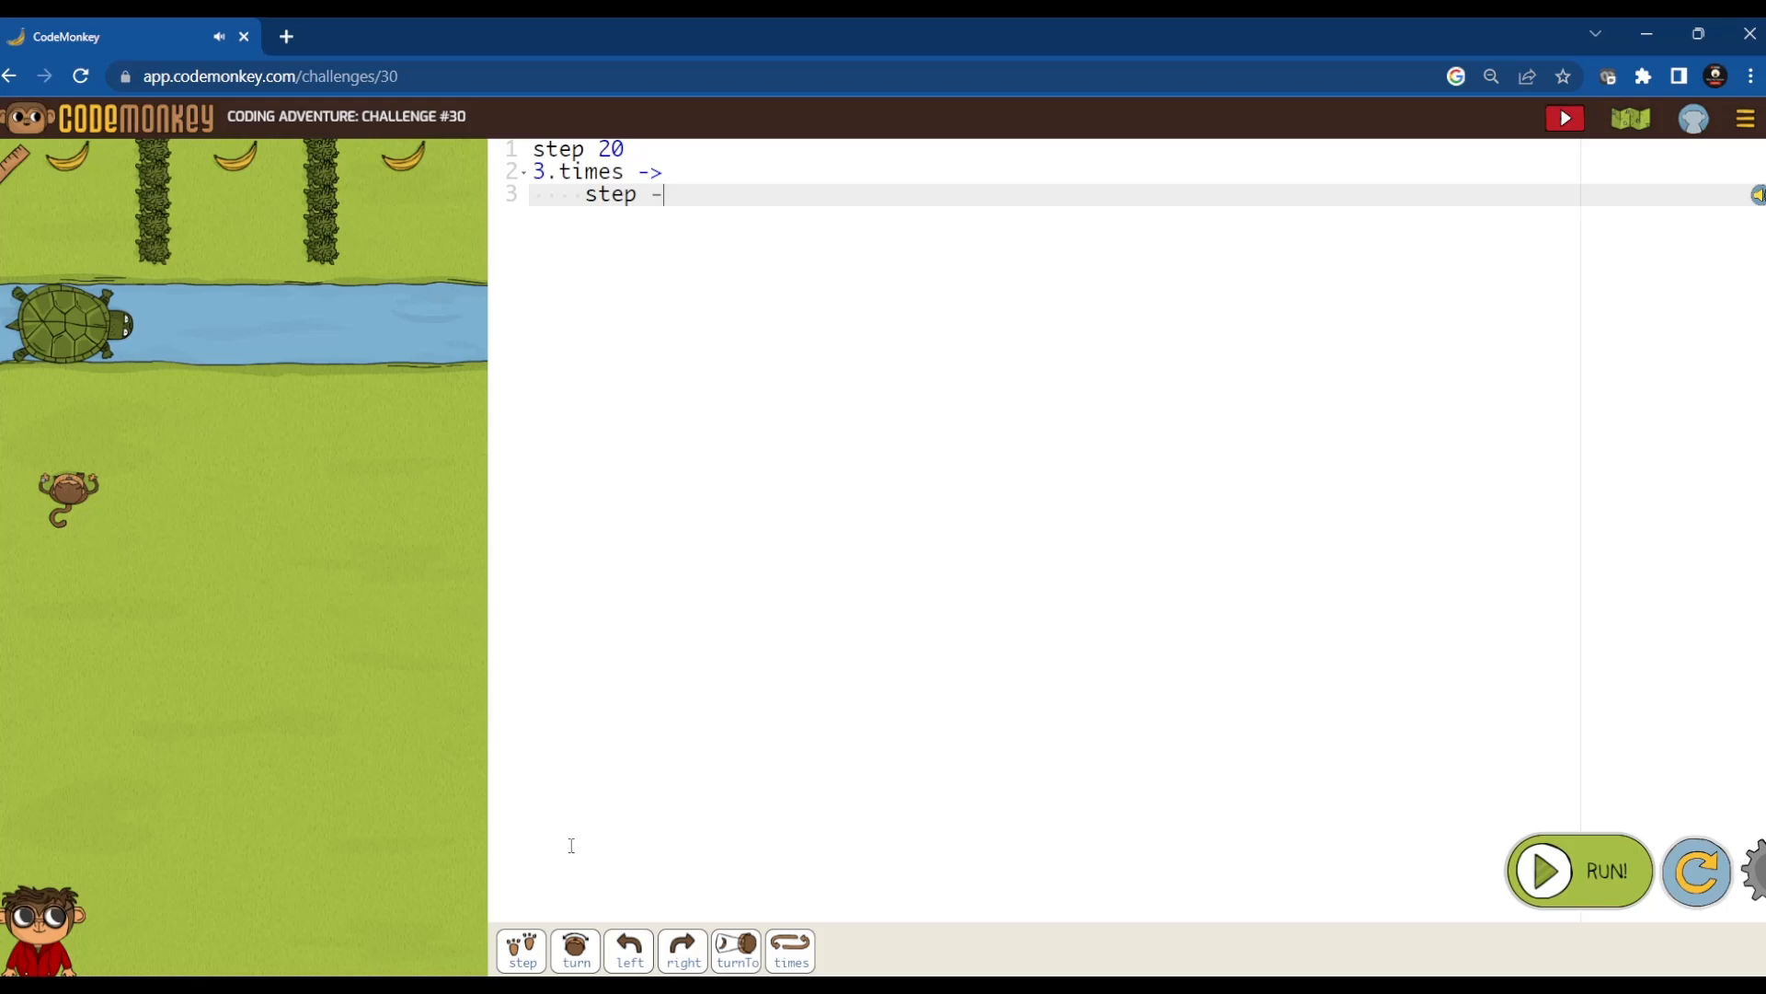
{"action": "type", "text": "10"}
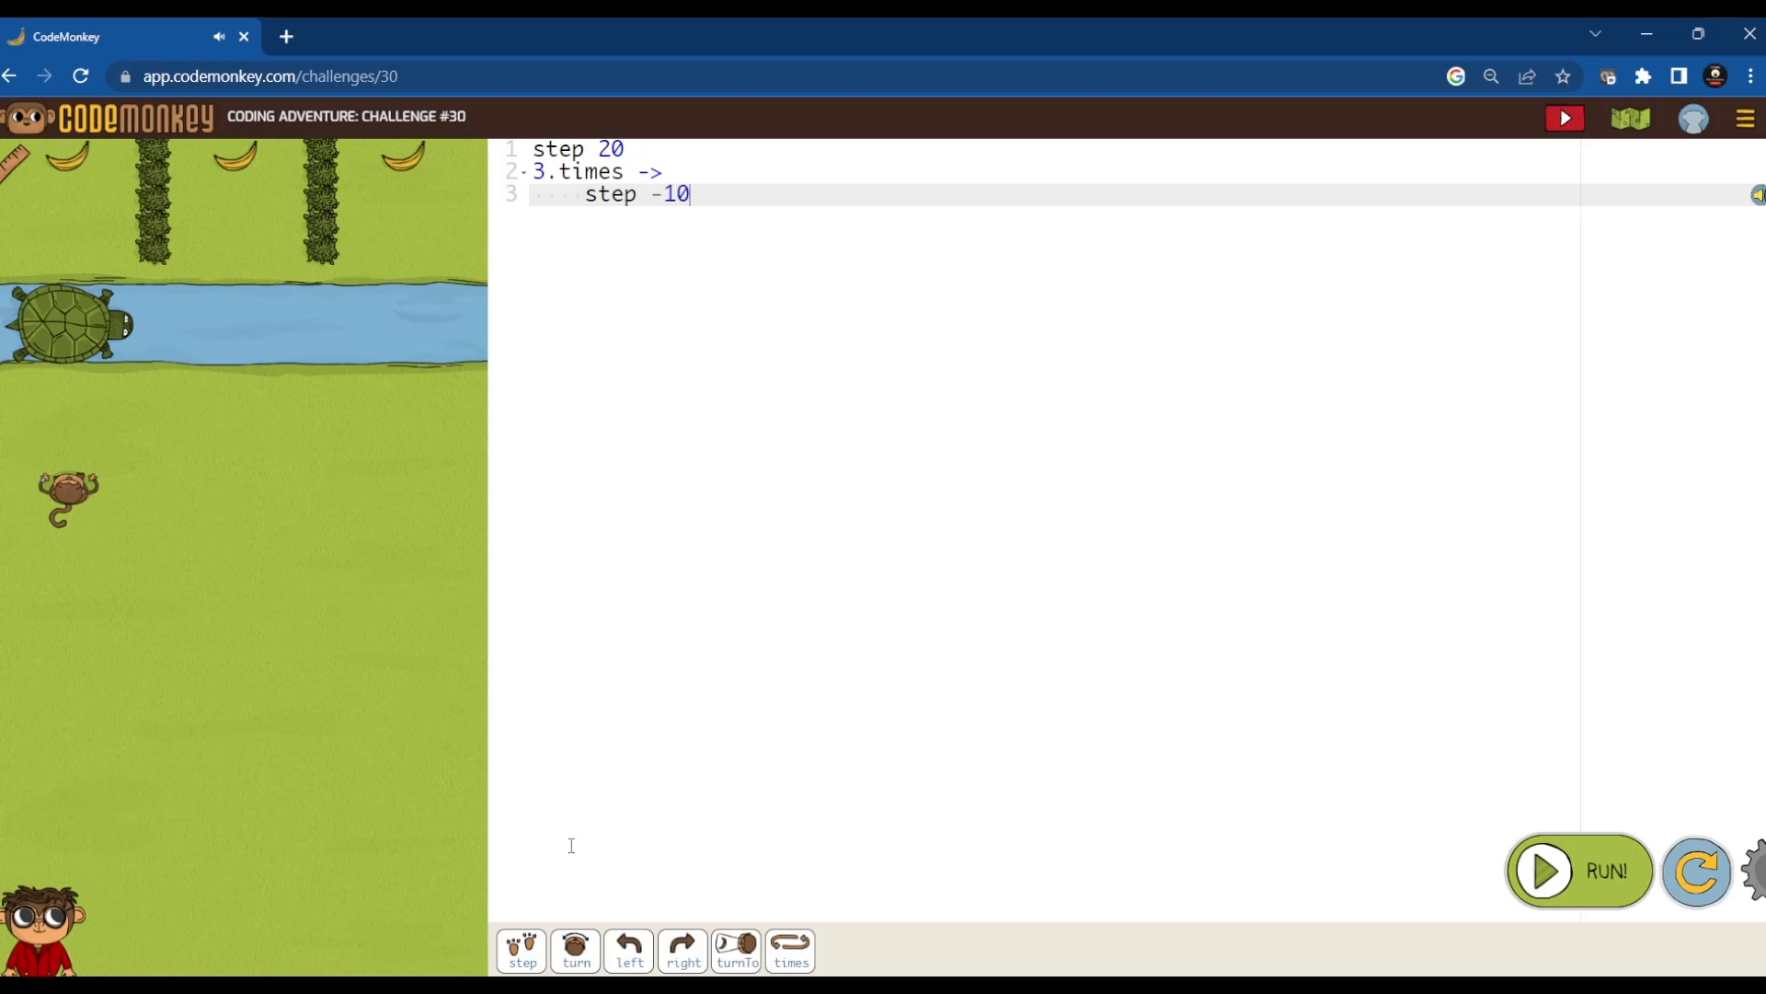
{"action": "mouse_move", "coordinate": [1126, 758]}
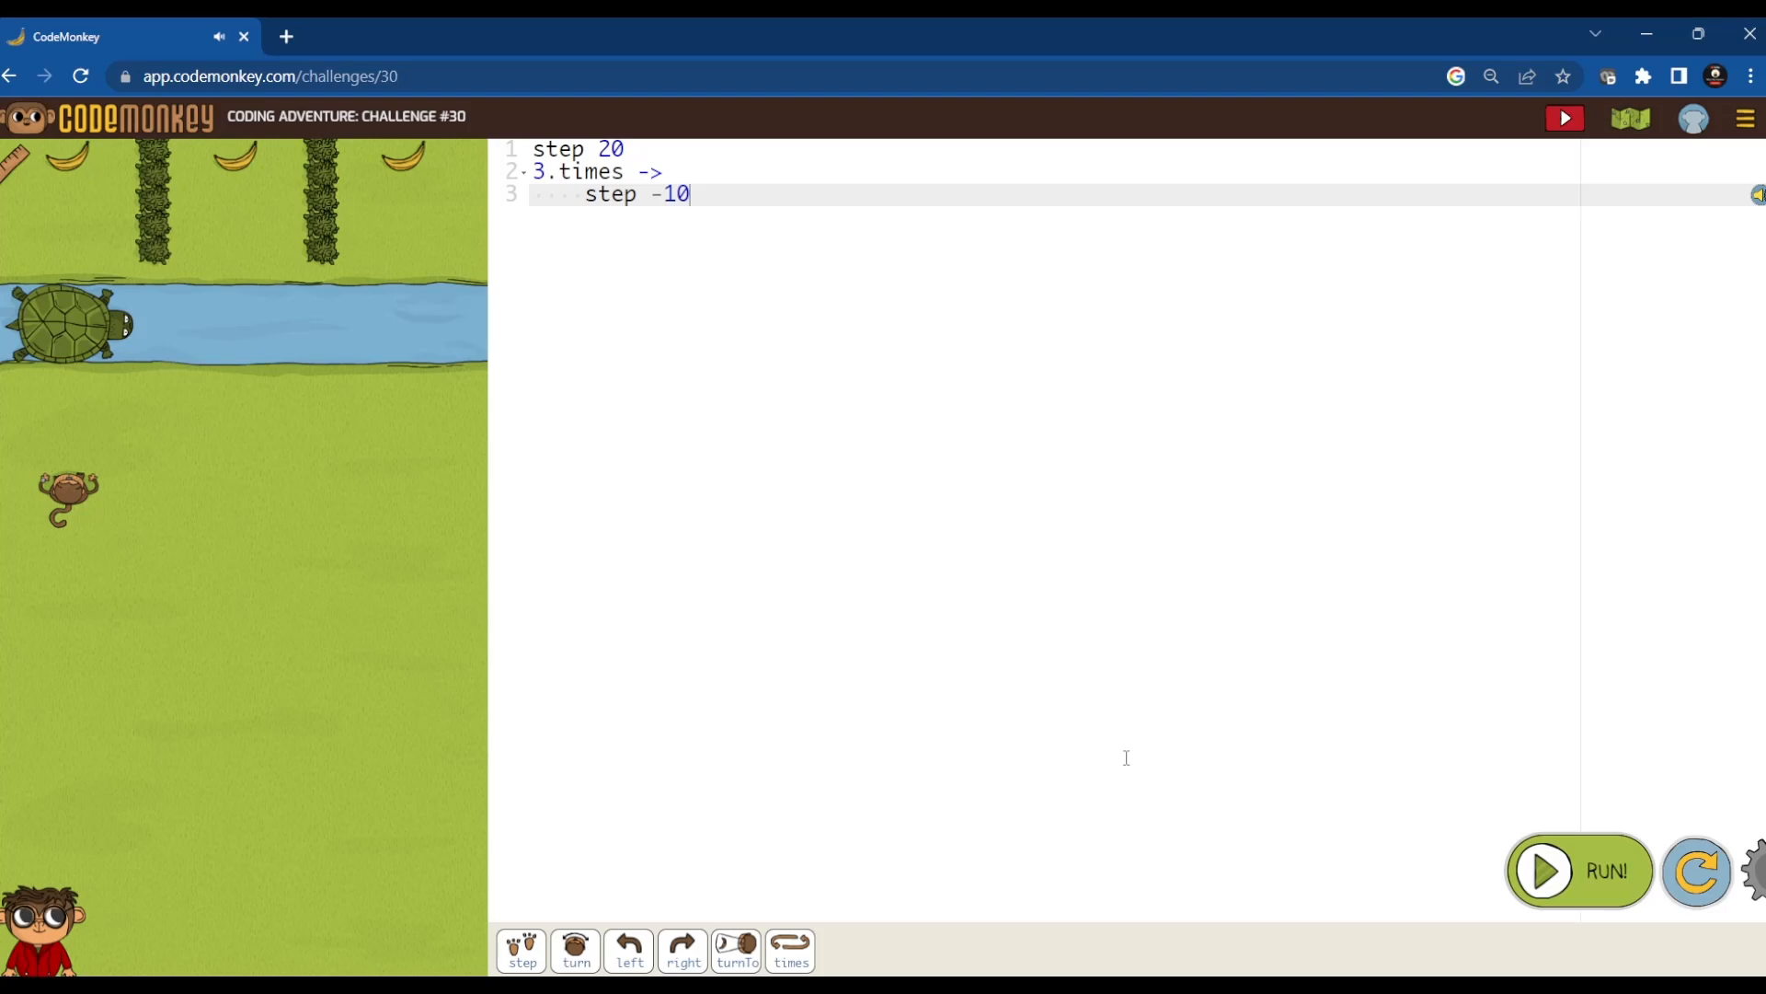
{"action": "key", "text": "Enter"}
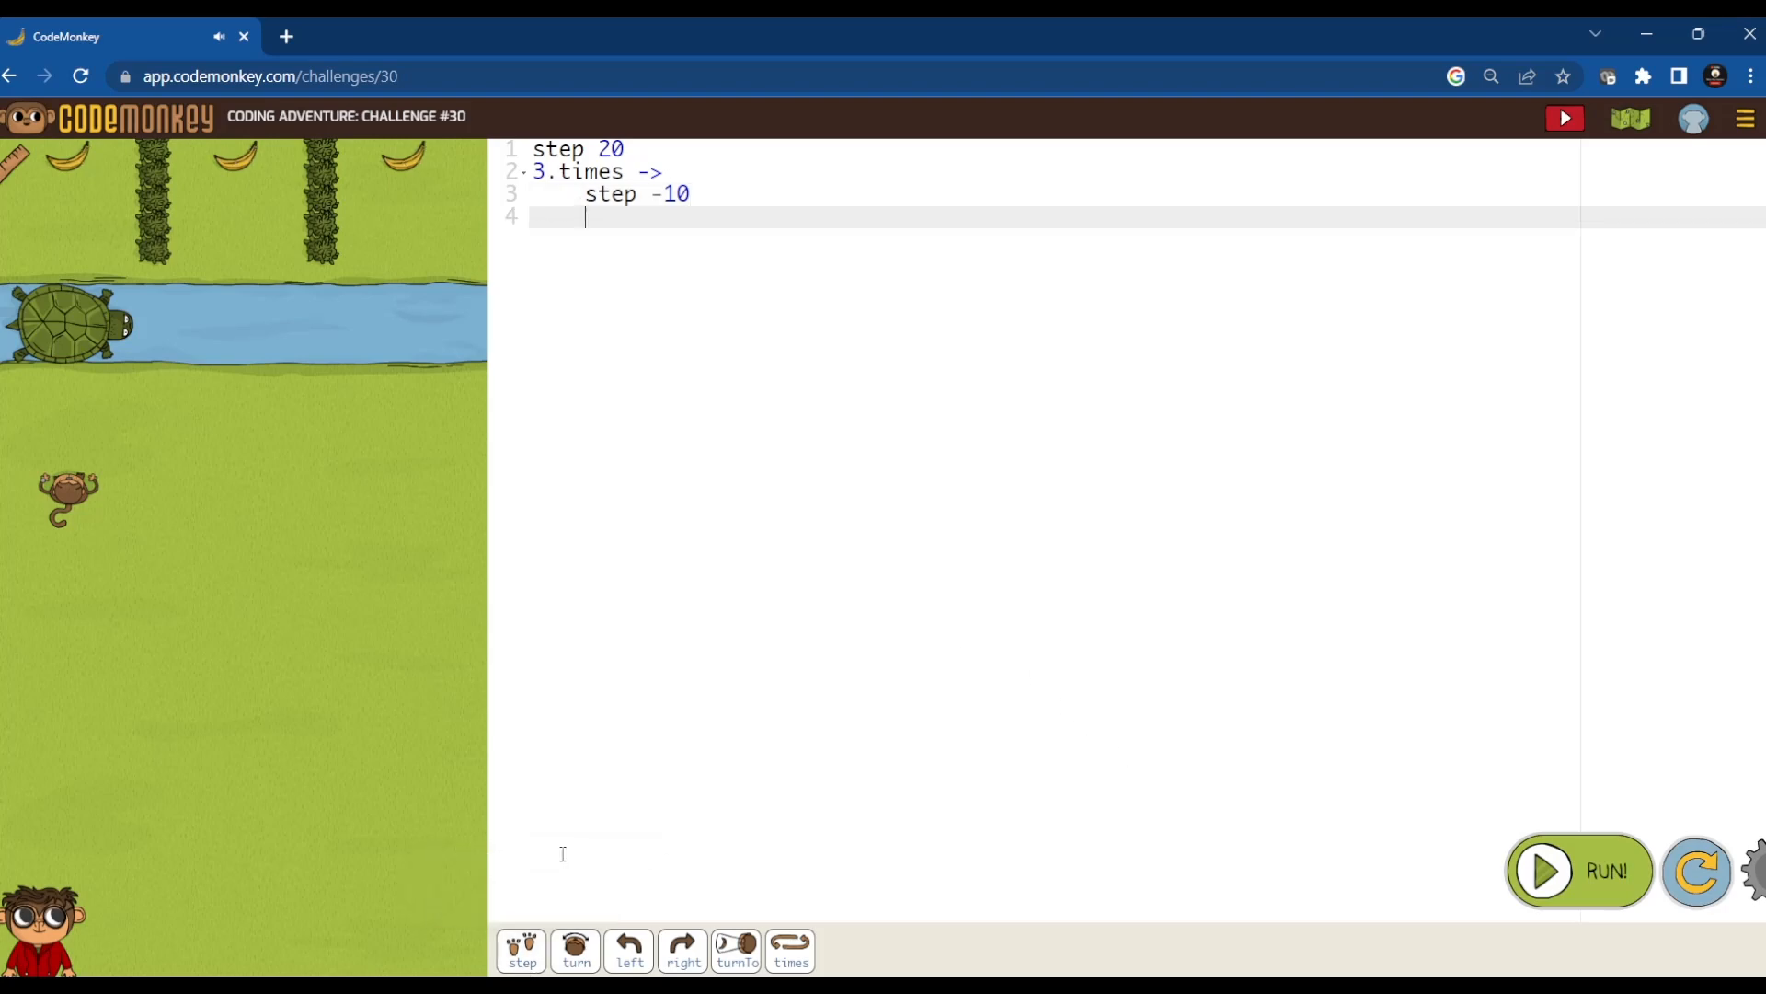
{"action": "type", "text": "turtle"}
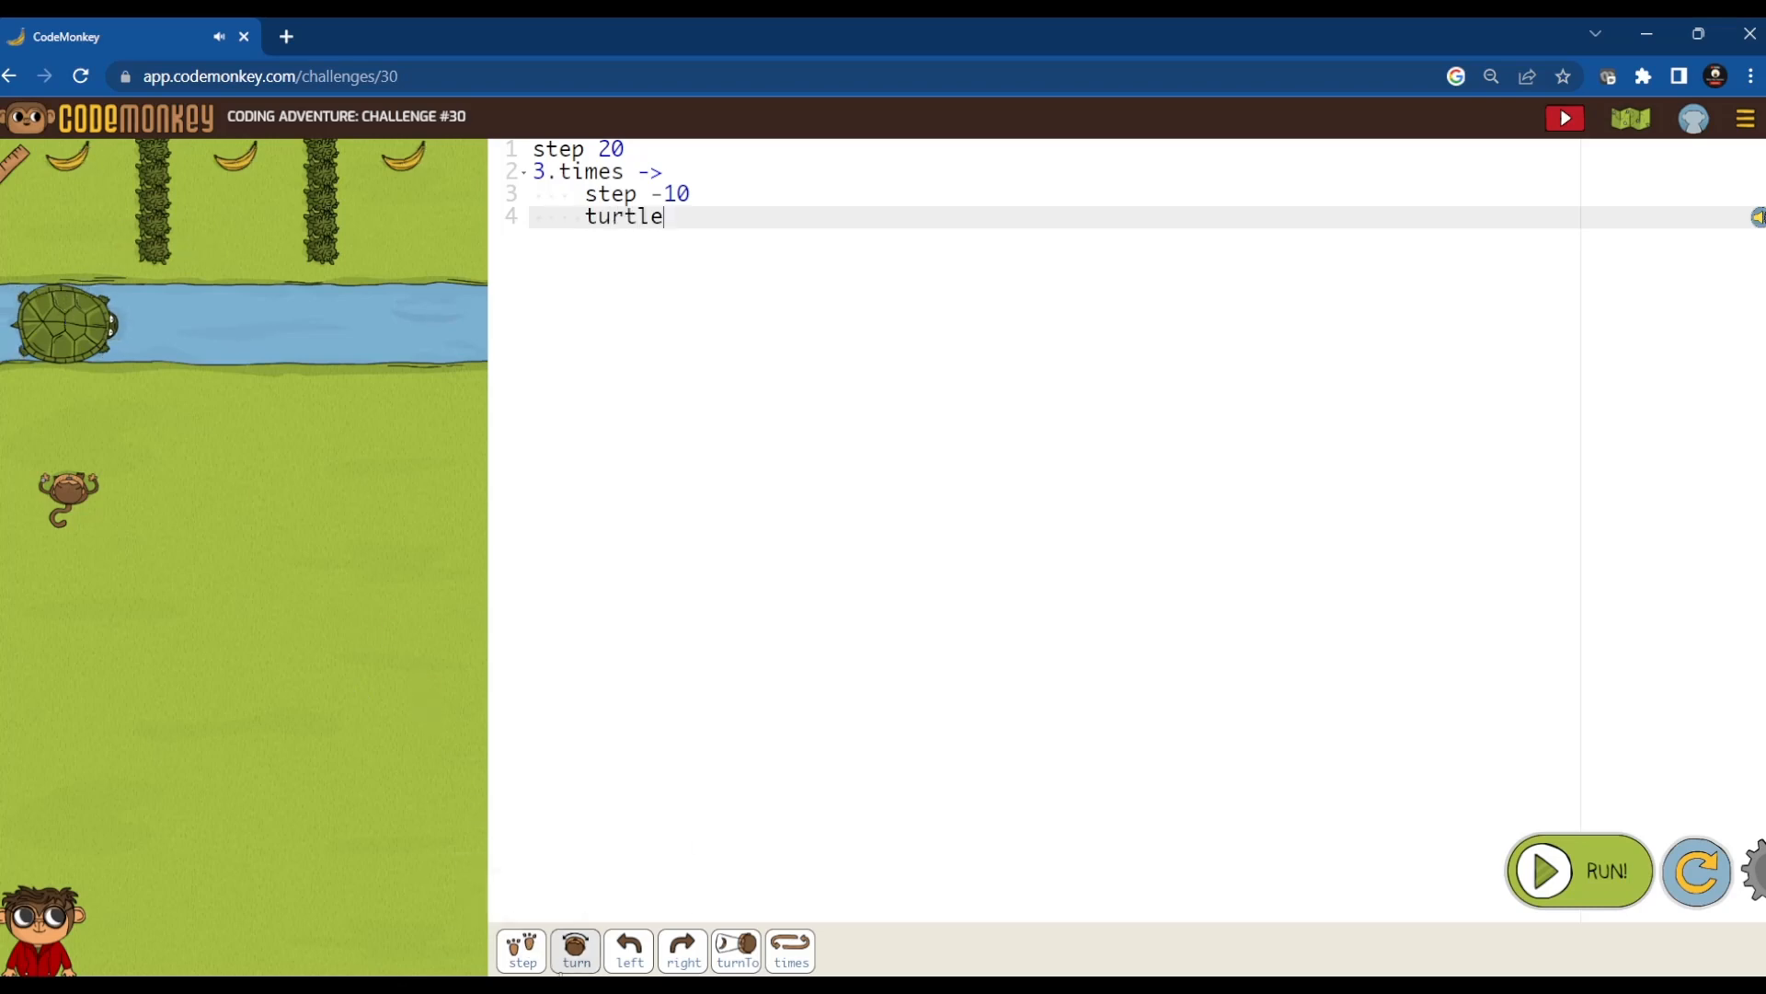
{"action": "type", "text": ".step"}
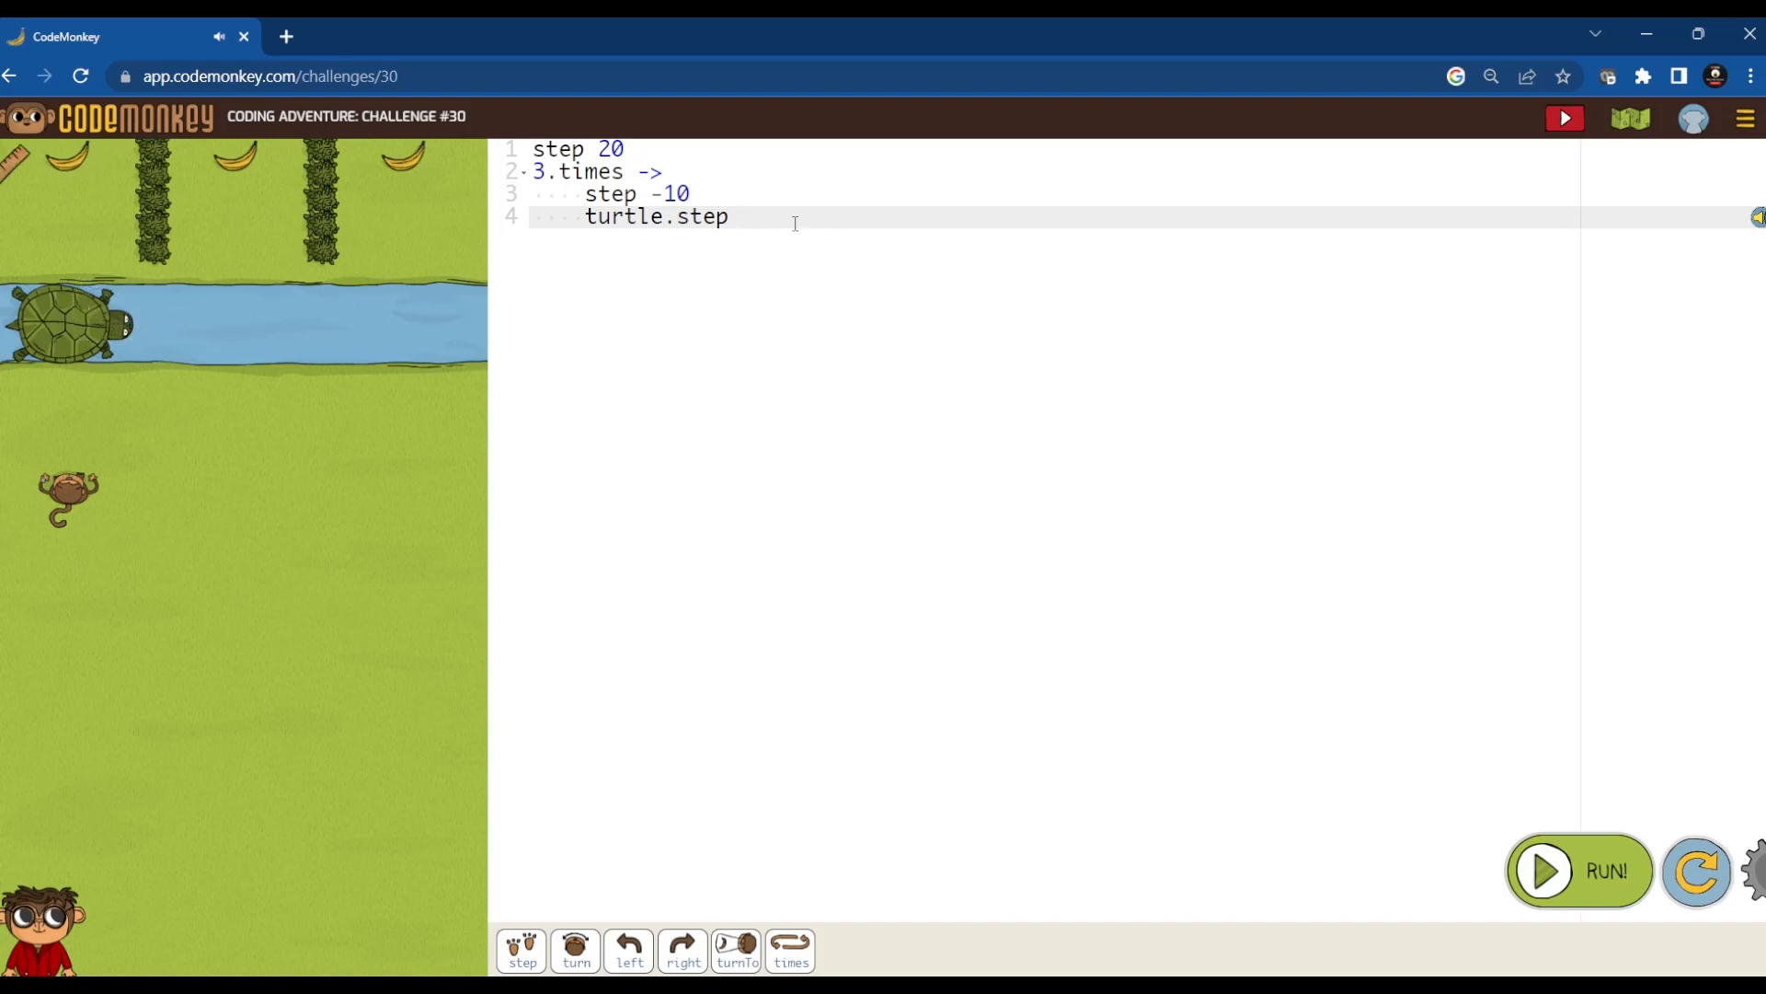
{"action": "type", "text": "10"}
{"action": "type", "text": "step 10"}
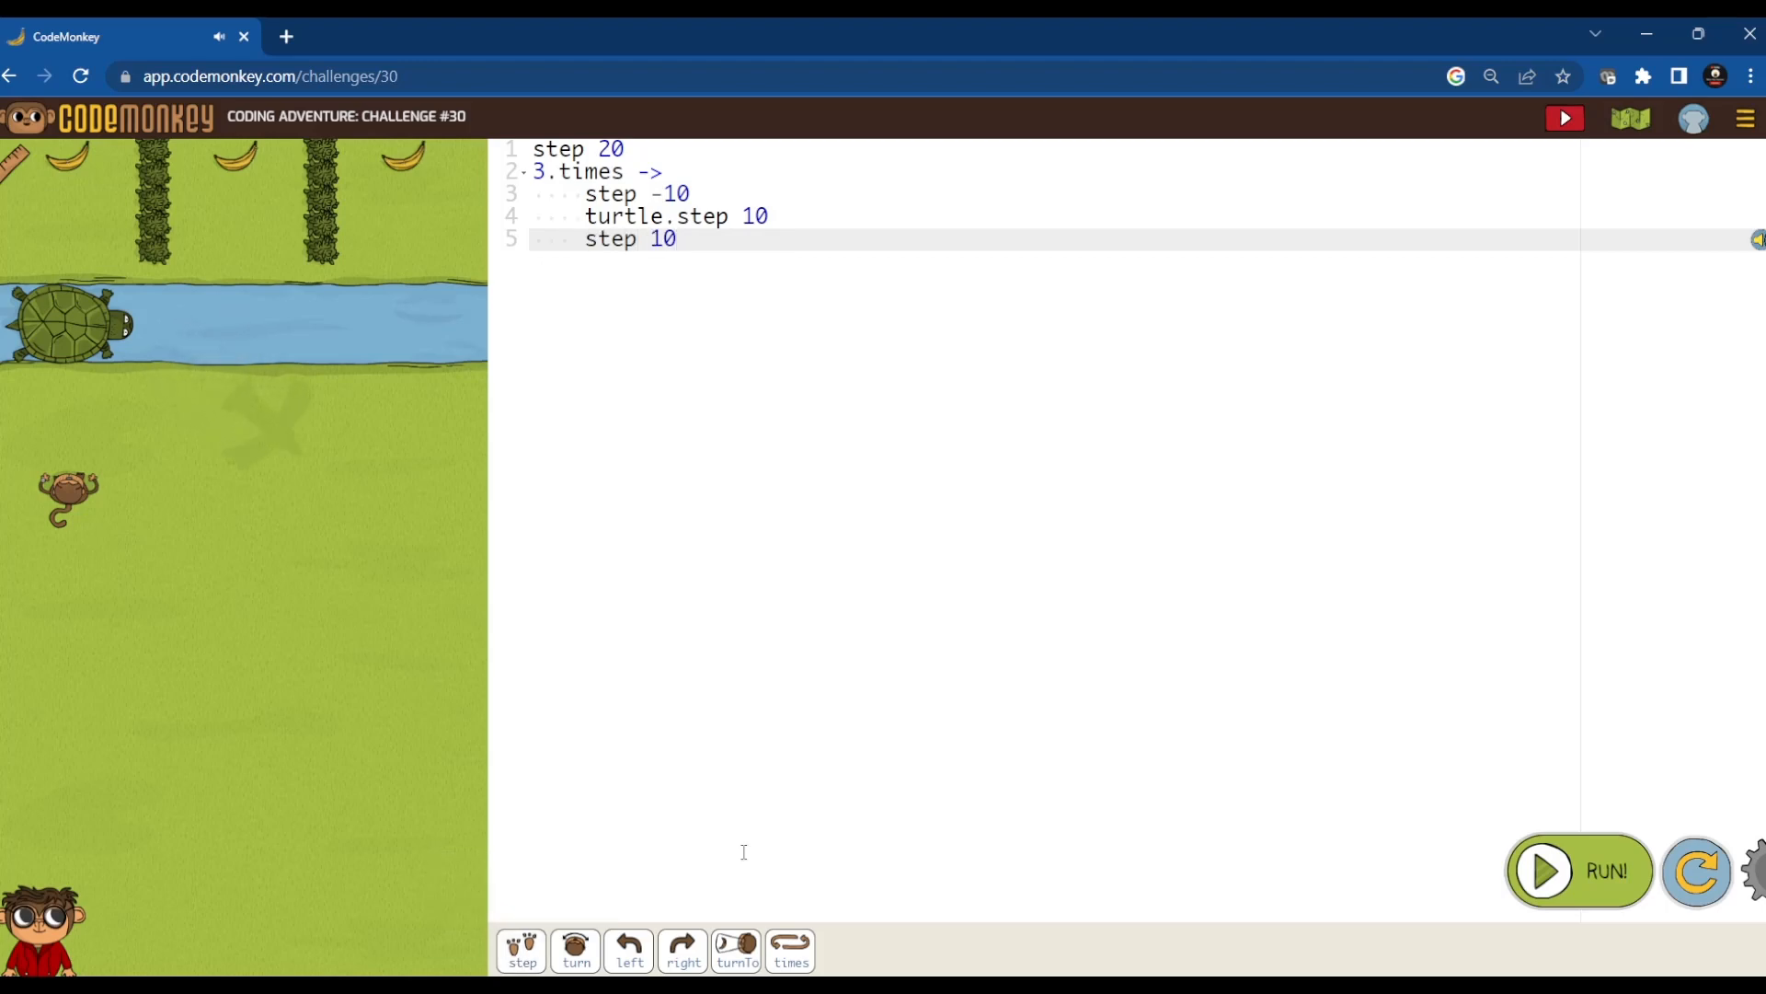
{"action": "left_click", "coordinate": [1545, 870]}
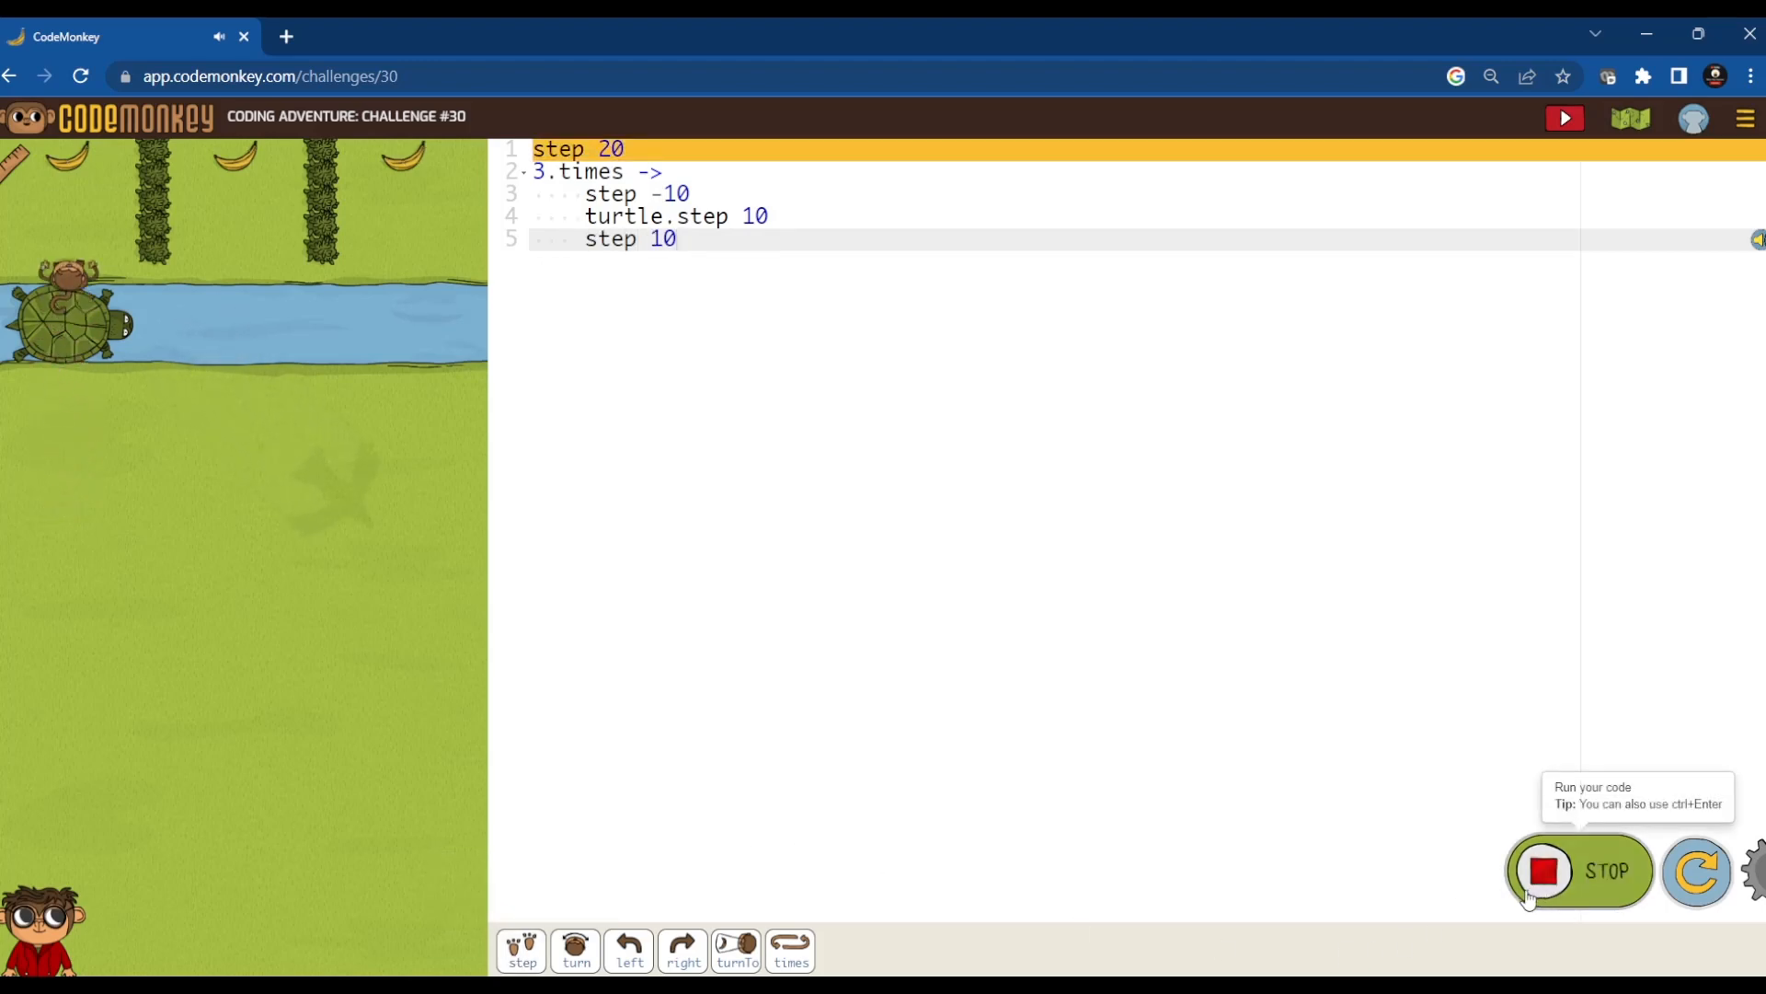